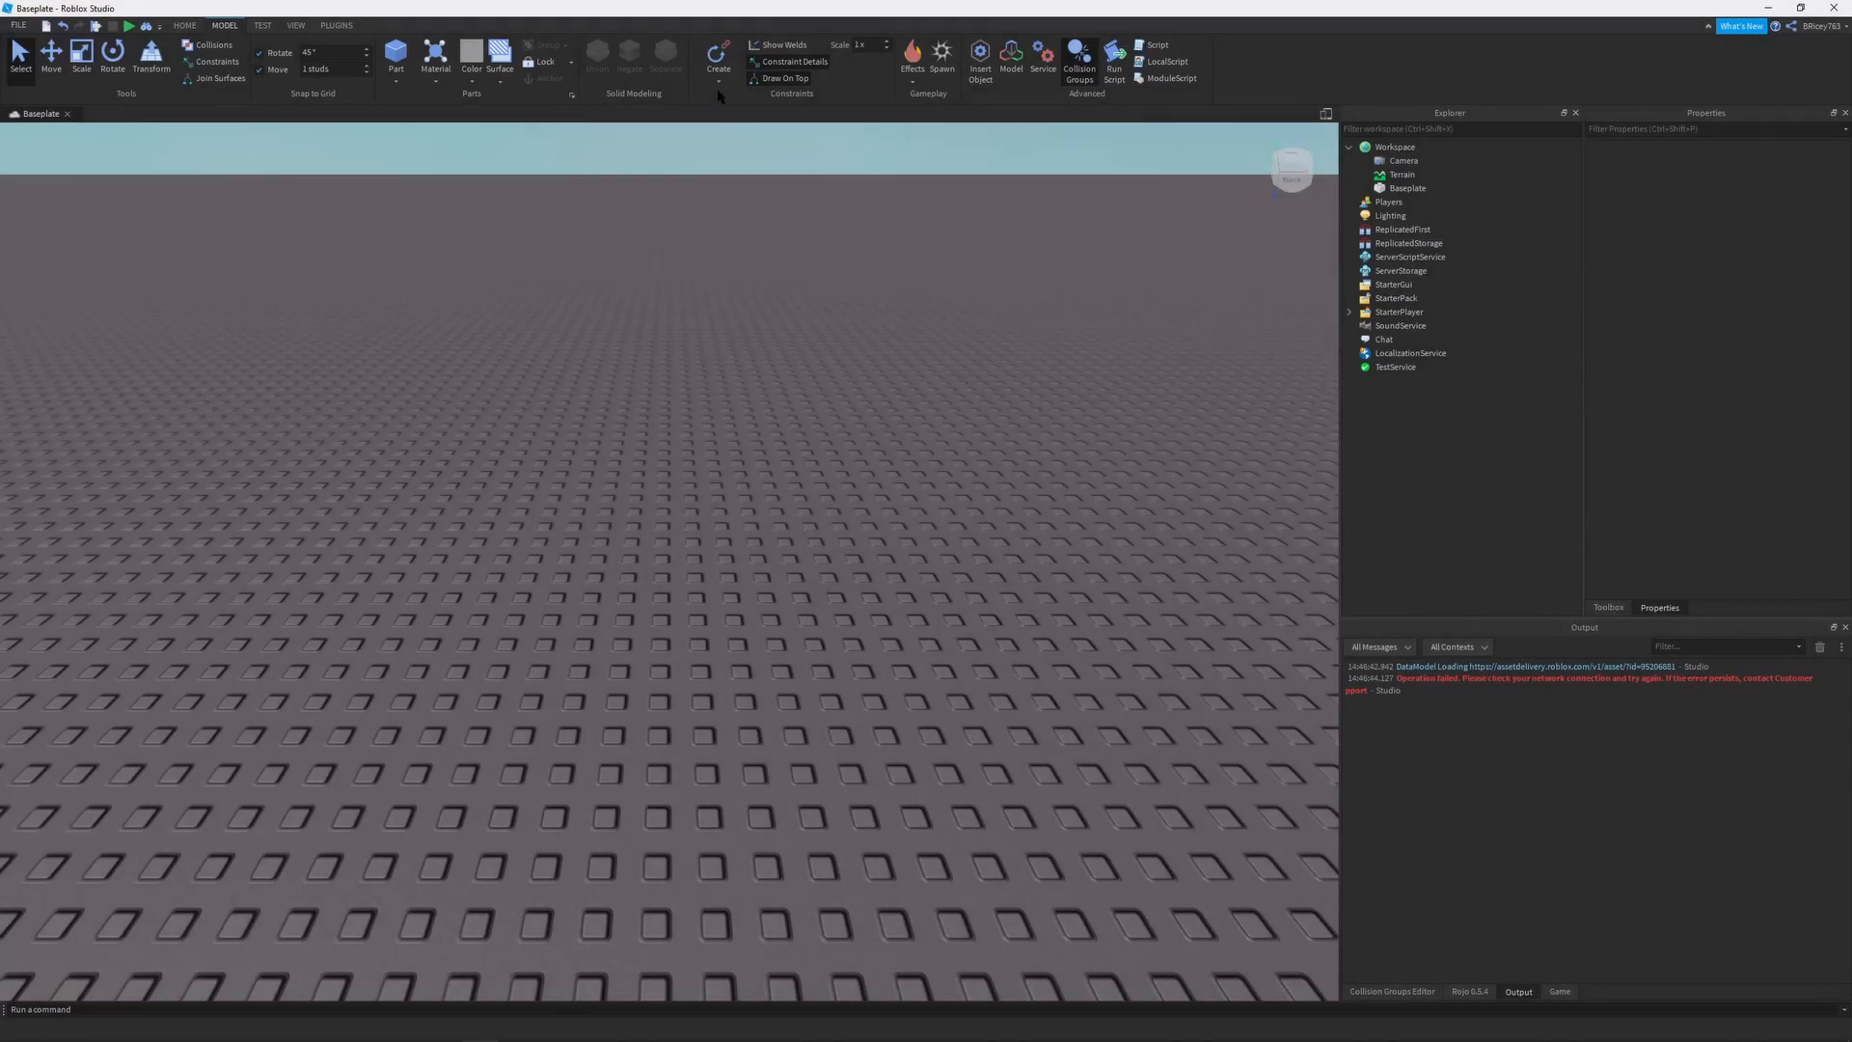
Insert a Part, duplicate it, and move the copy to sit beside the original
click(718, 56)
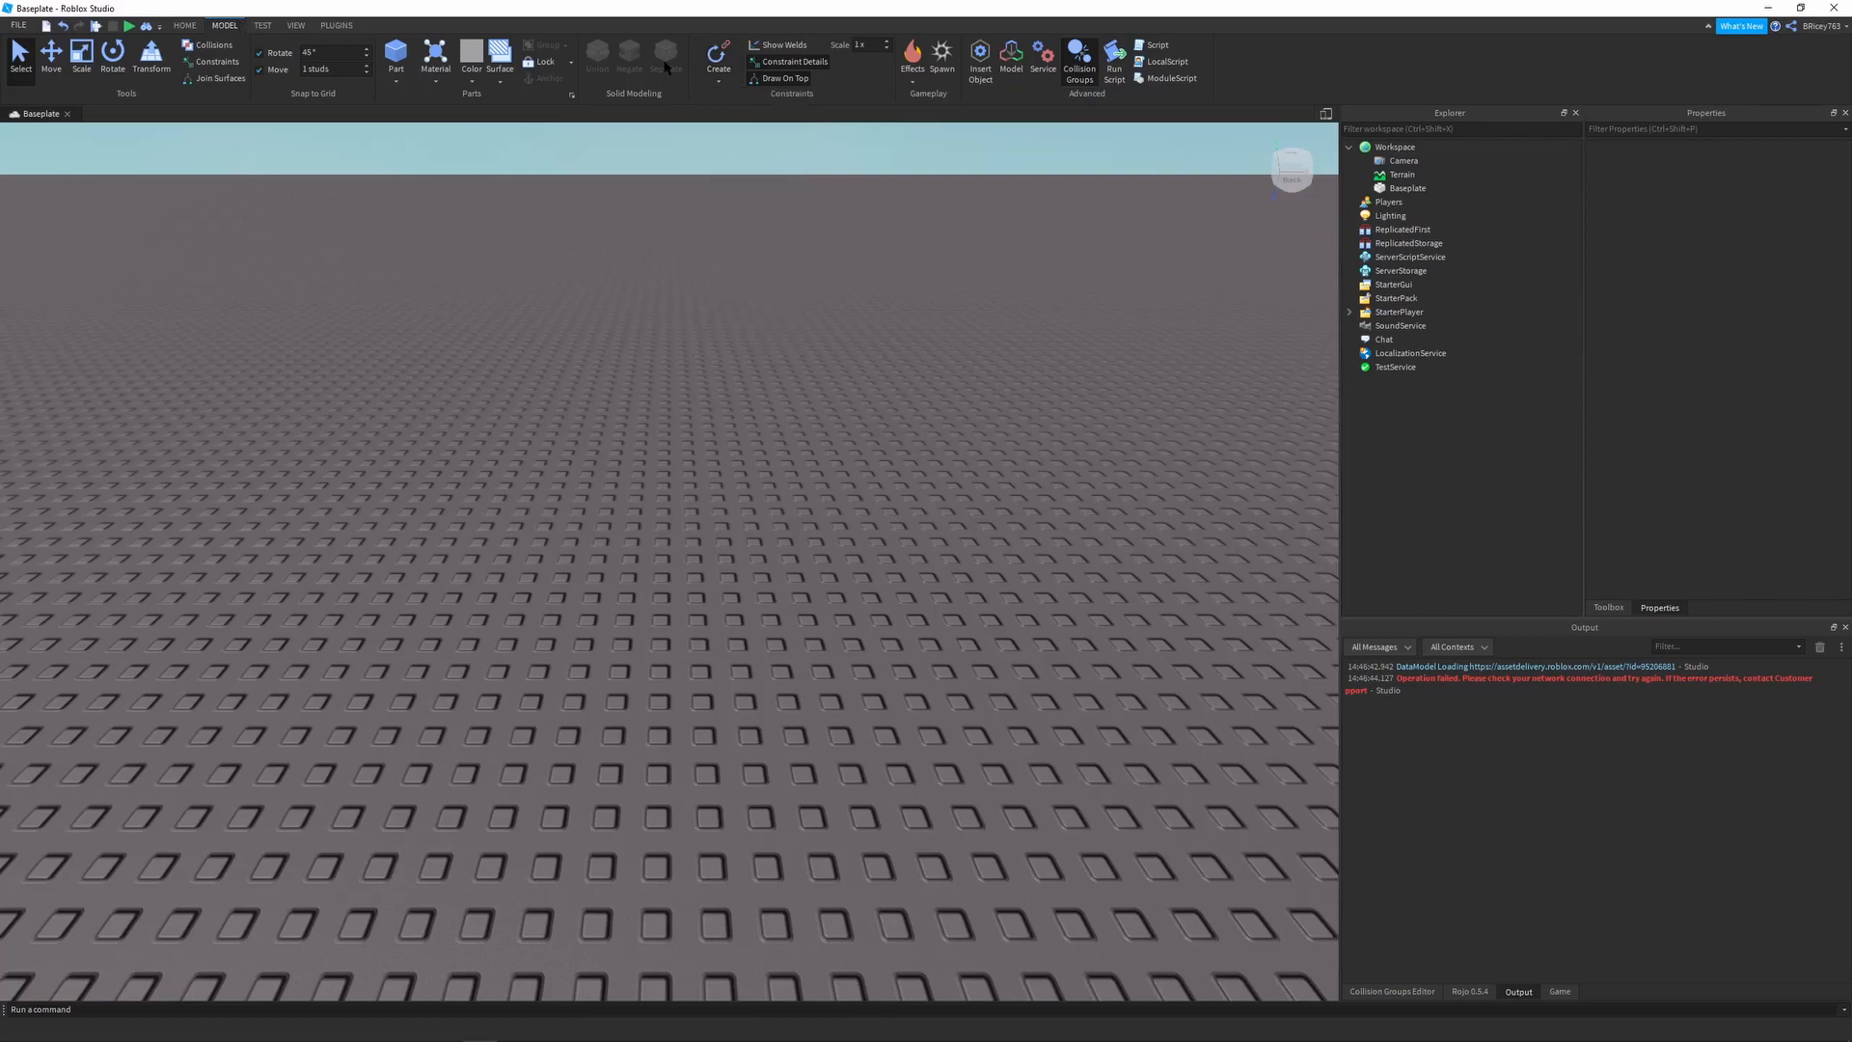
click(718, 60)
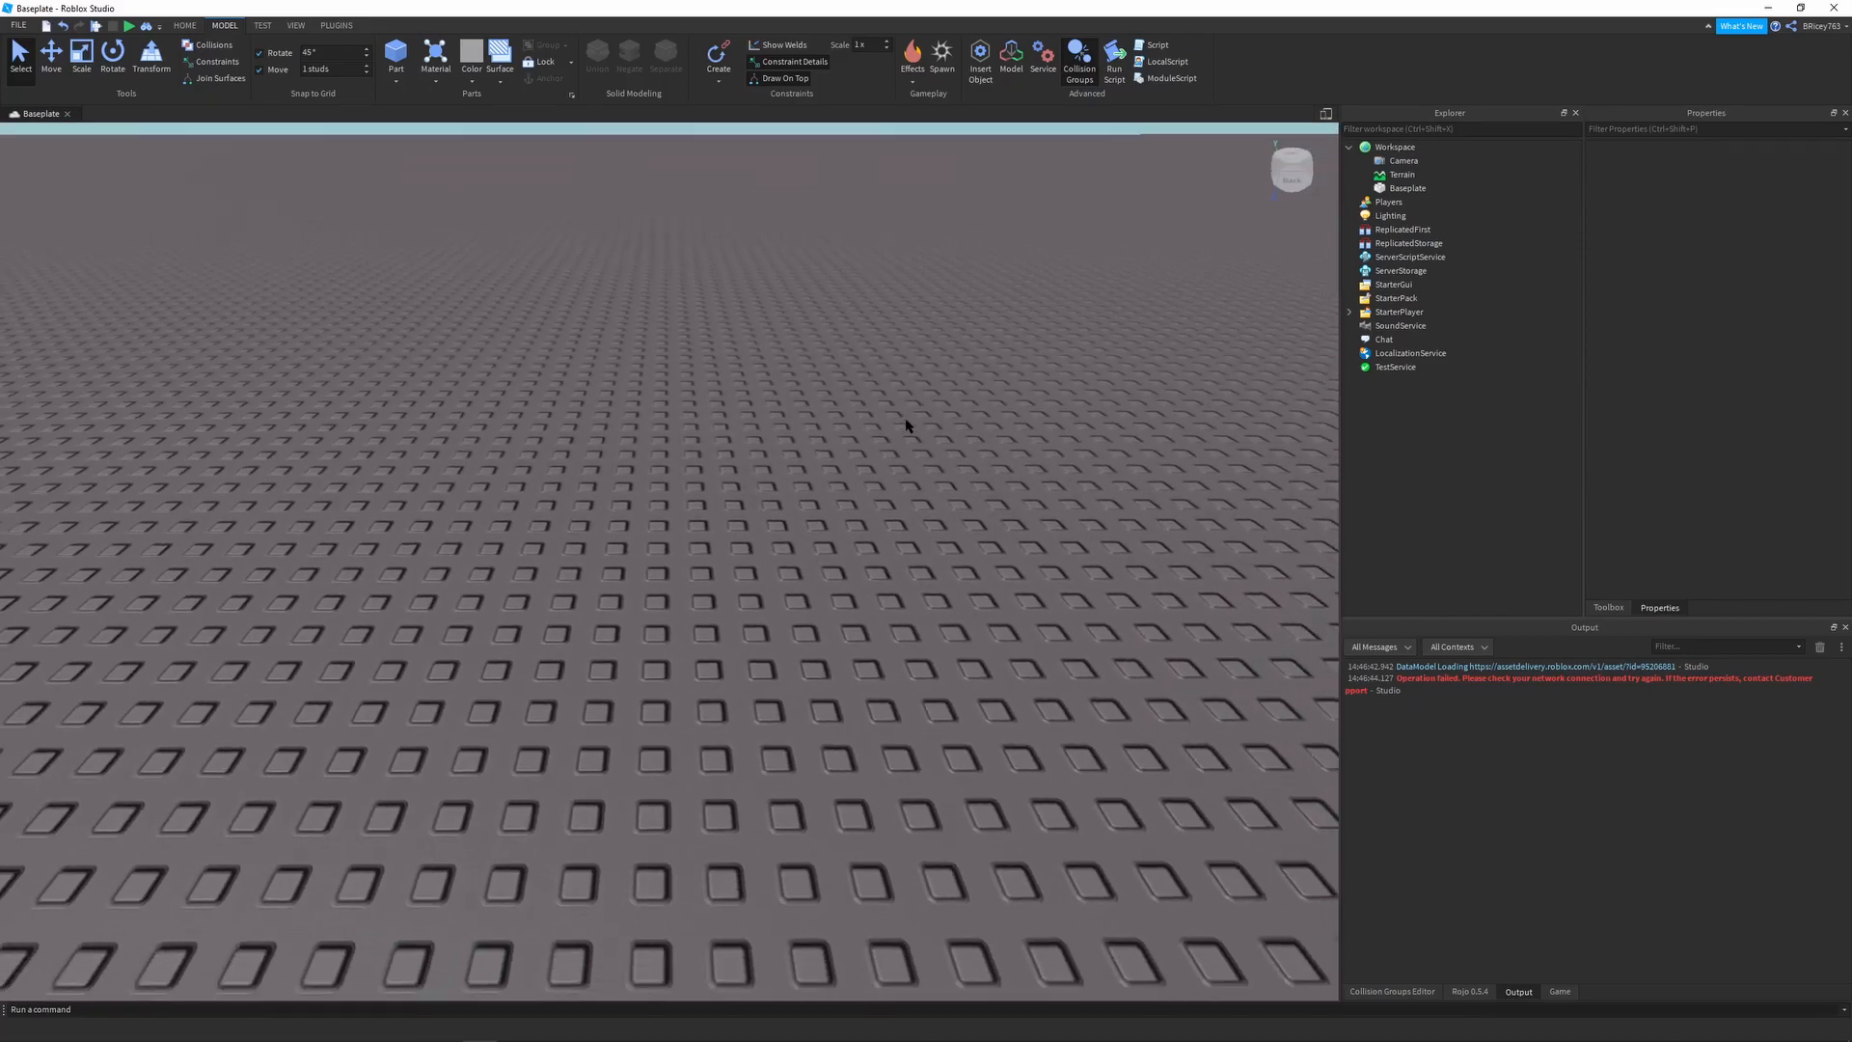
click(395, 56)
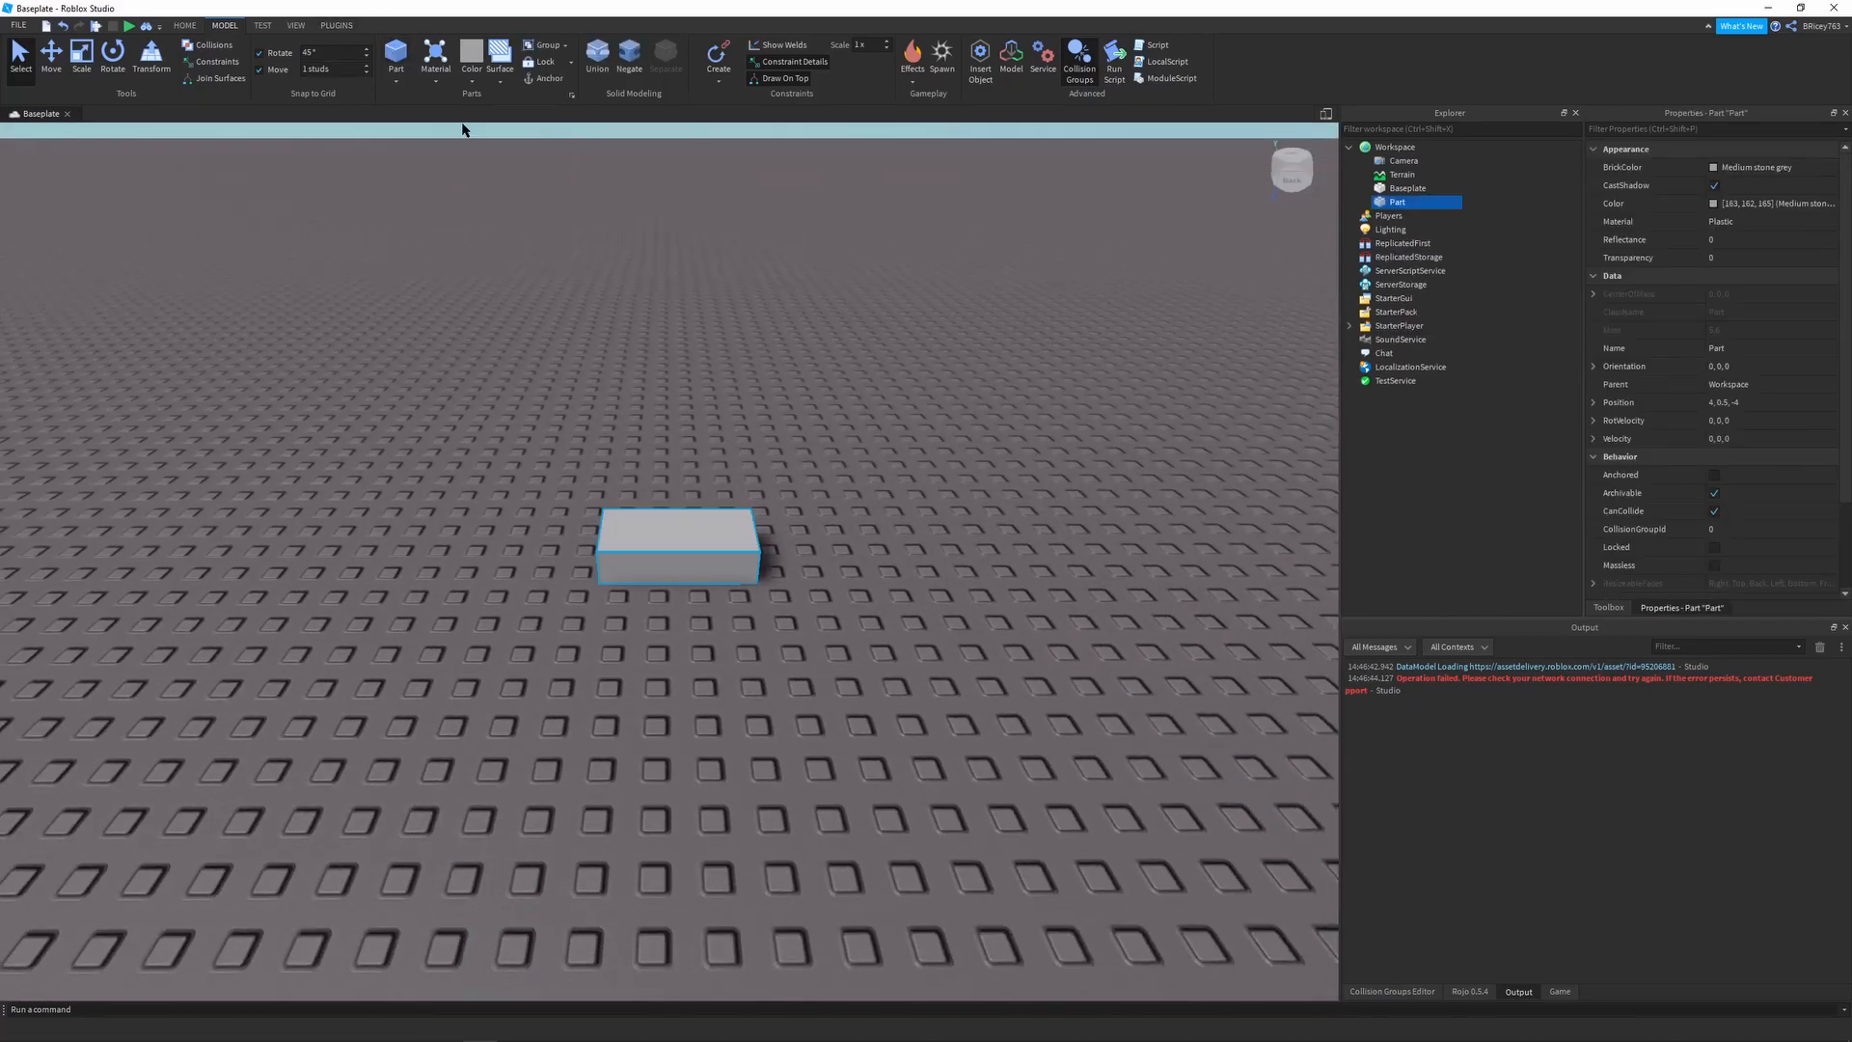
click(50, 60)
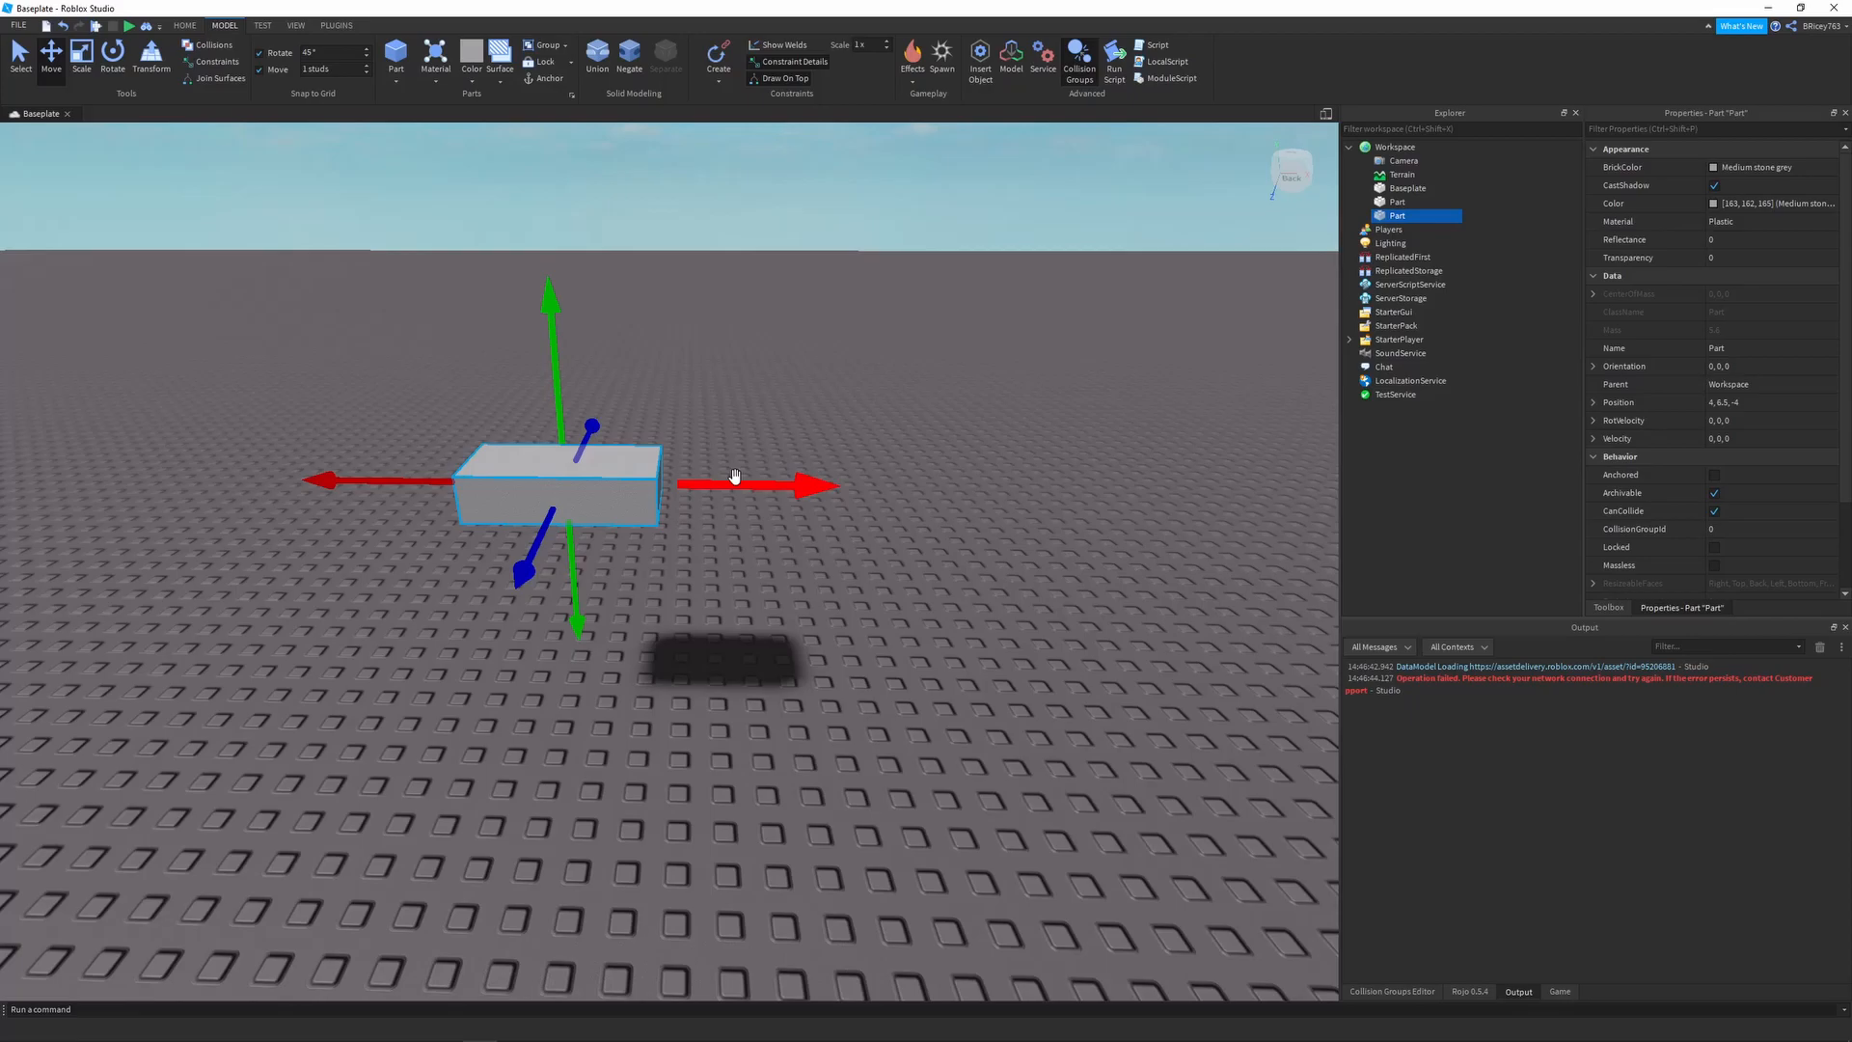
drag(733, 485, 1045, 490)
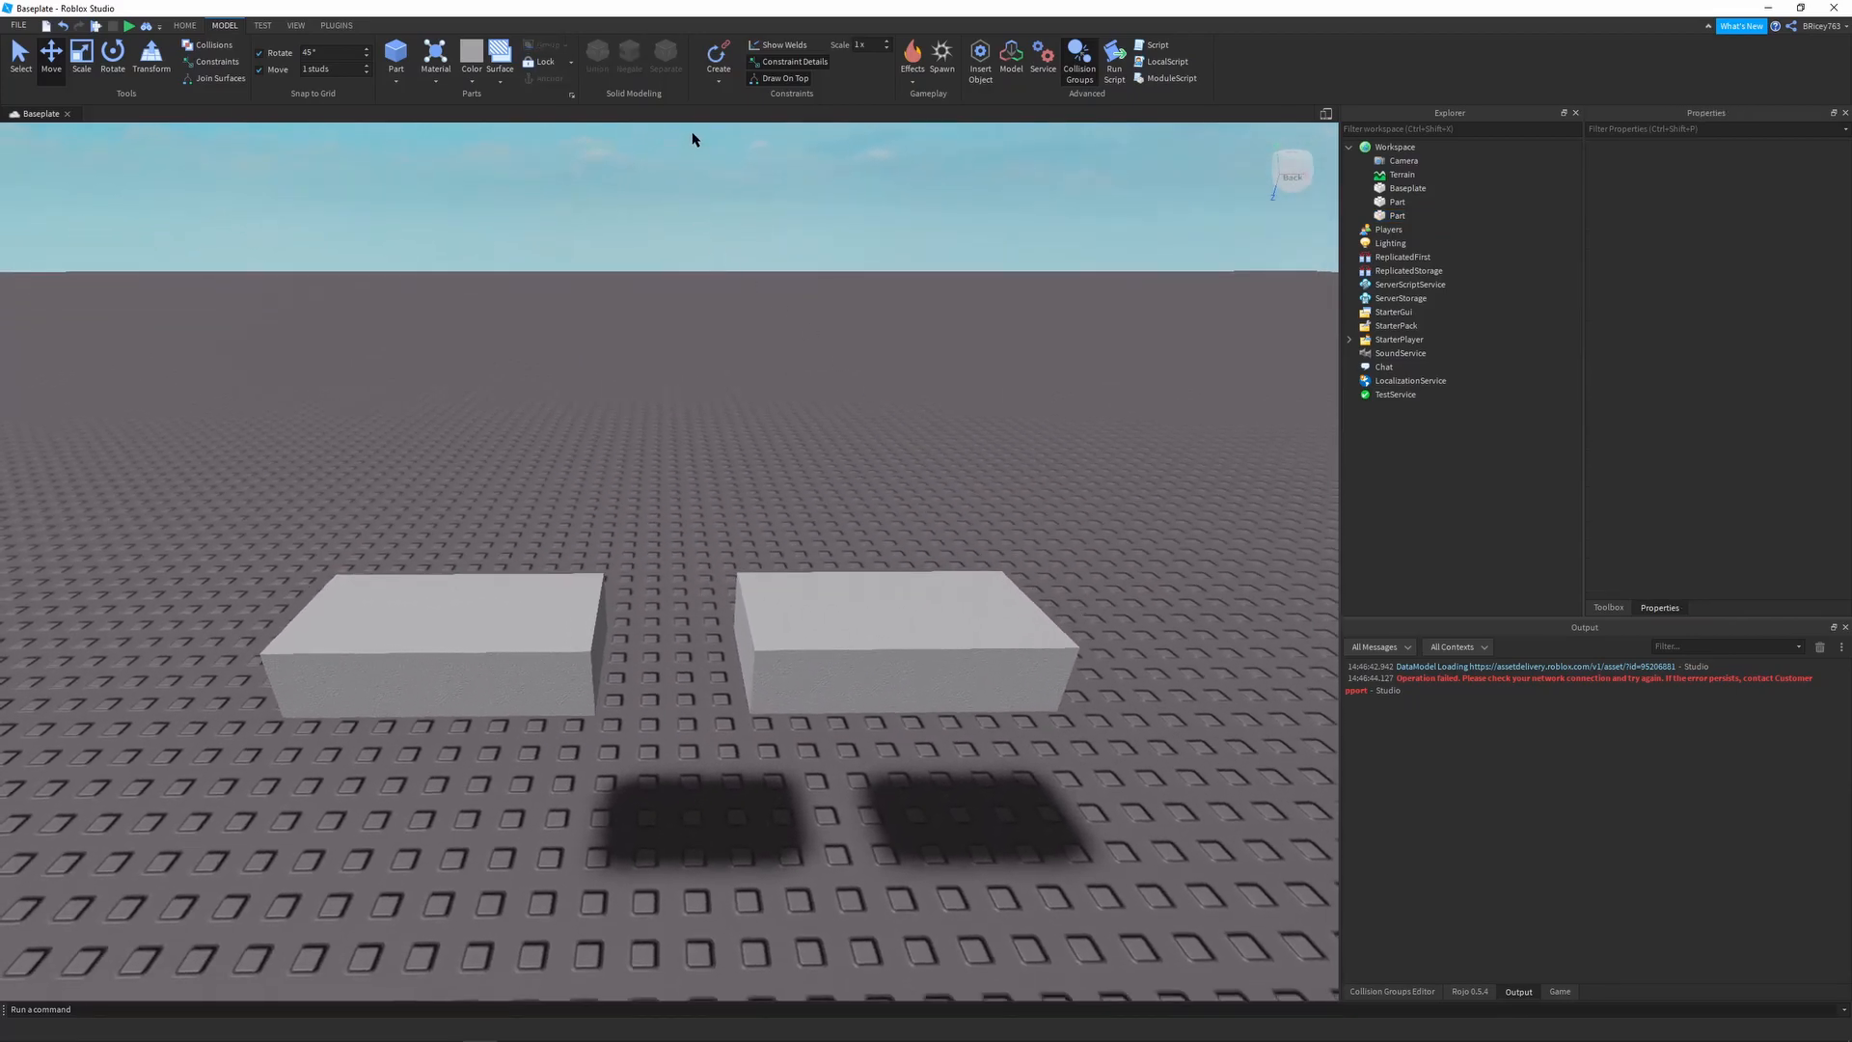
Create an AlignPosition joining an attachment on the first block to one on the second
click(718, 60)
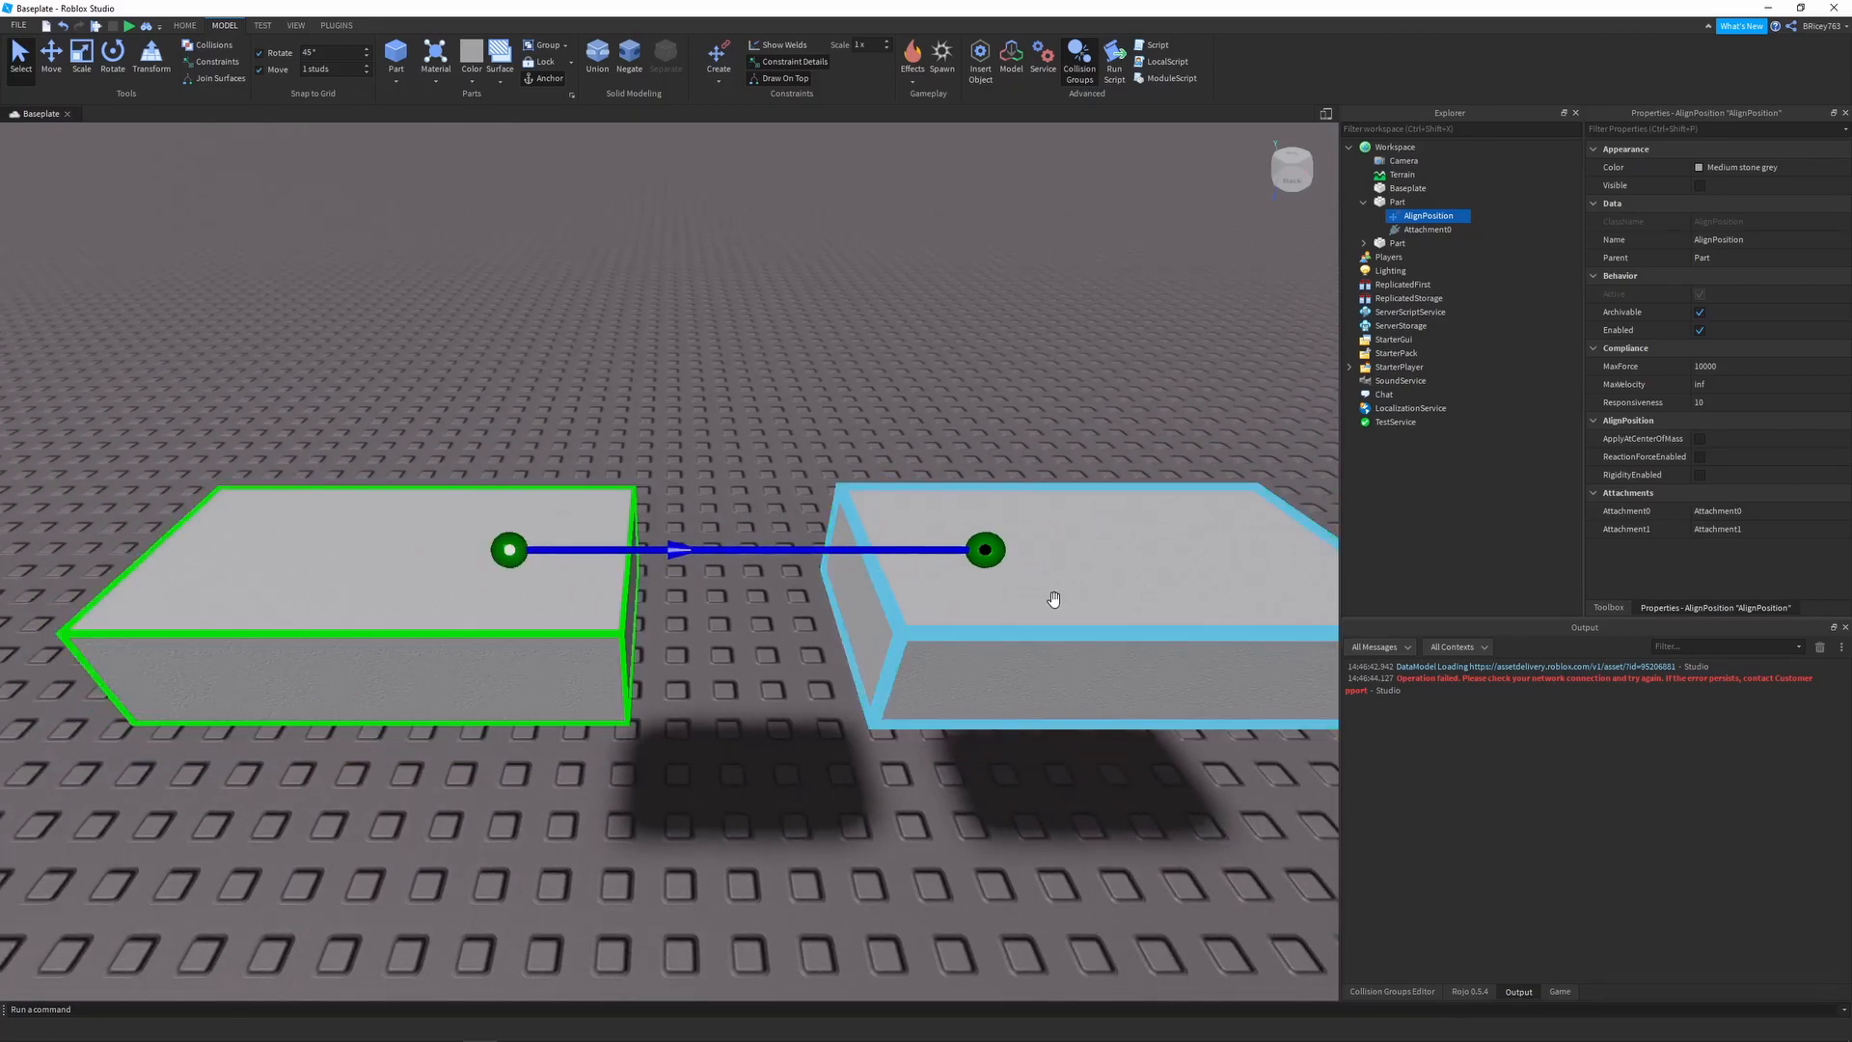
Enable ReactionForceEnabled on the AlignPosition so both blocks pull toward each other
click(127, 25)
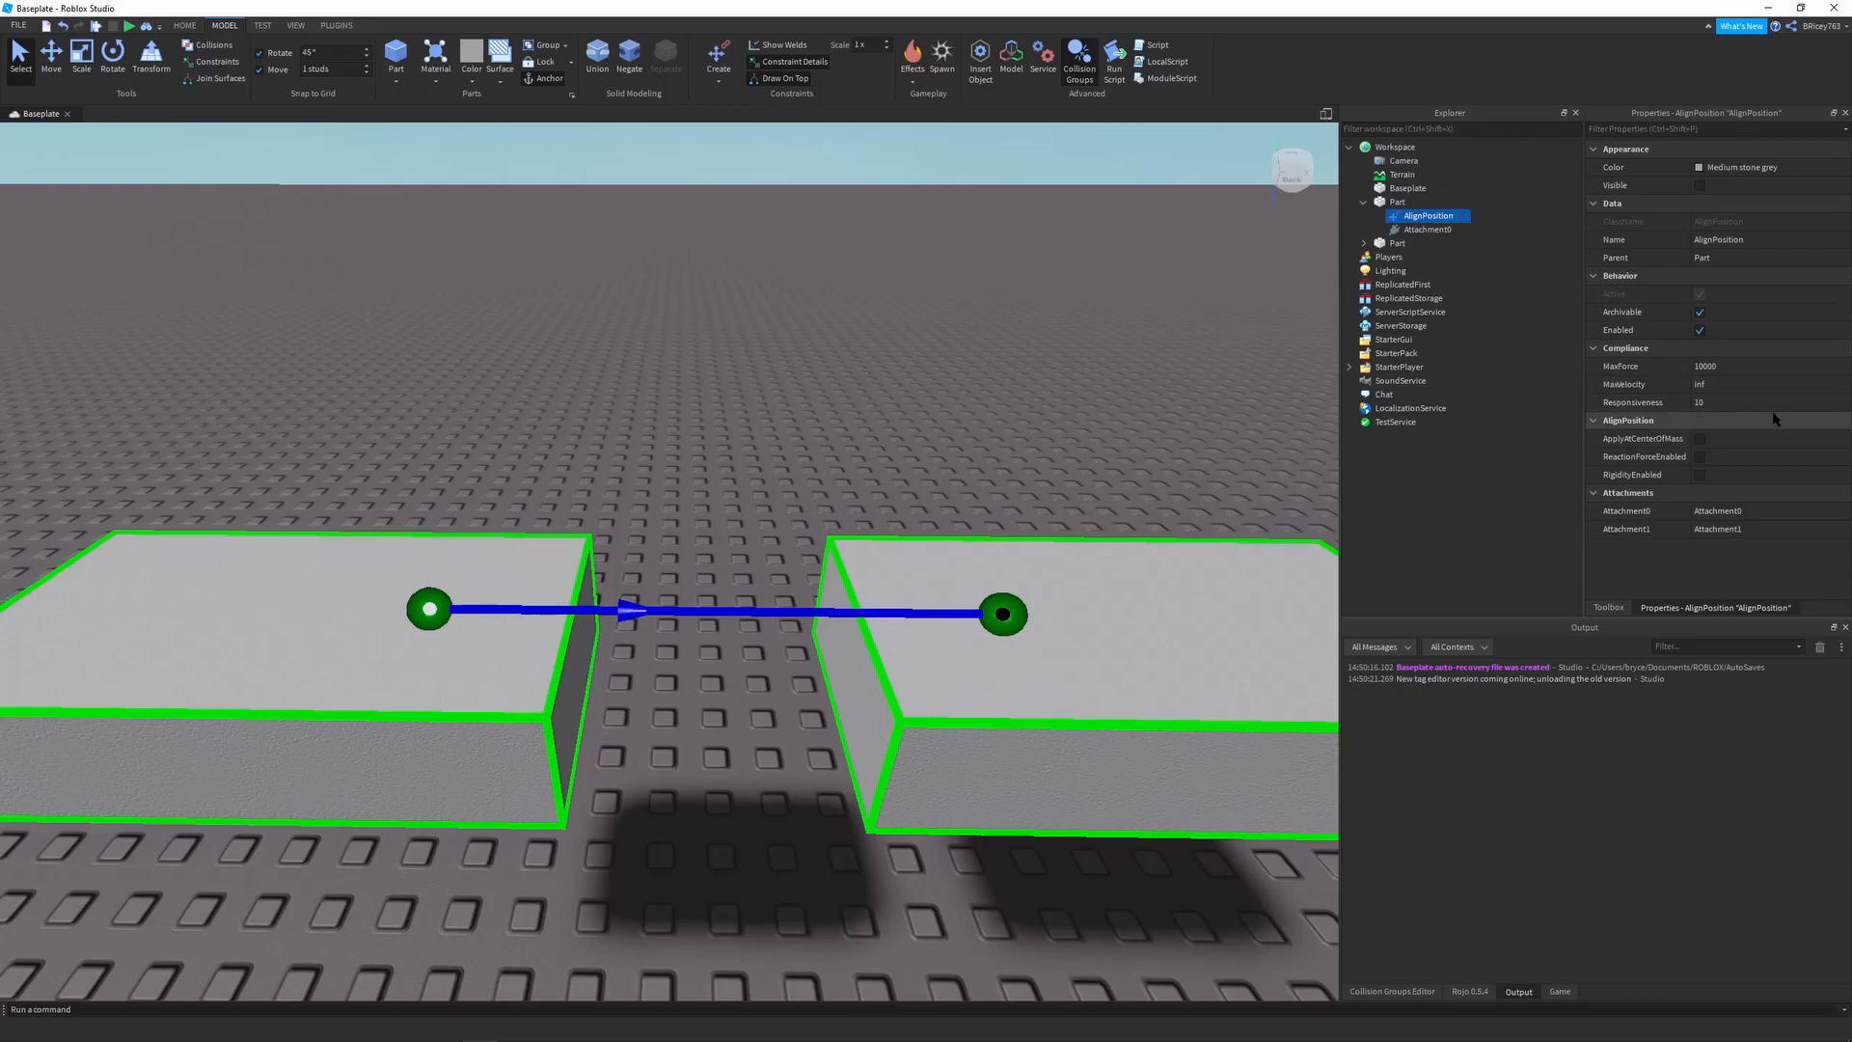
click(1699, 458)
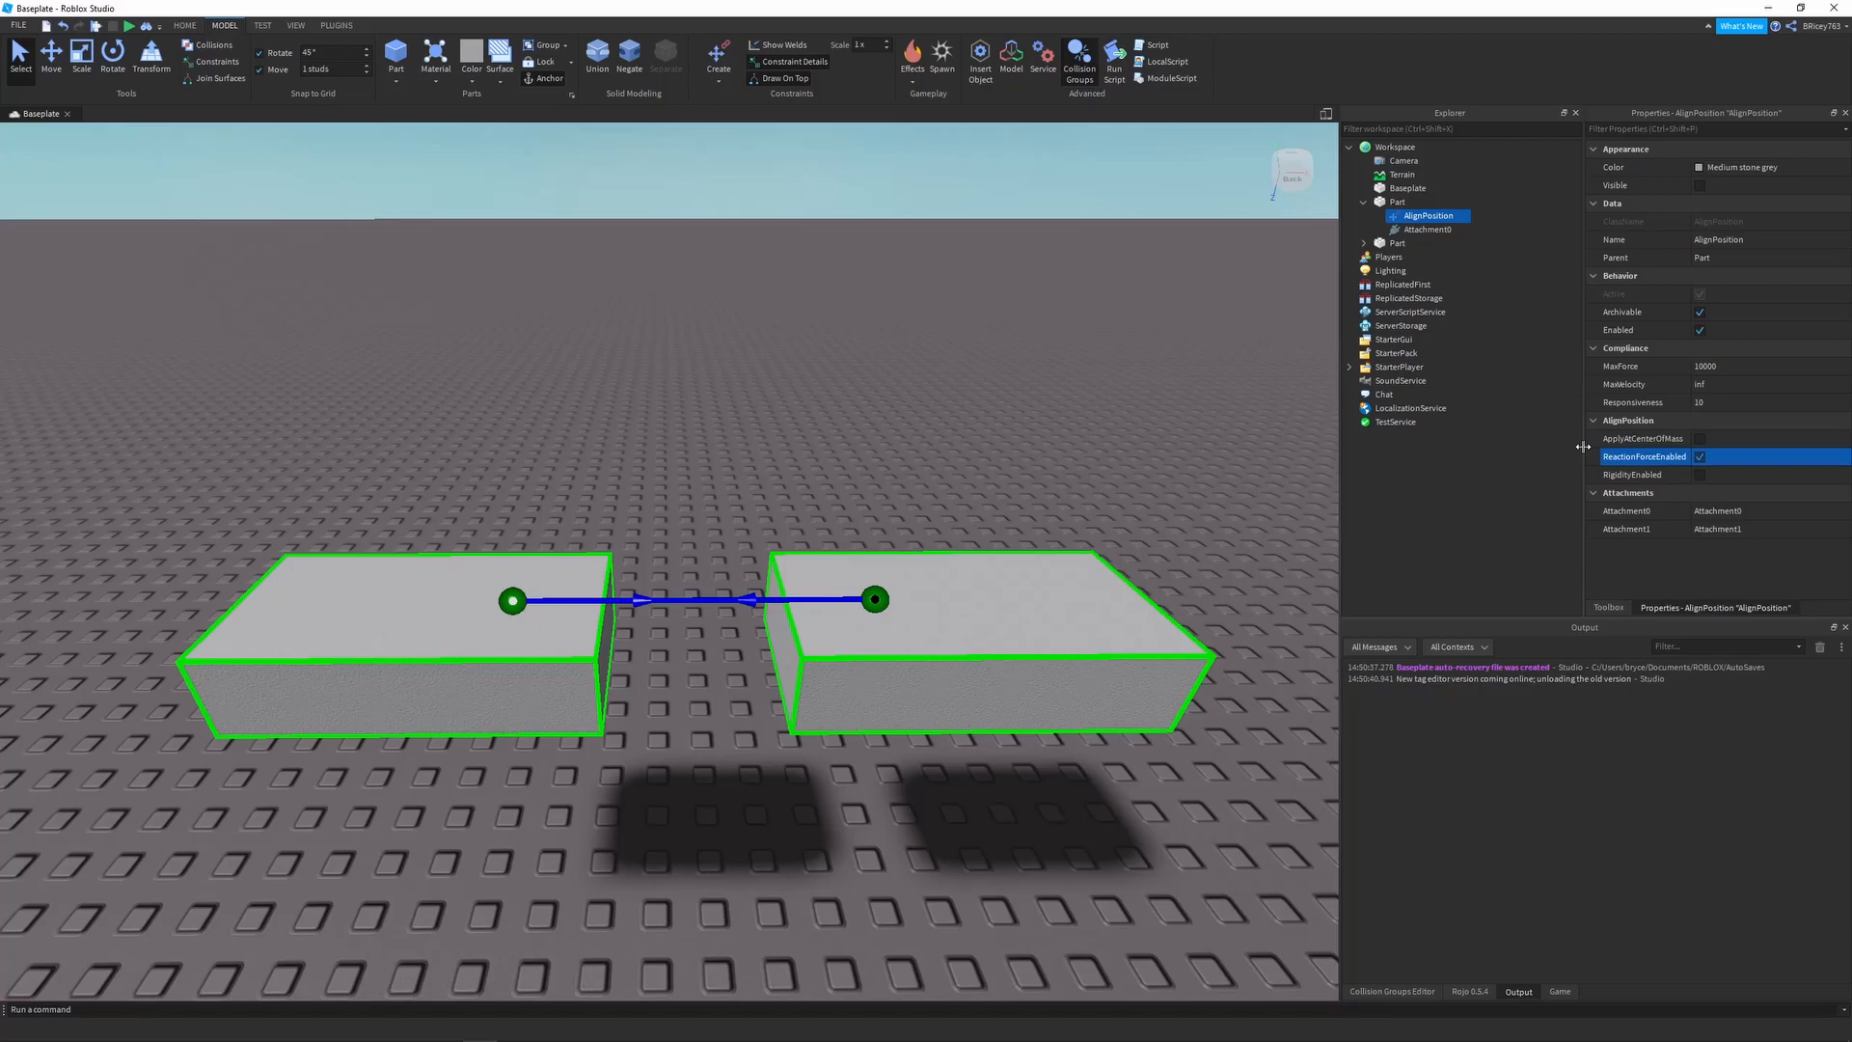
Enable ApplyAtCenterOfMass on the AlignPosition
click(1697, 438)
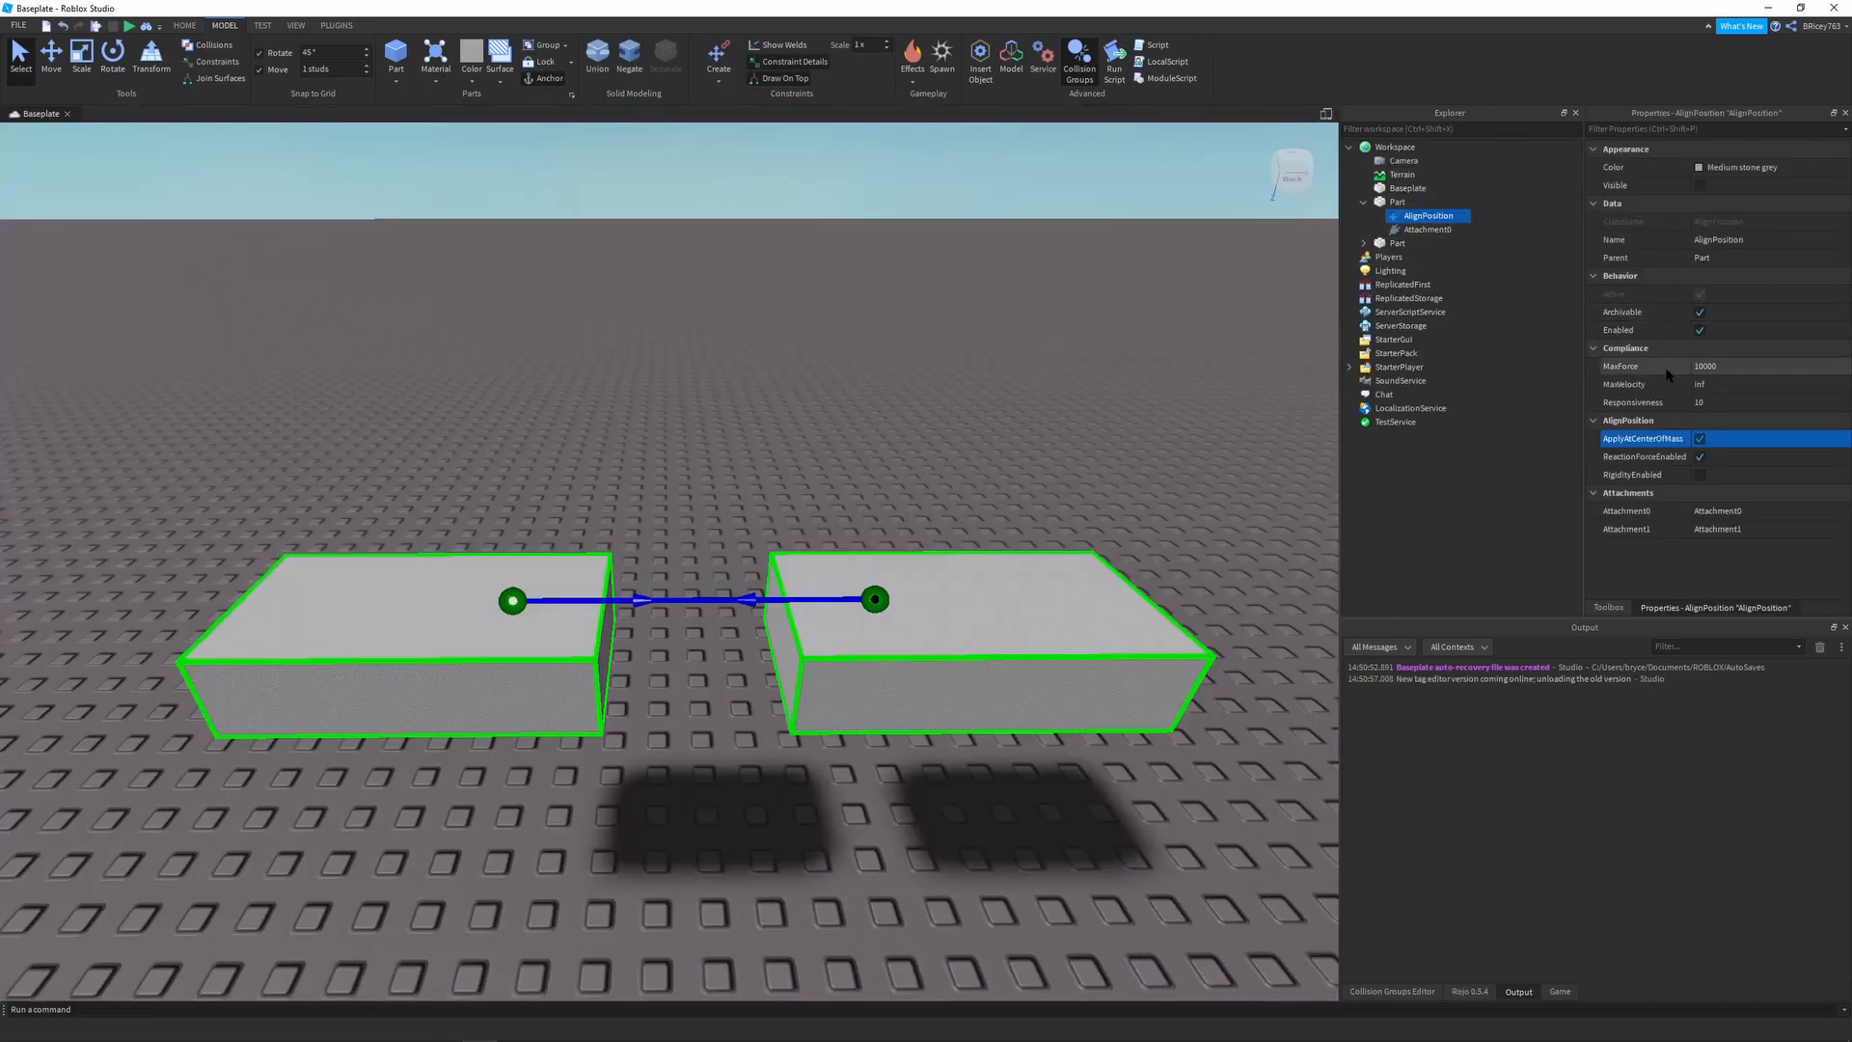
mouse_move(1665, 377)
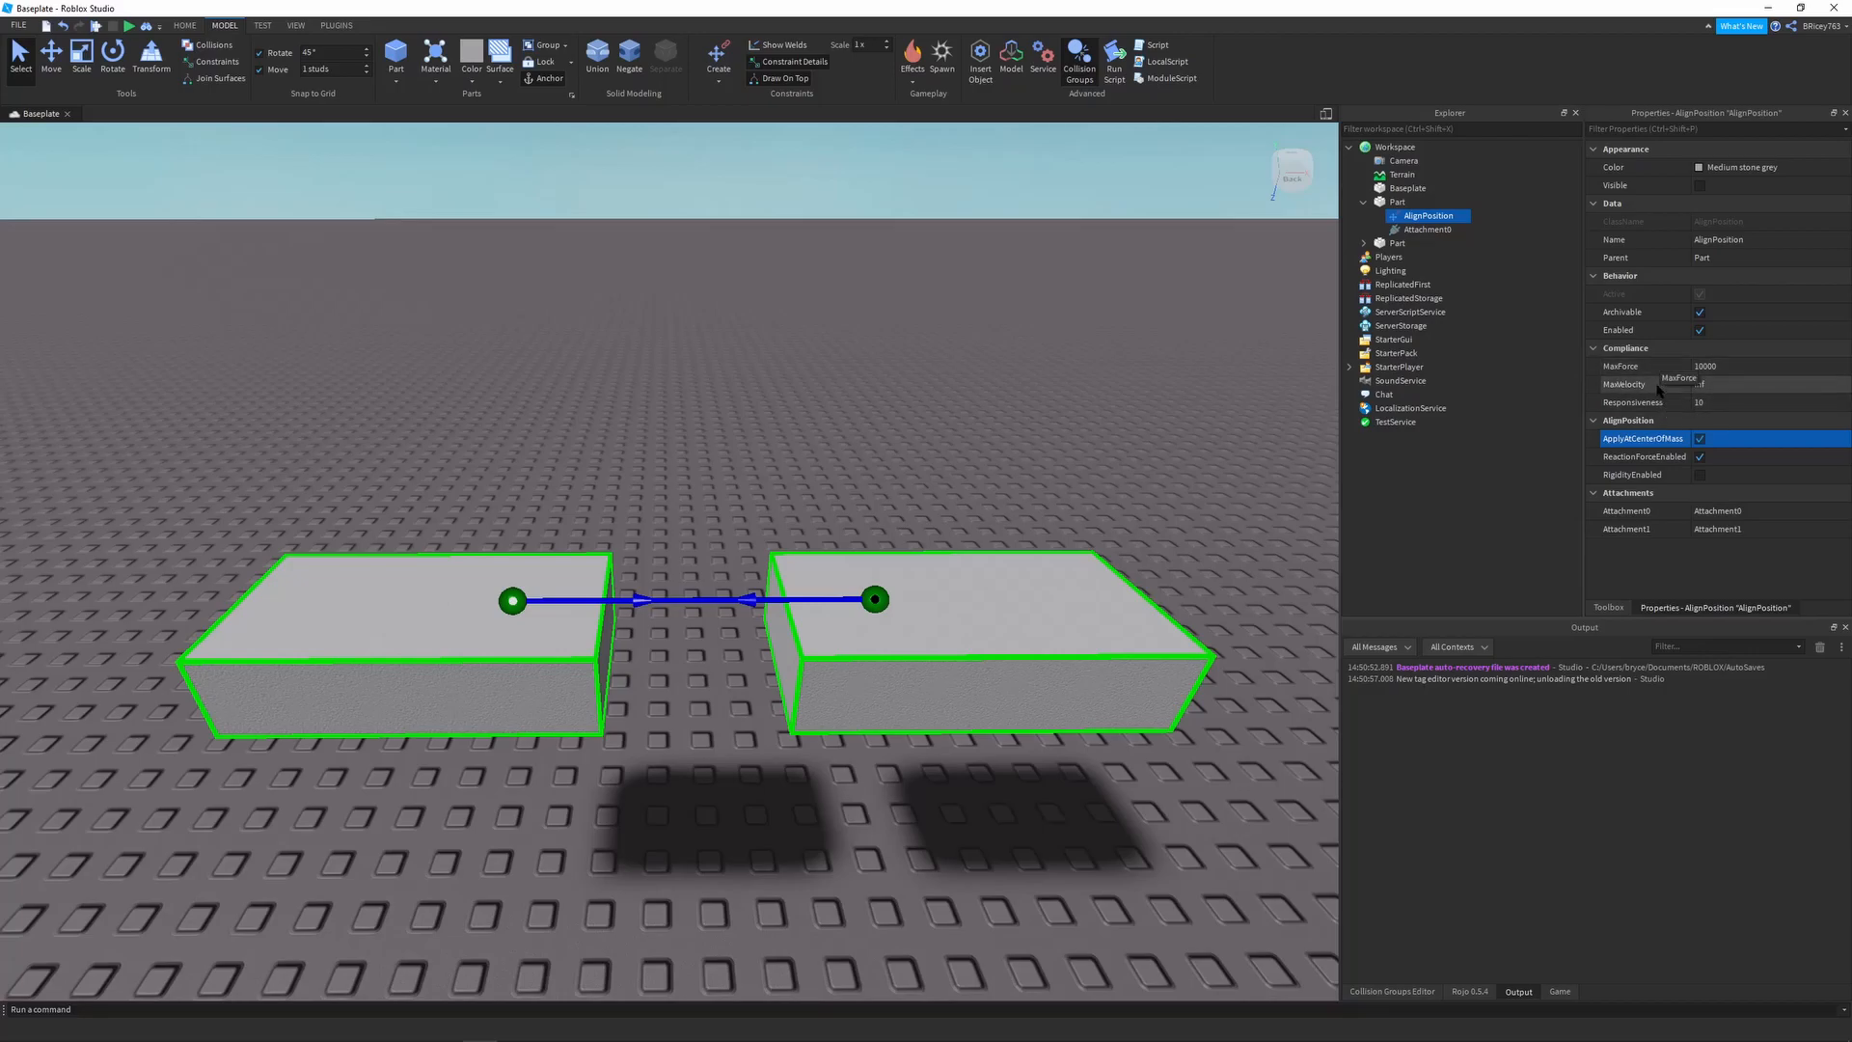
mouse_move(1630, 401)
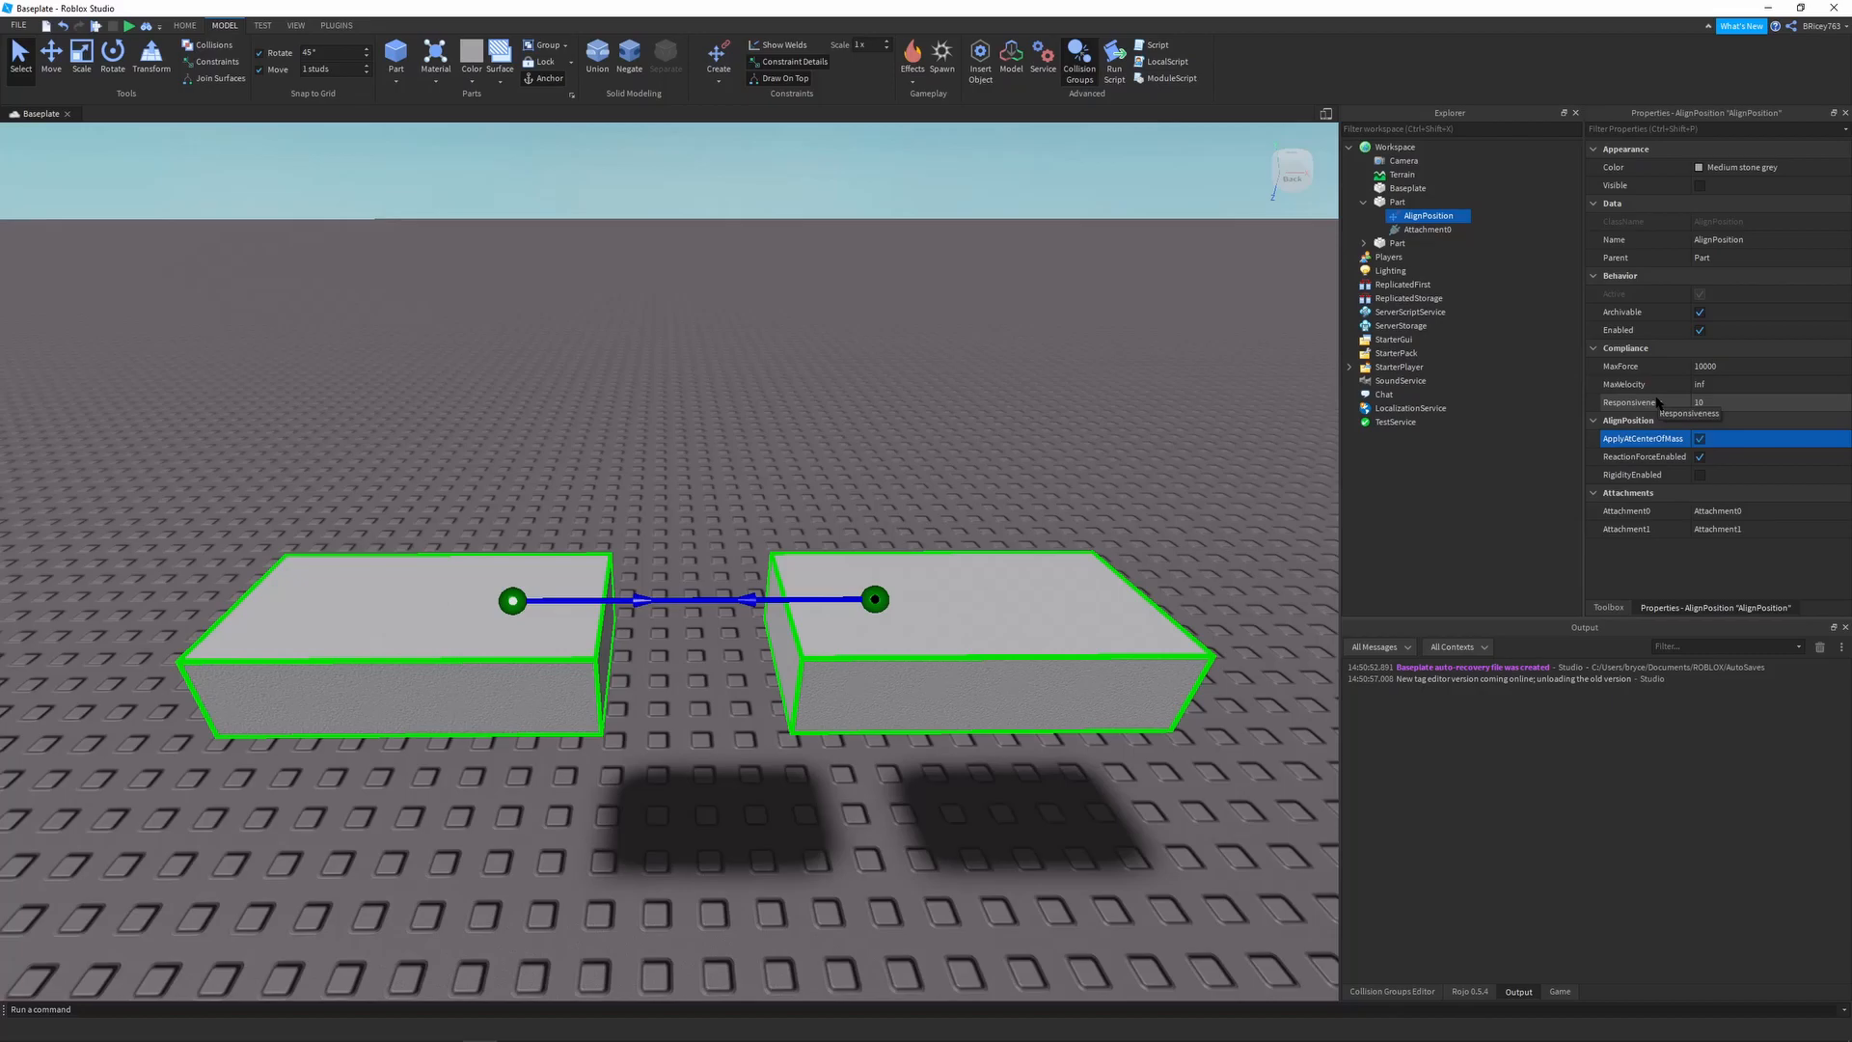
mouse_move(1654, 386)
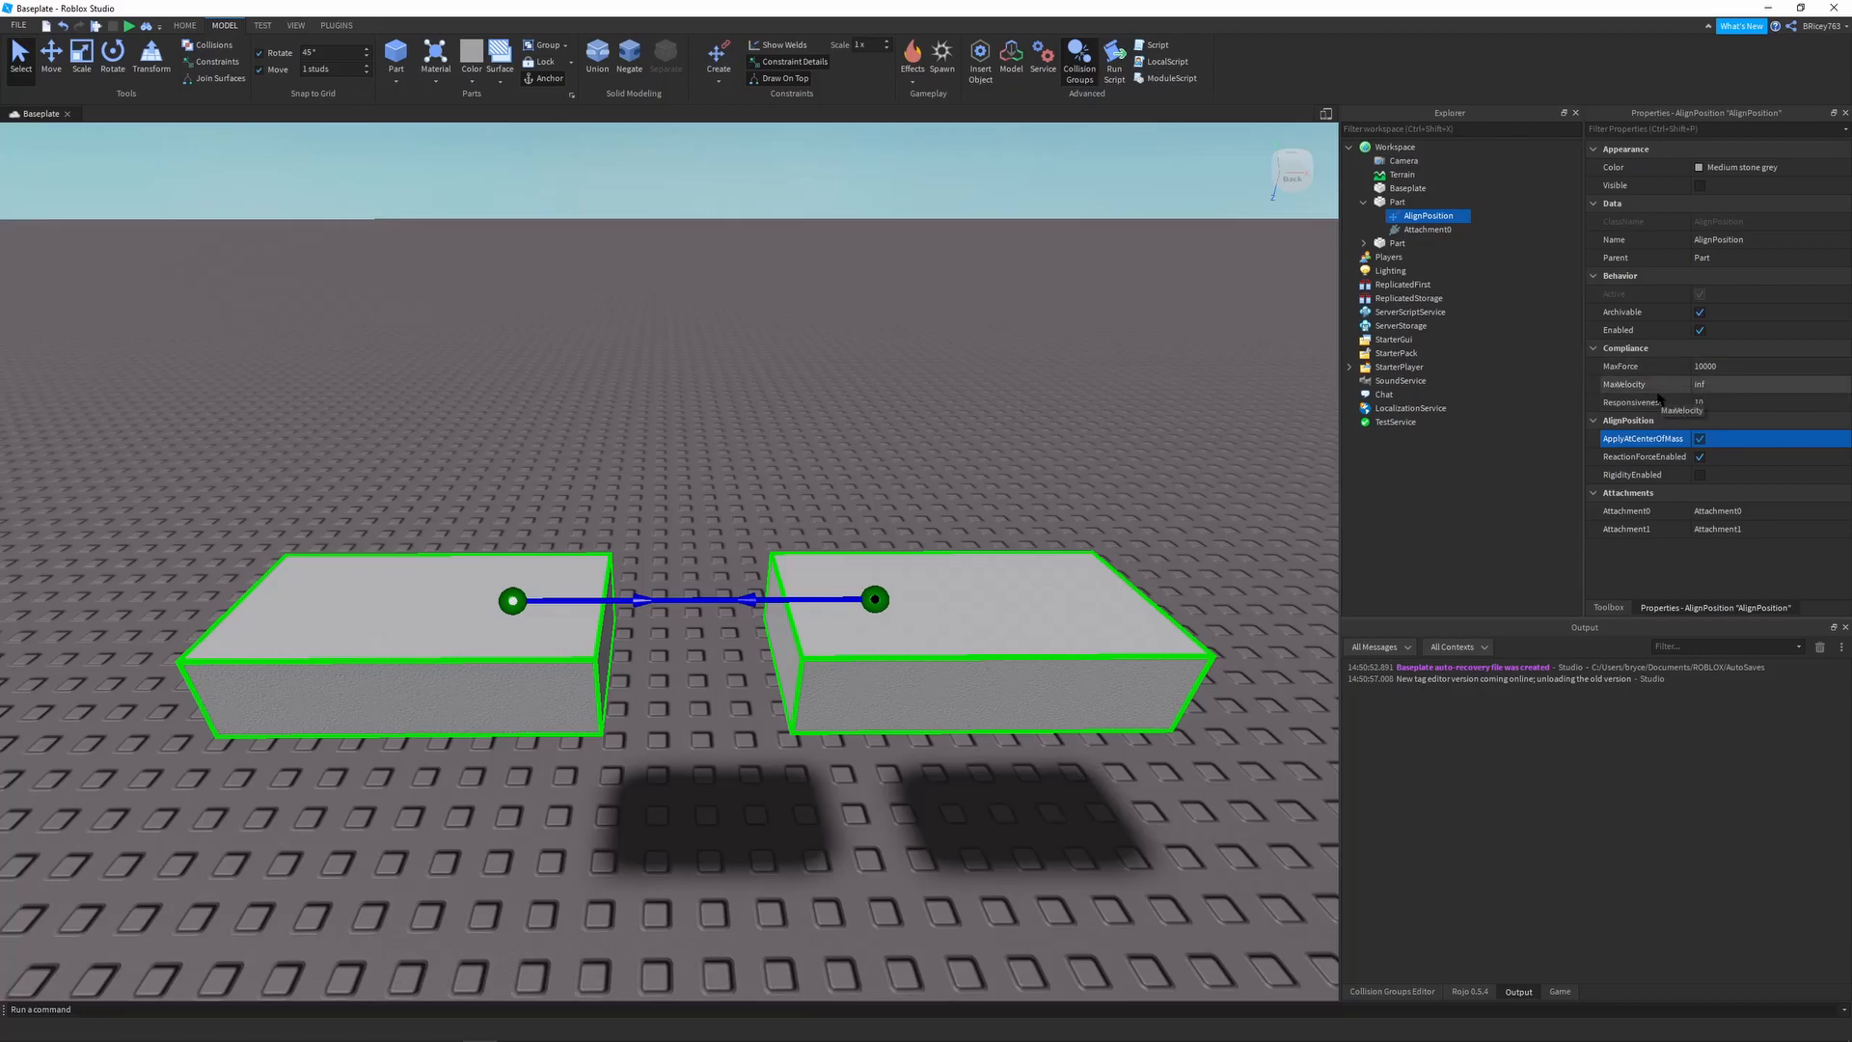
mouse_move(1702, 454)
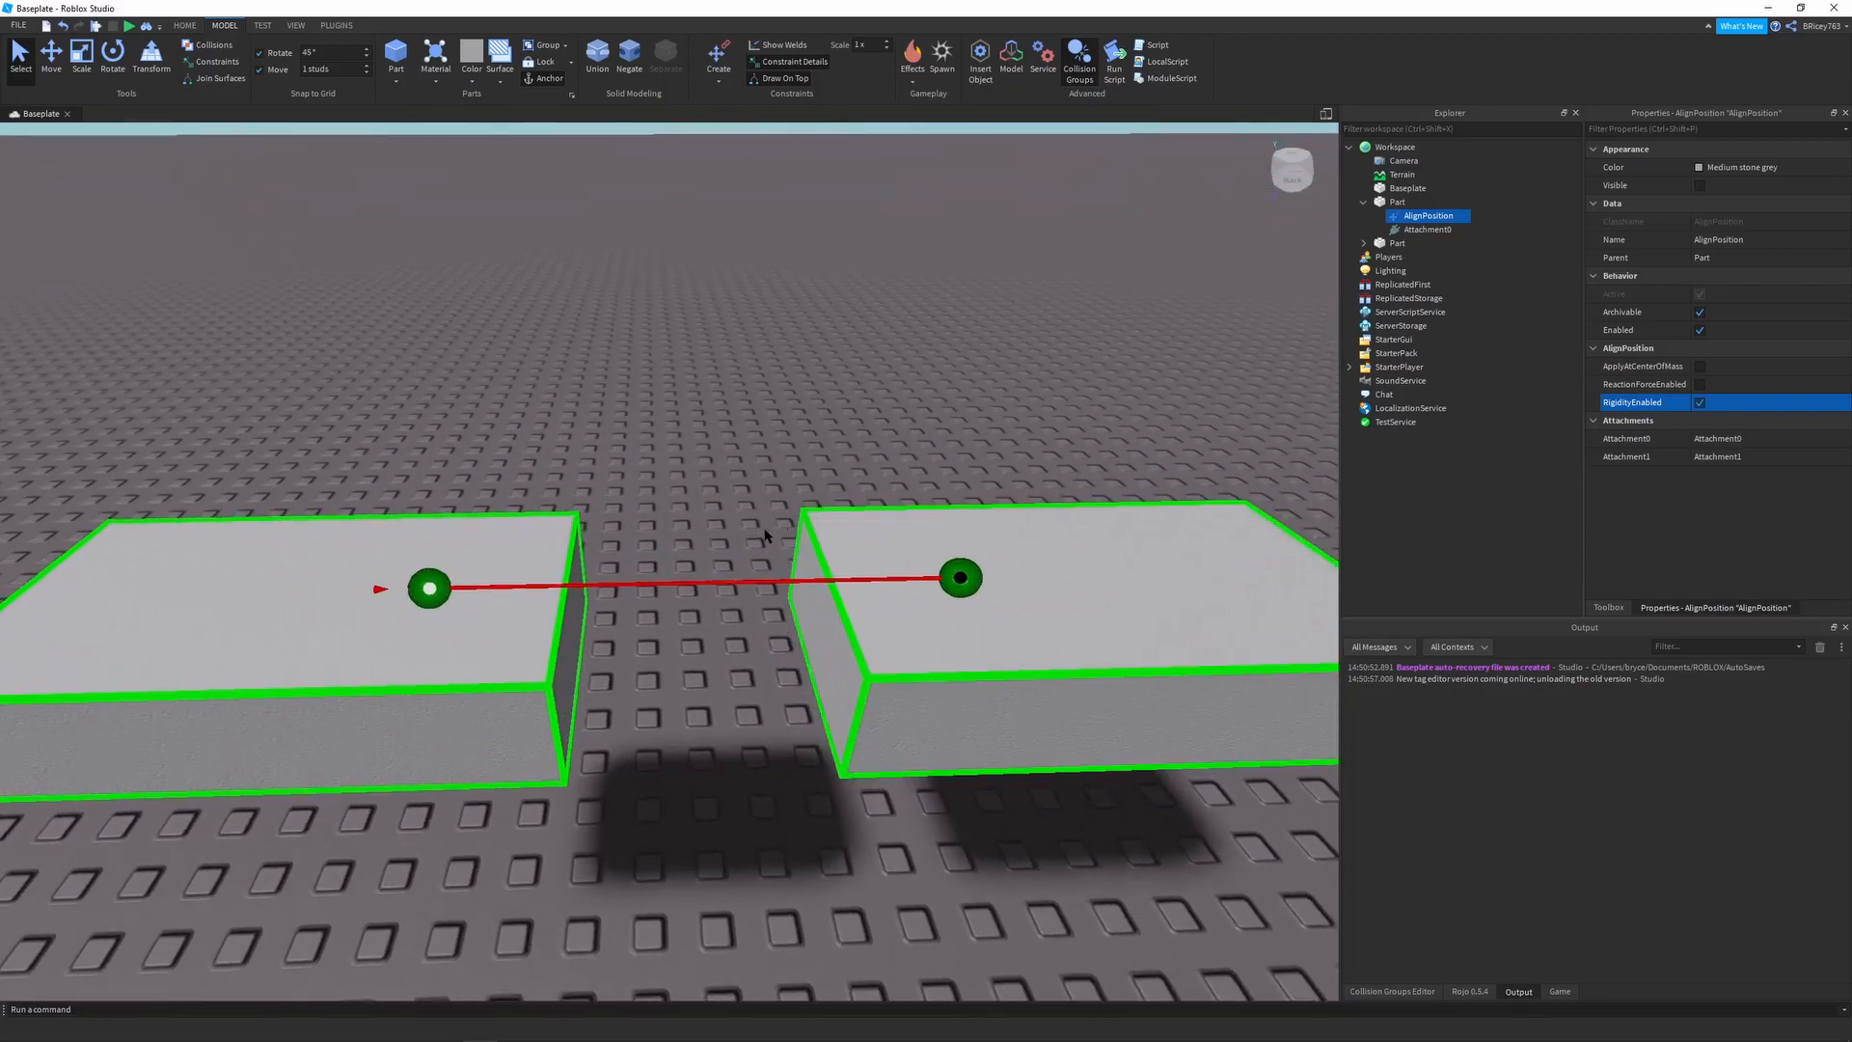
mouse_move(747, 579)
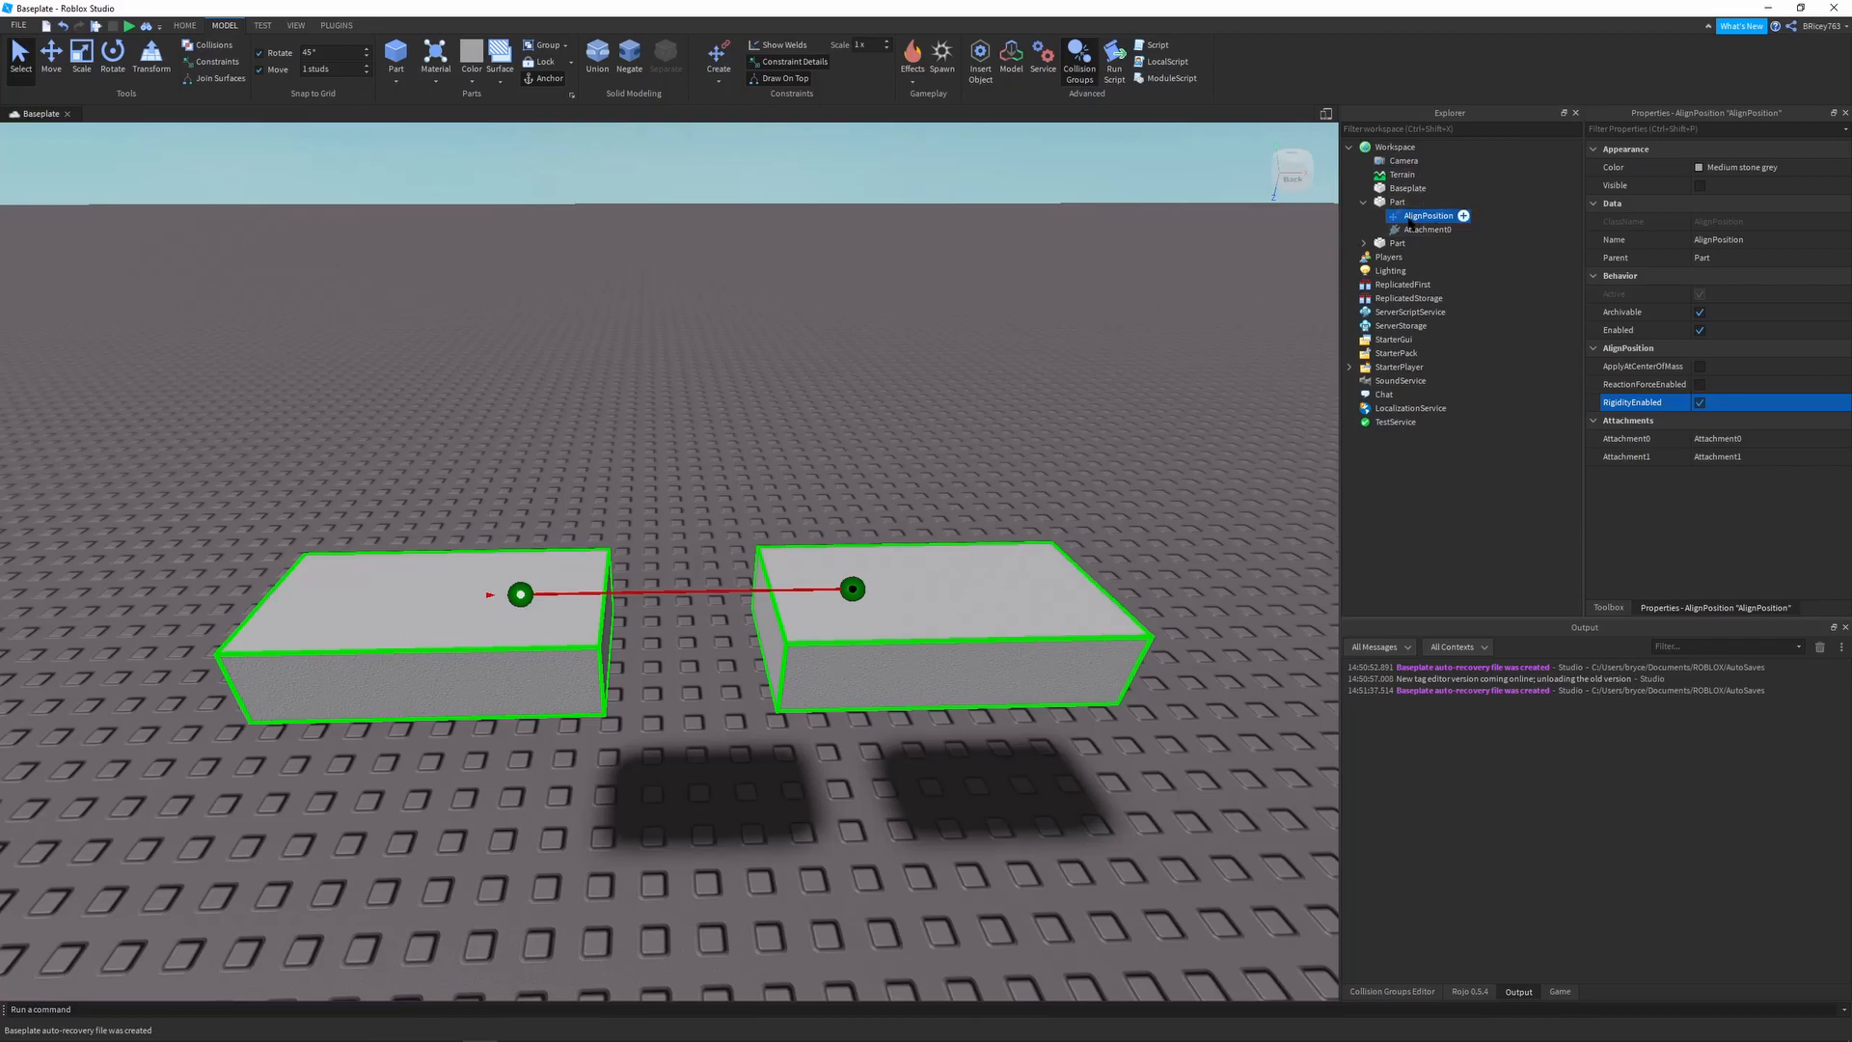
Select the first Part, make it Anchored and disable CanCollide
click(1399, 203)
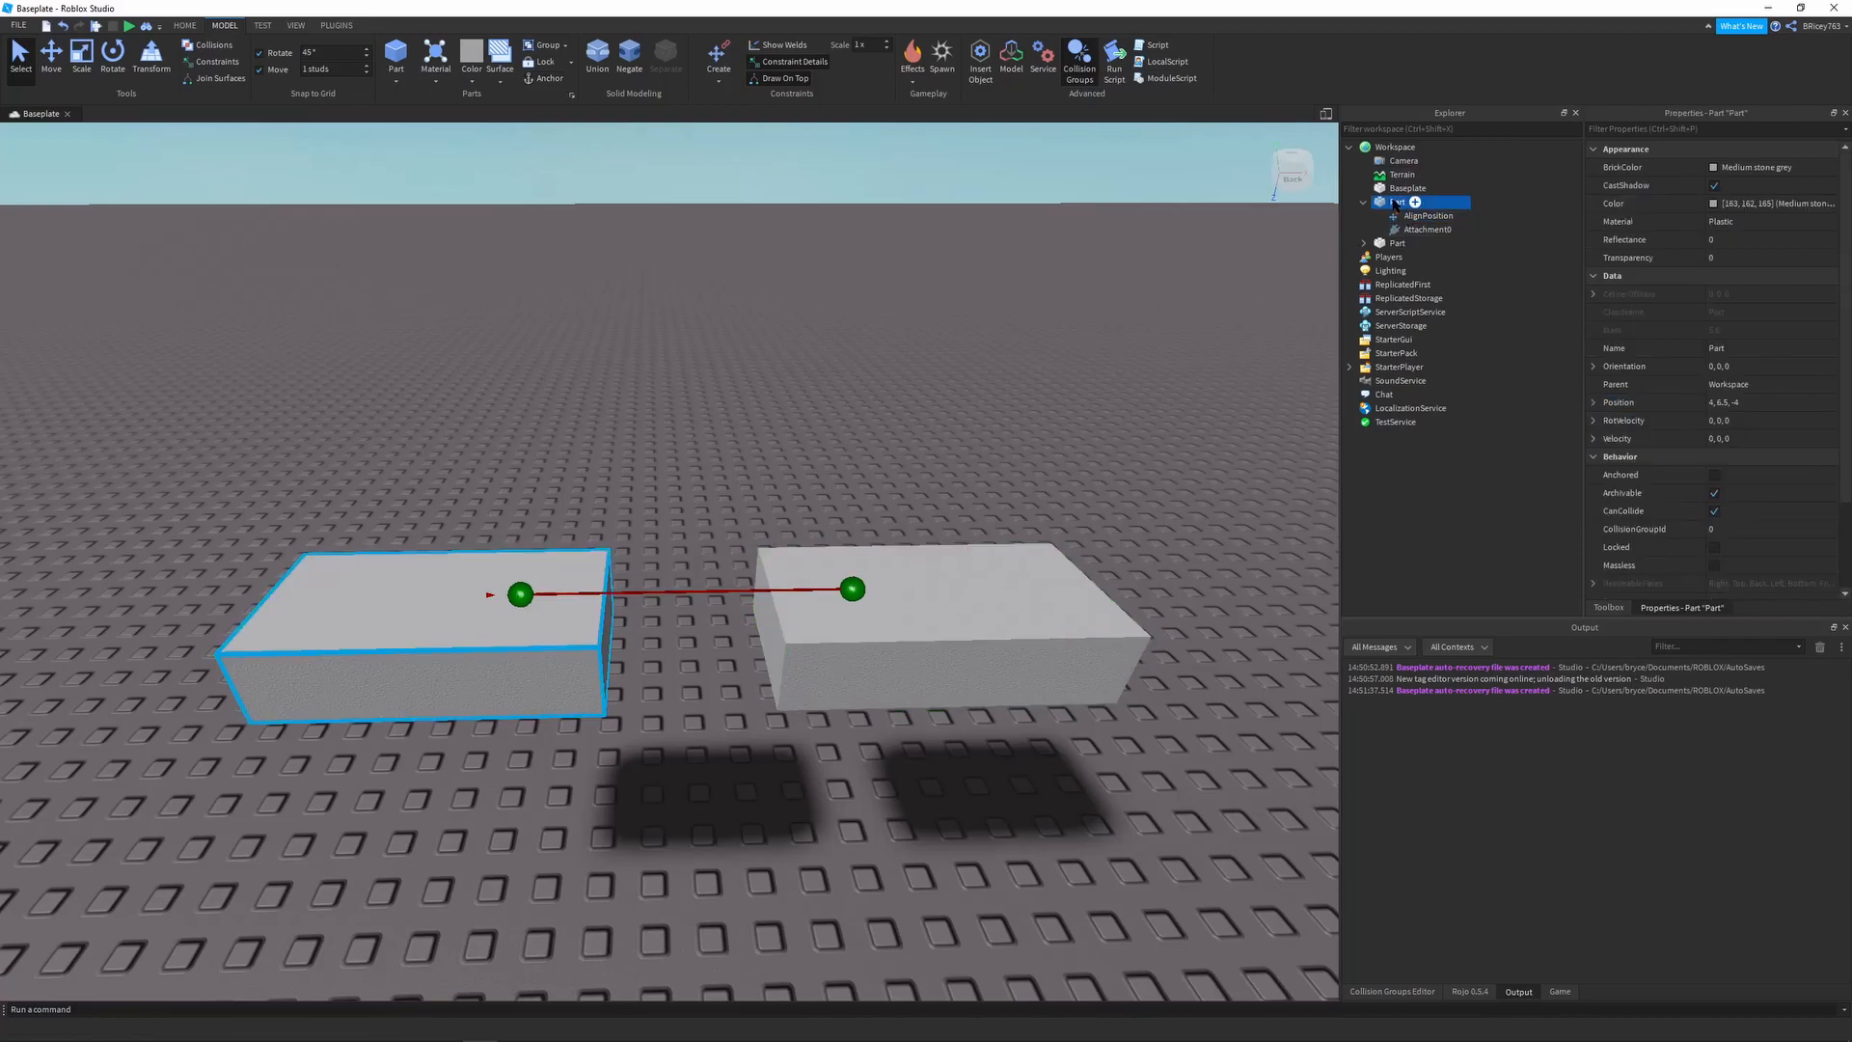
click(1713, 509)
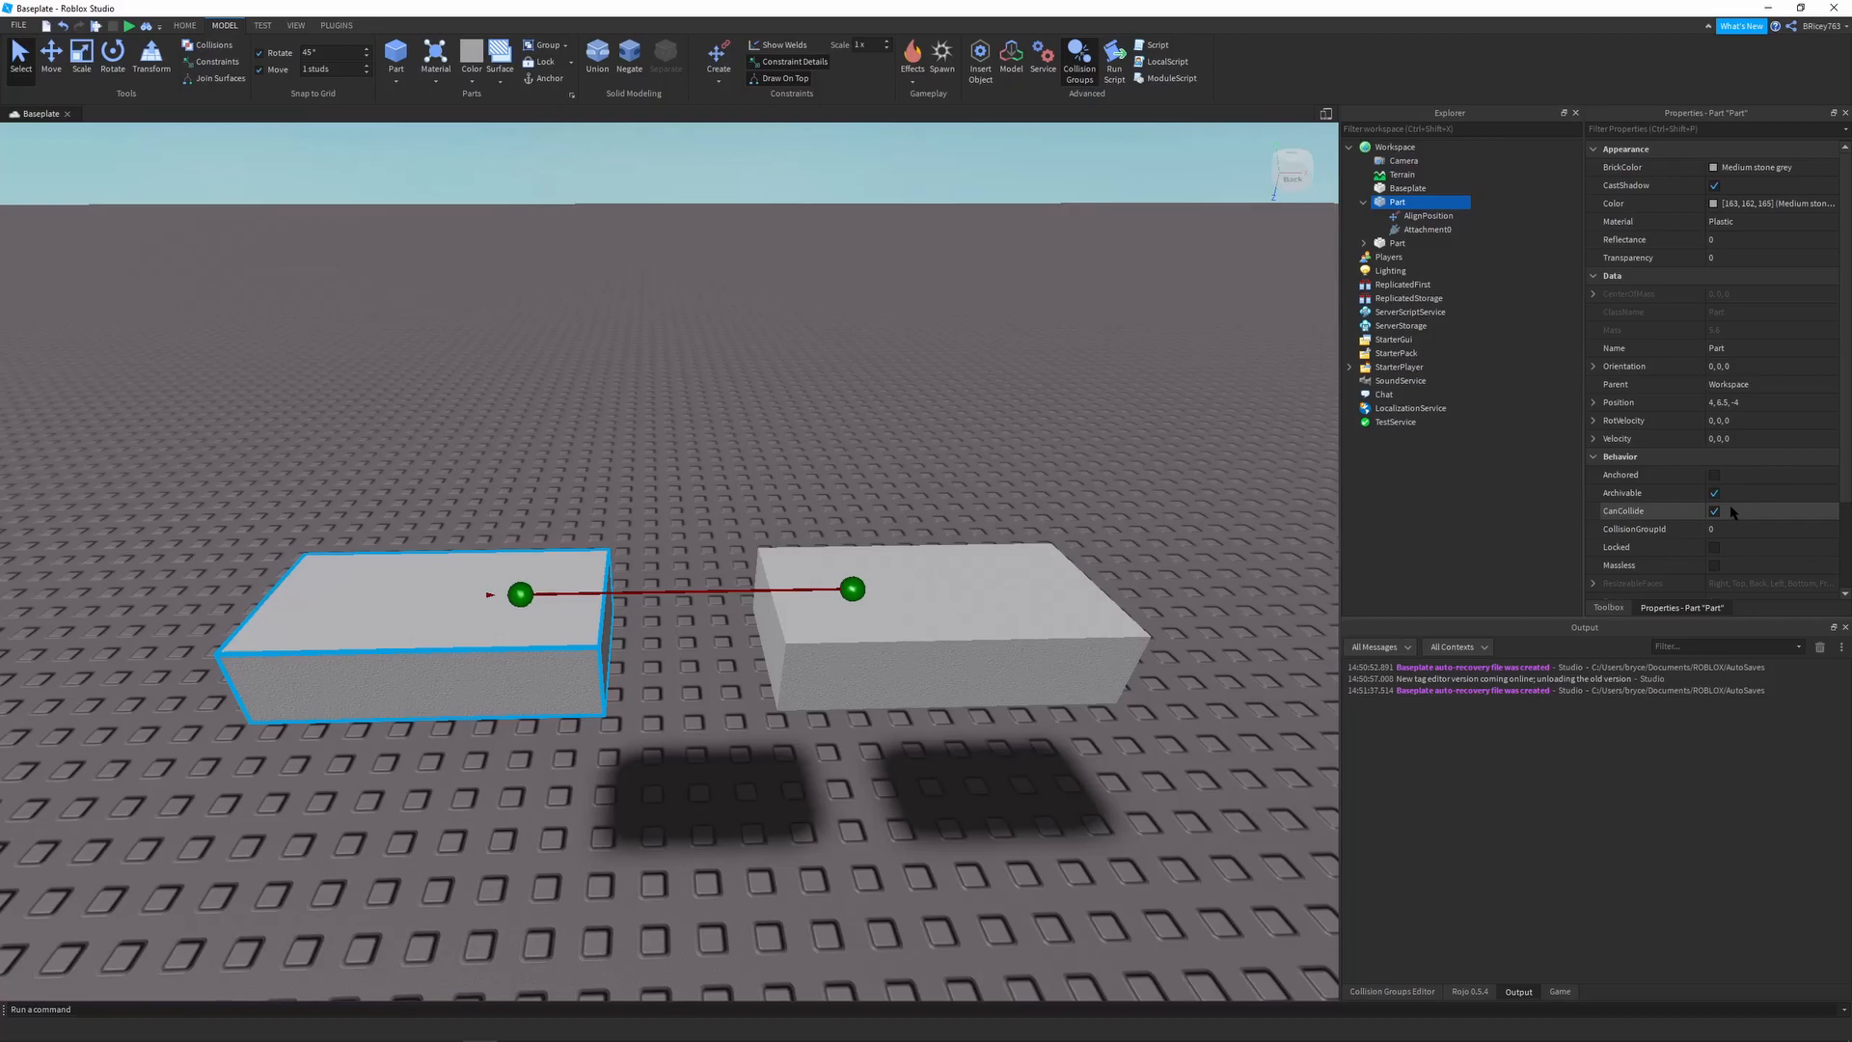
click(1713, 509)
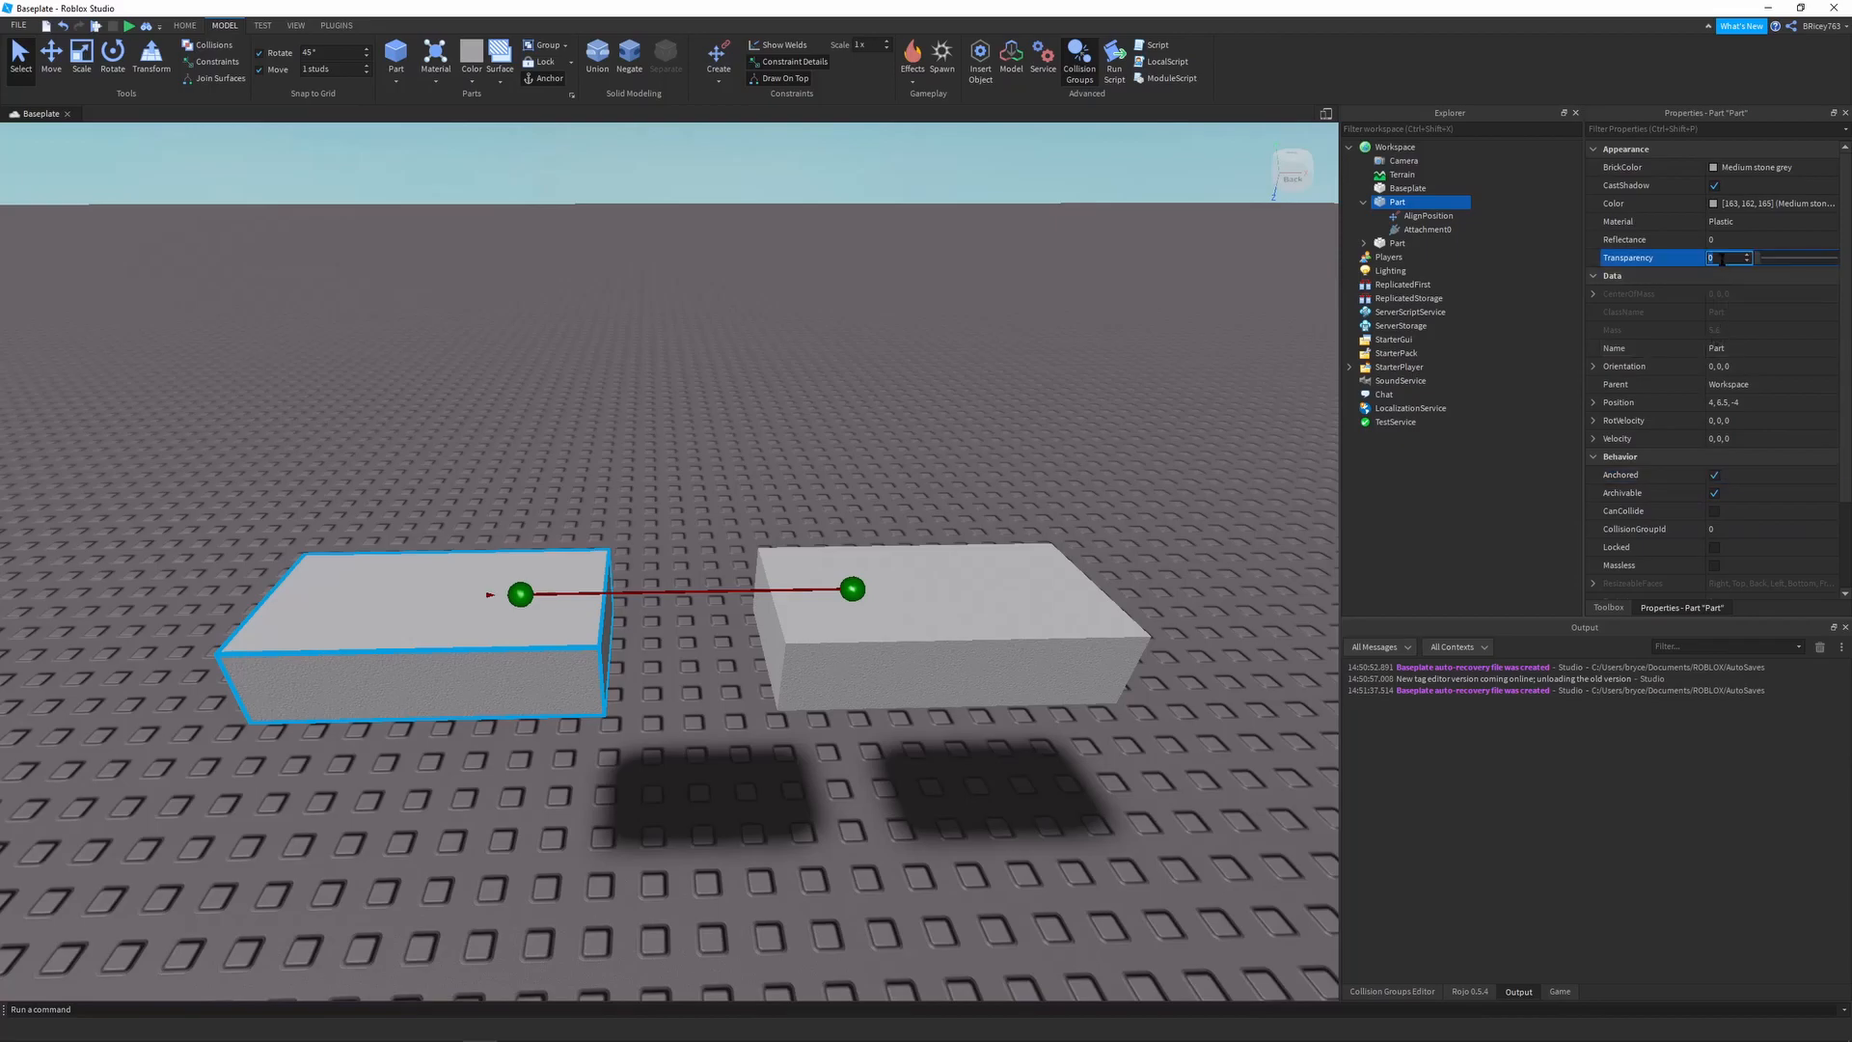
text(0.5)
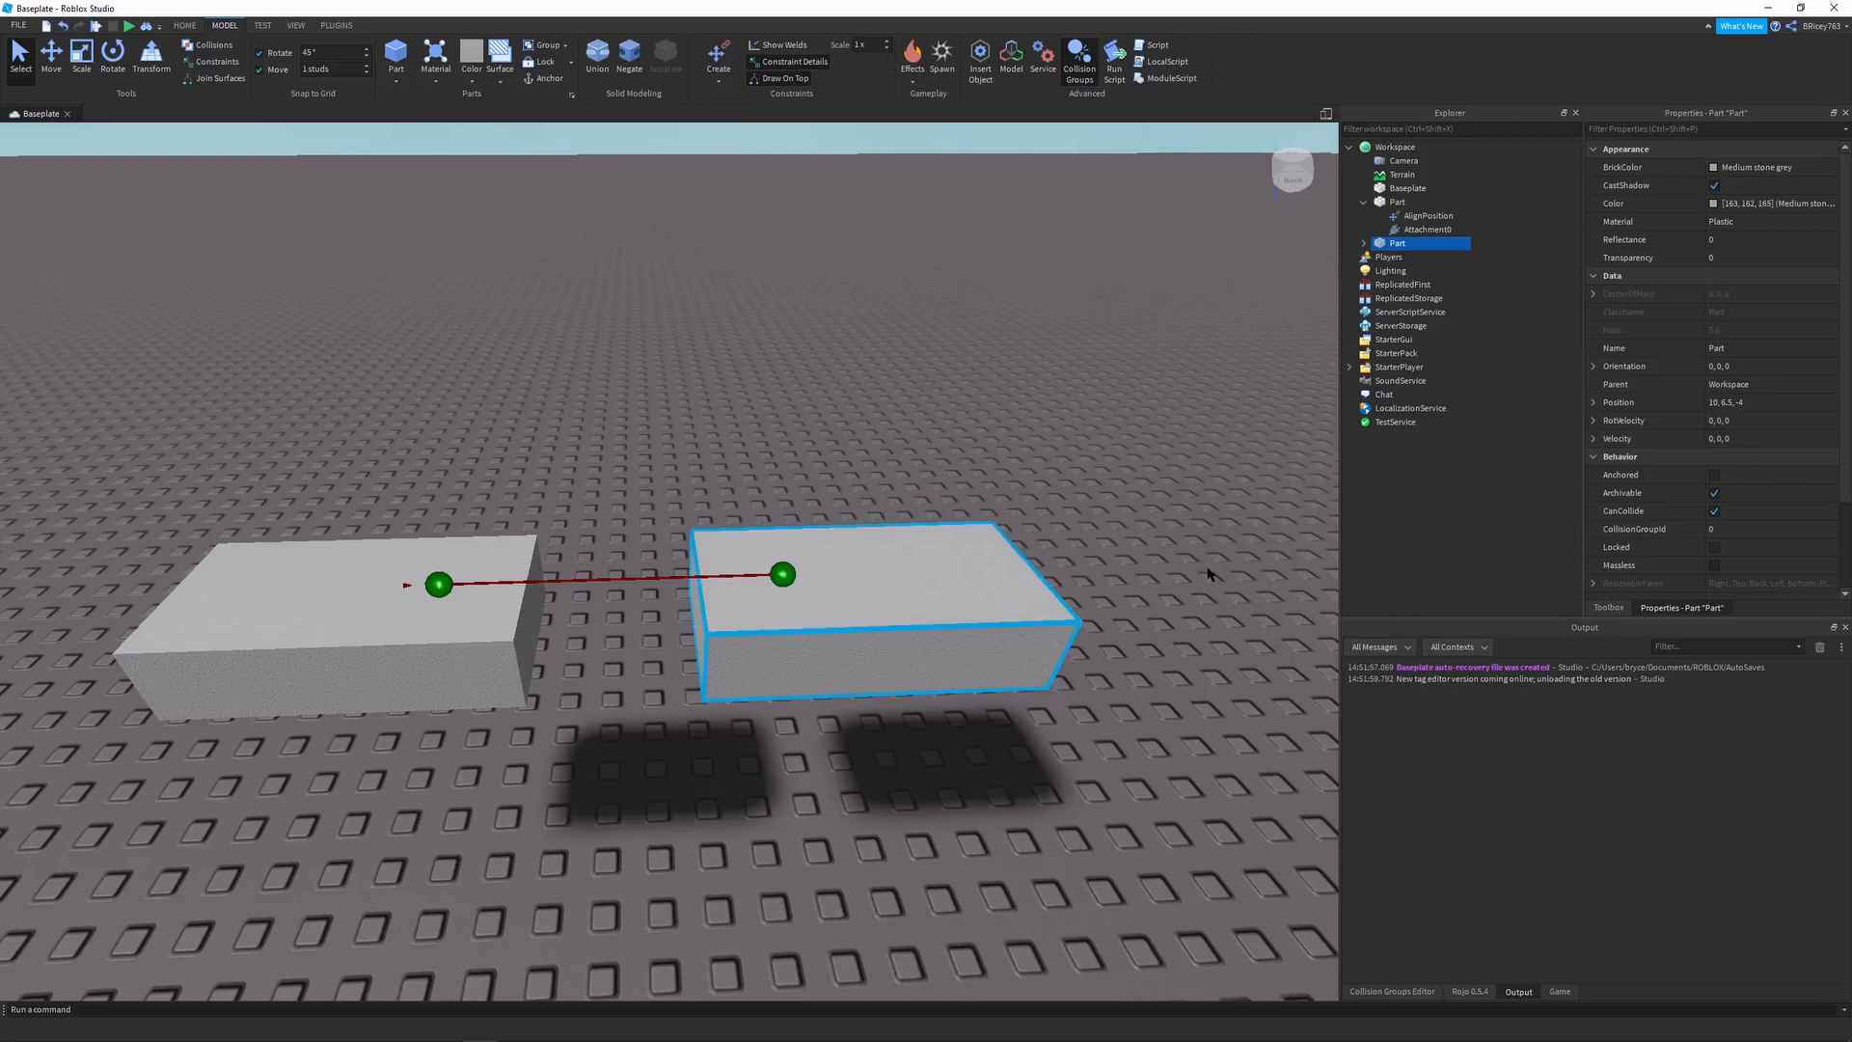
Set the second Part's Transparency to 0.5 and make it Anchored
click(1759, 257)
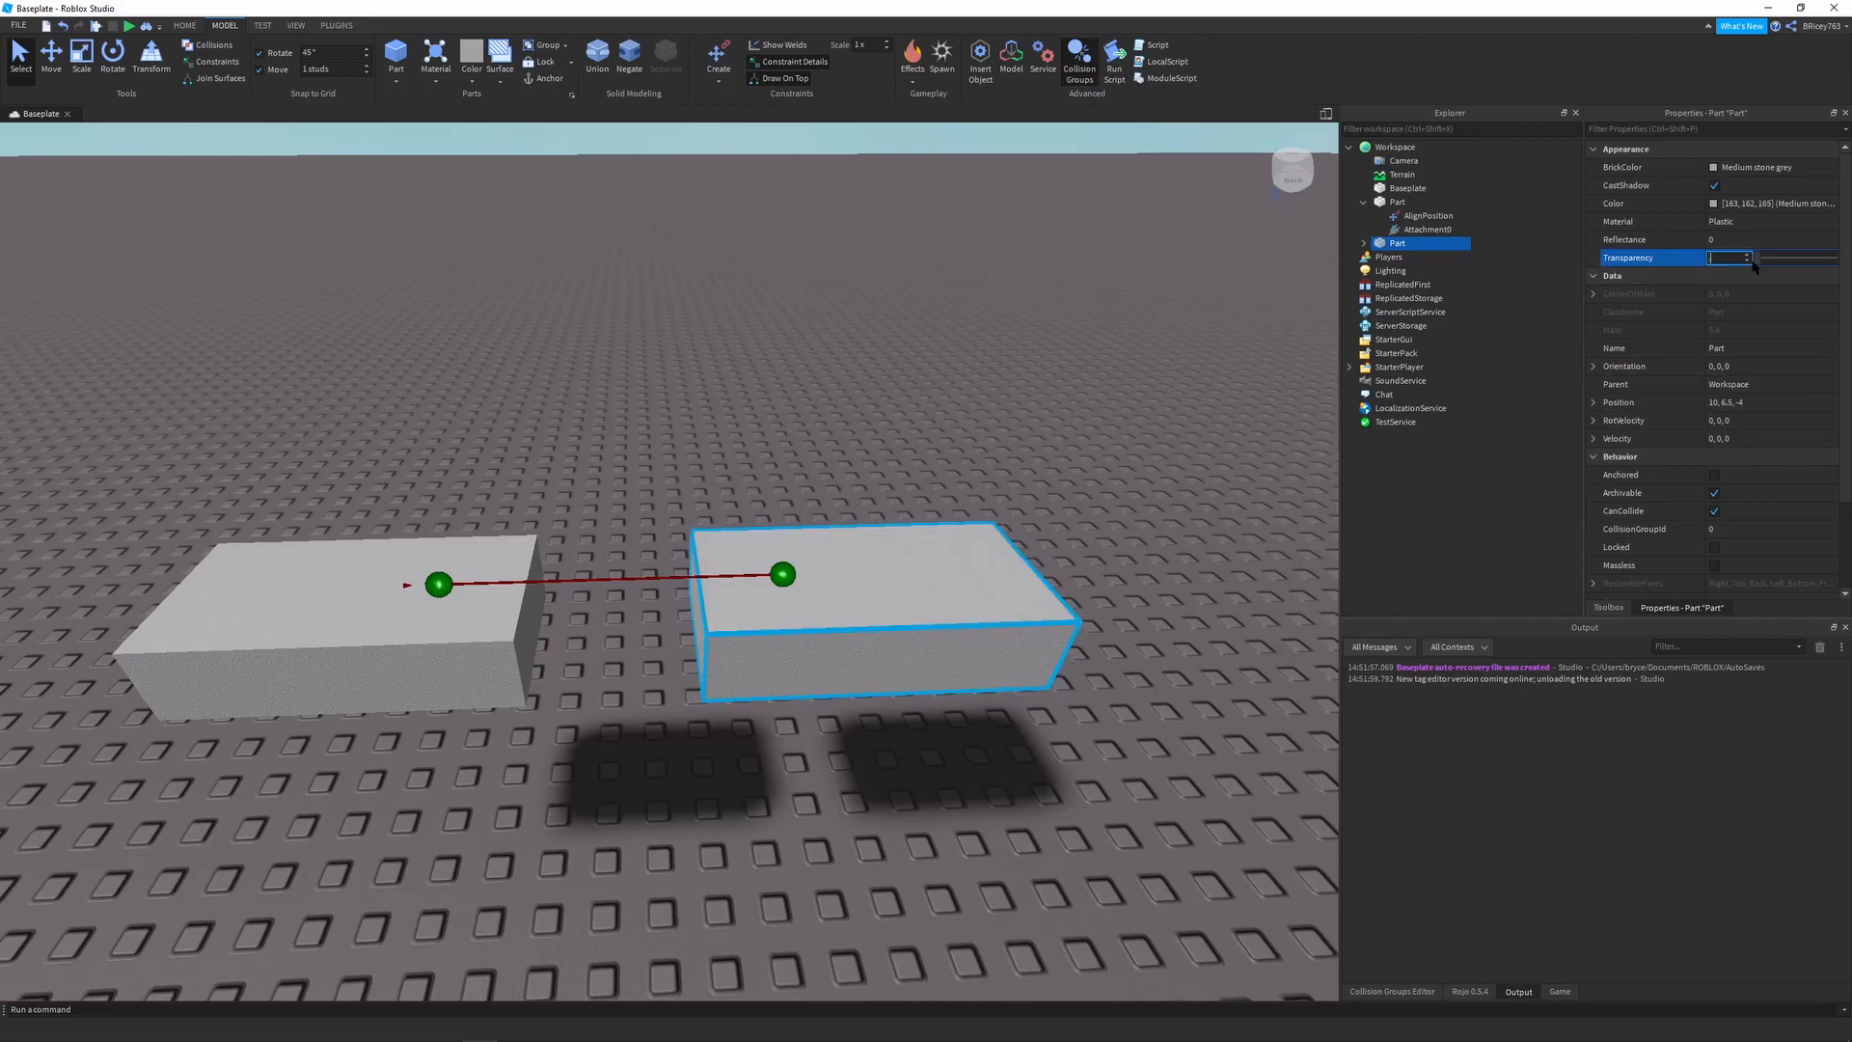
text(0.5)
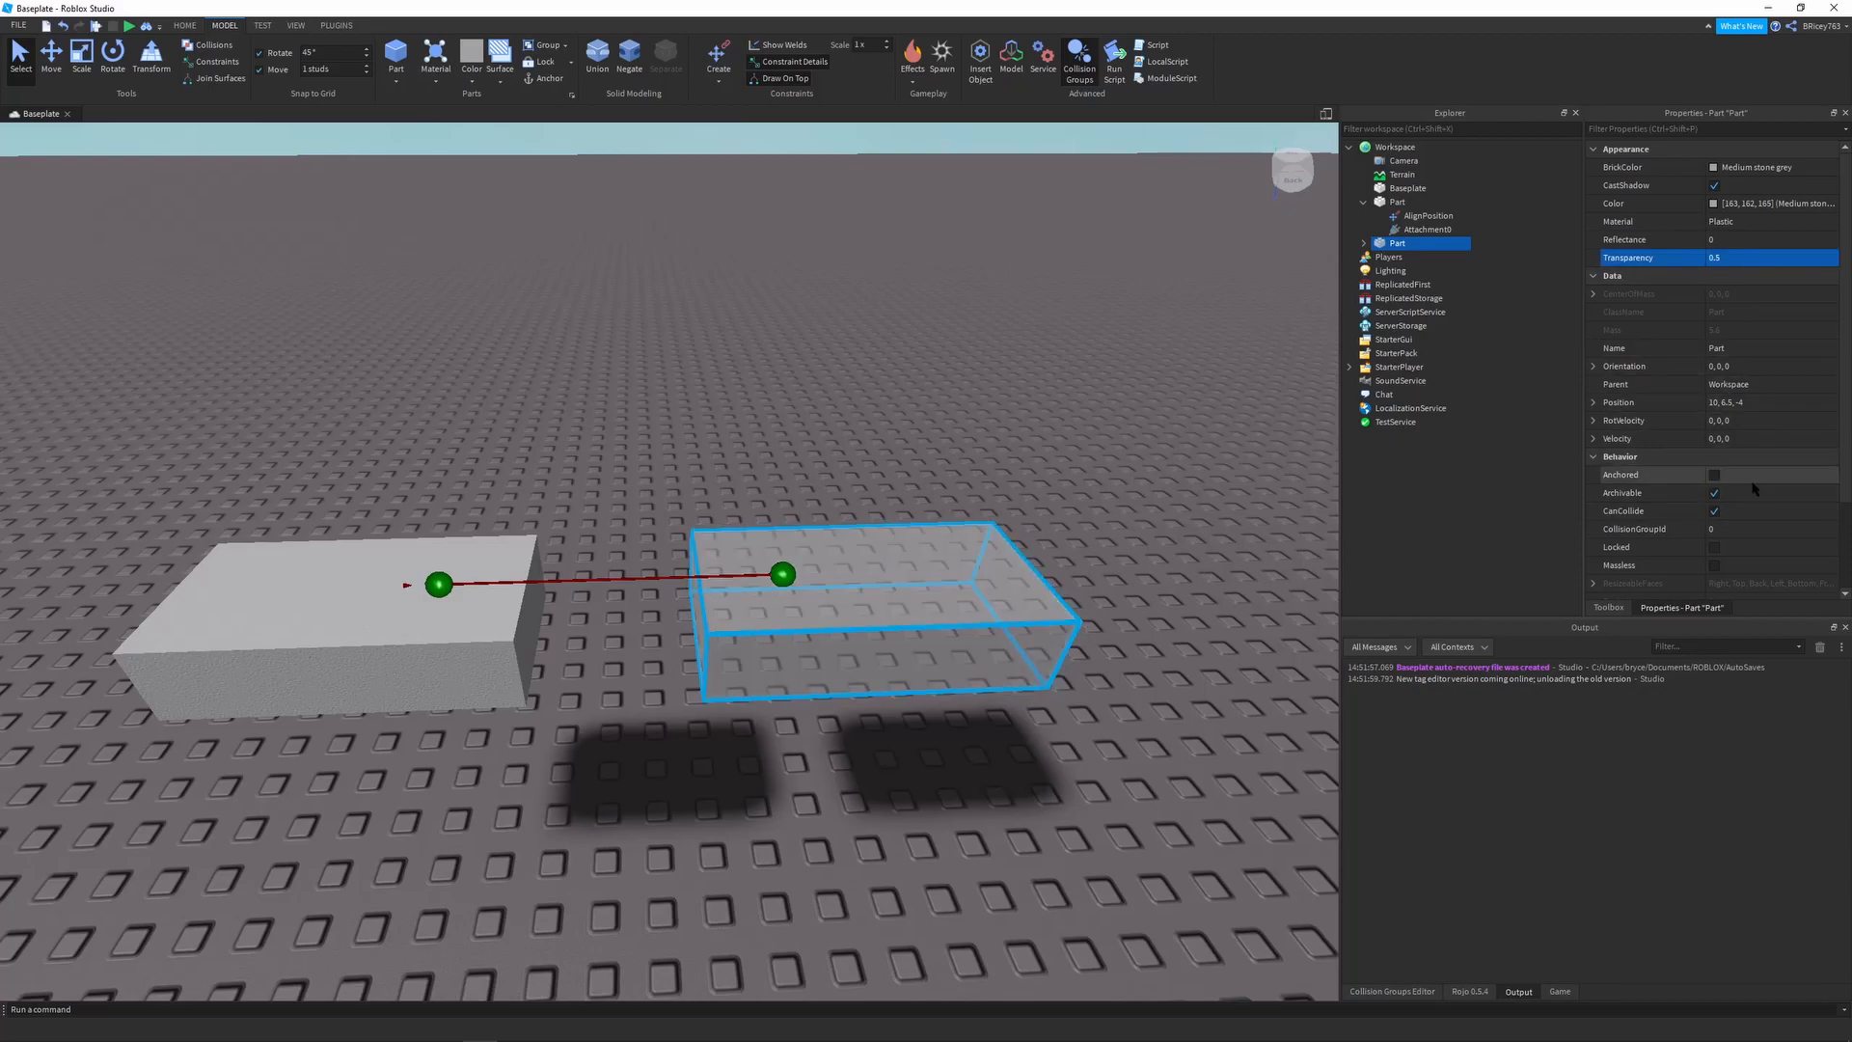
click(1713, 474)
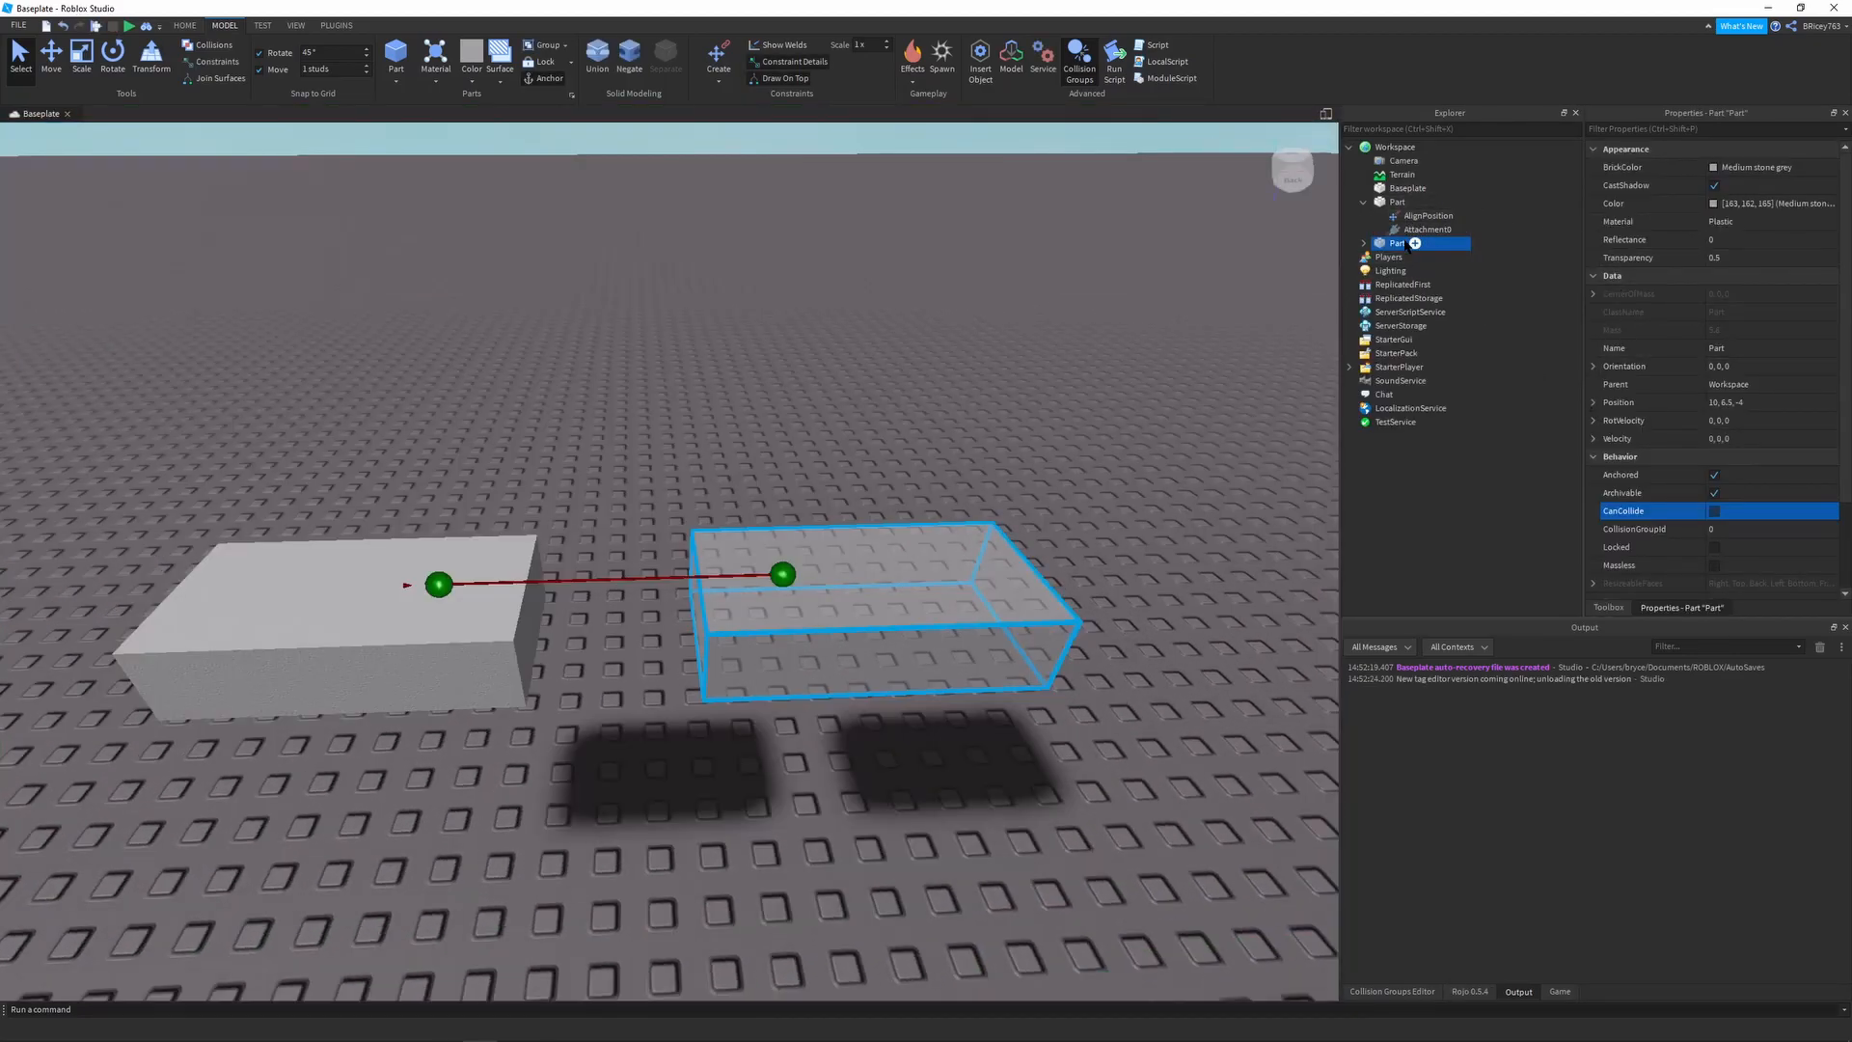
Test-run the constraint setup, stop, and add another block to the Workspace
click(1427, 214)
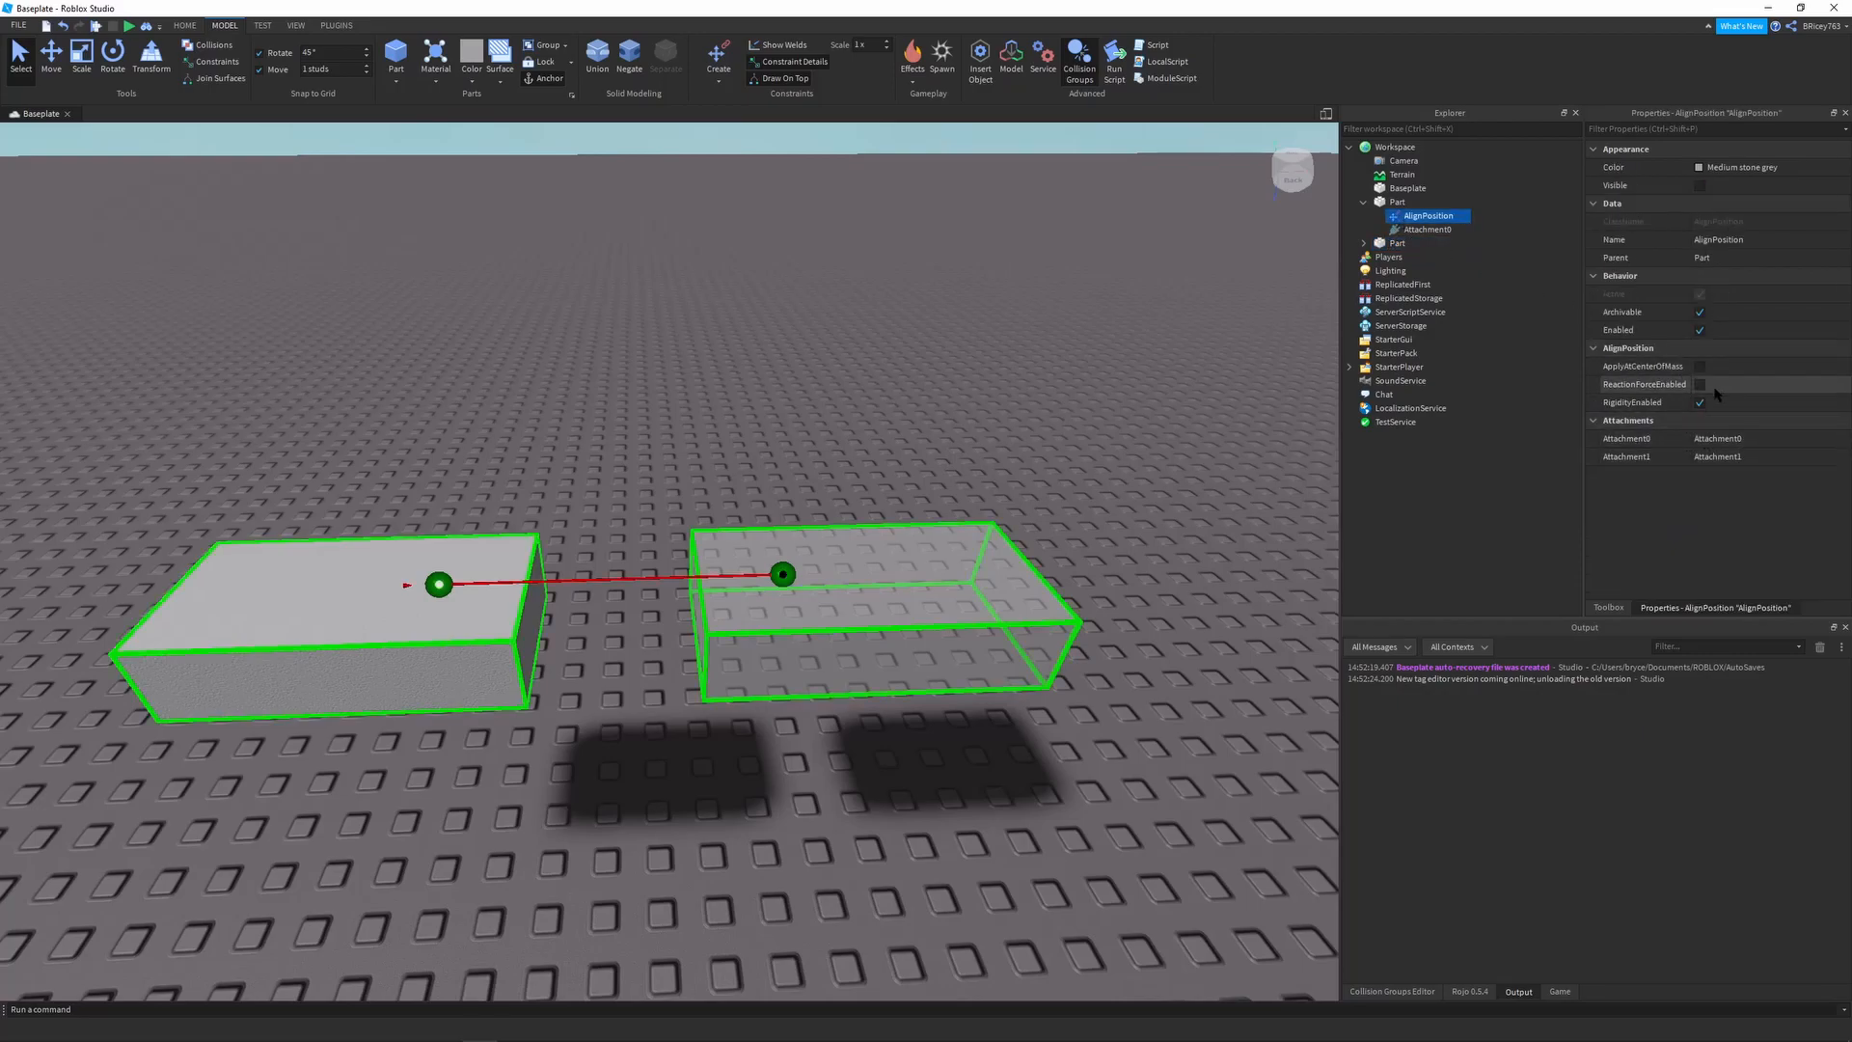
click(1700, 366)
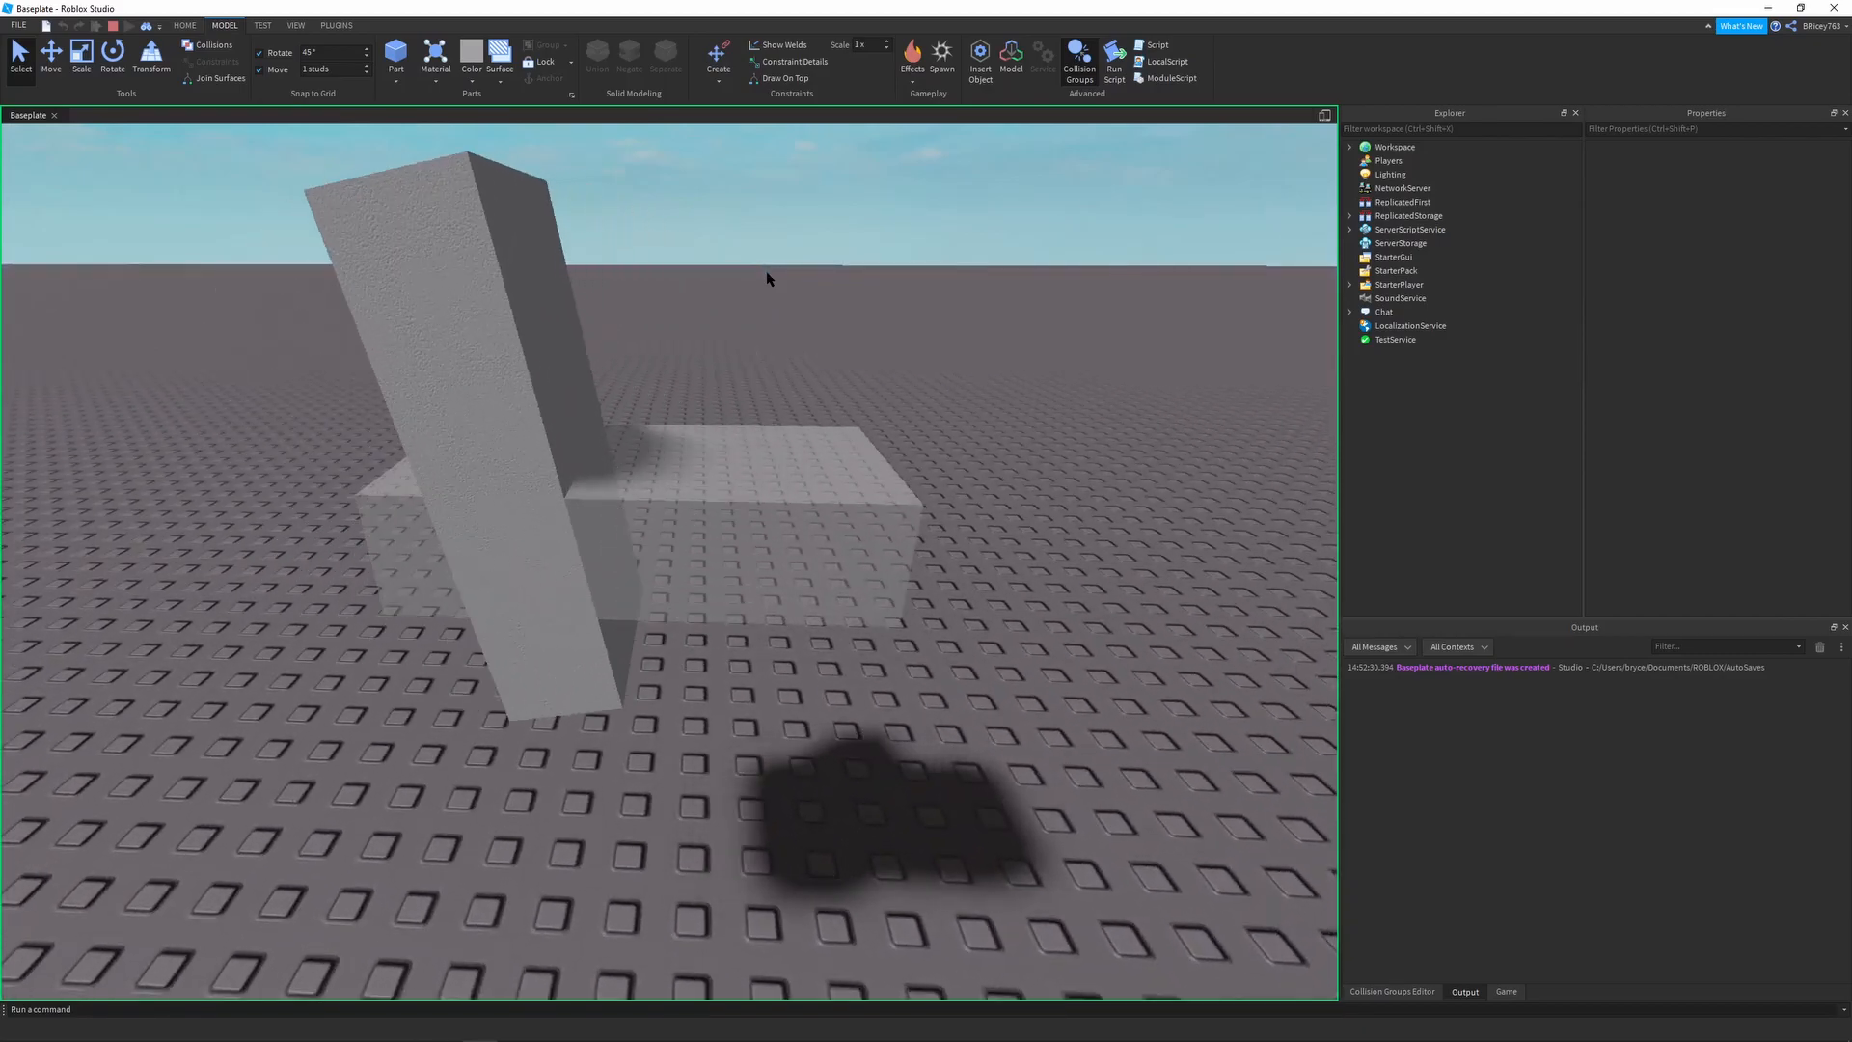
click(812, 519)
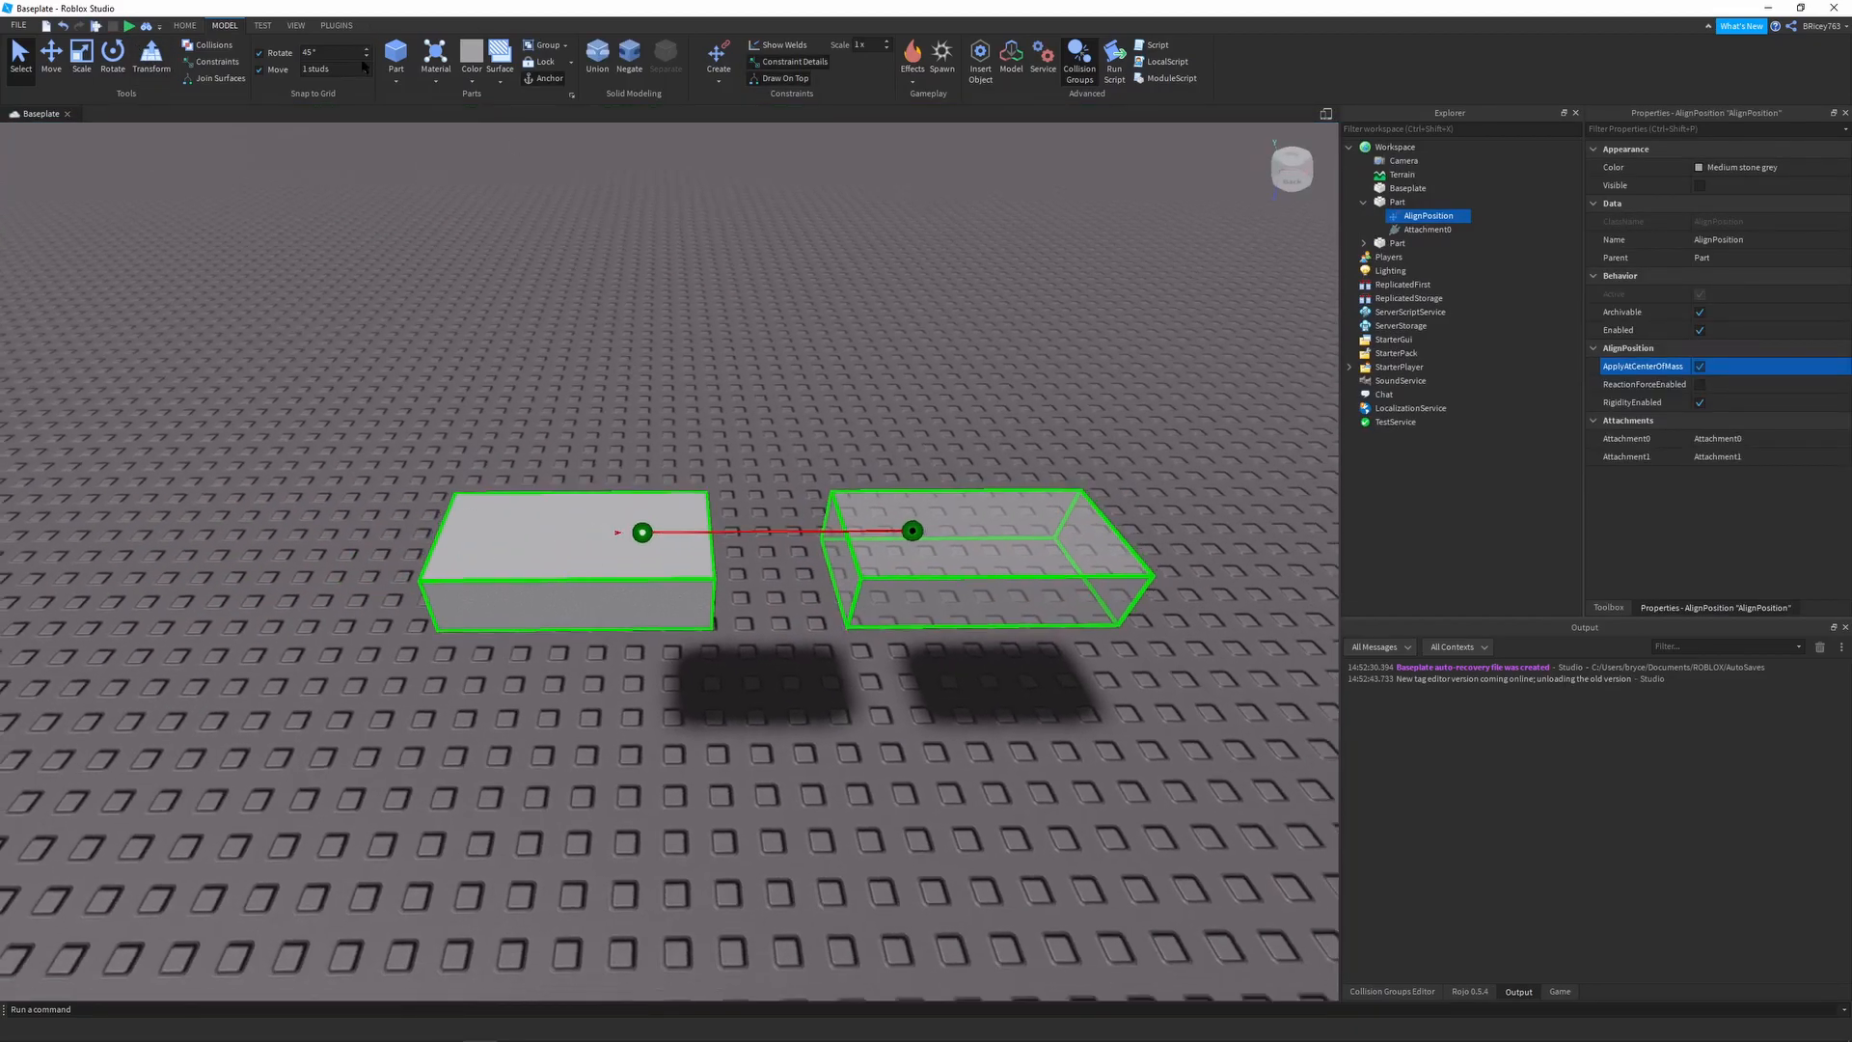
click(1397, 257)
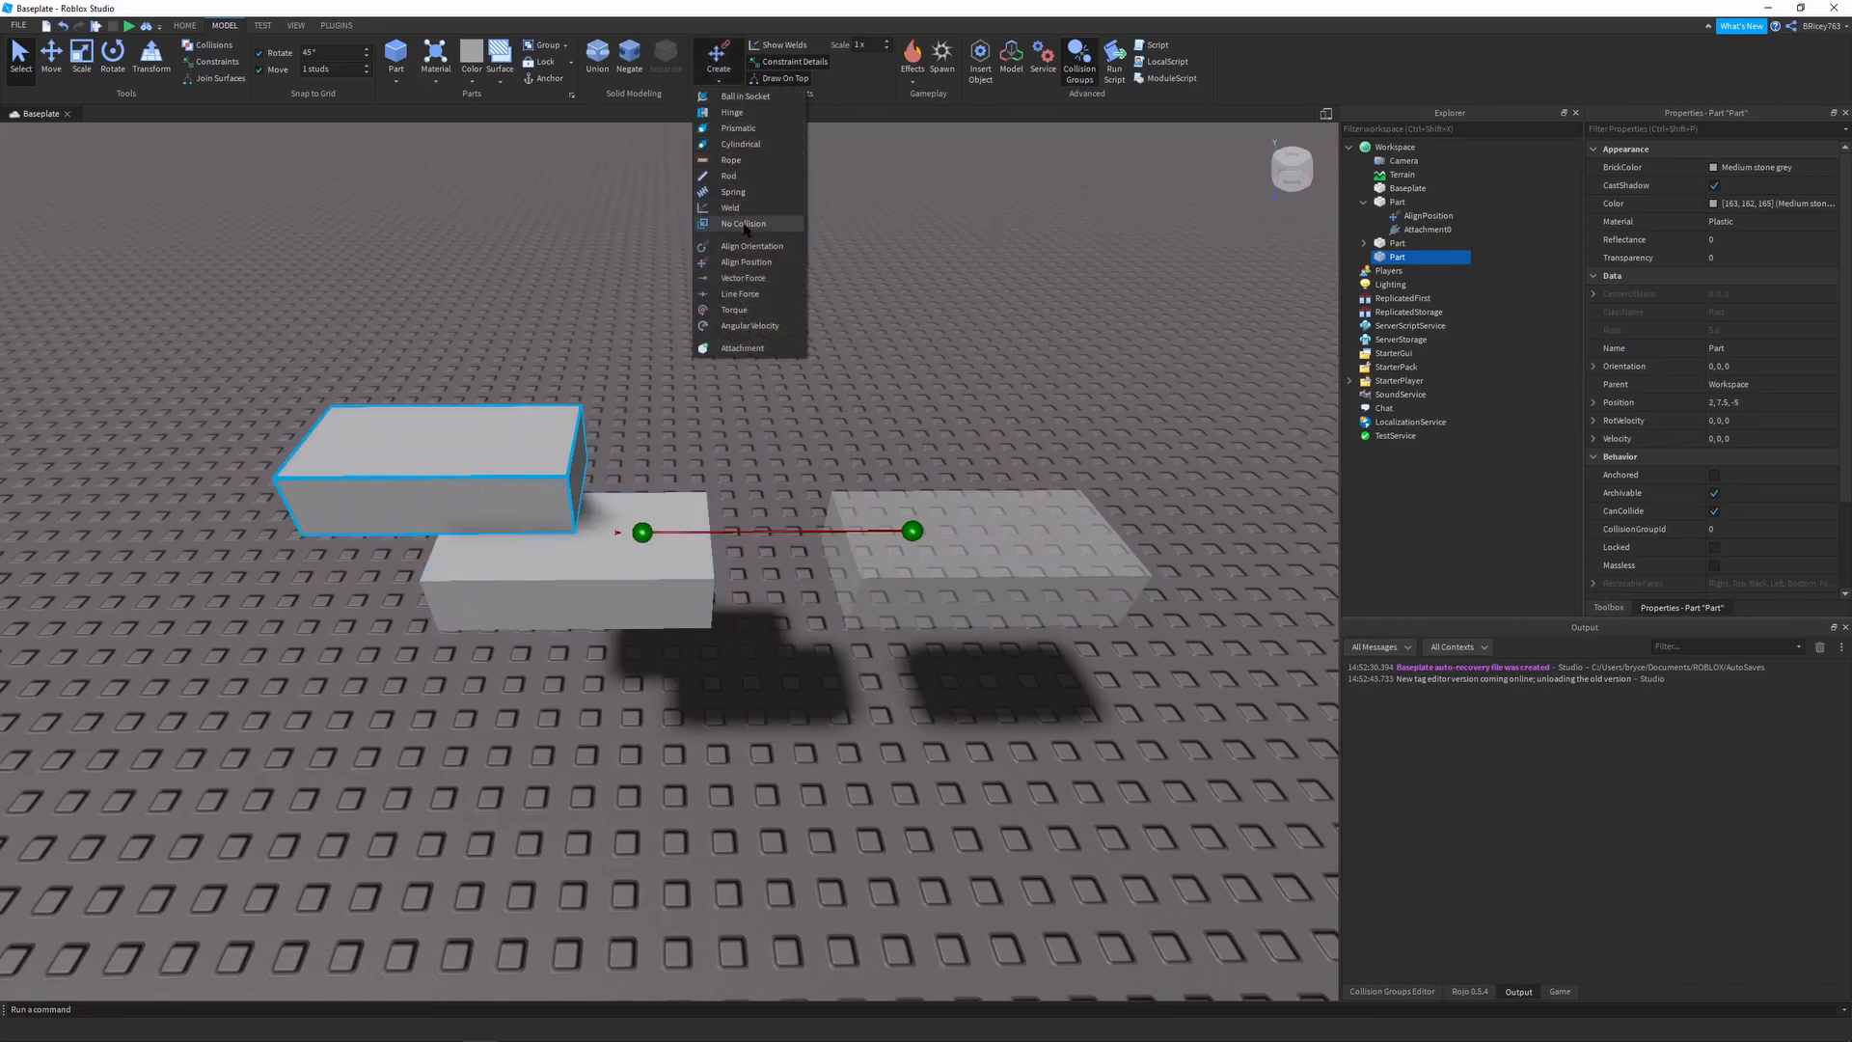
Create a WeldConstraint welding the new block to the first block
click(729, 207)
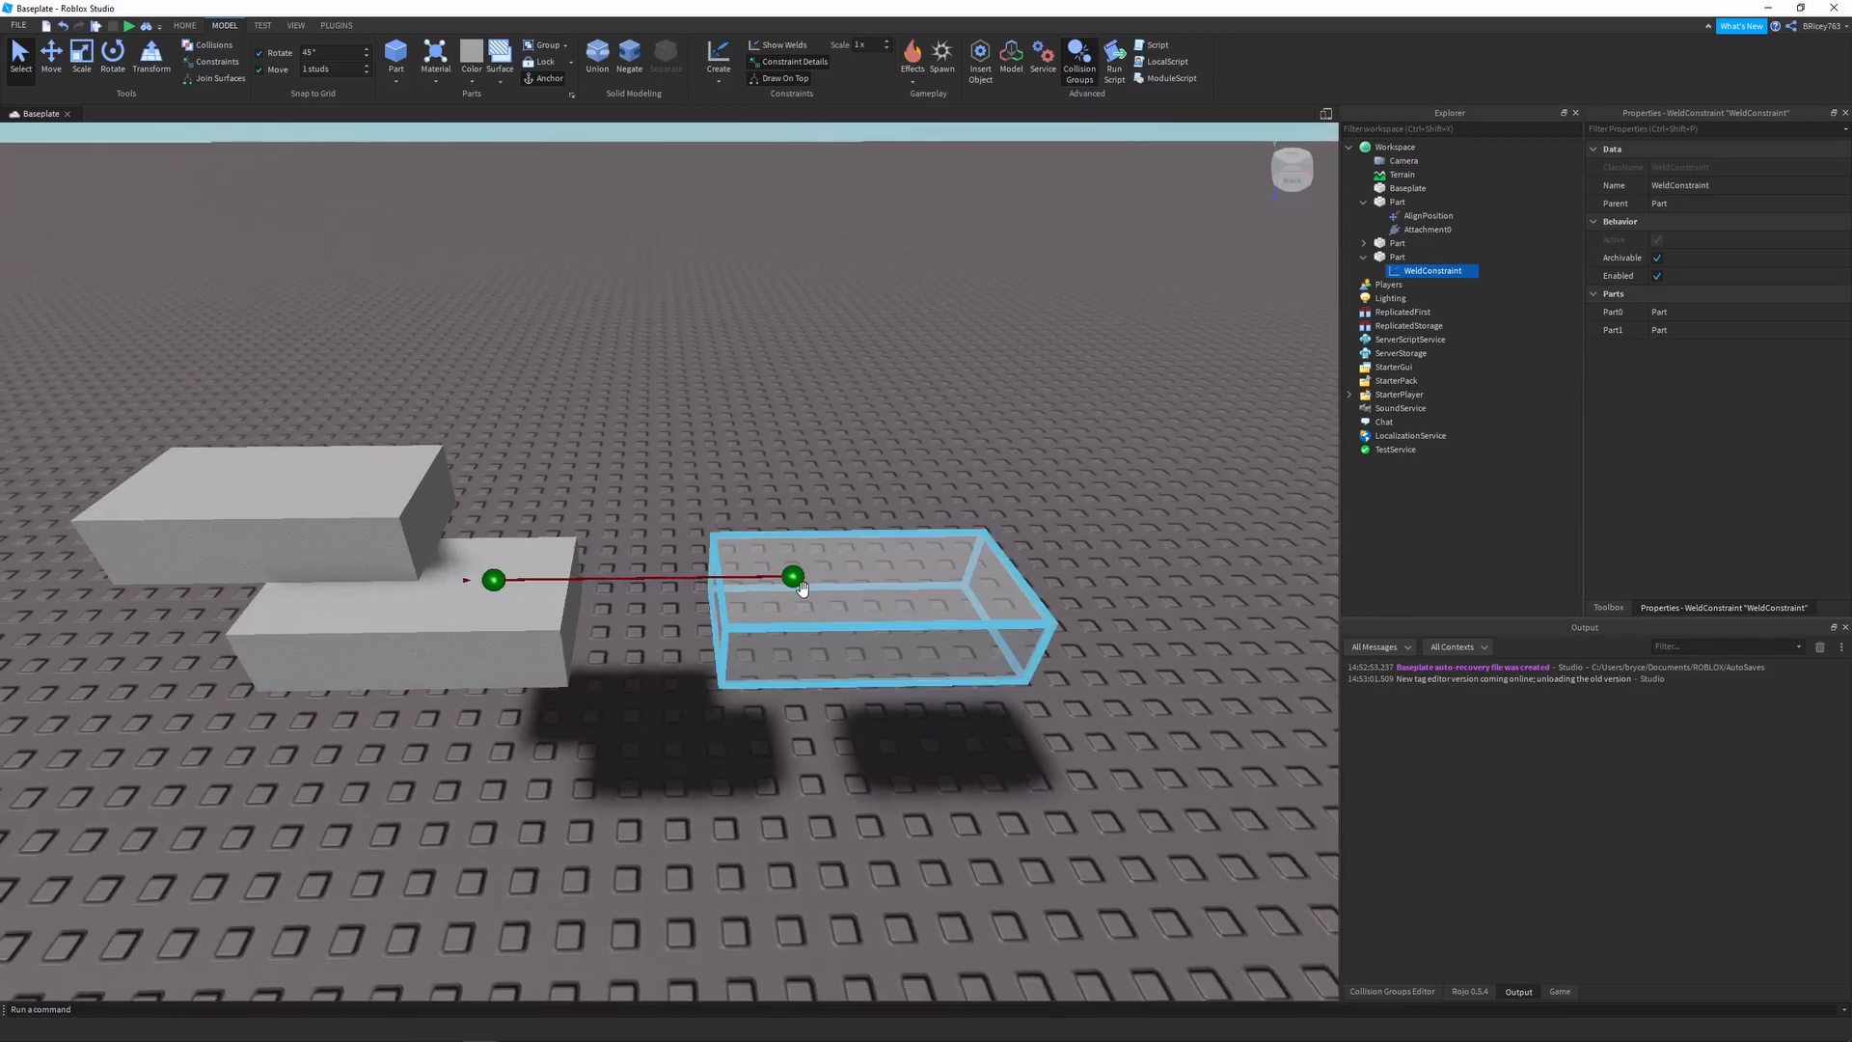
Set Attachment0's Position to 0,0,0 so it sits at its part's centre
click(1428, 256)
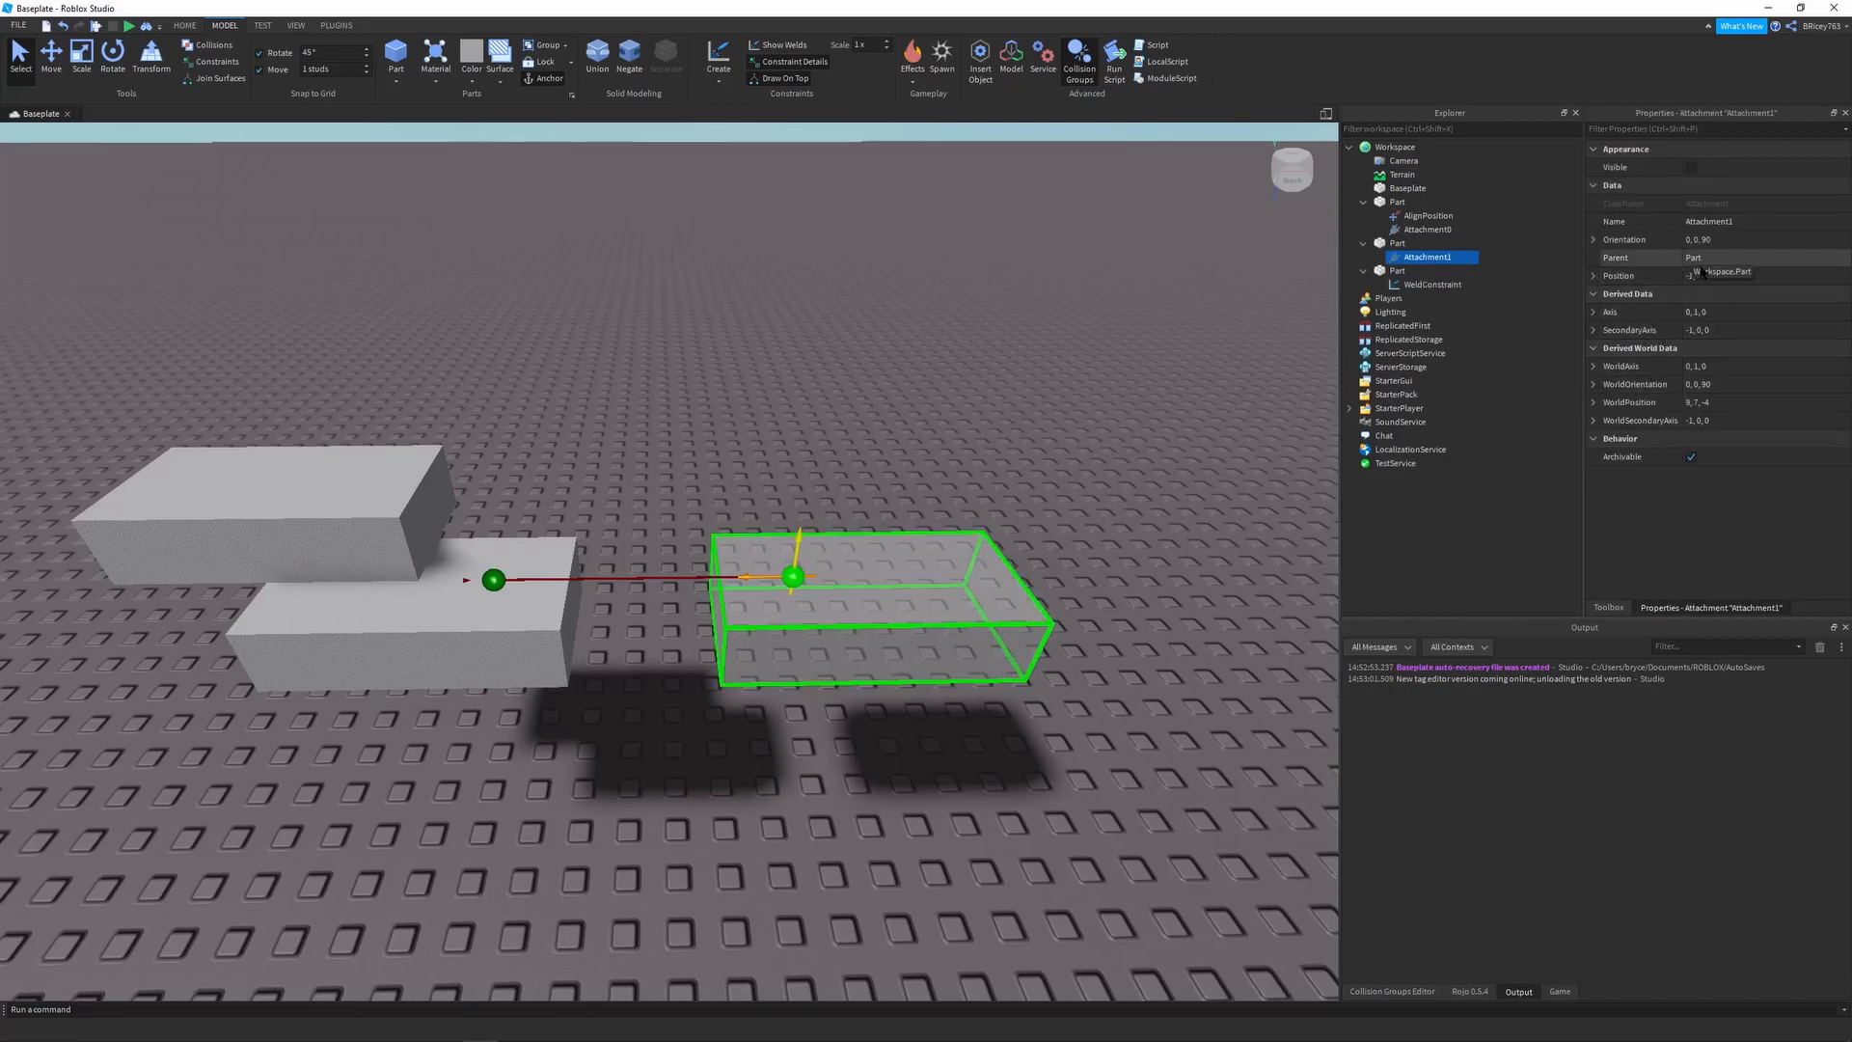
click(1759, 276)
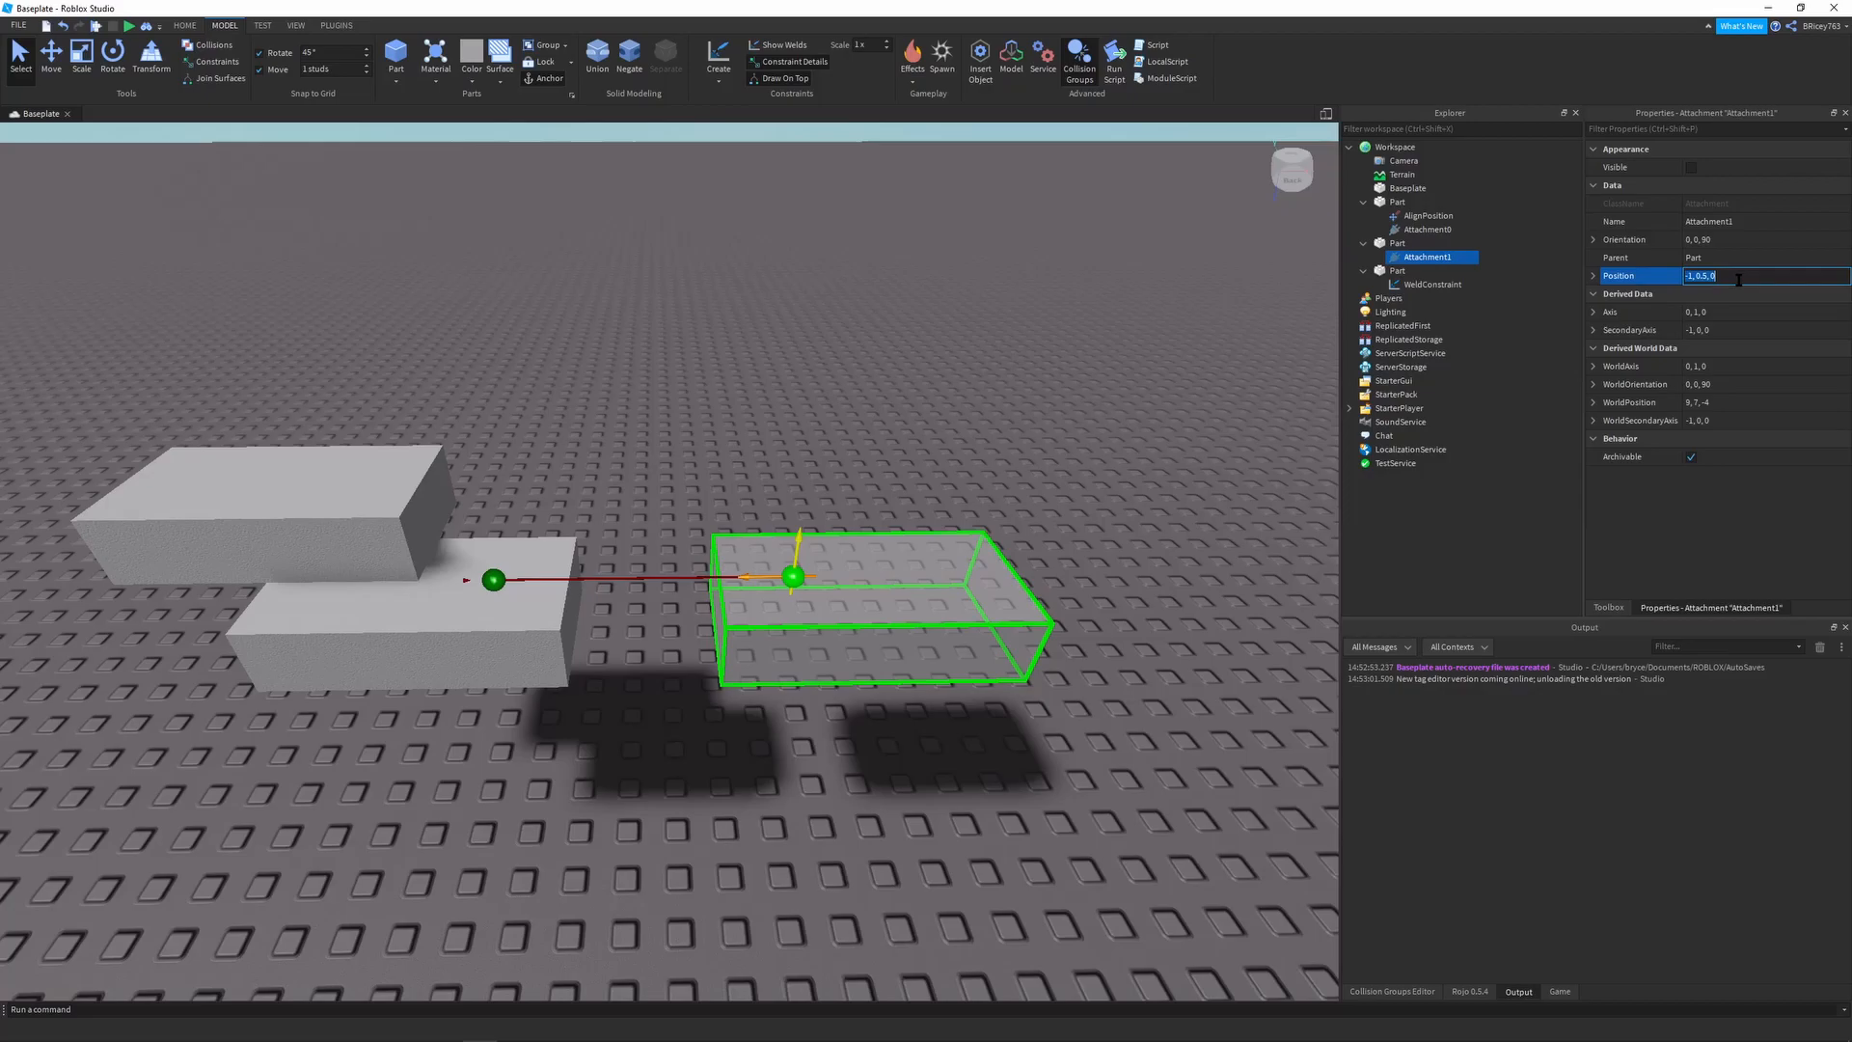
text(0,0)
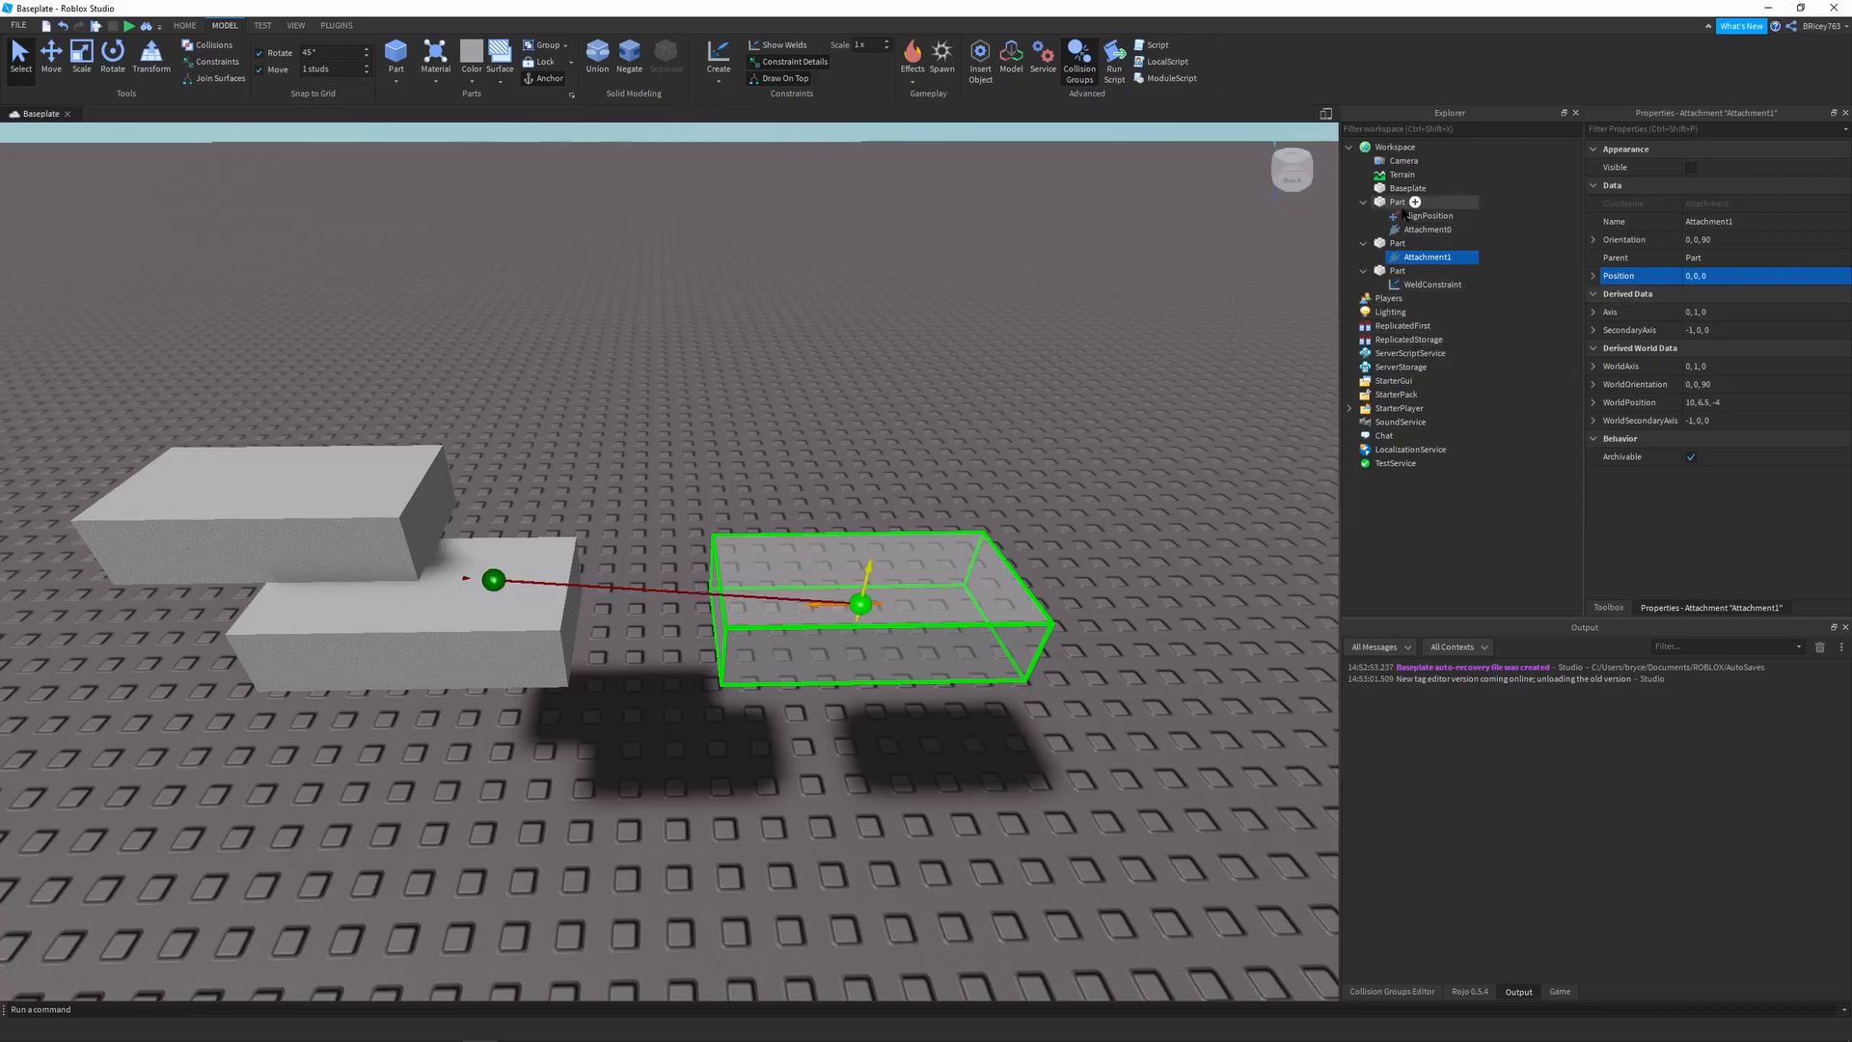
click(1427, 230)
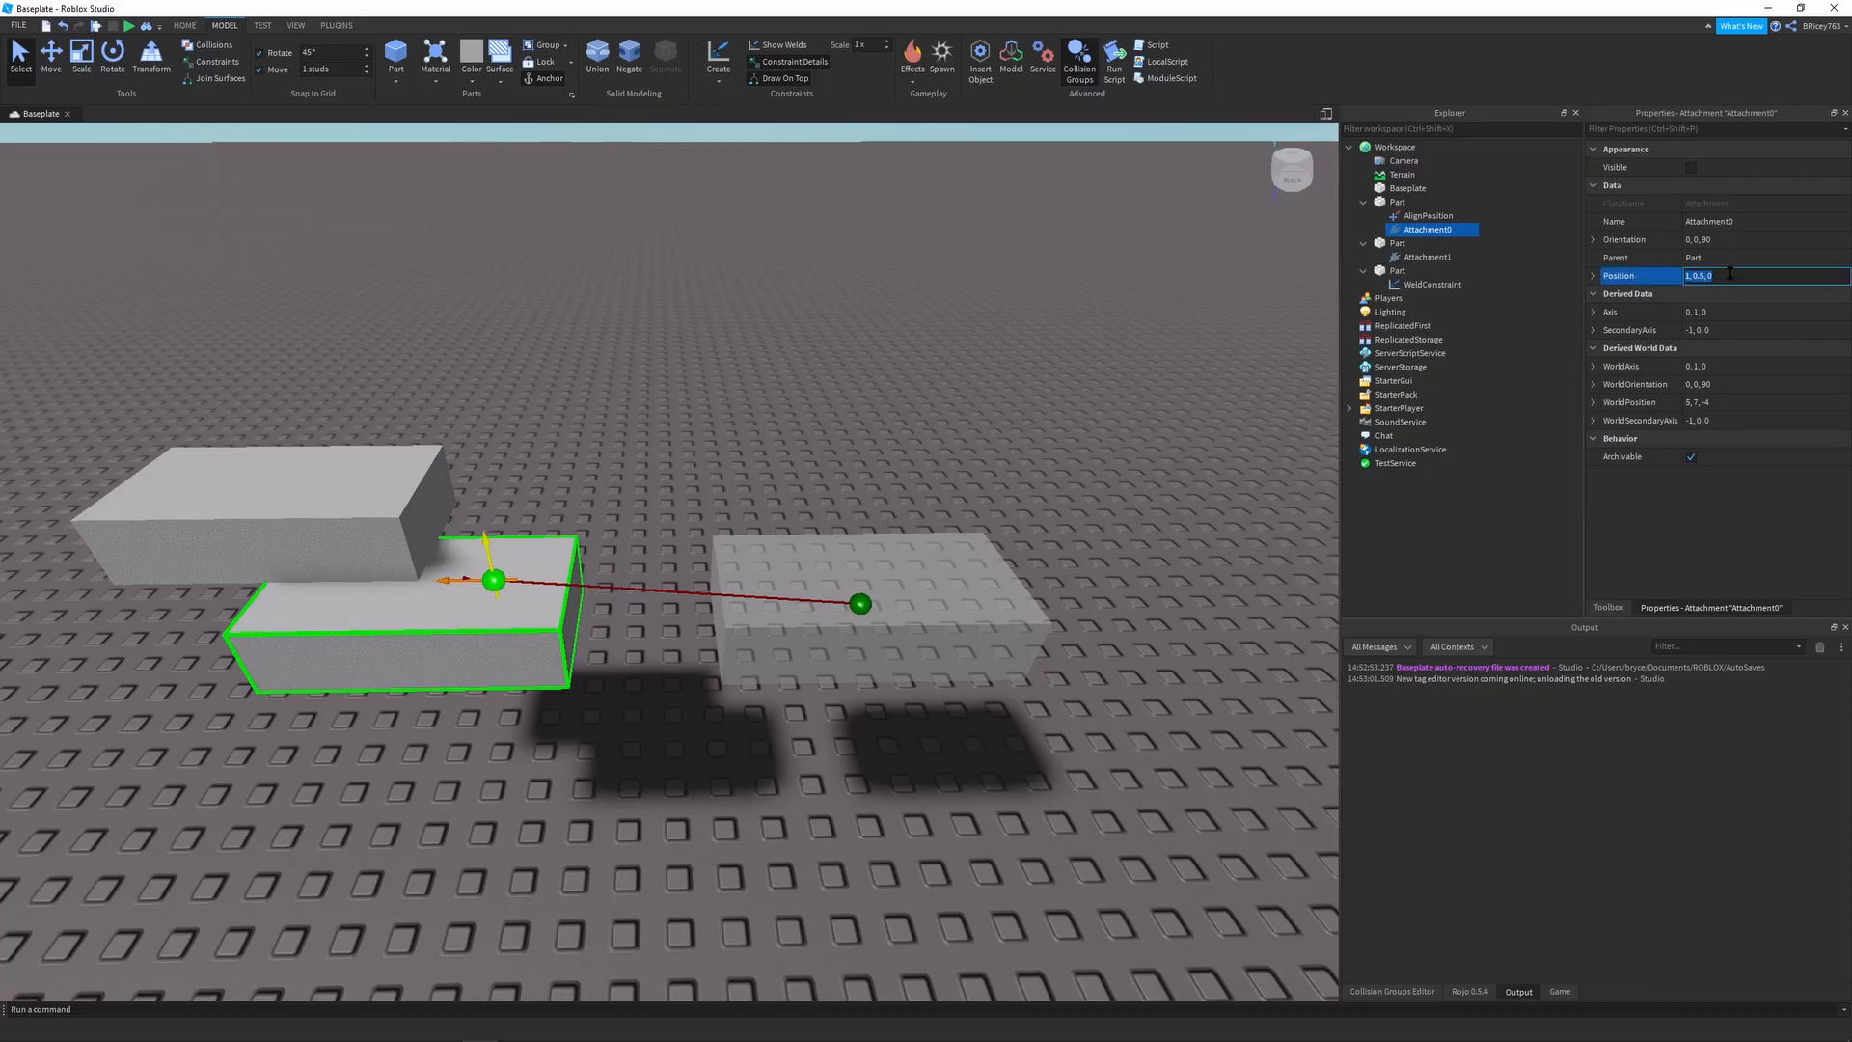
text(0,0)
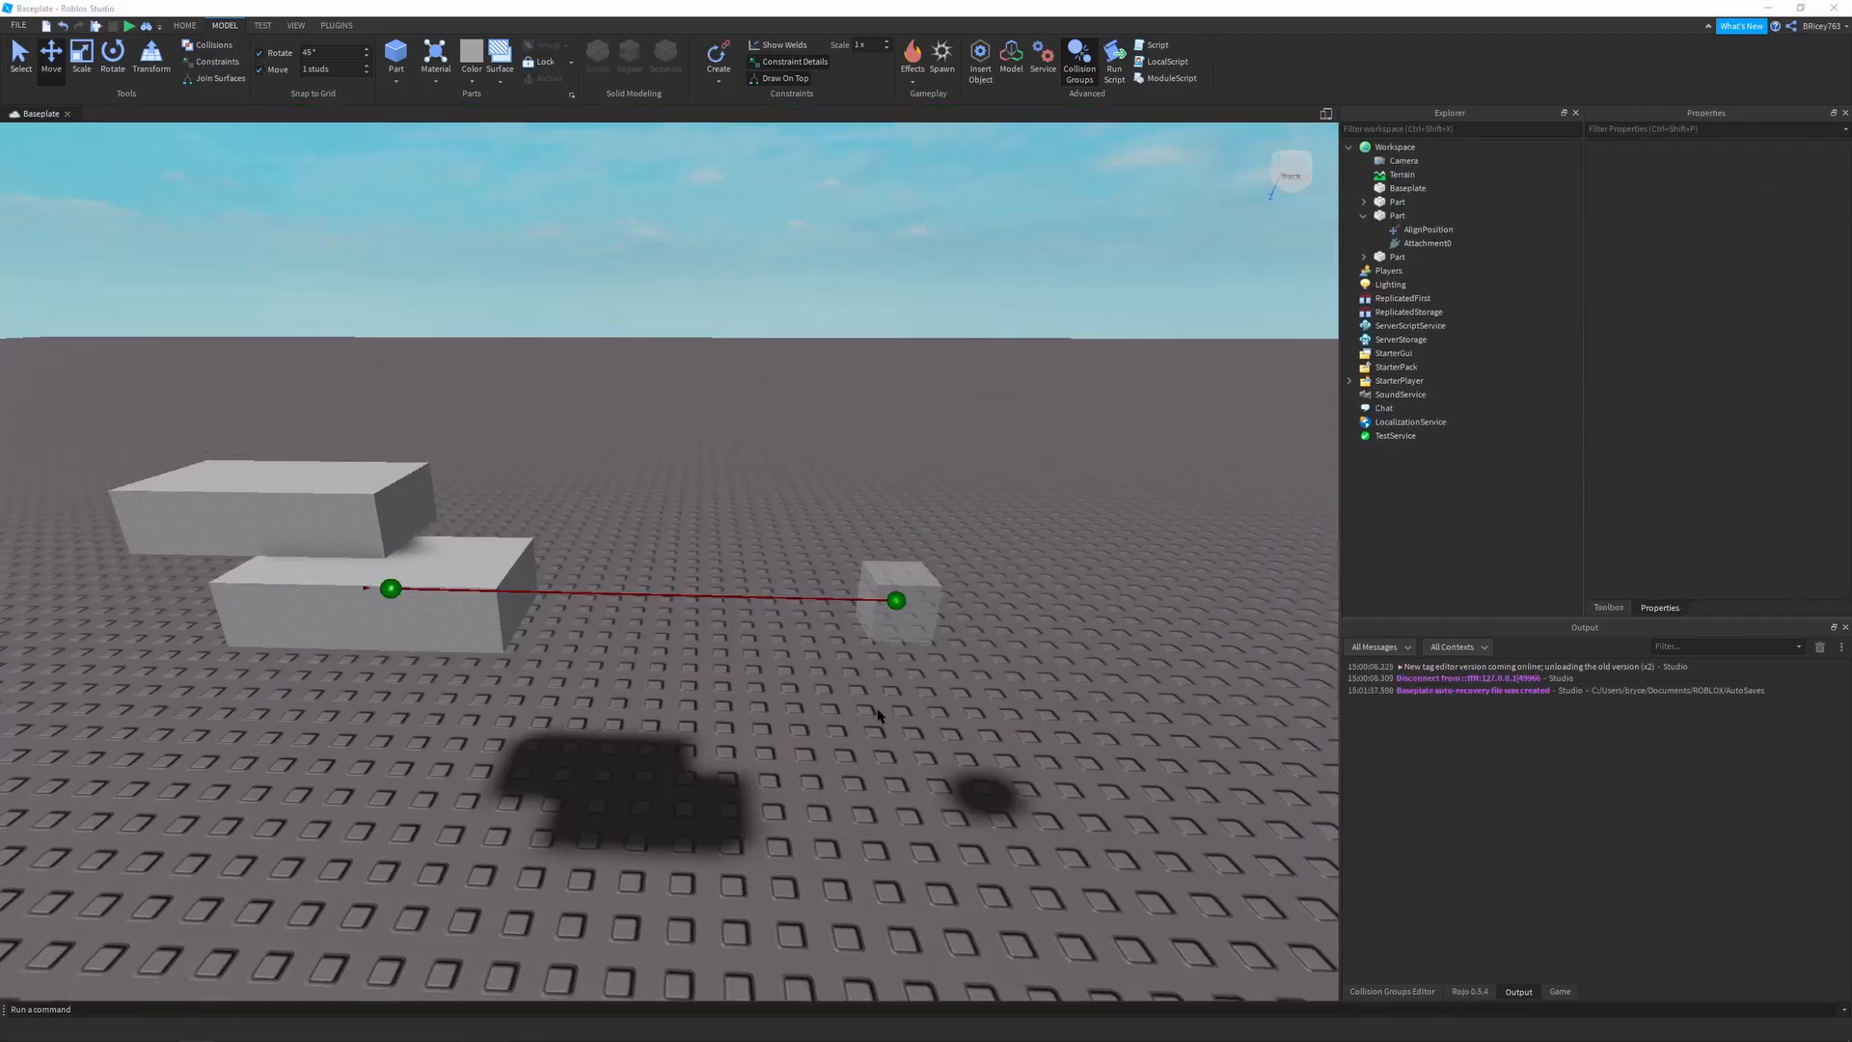
Add an AlignOrientation linking Attachment0 and Attachment1 alongside the AlignPosition
click(718, 56)
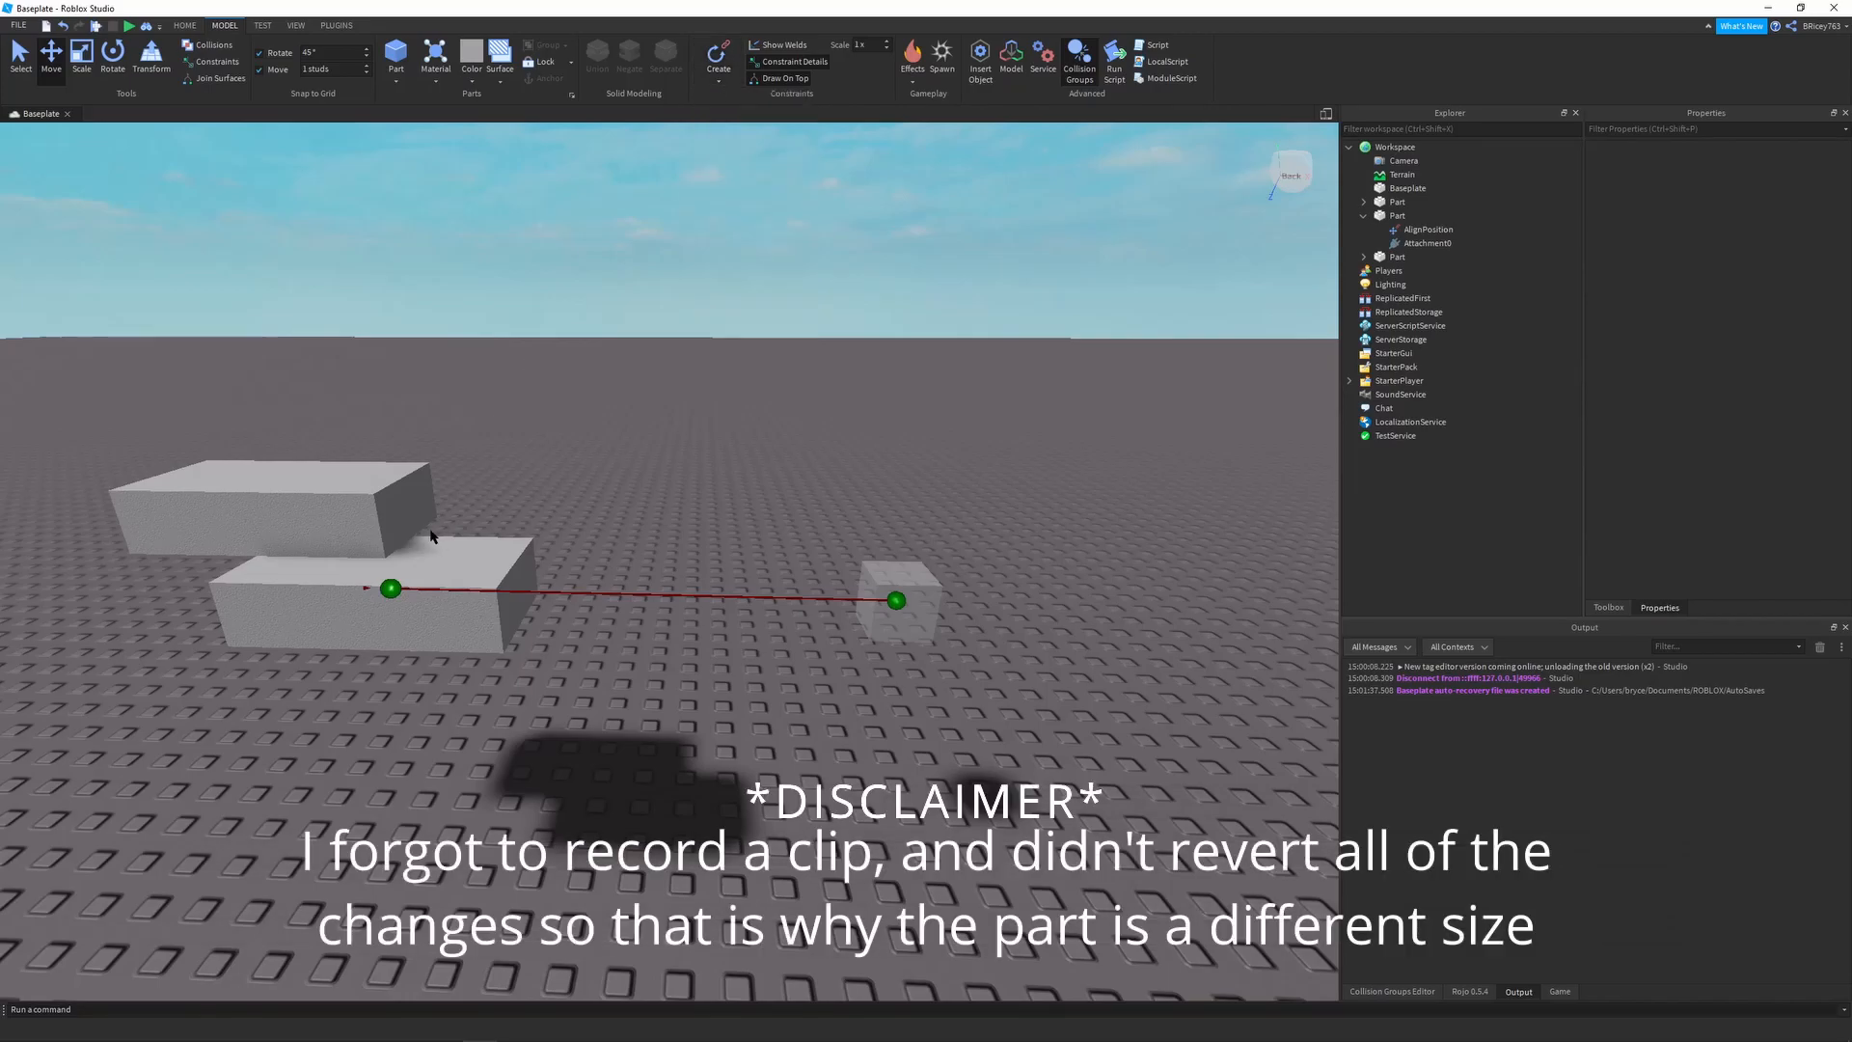
click(1428, 243)
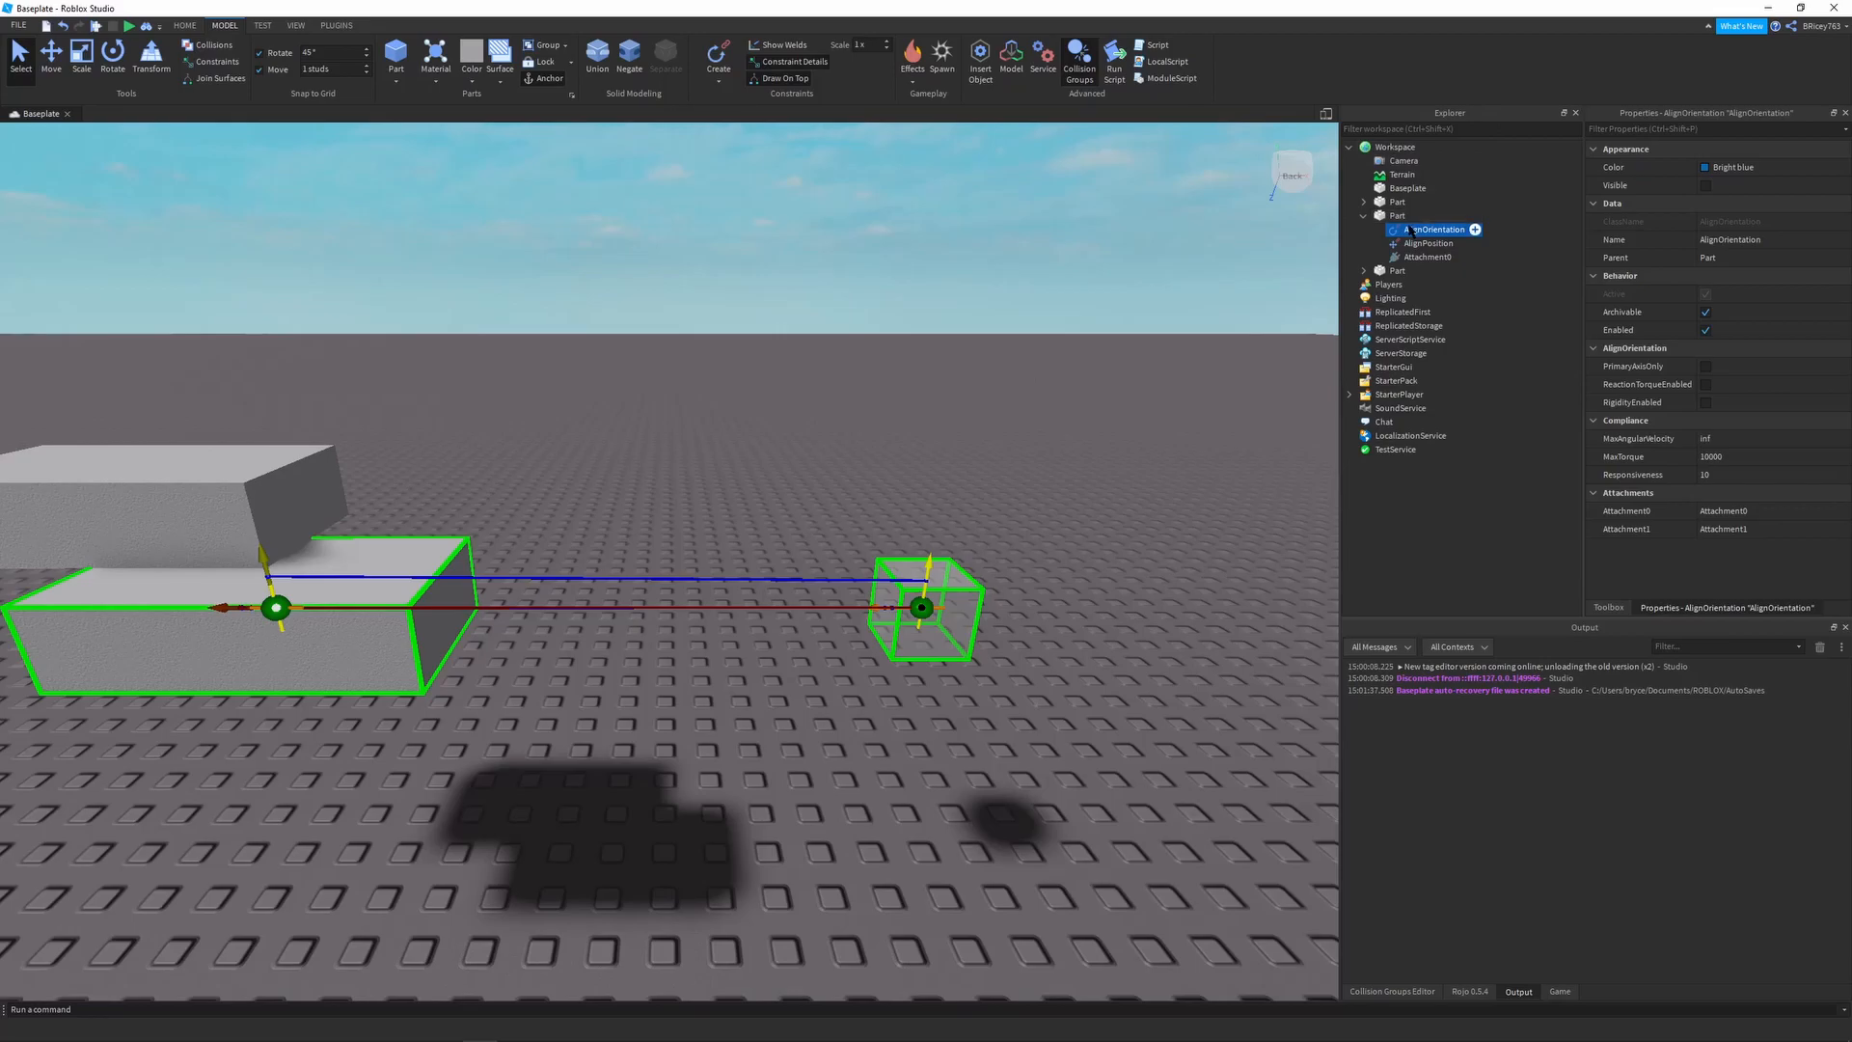
Enable RigidityEnabled on the AlignOrientation and run the simulation to test the joined parts
click(1430, 256)
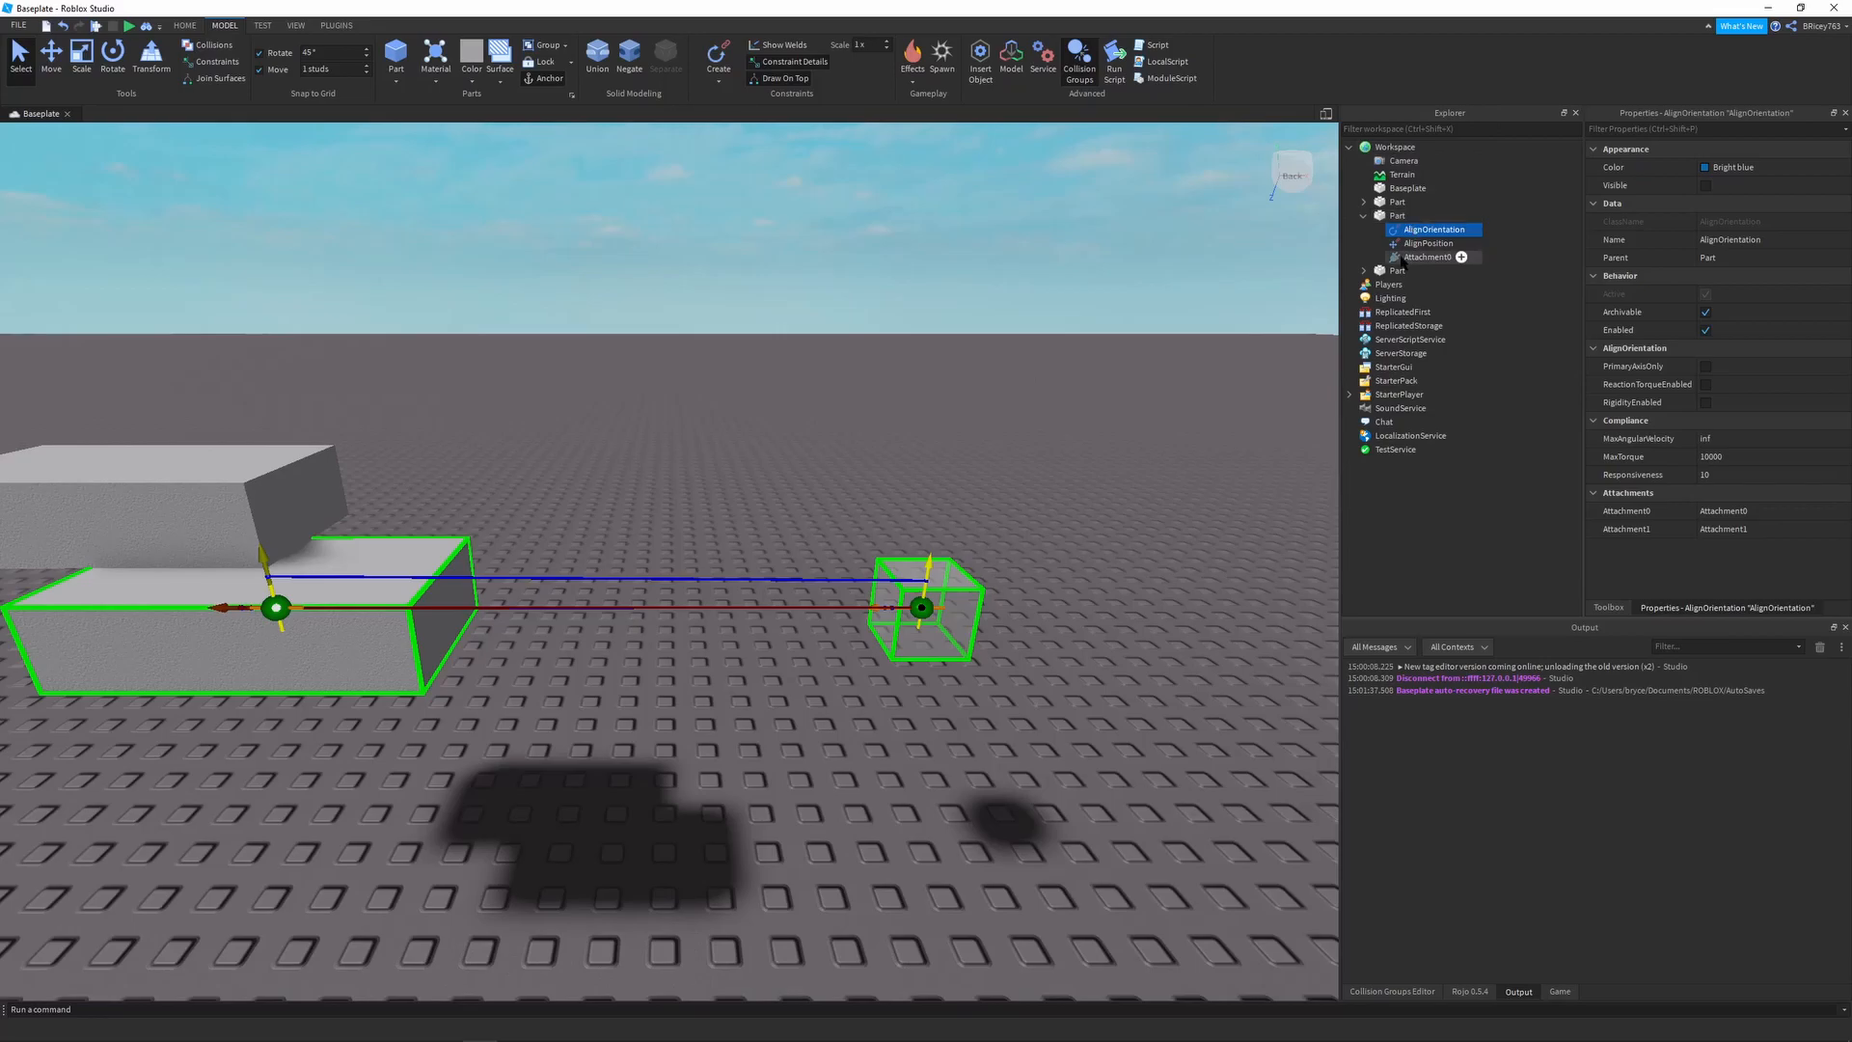
click(1364, 270)
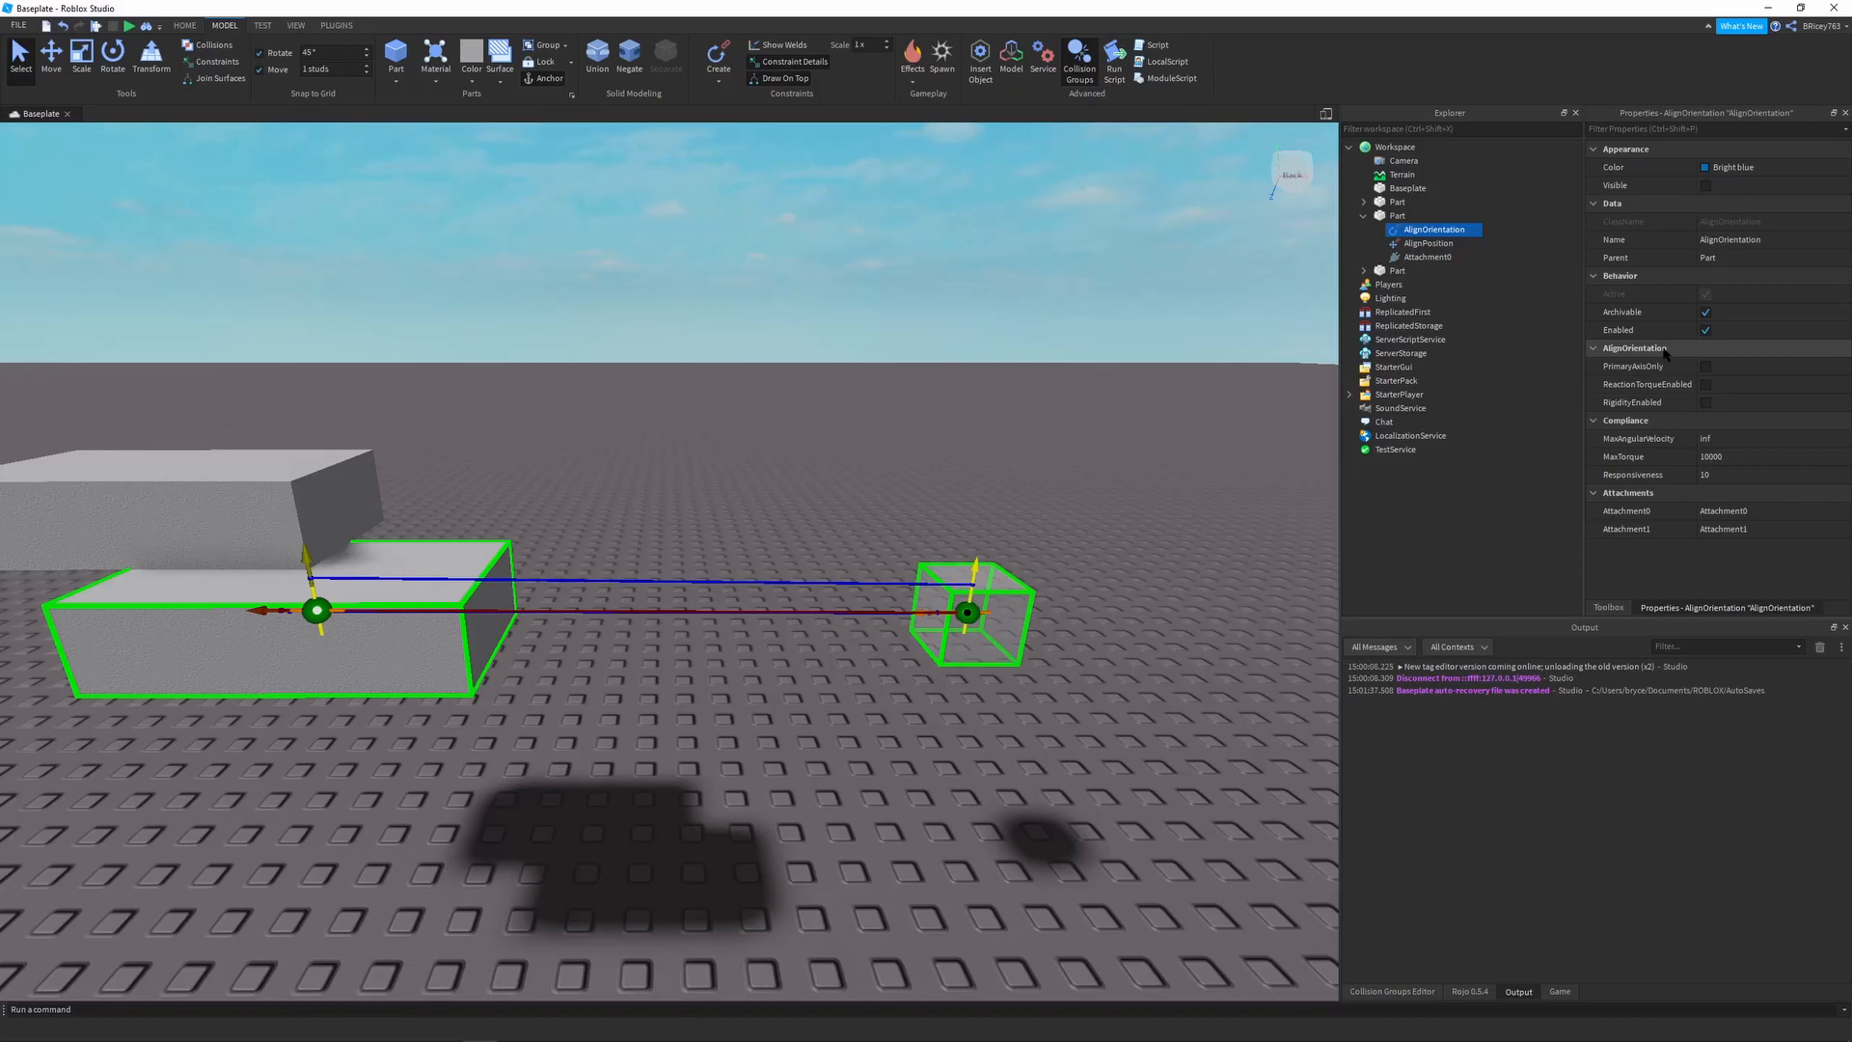
mouse_move(1634, 367)
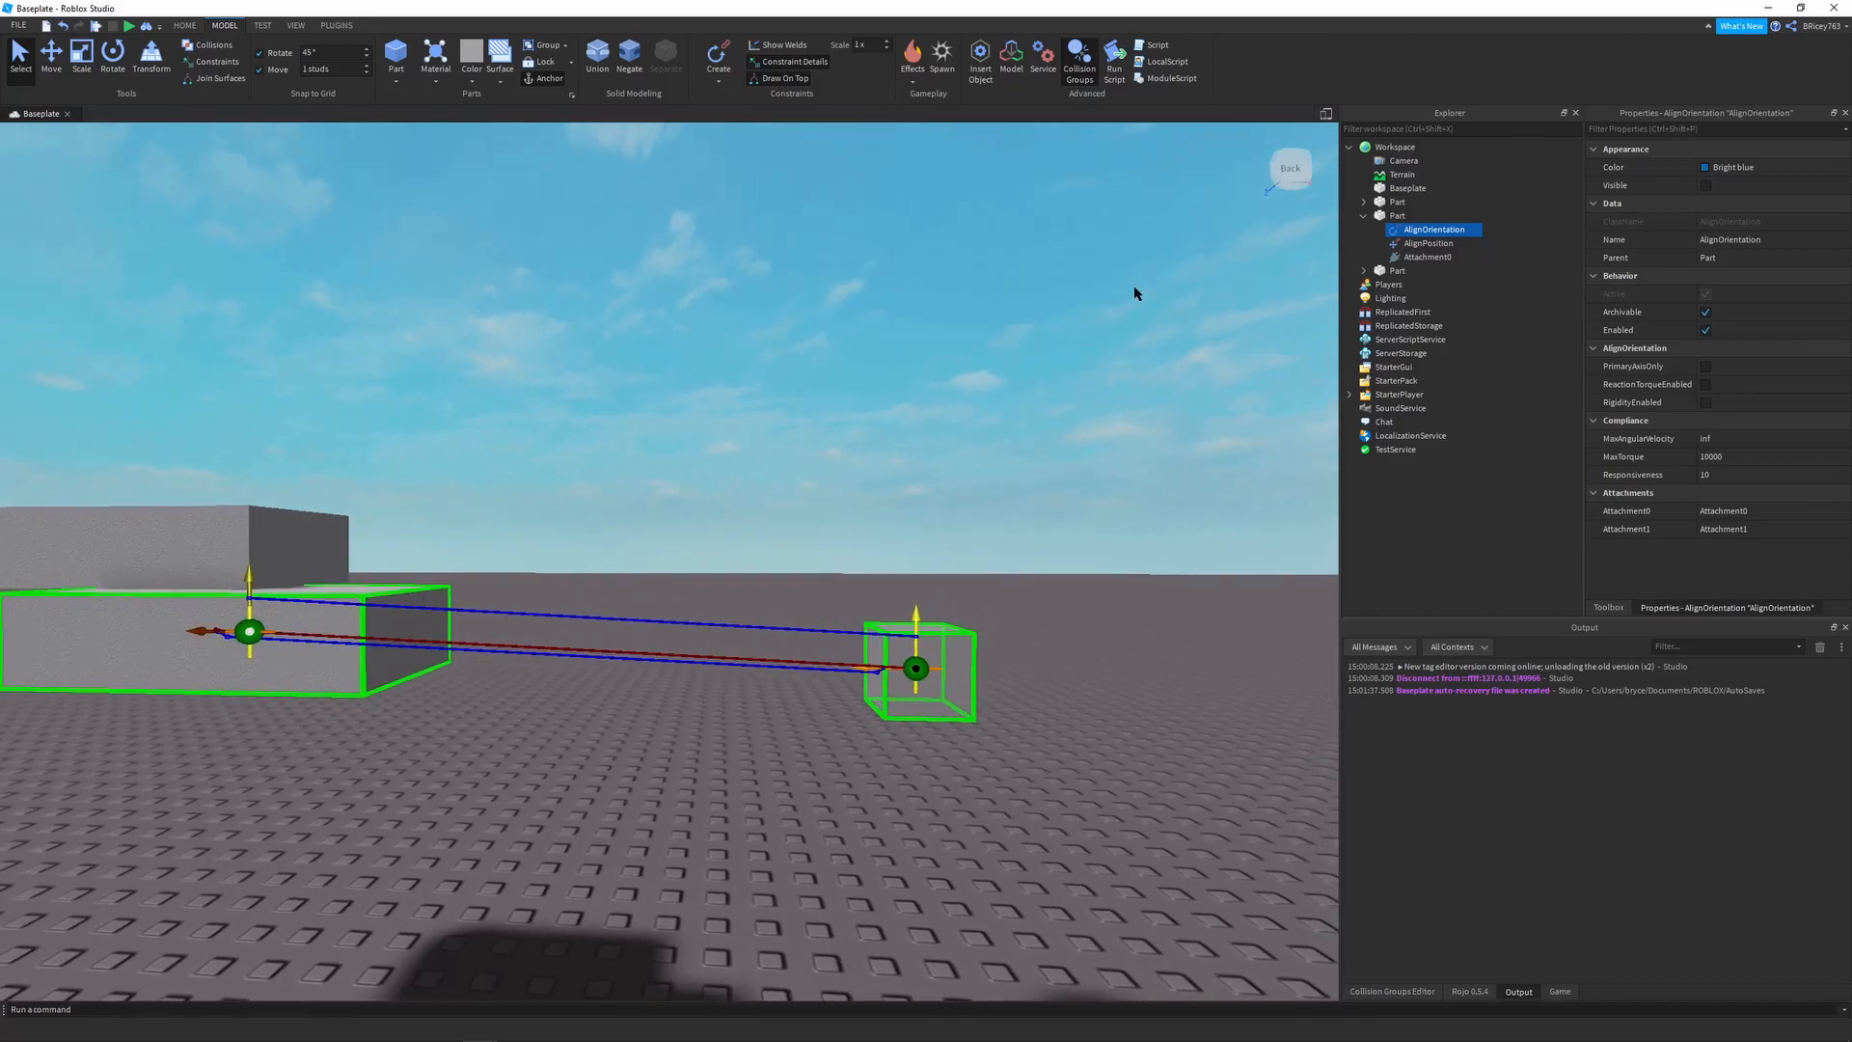
mouse_move(1009, 606)
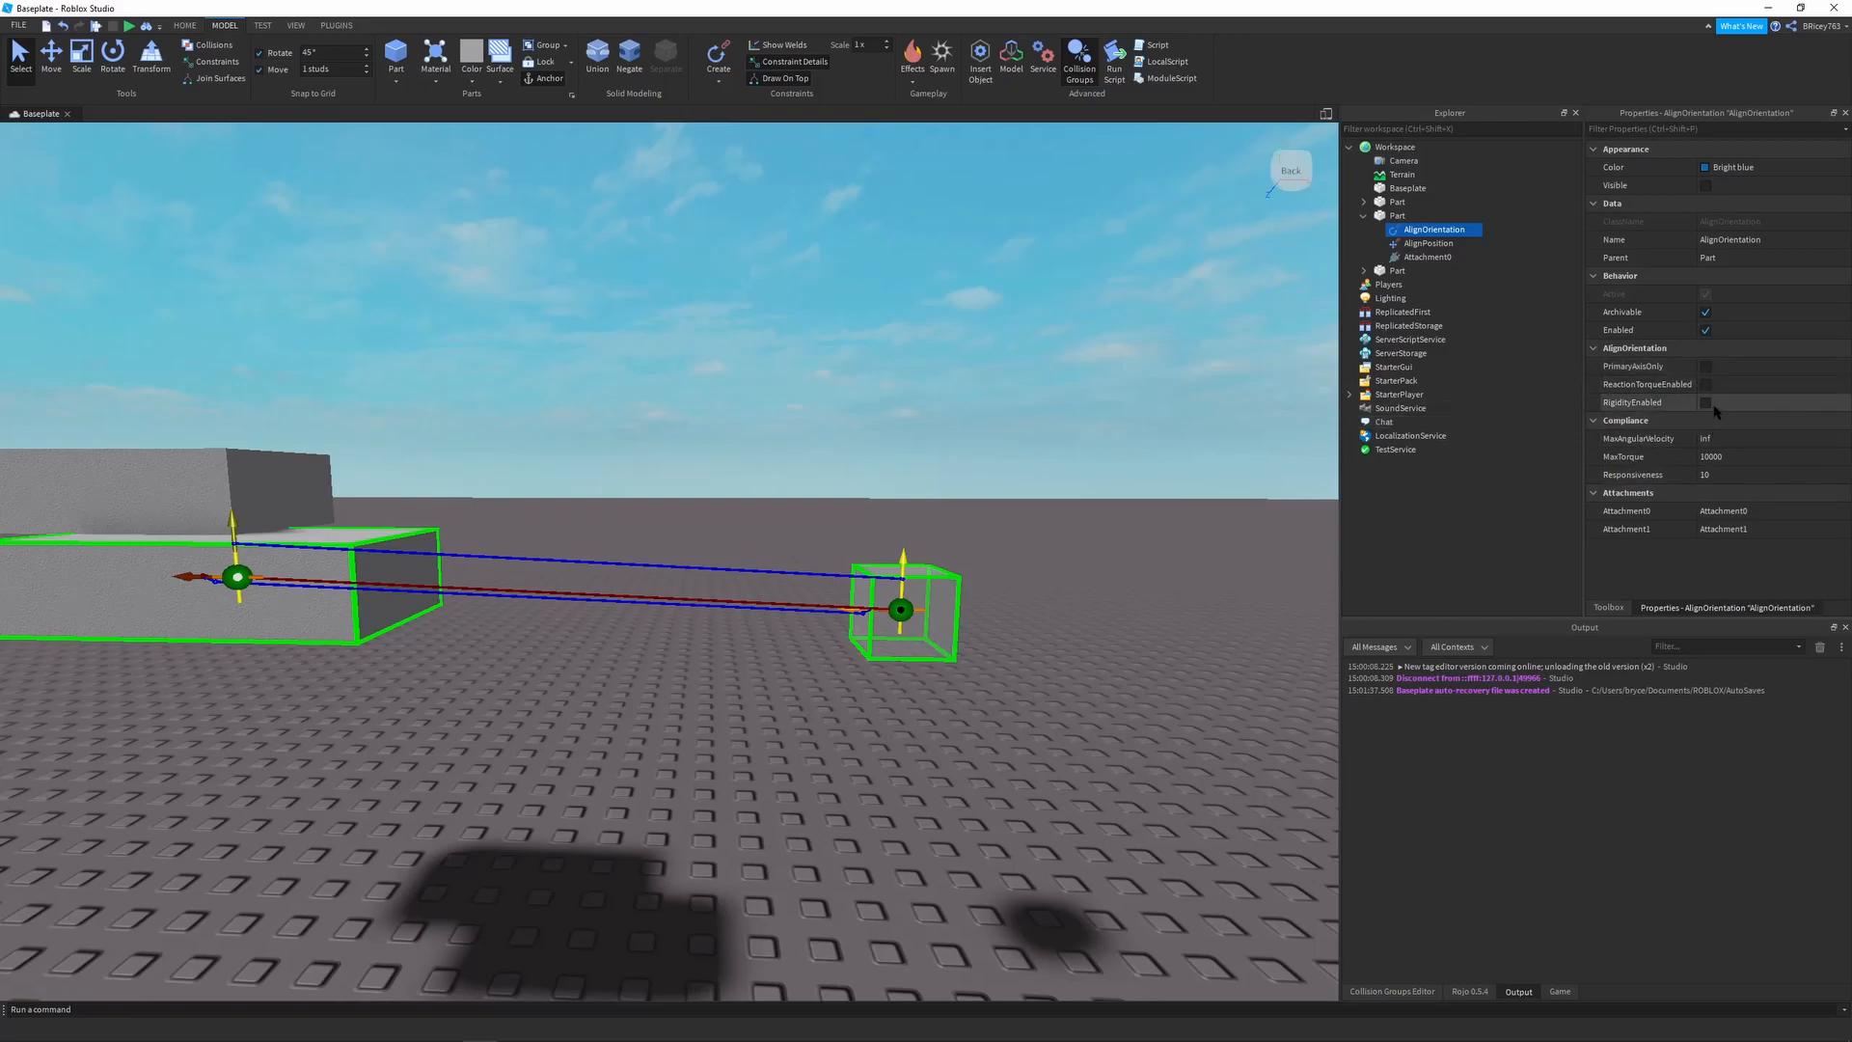
click(1706, 402)
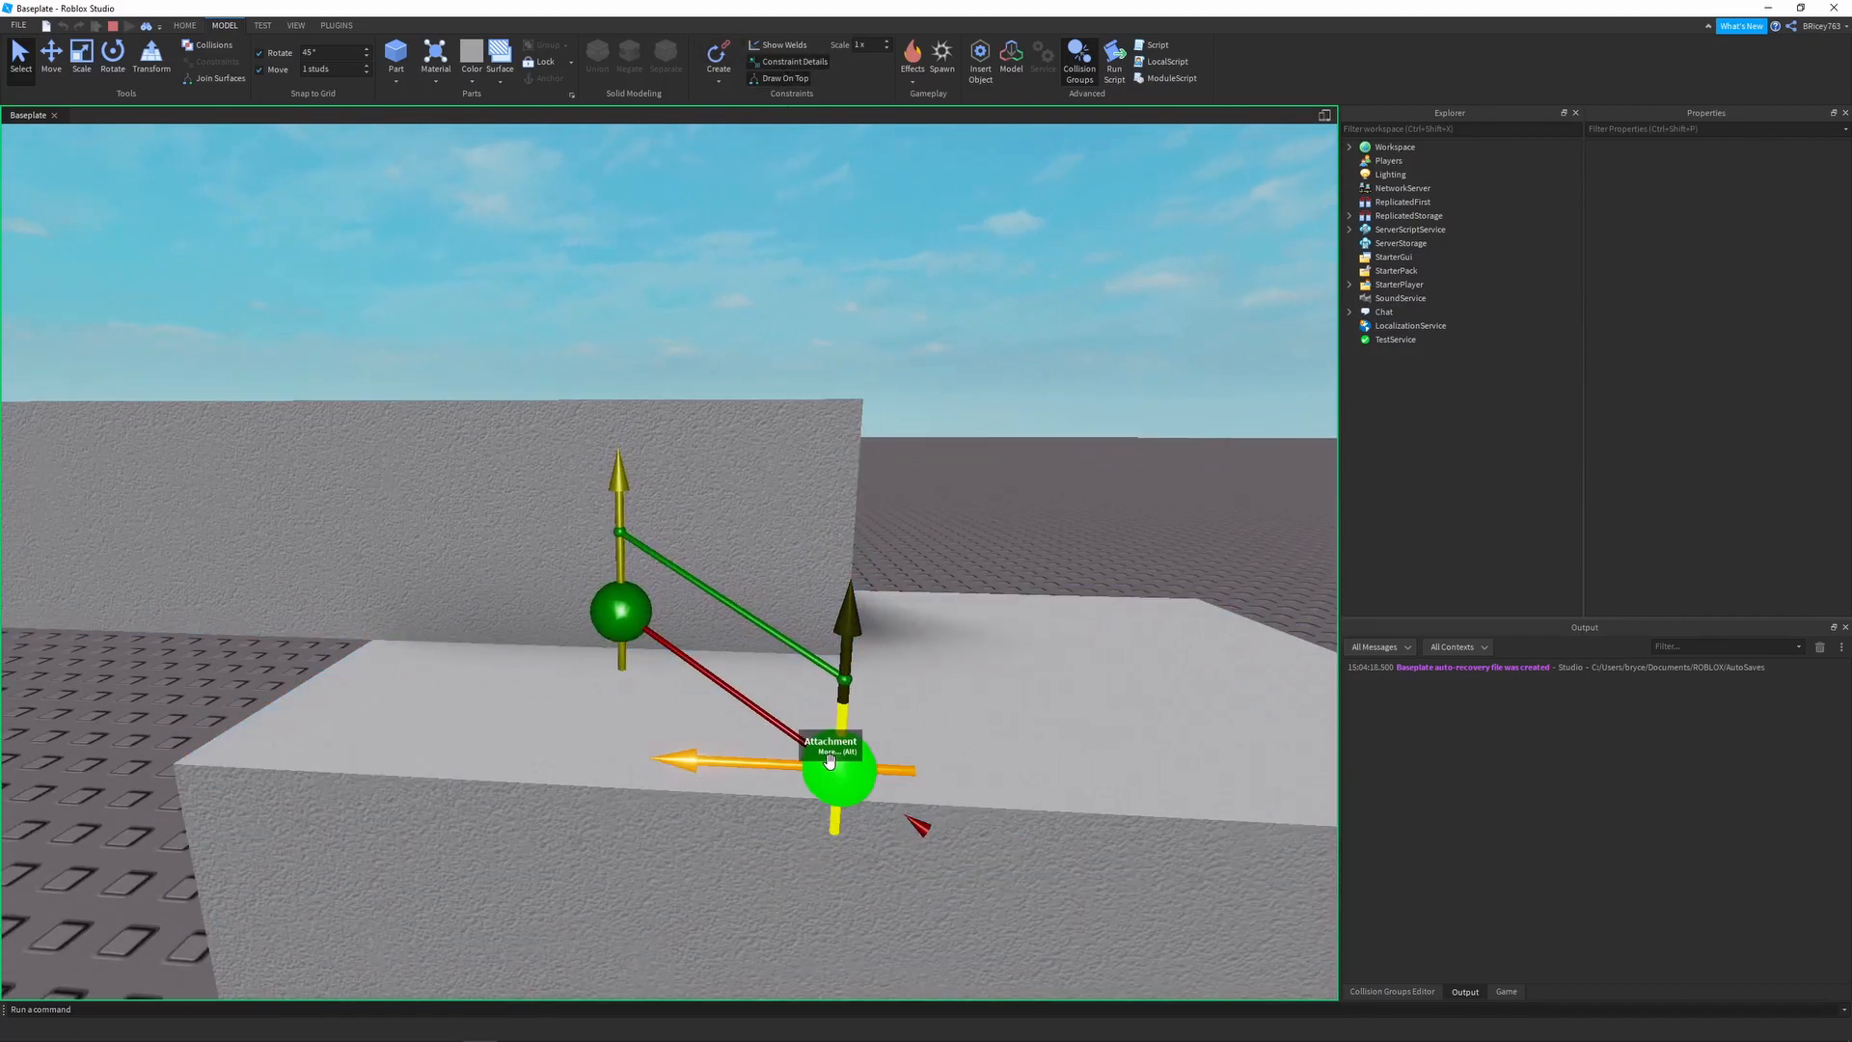
Drag the attachment around during the test run before stopping the simulation
drag(840, 762, 624, 596)
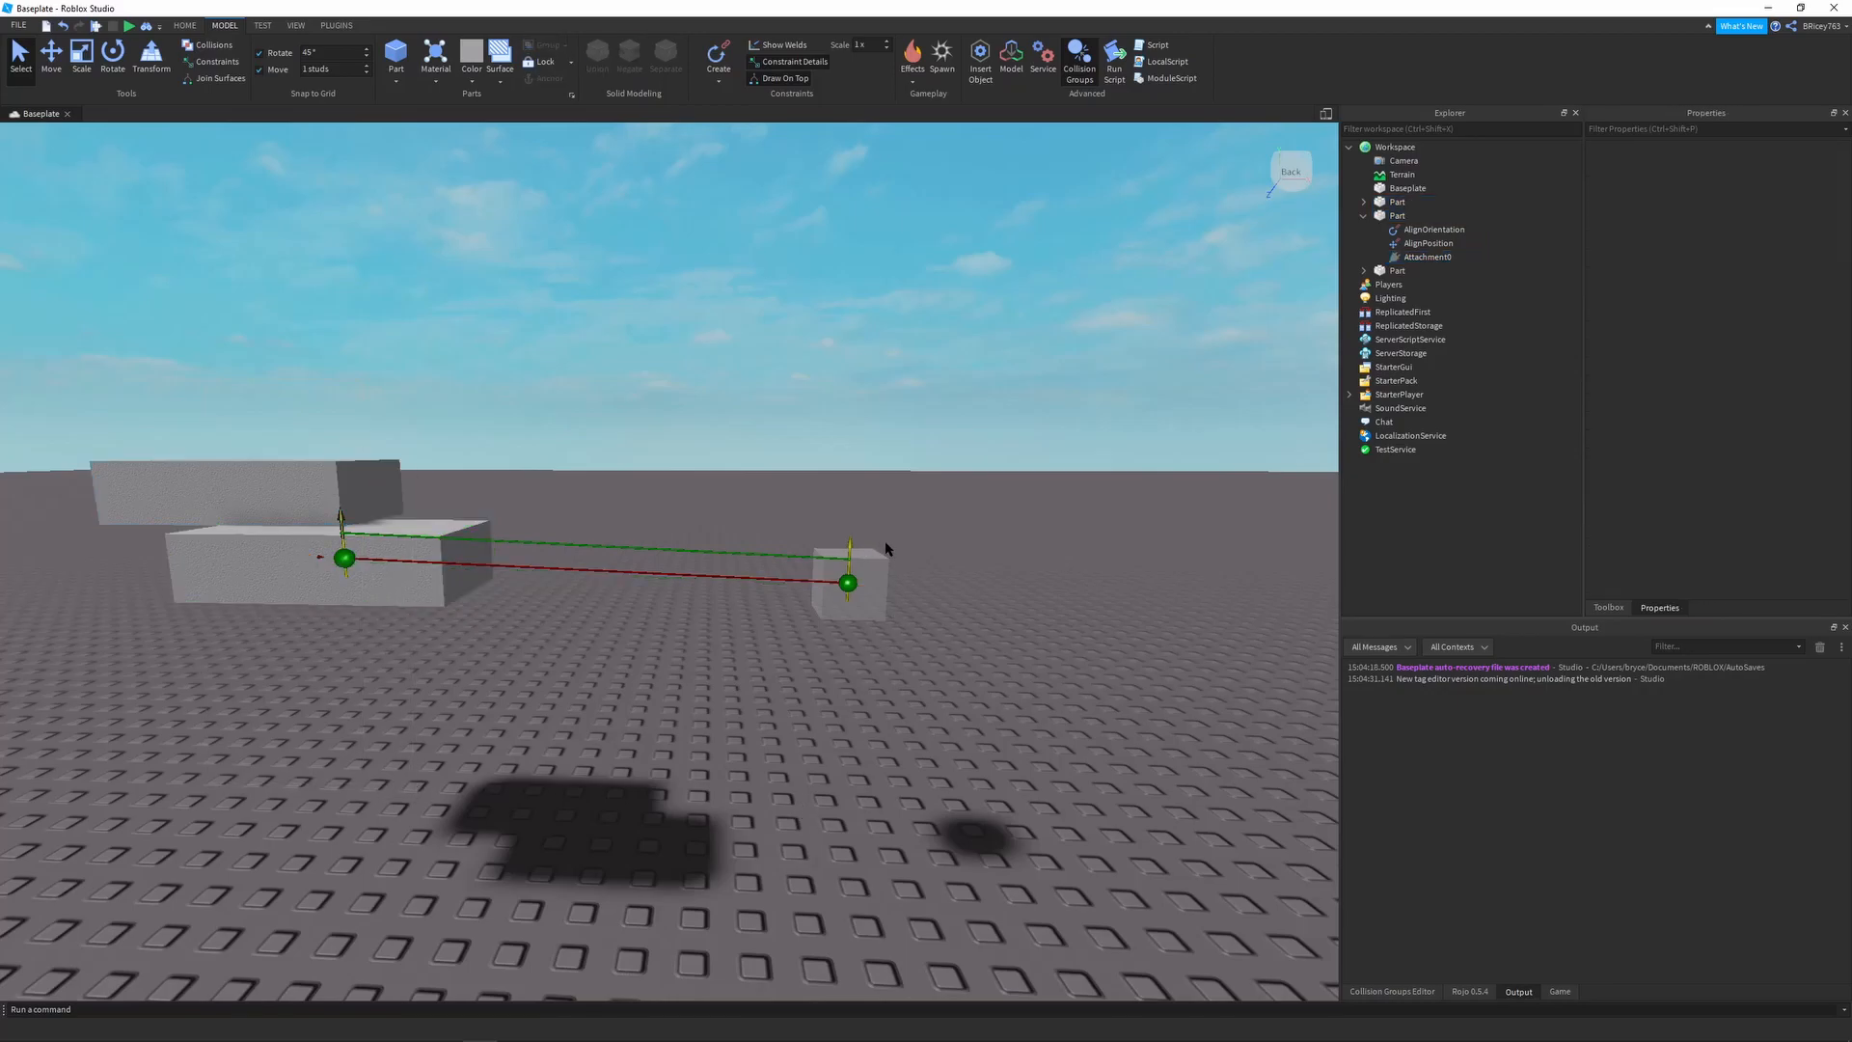
Group the selected parts into a Model (Ctrl+G) and add a new Script inside it
click(851, 583)
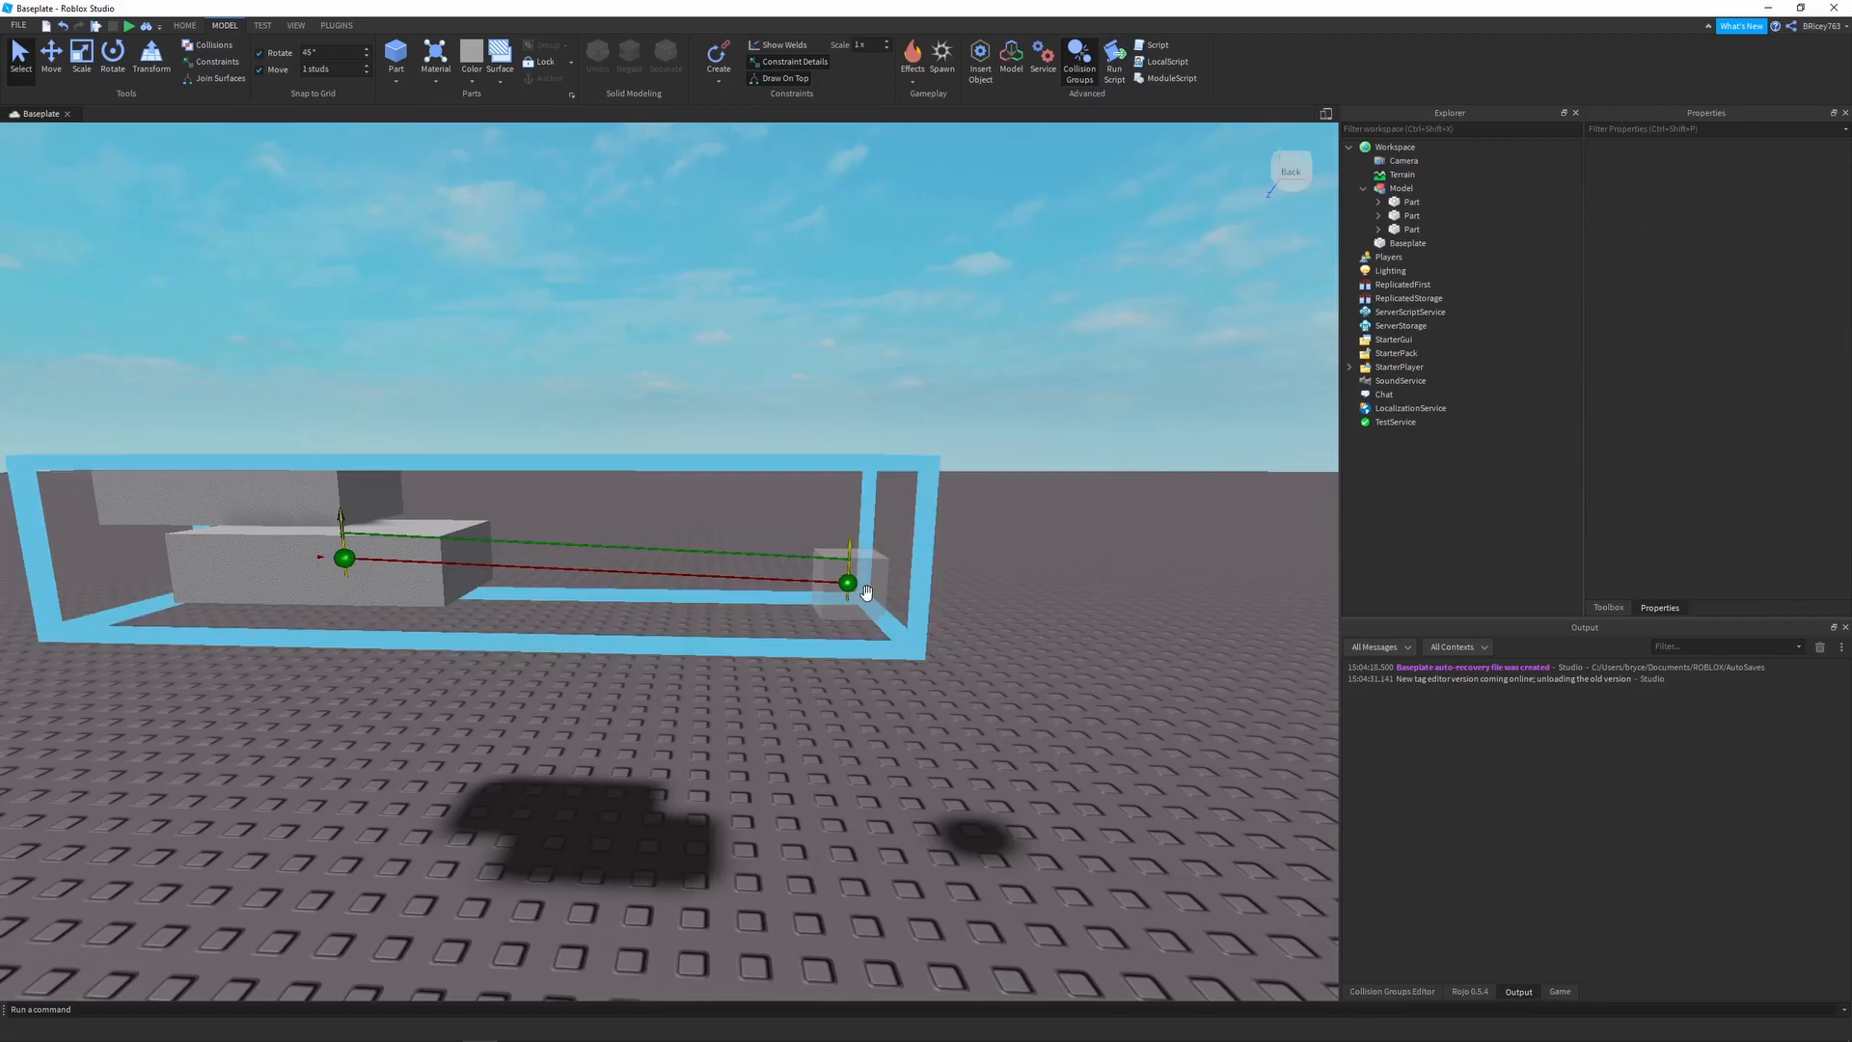
mouse_move(864, 588)
text(Reference)
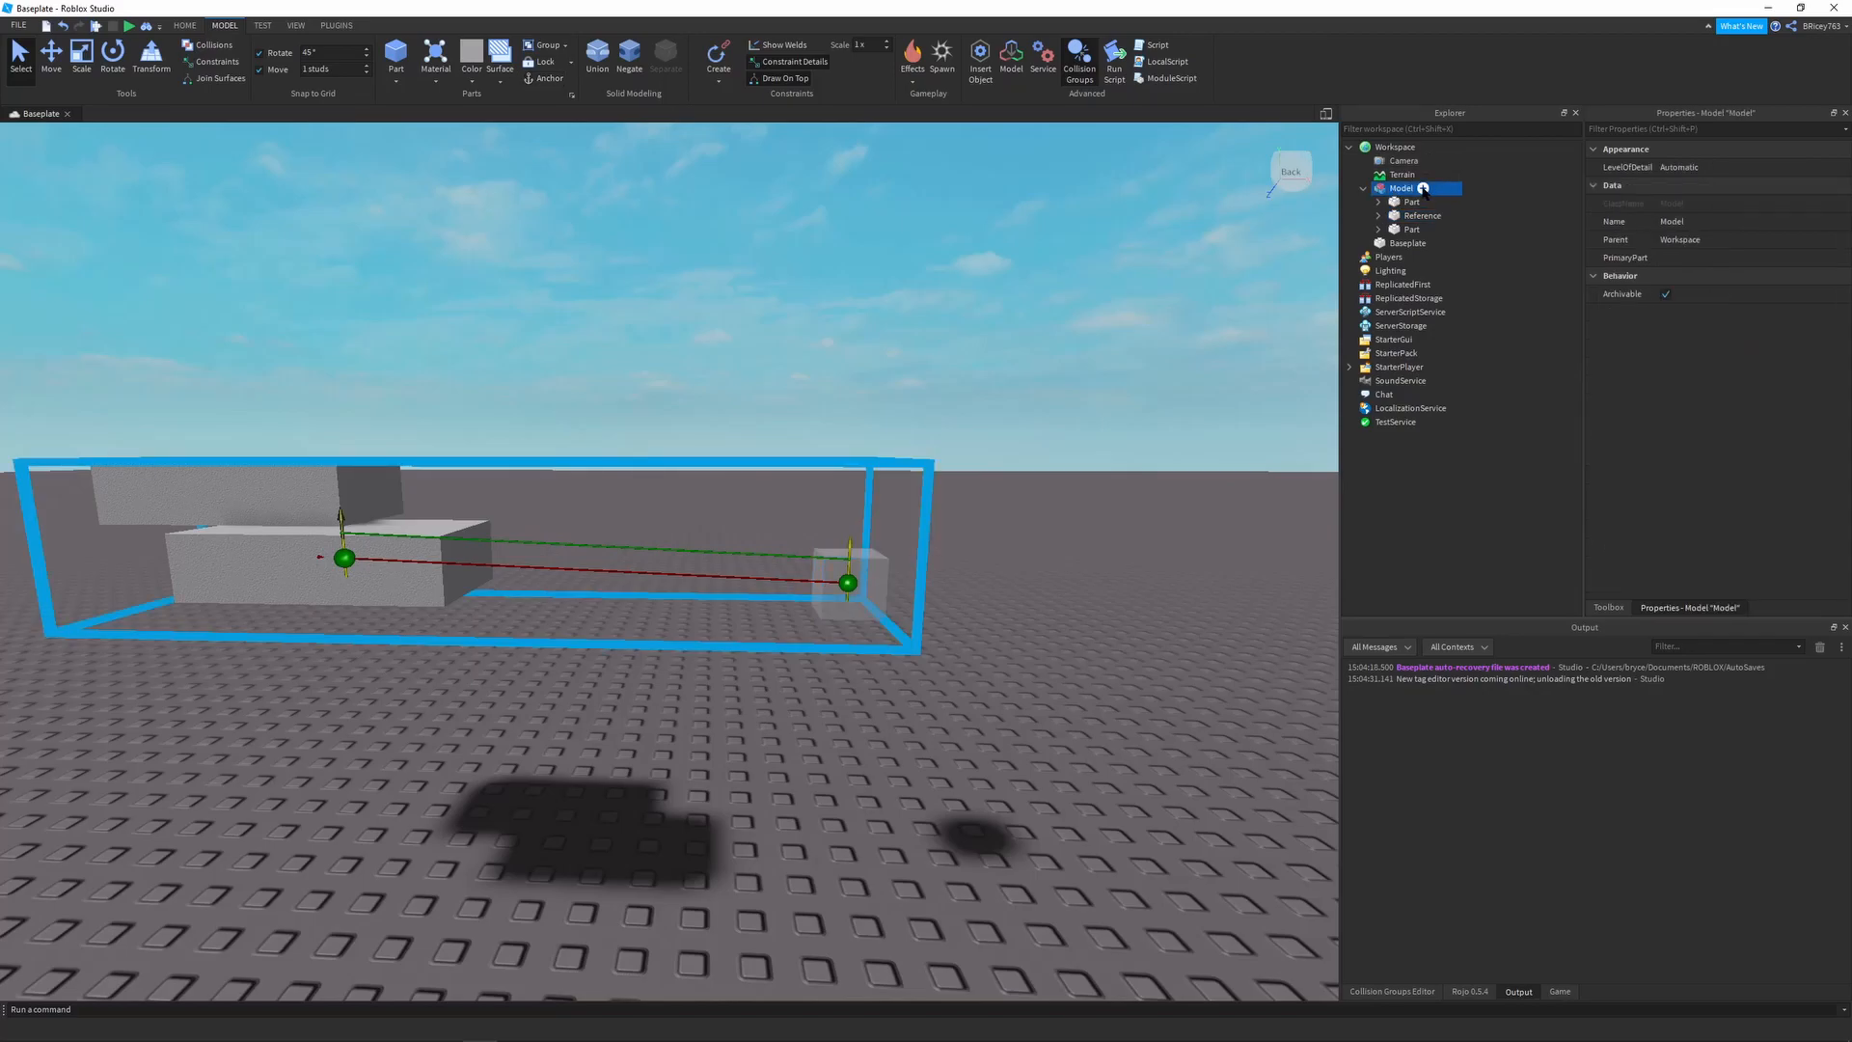
click(1423, 187)
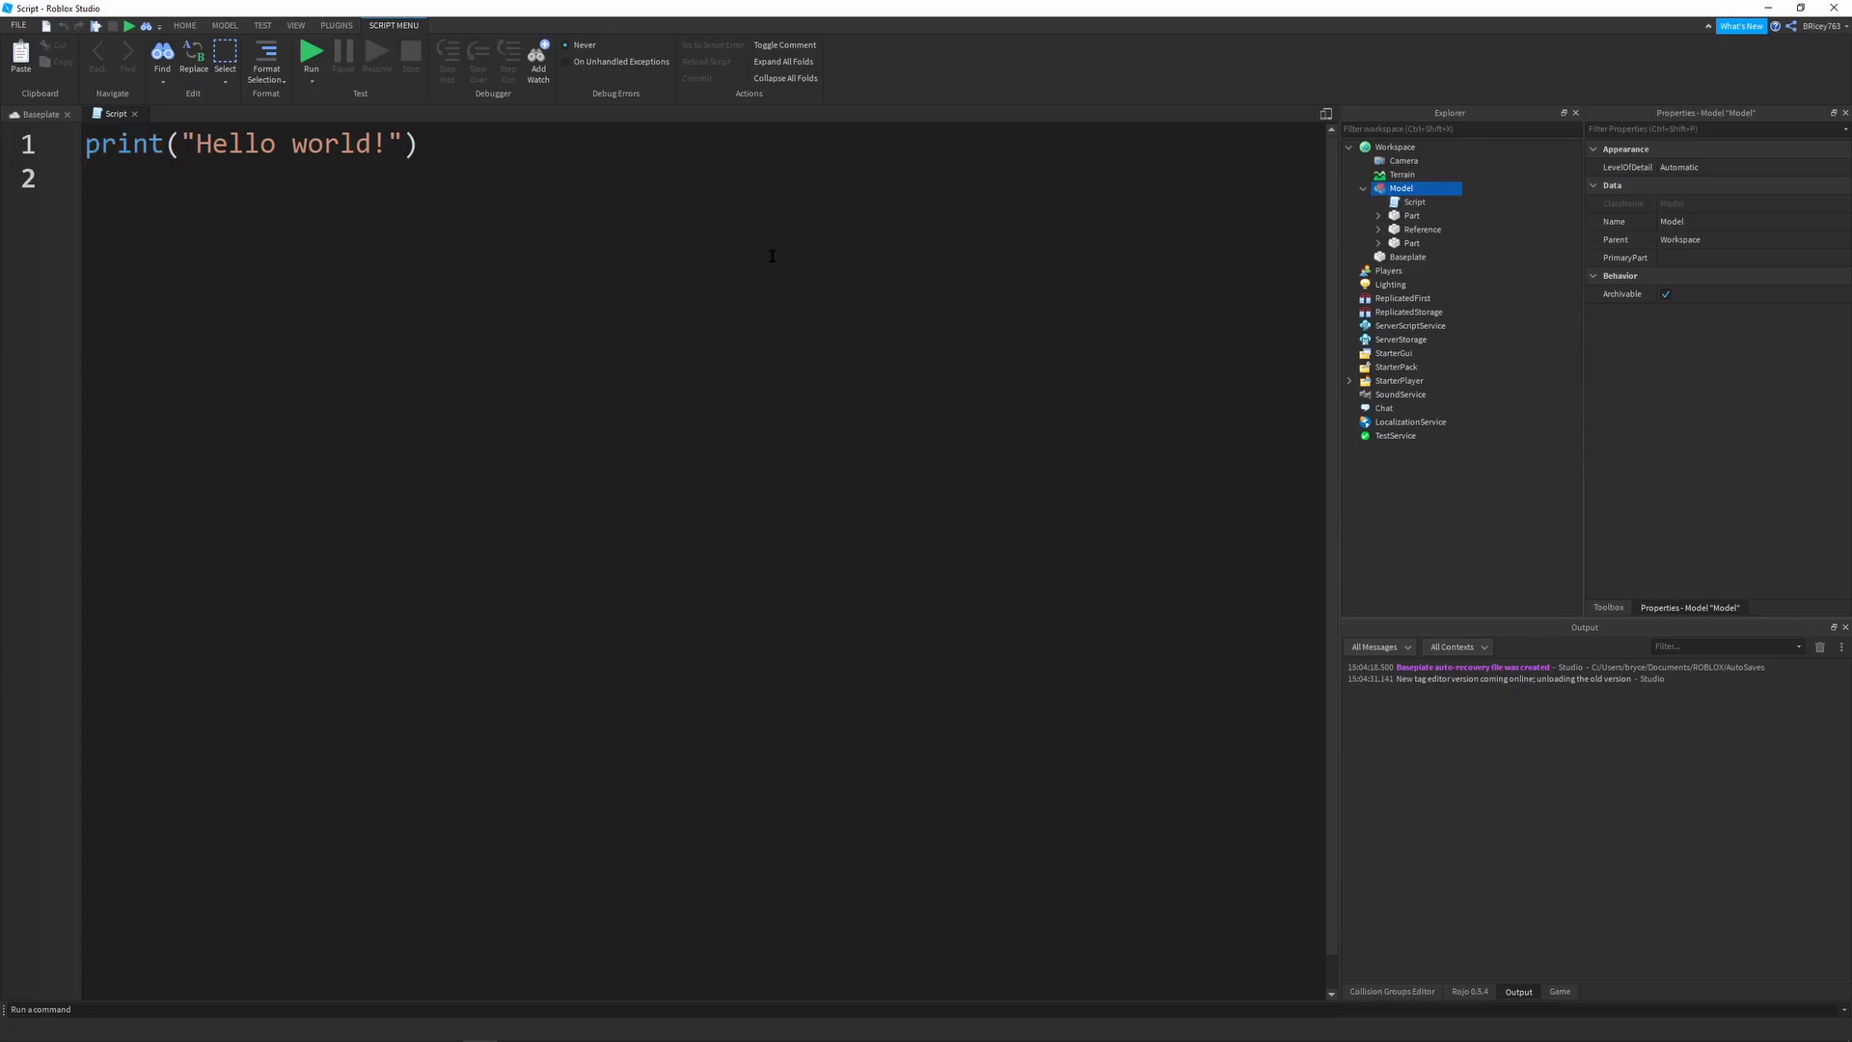
Write local model = script.Parent and local reference = model.Reference in the script
text(local)
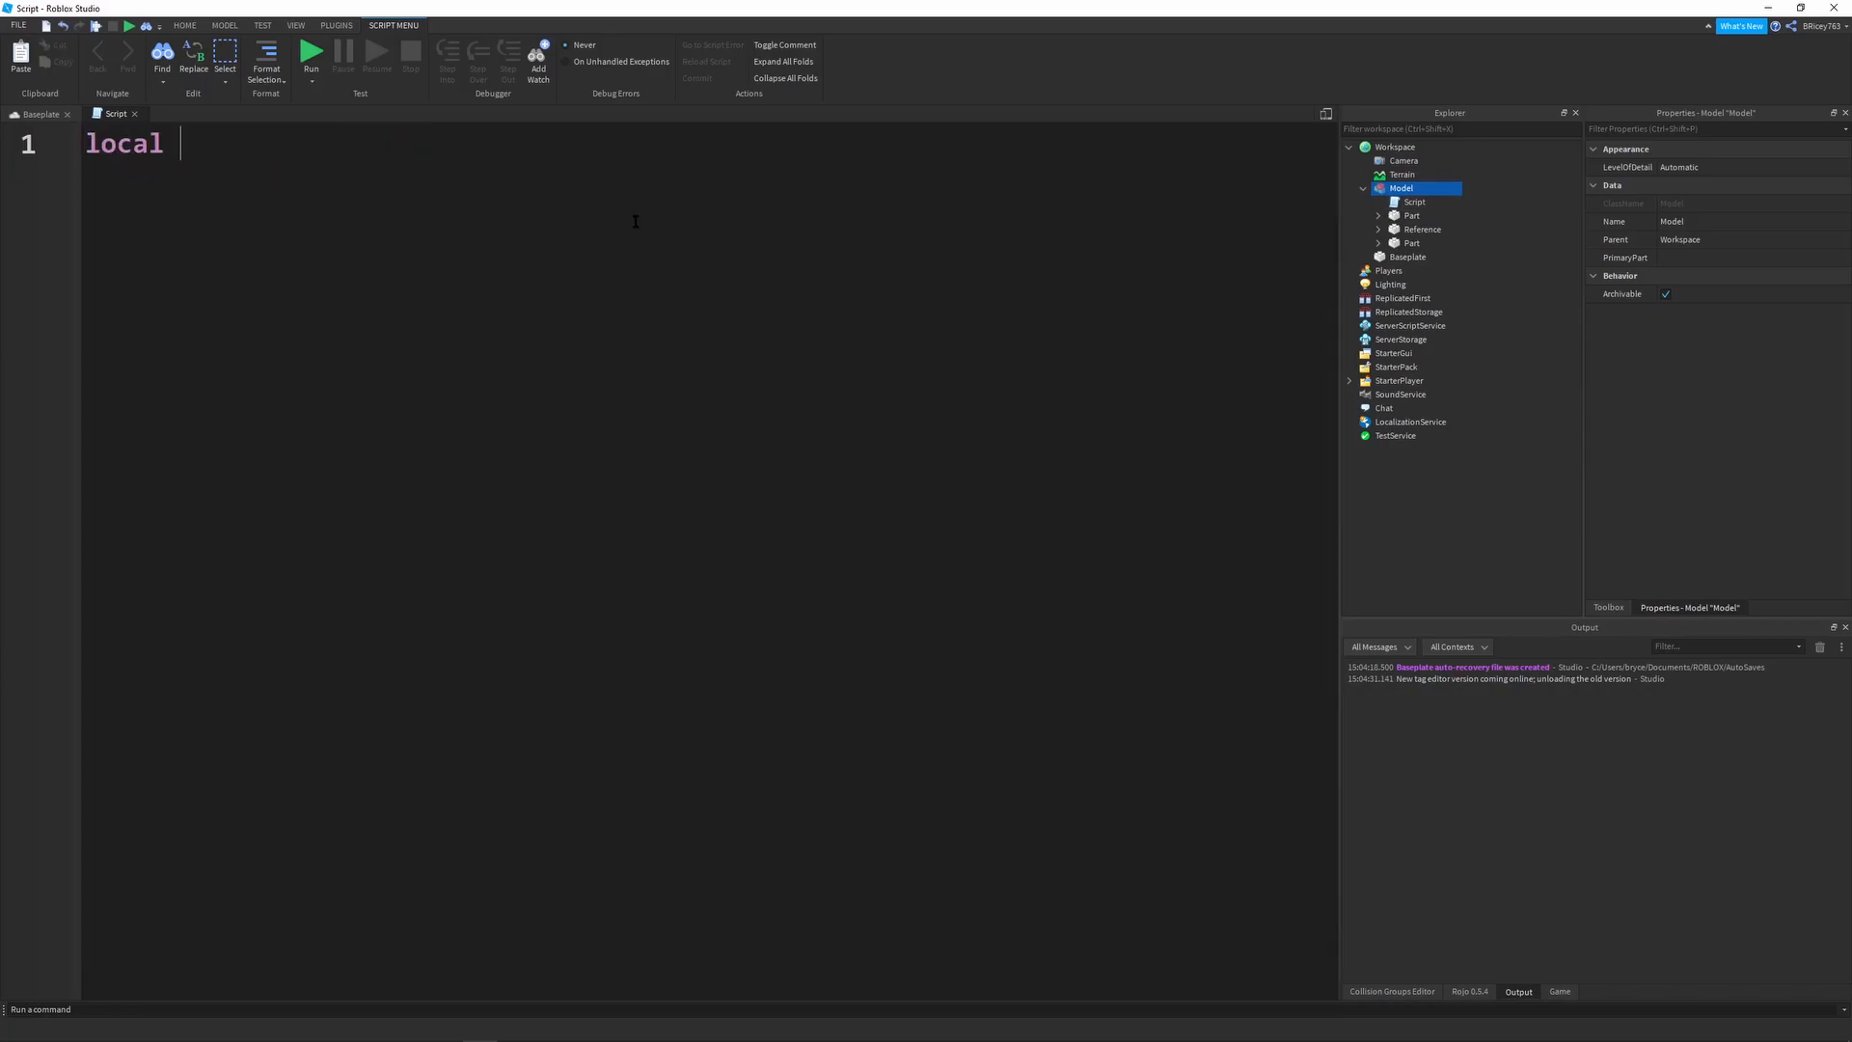
text(model)
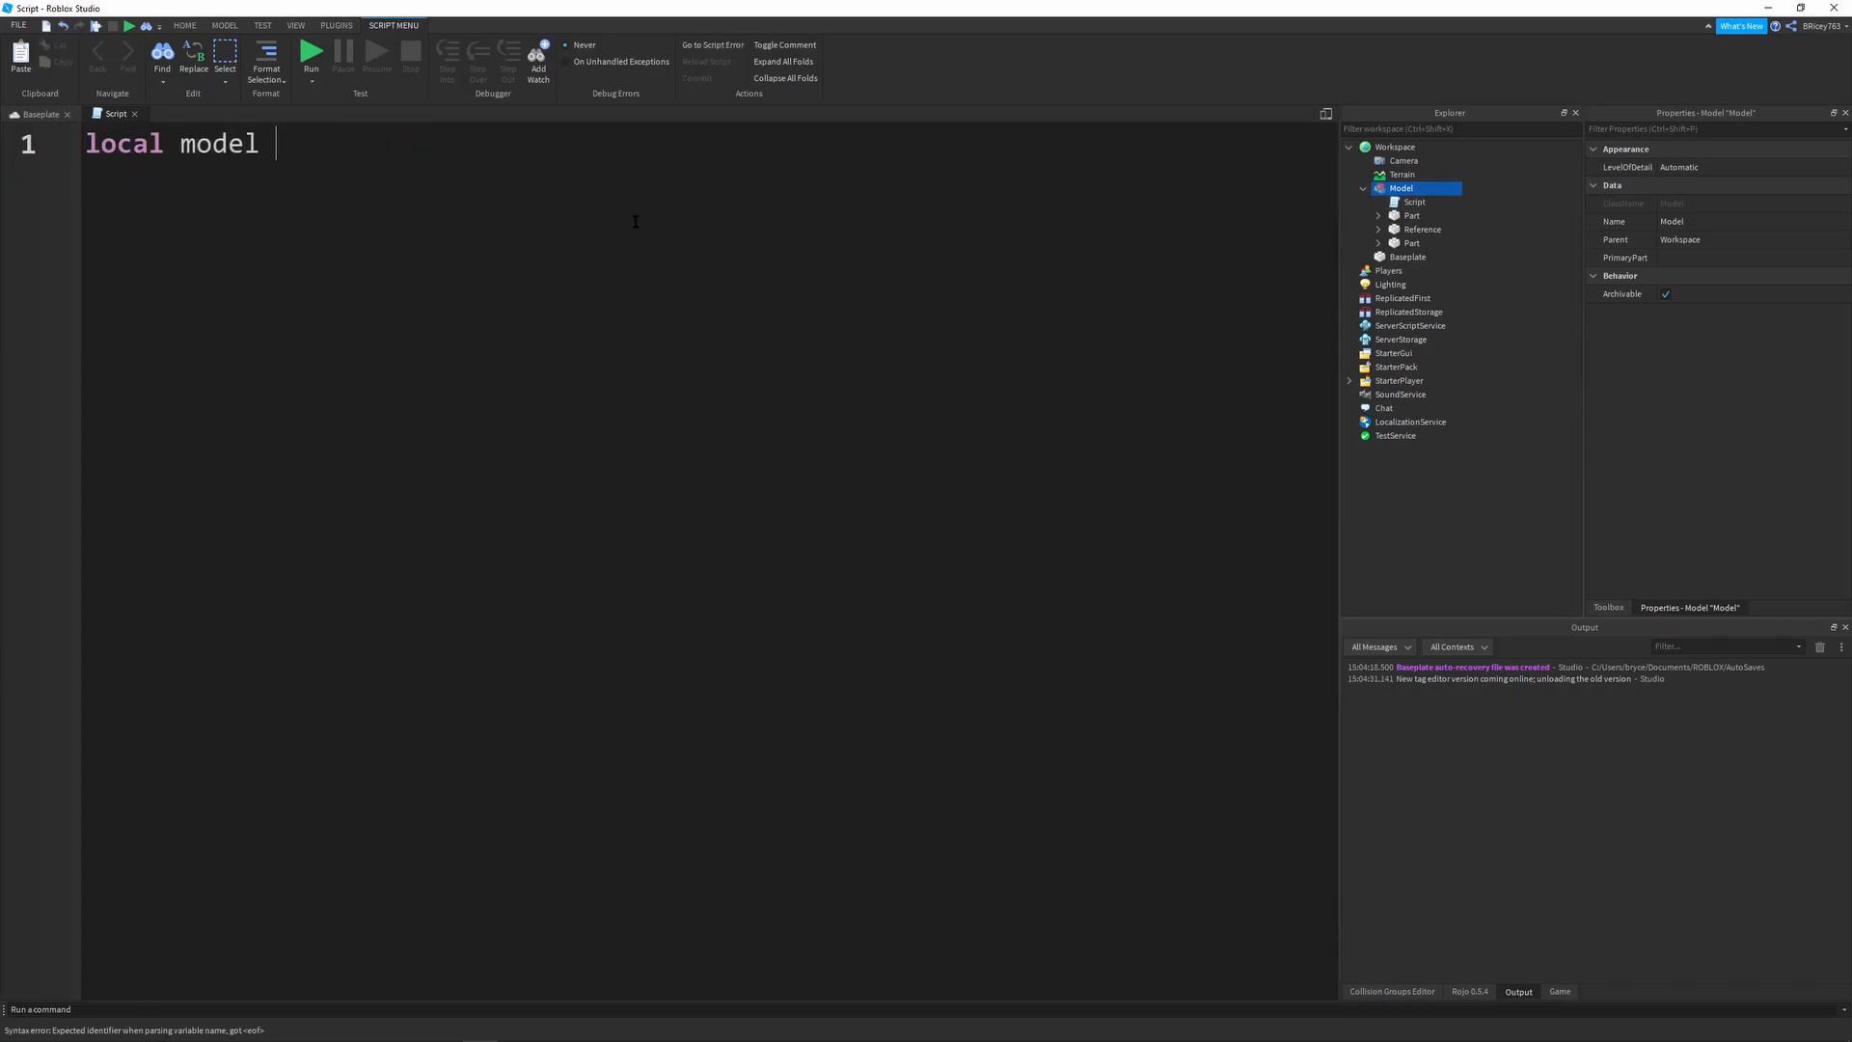
text(= script.Parent)
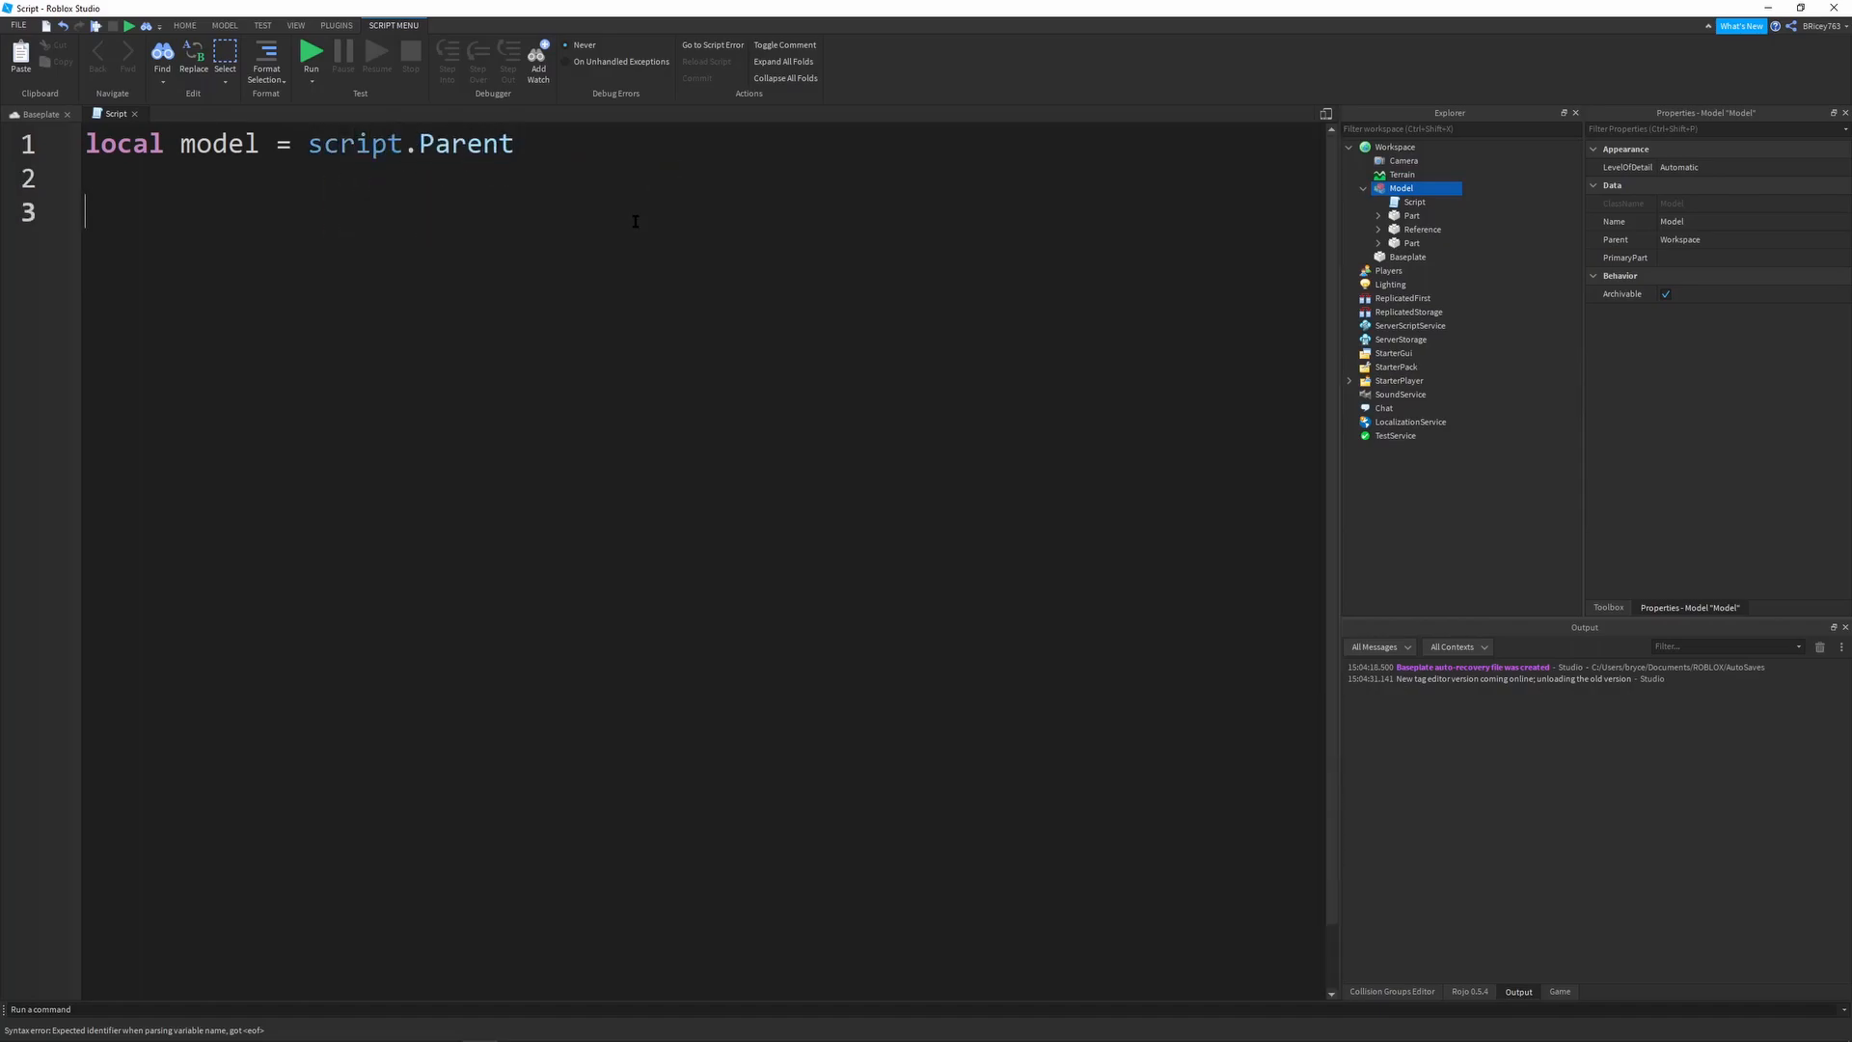
text(local refere)
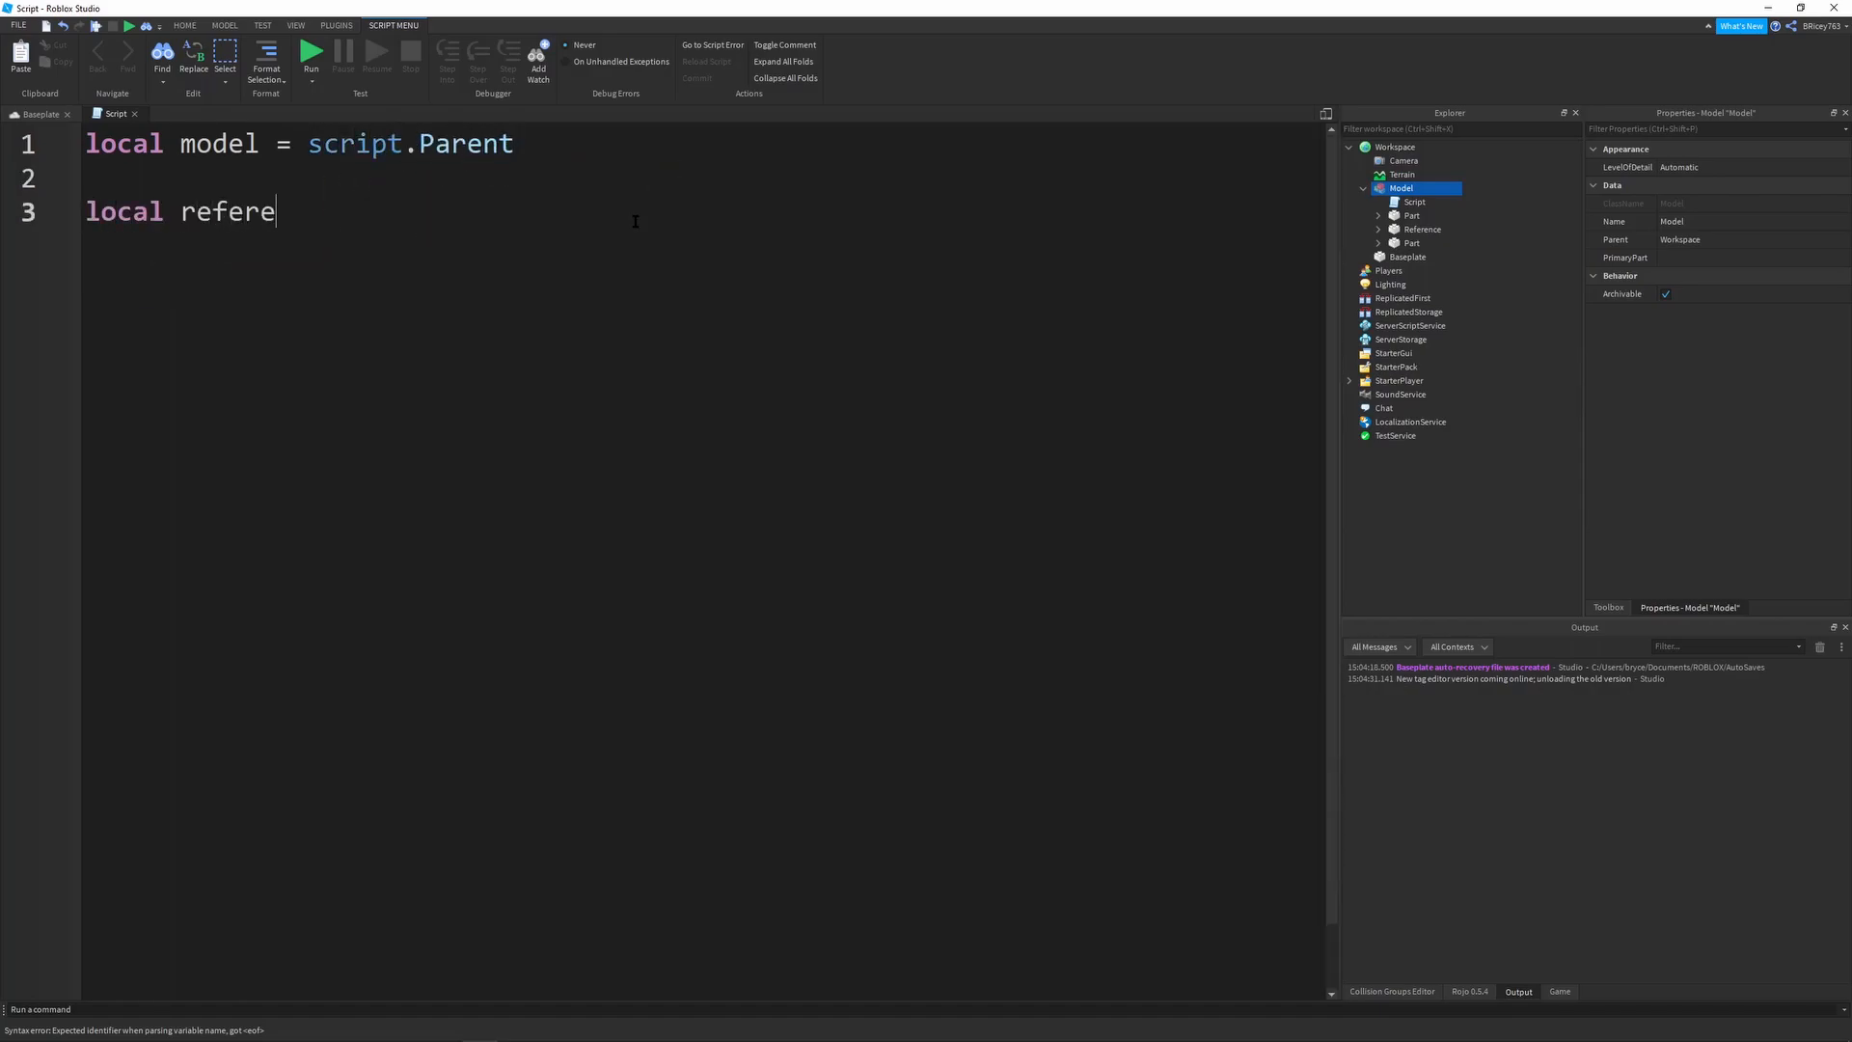
text(nce = model.Re)
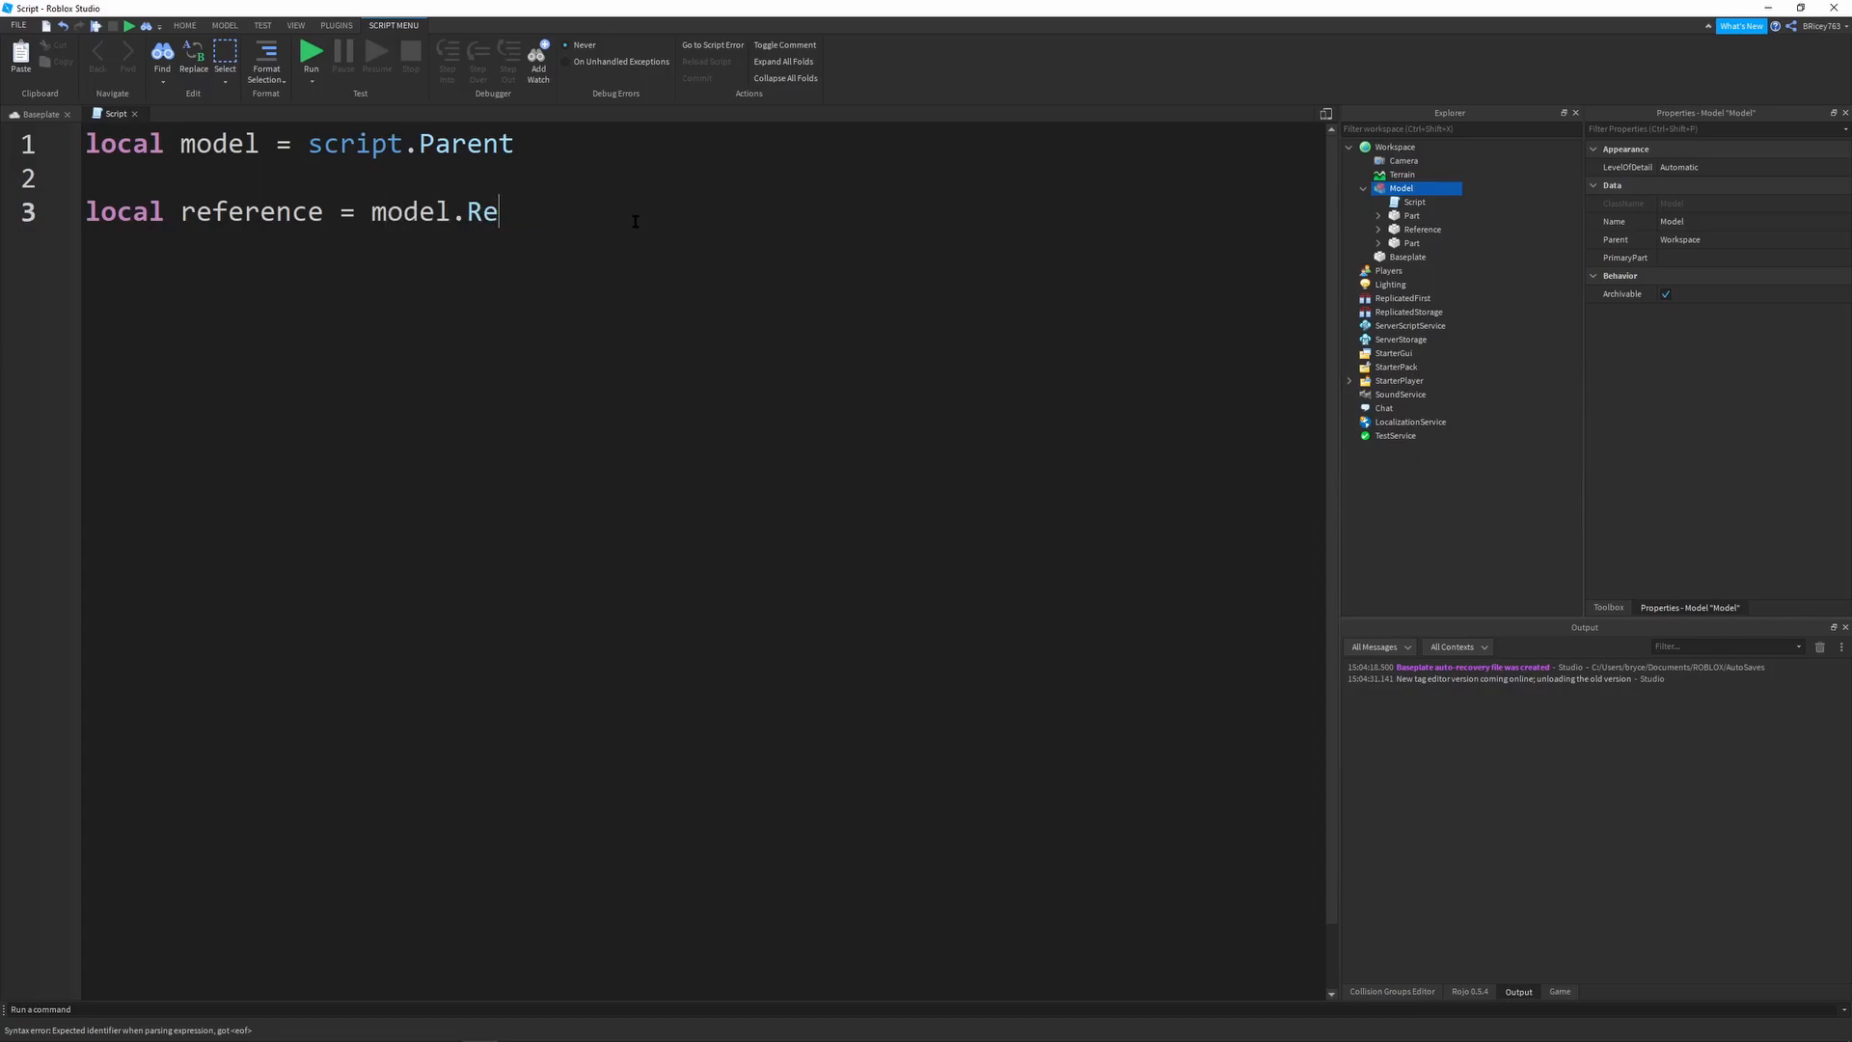
text(ference)
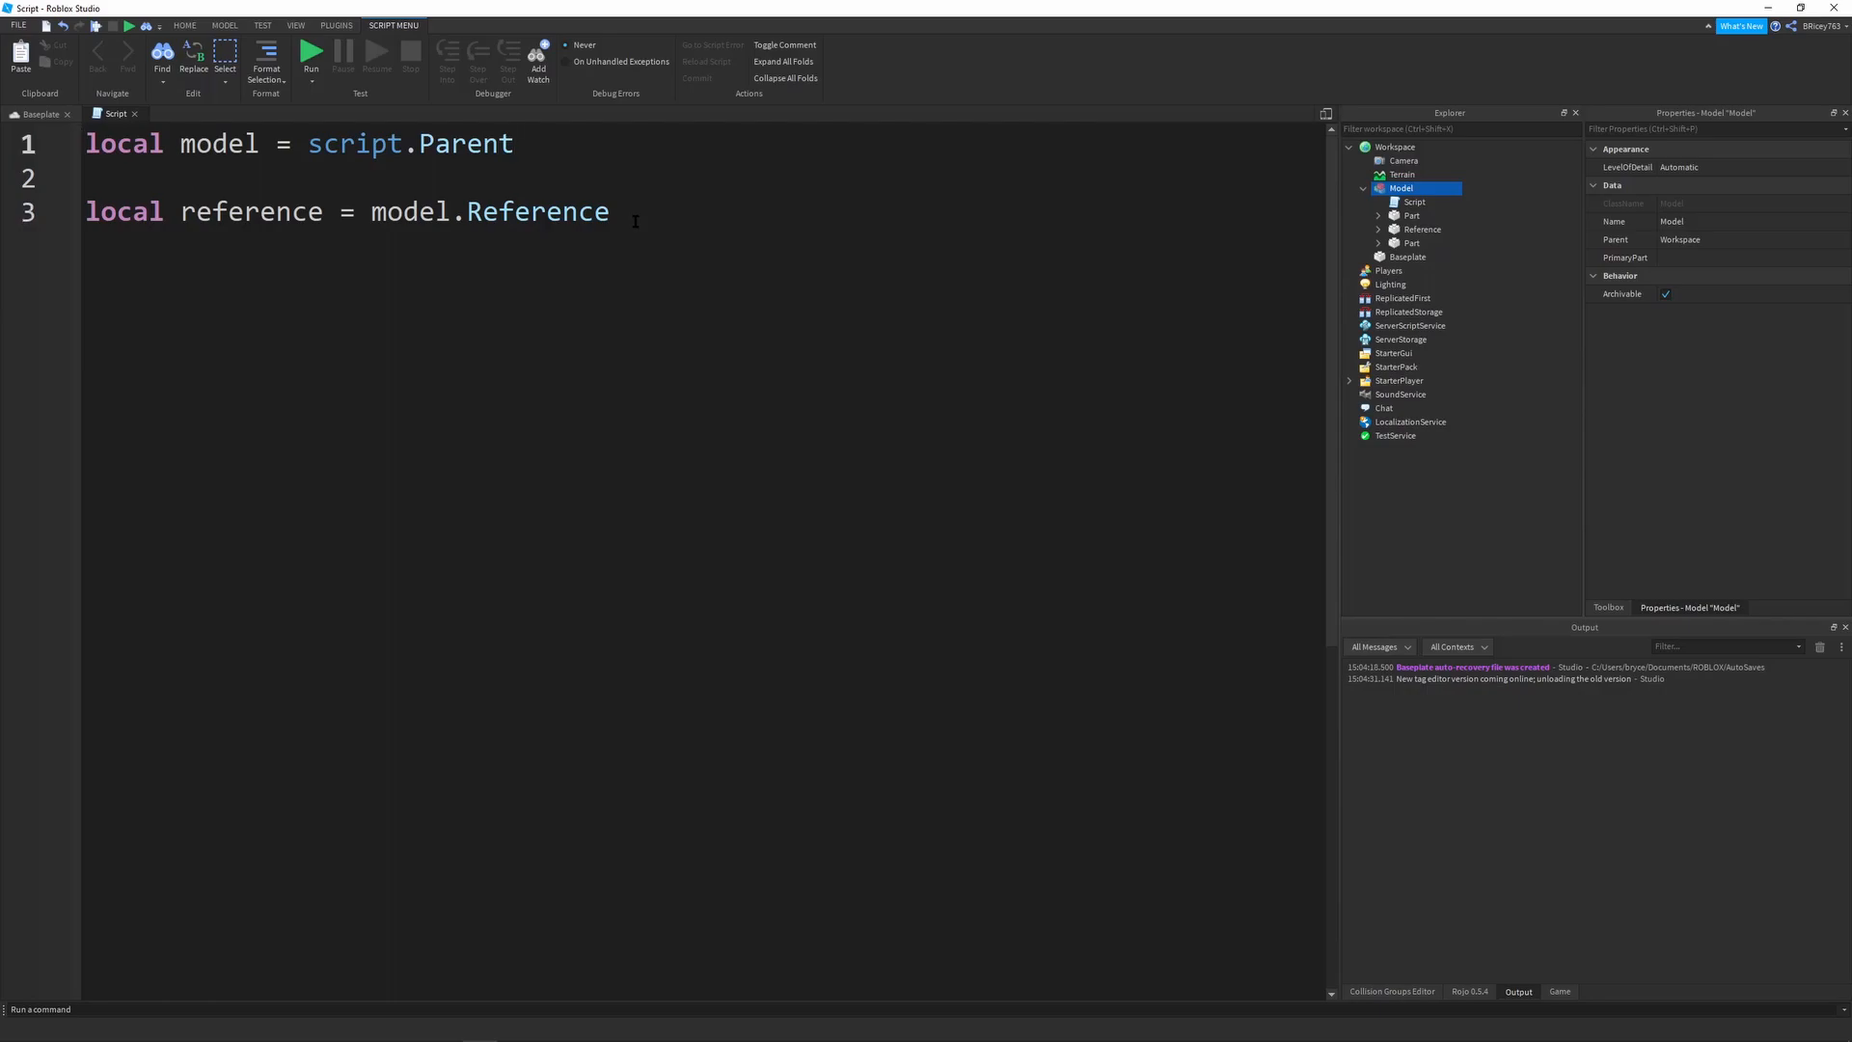
text(local Tw)
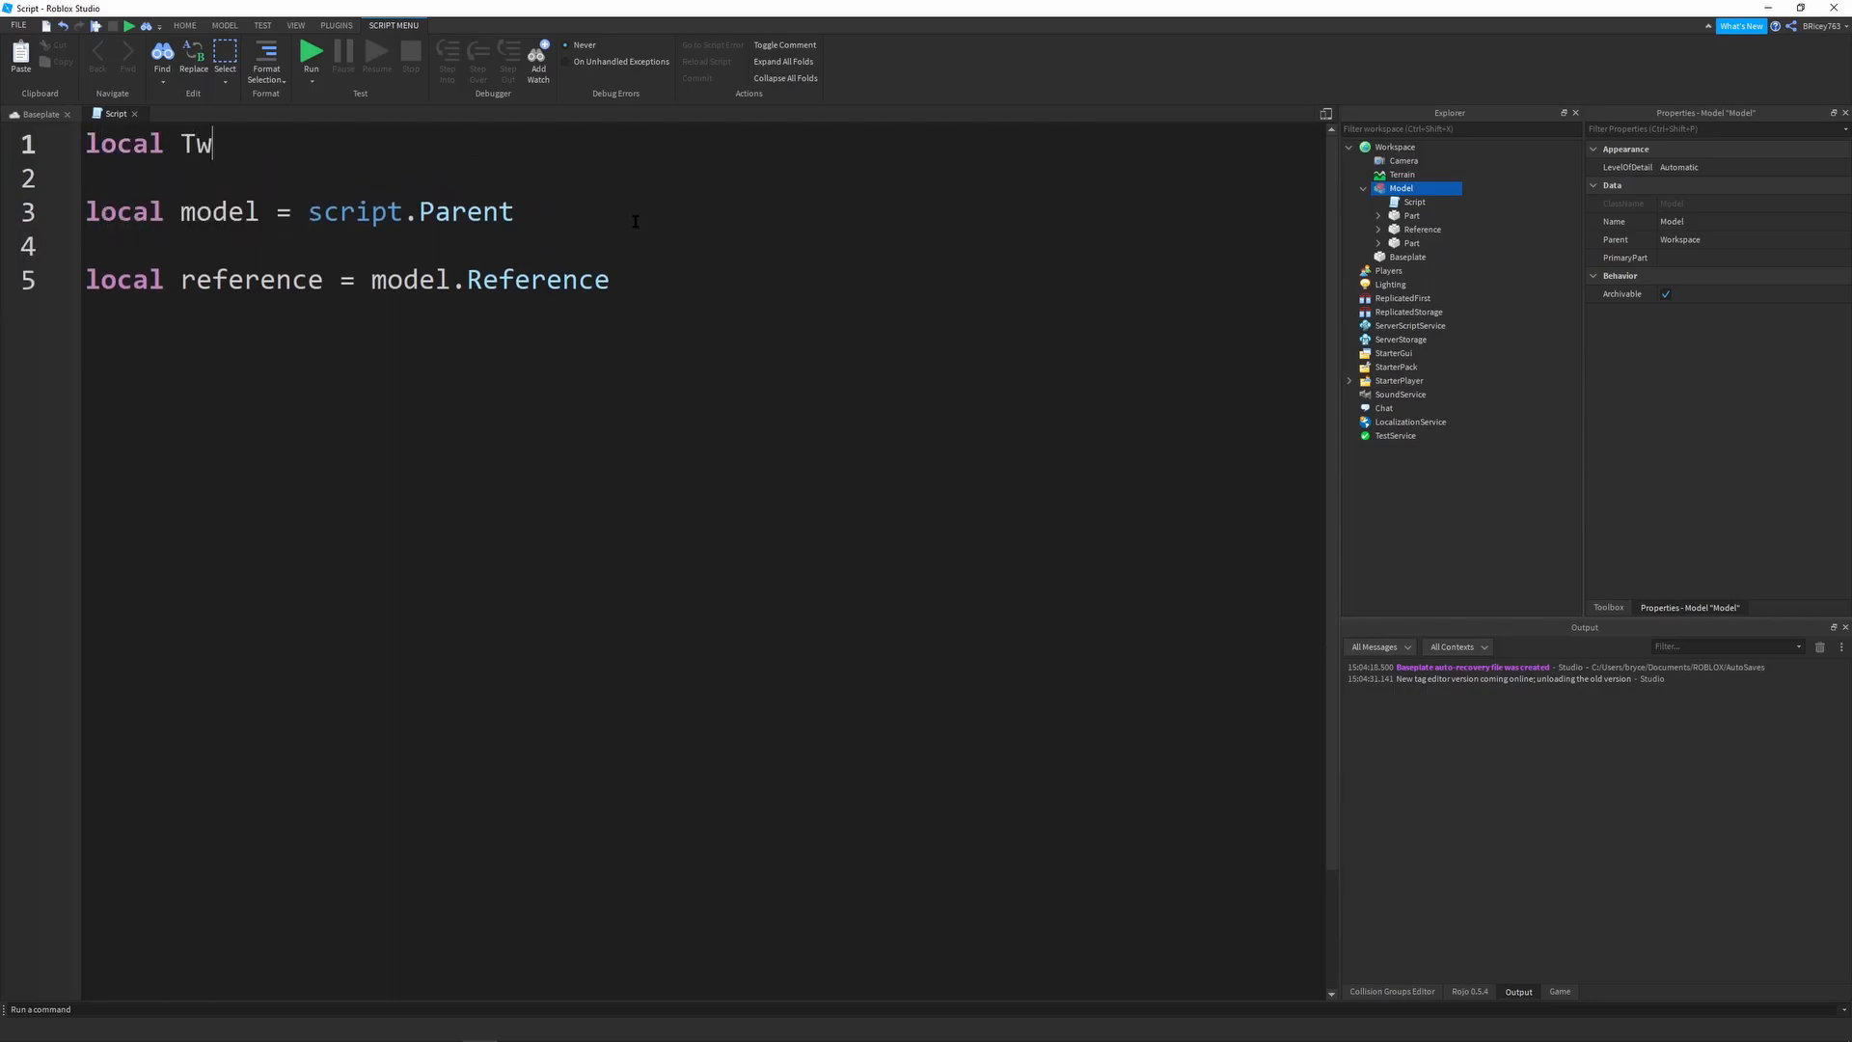
Define local TweenService = game:GetService("TweenService") at the top of the script
text(eenService =)
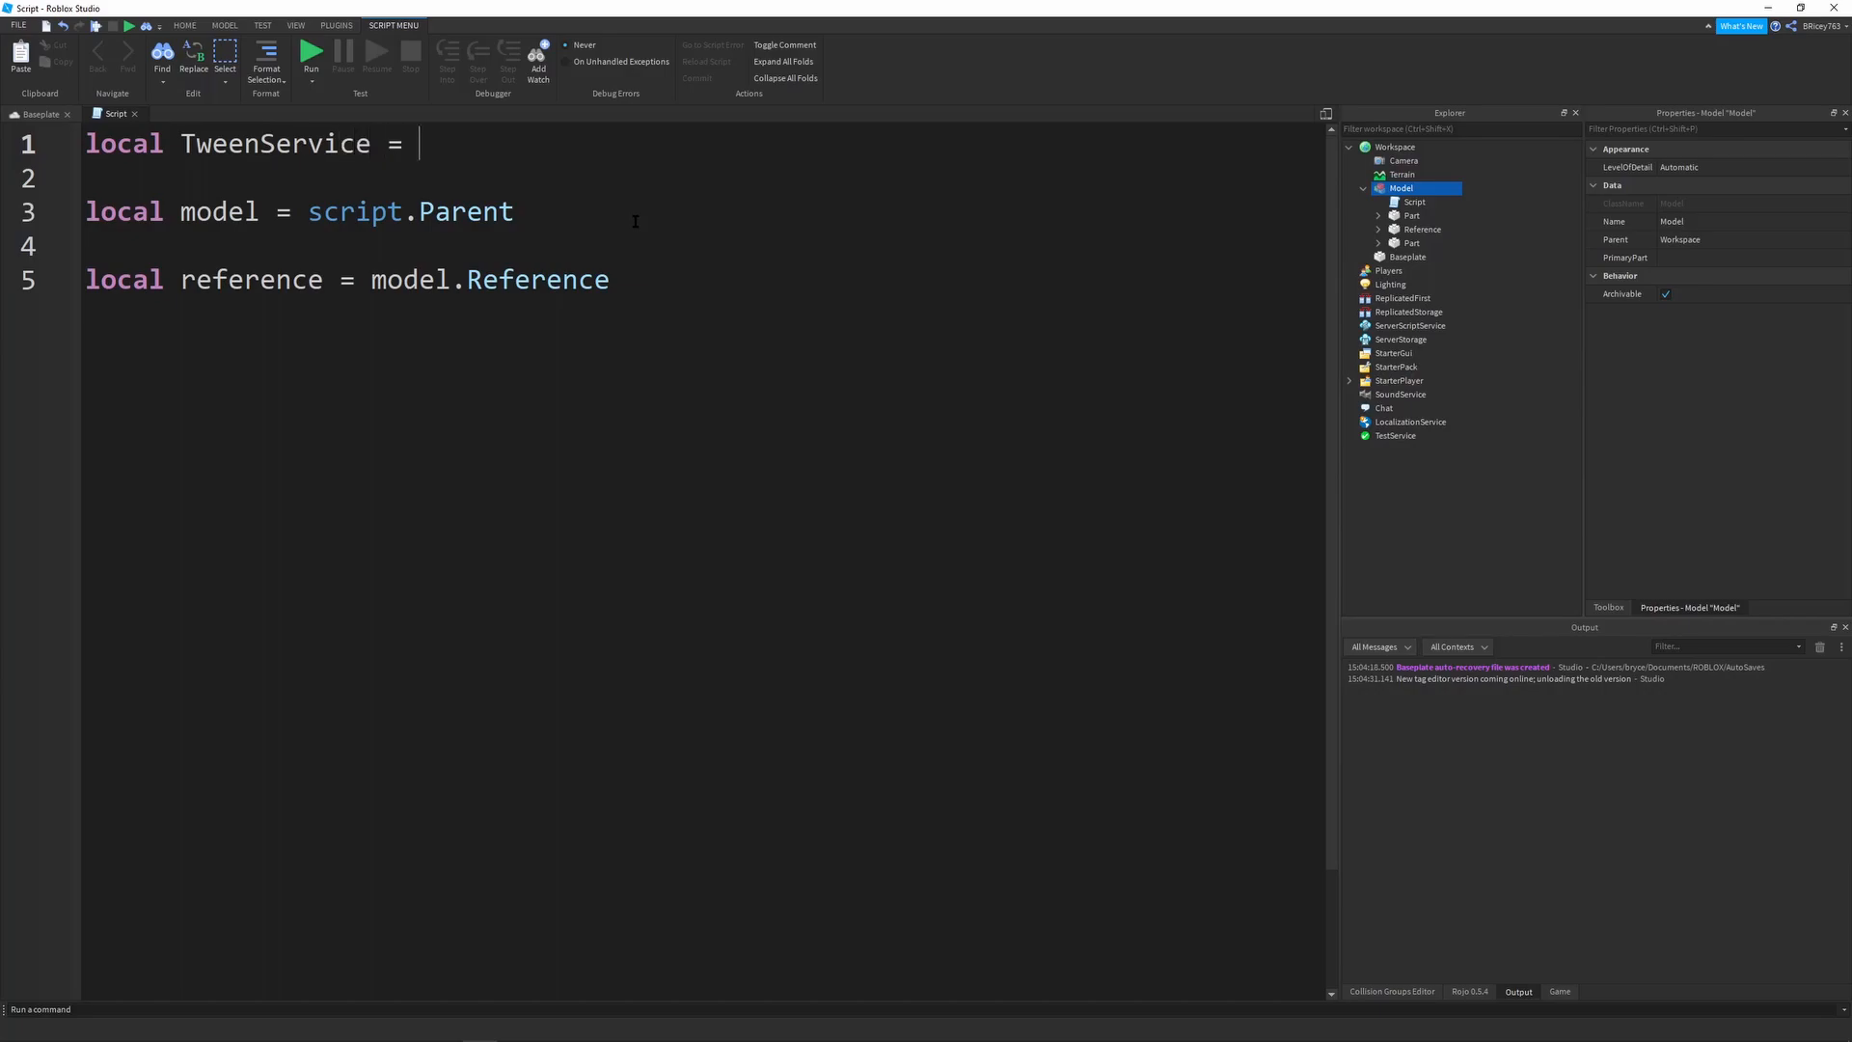
text(game:GetSEr)
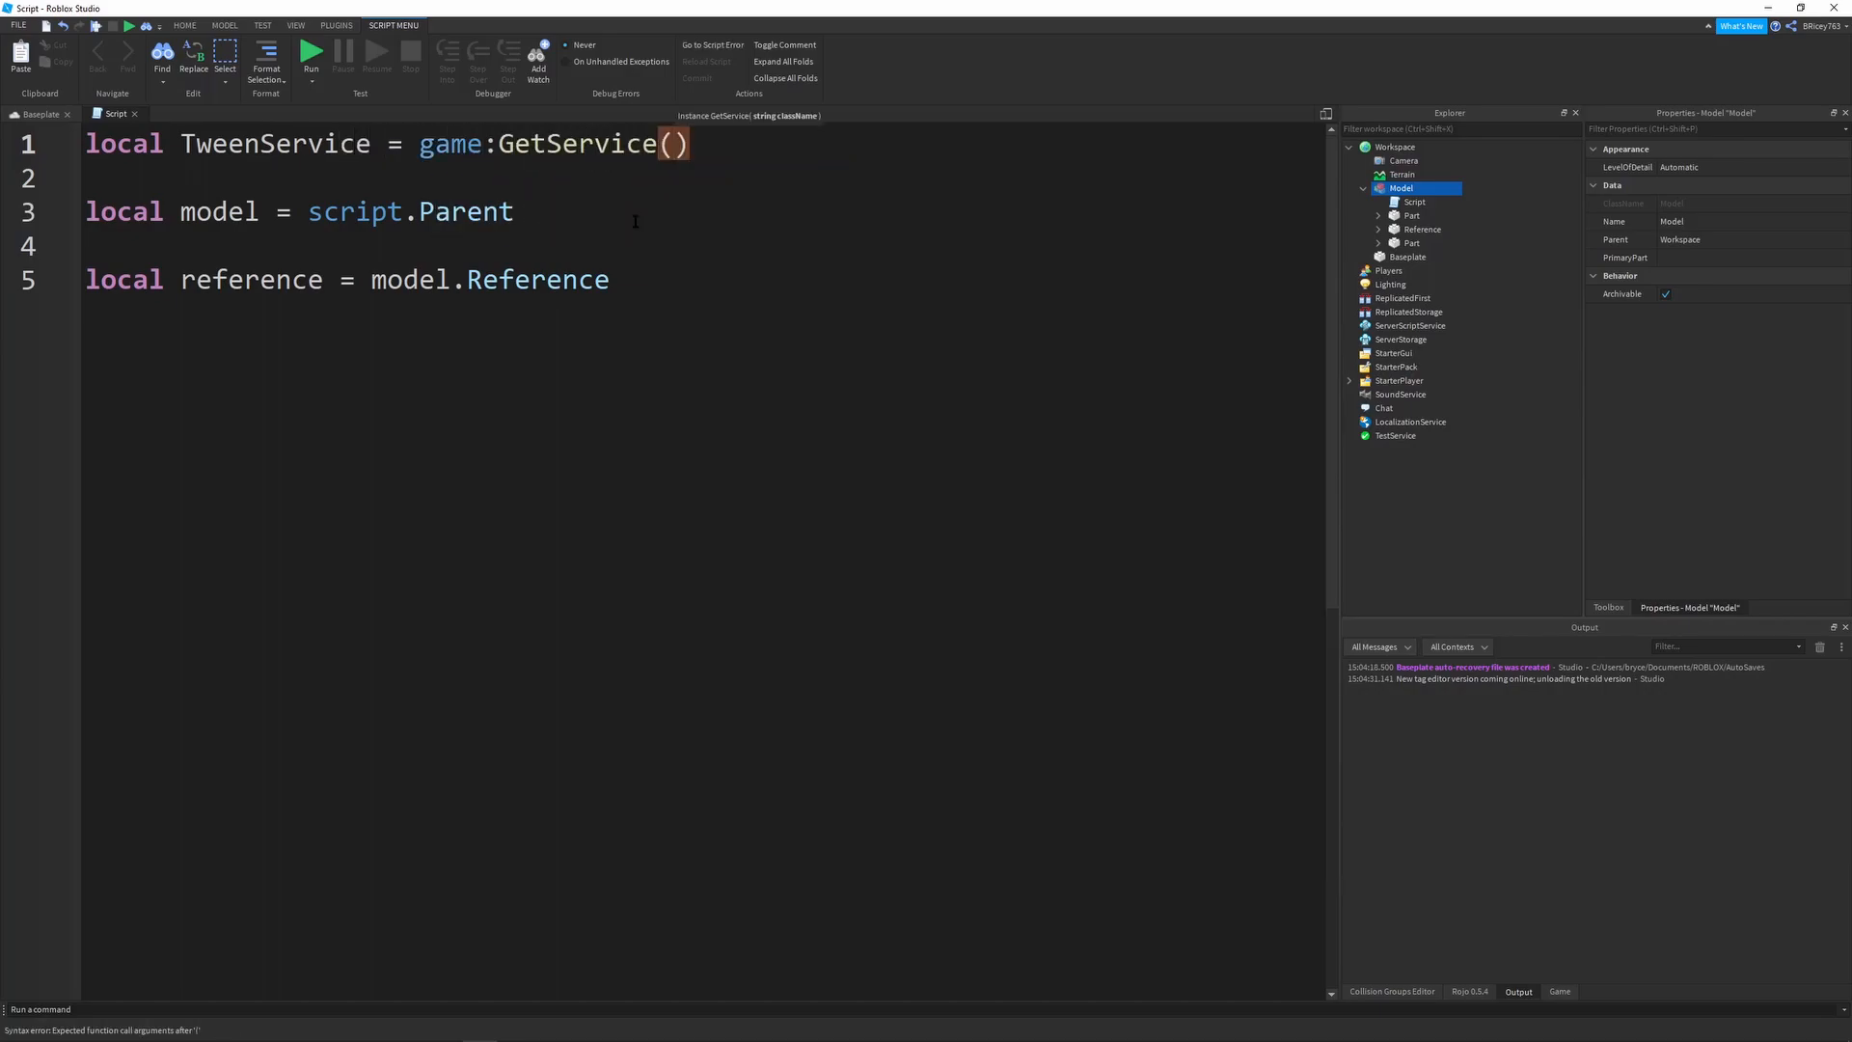
text("TweenService")
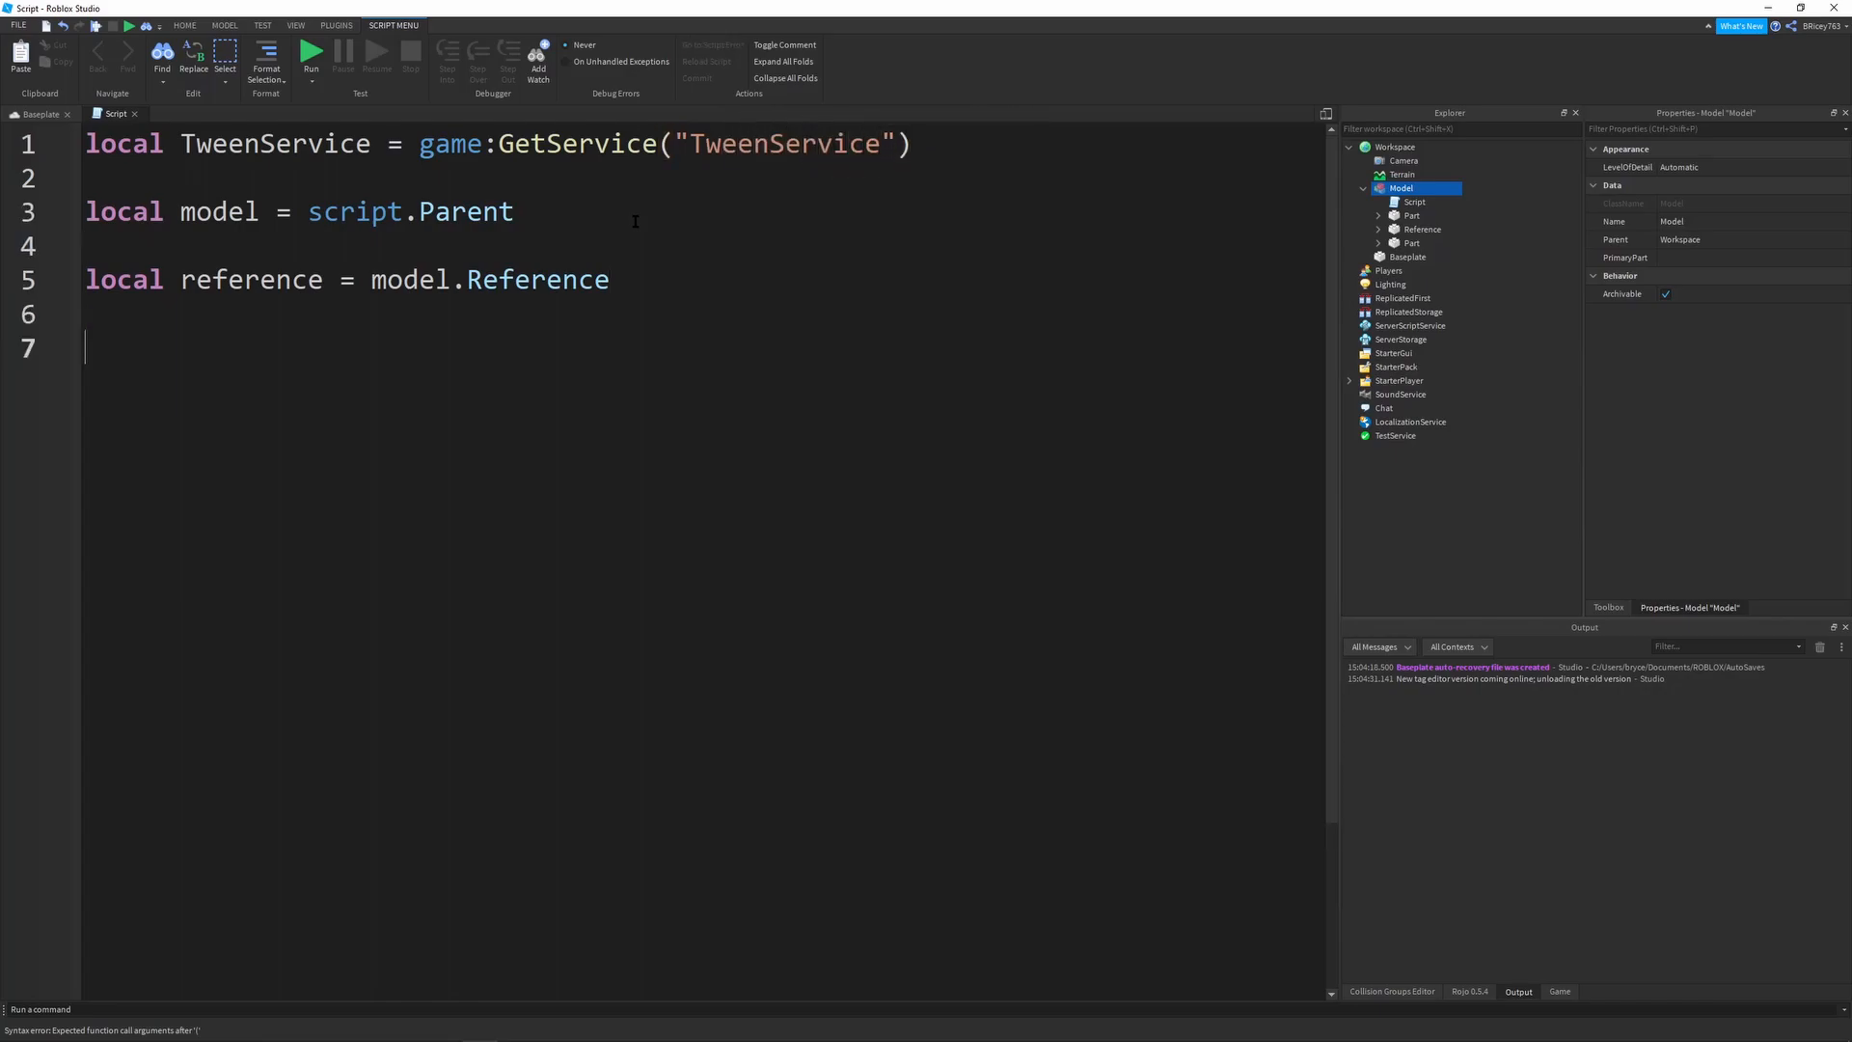
Define tweenInfo as TweenInfo.new(2, Enum.EasingStyle.Quad, ...) and start a properties table
text(local)
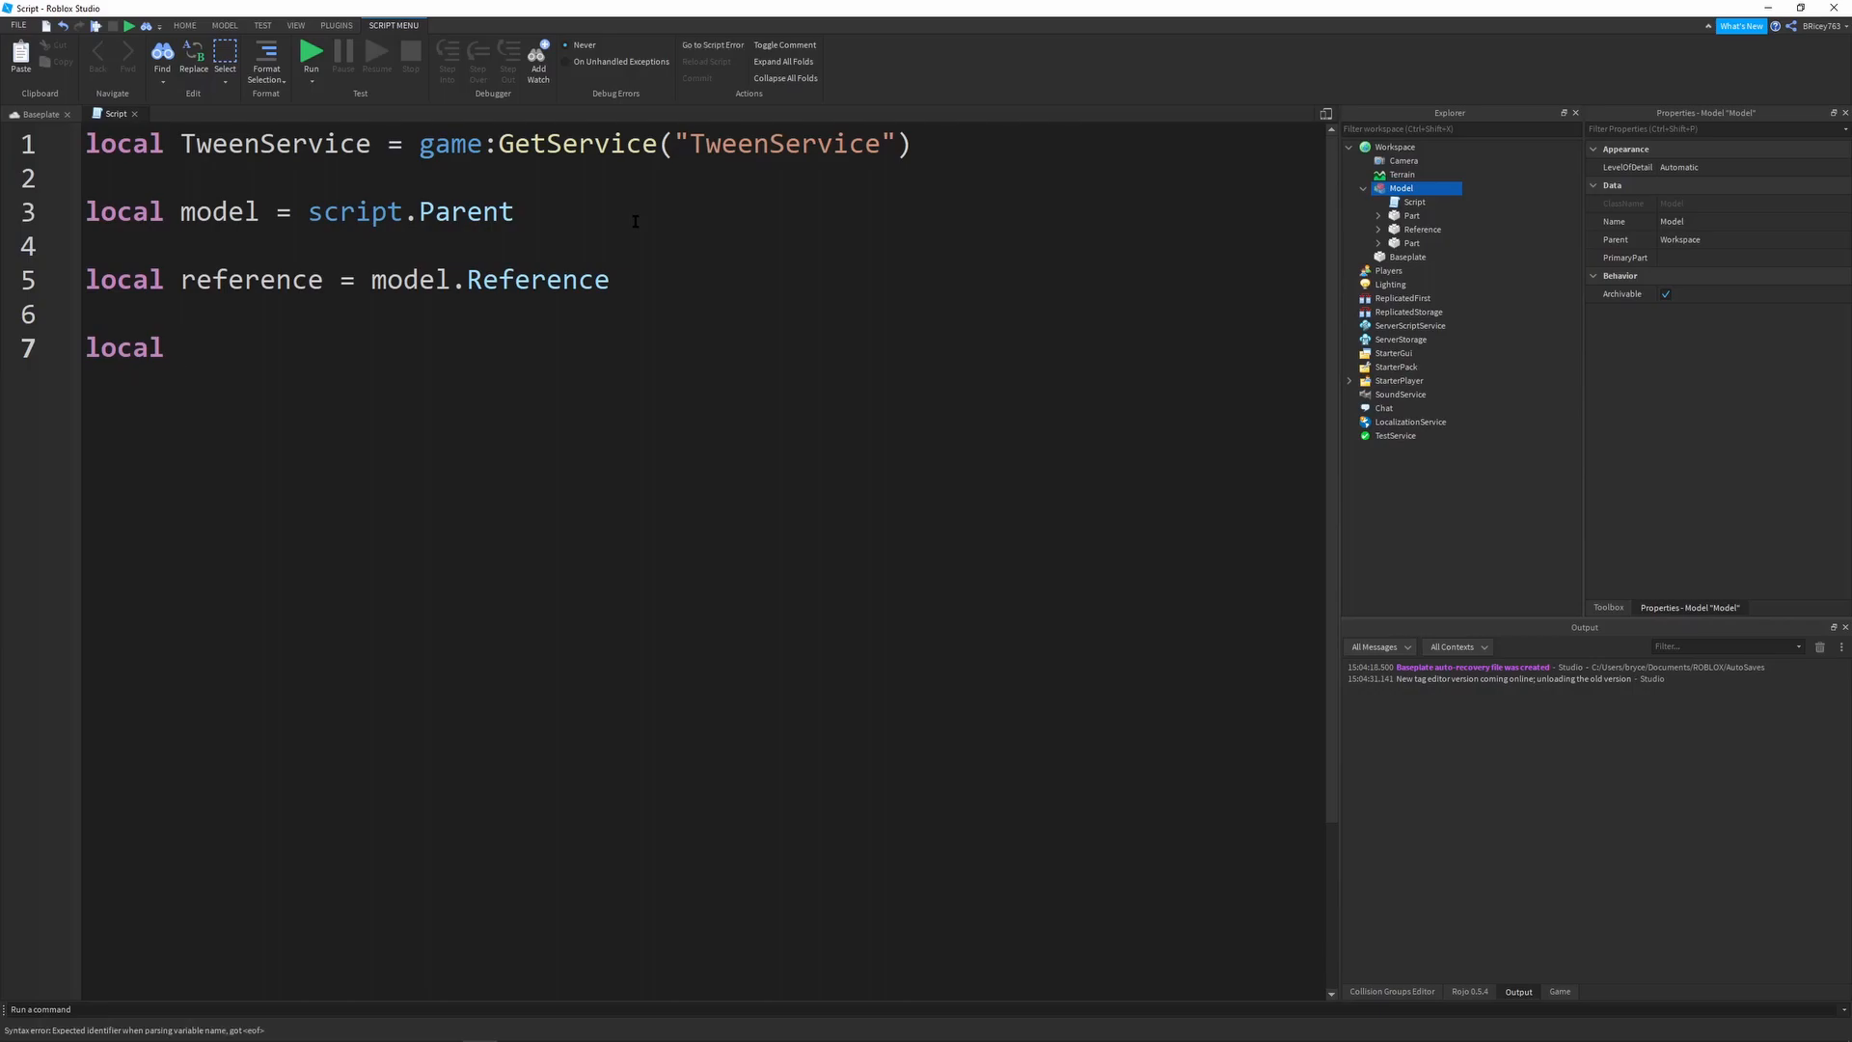
text(tweenInfo)
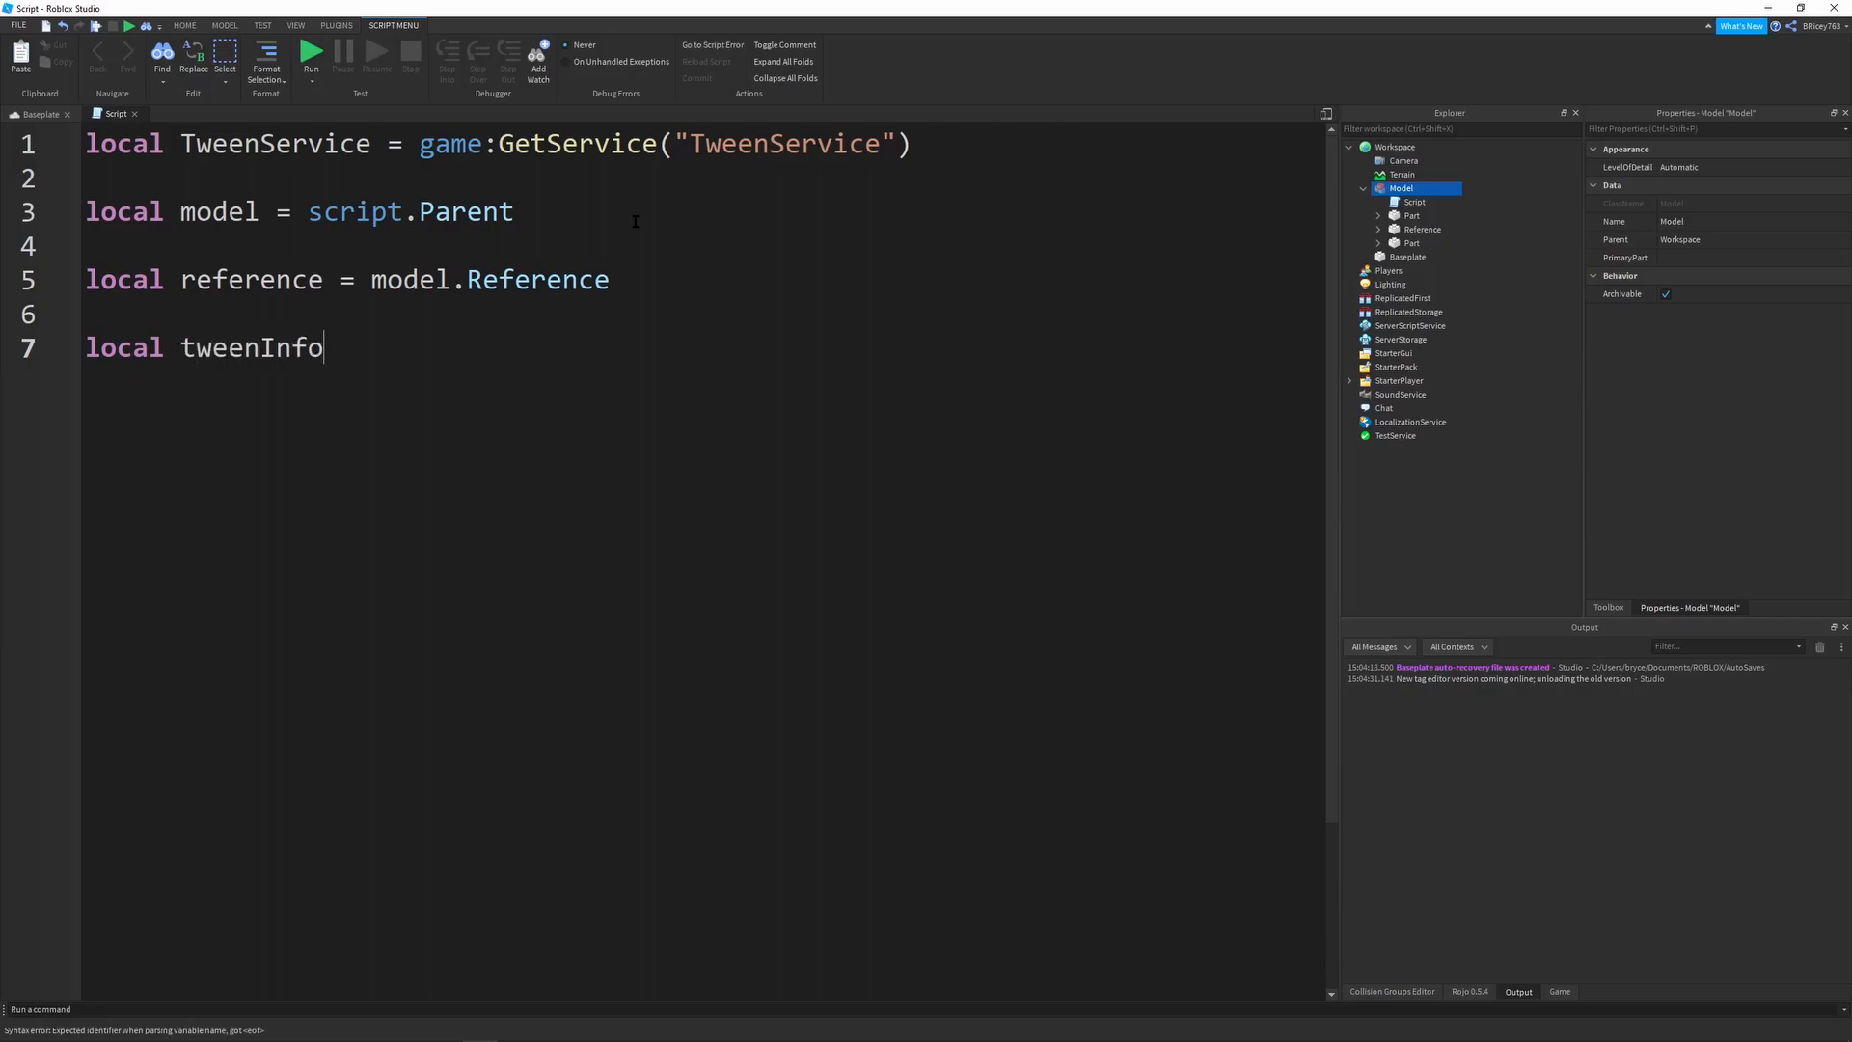
text(= TweenInfo.new()
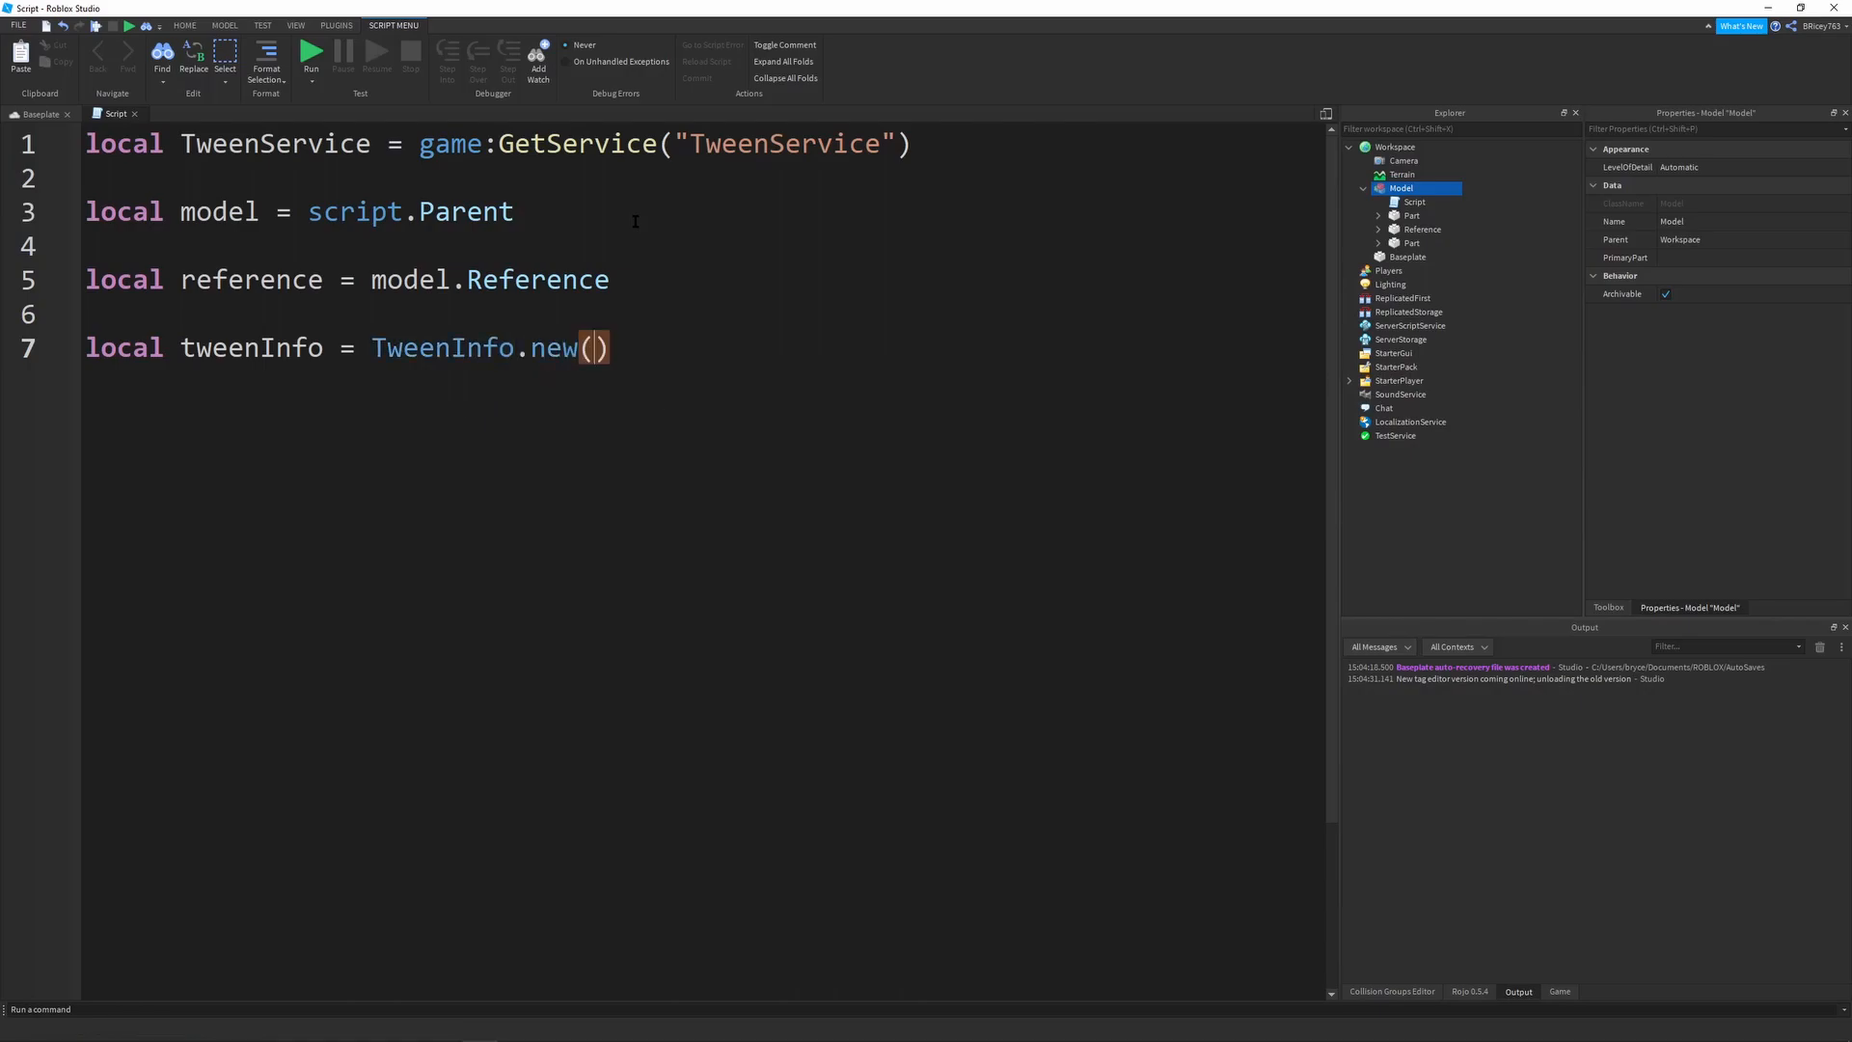
text(2,)
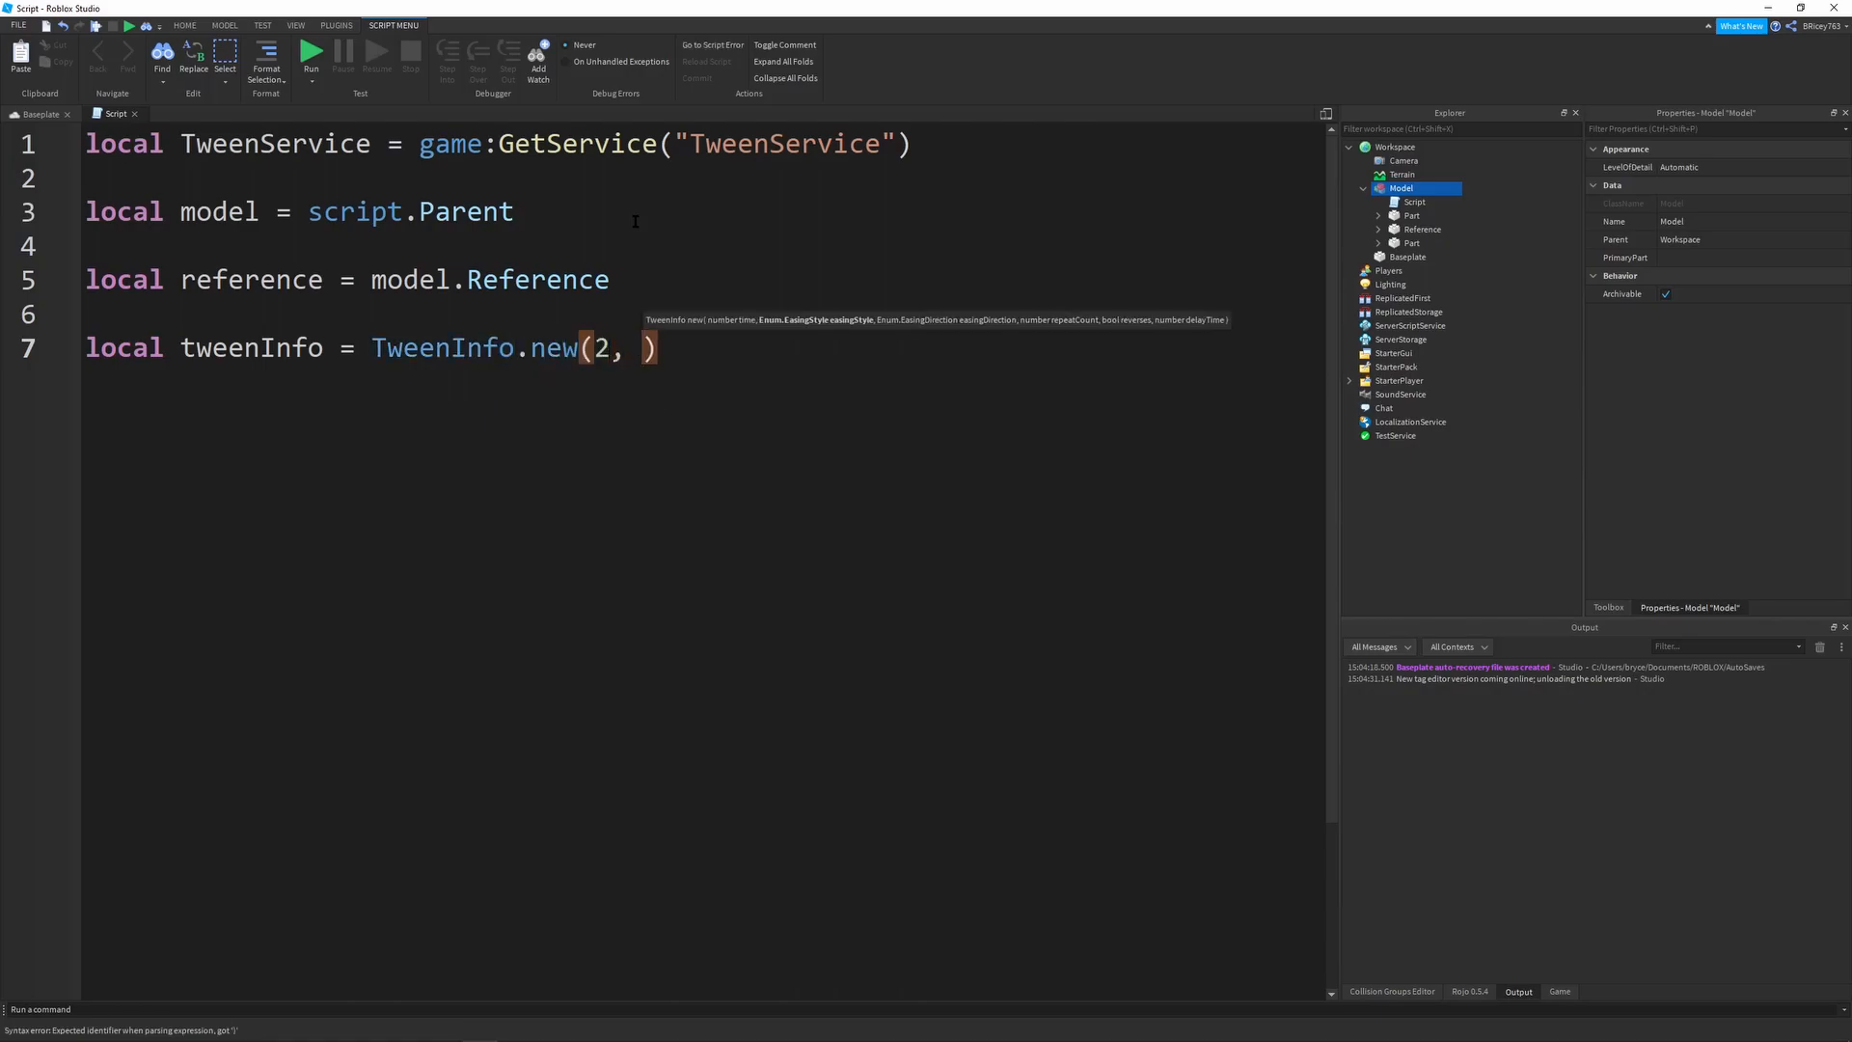
text(E)
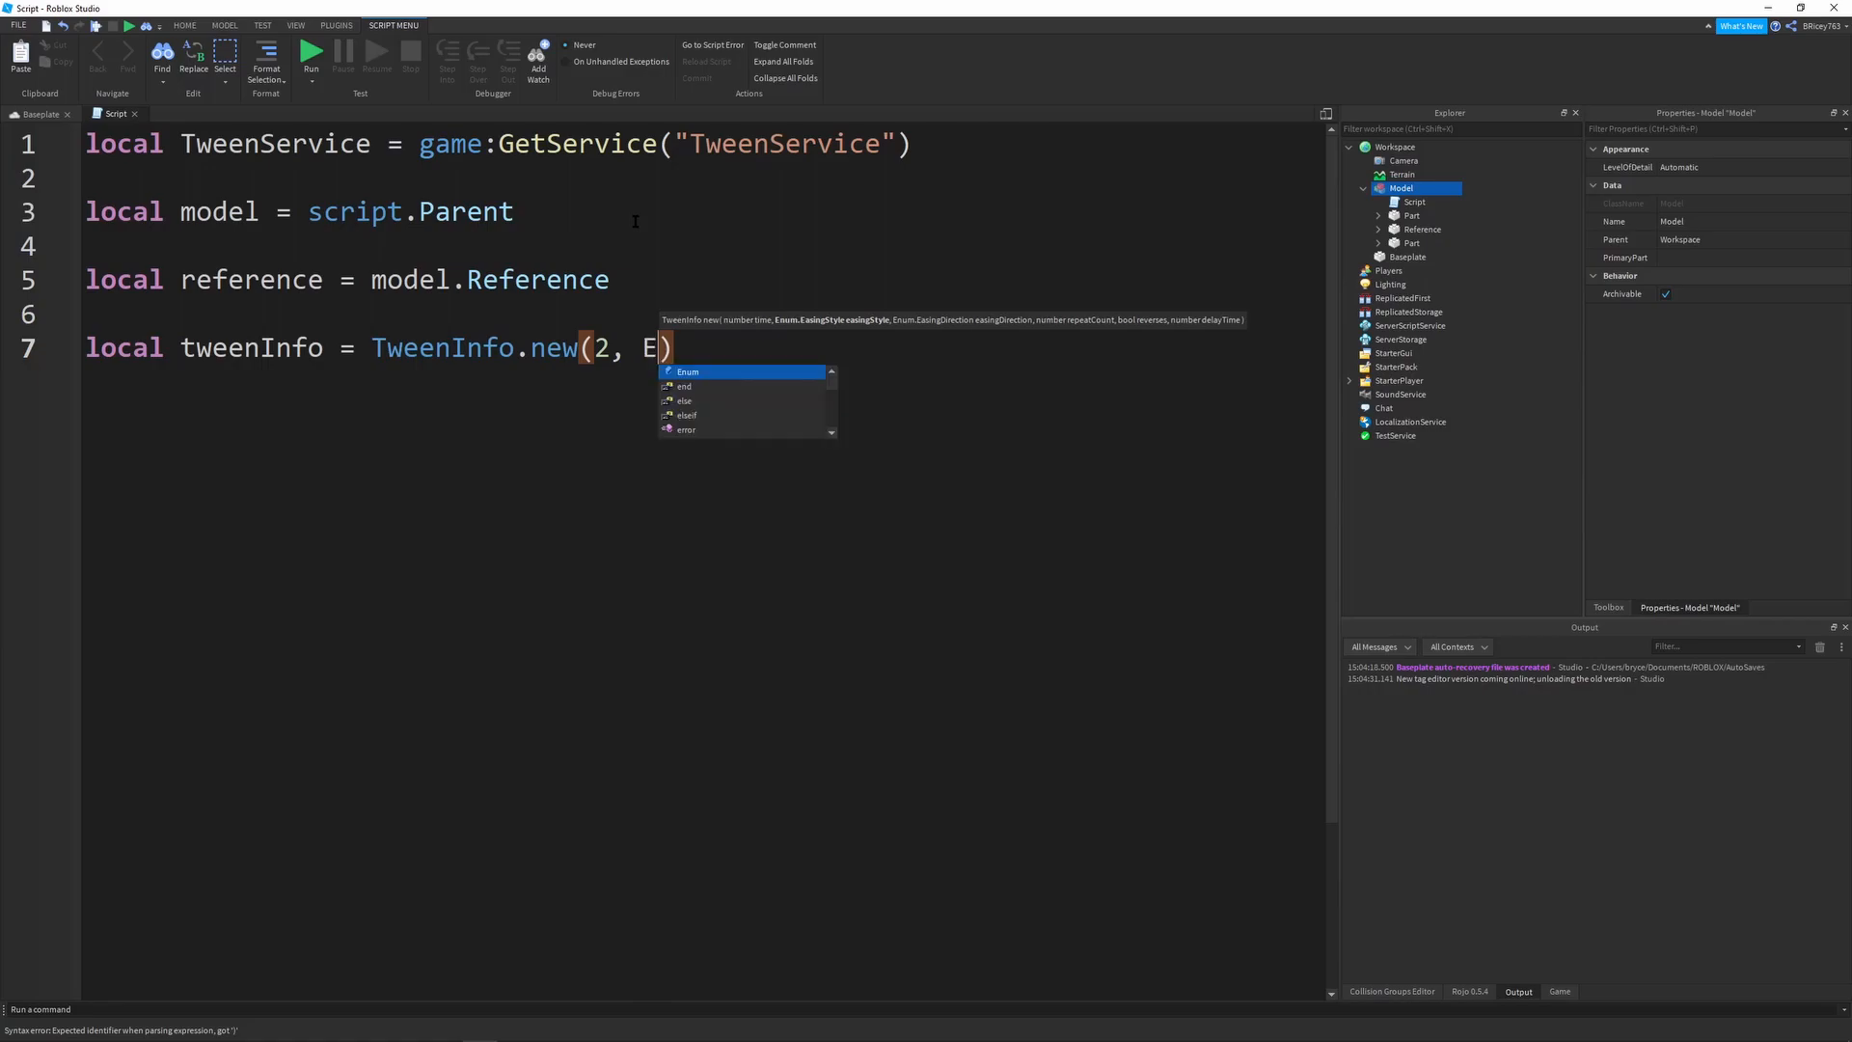
text(num.EasingStyle.)
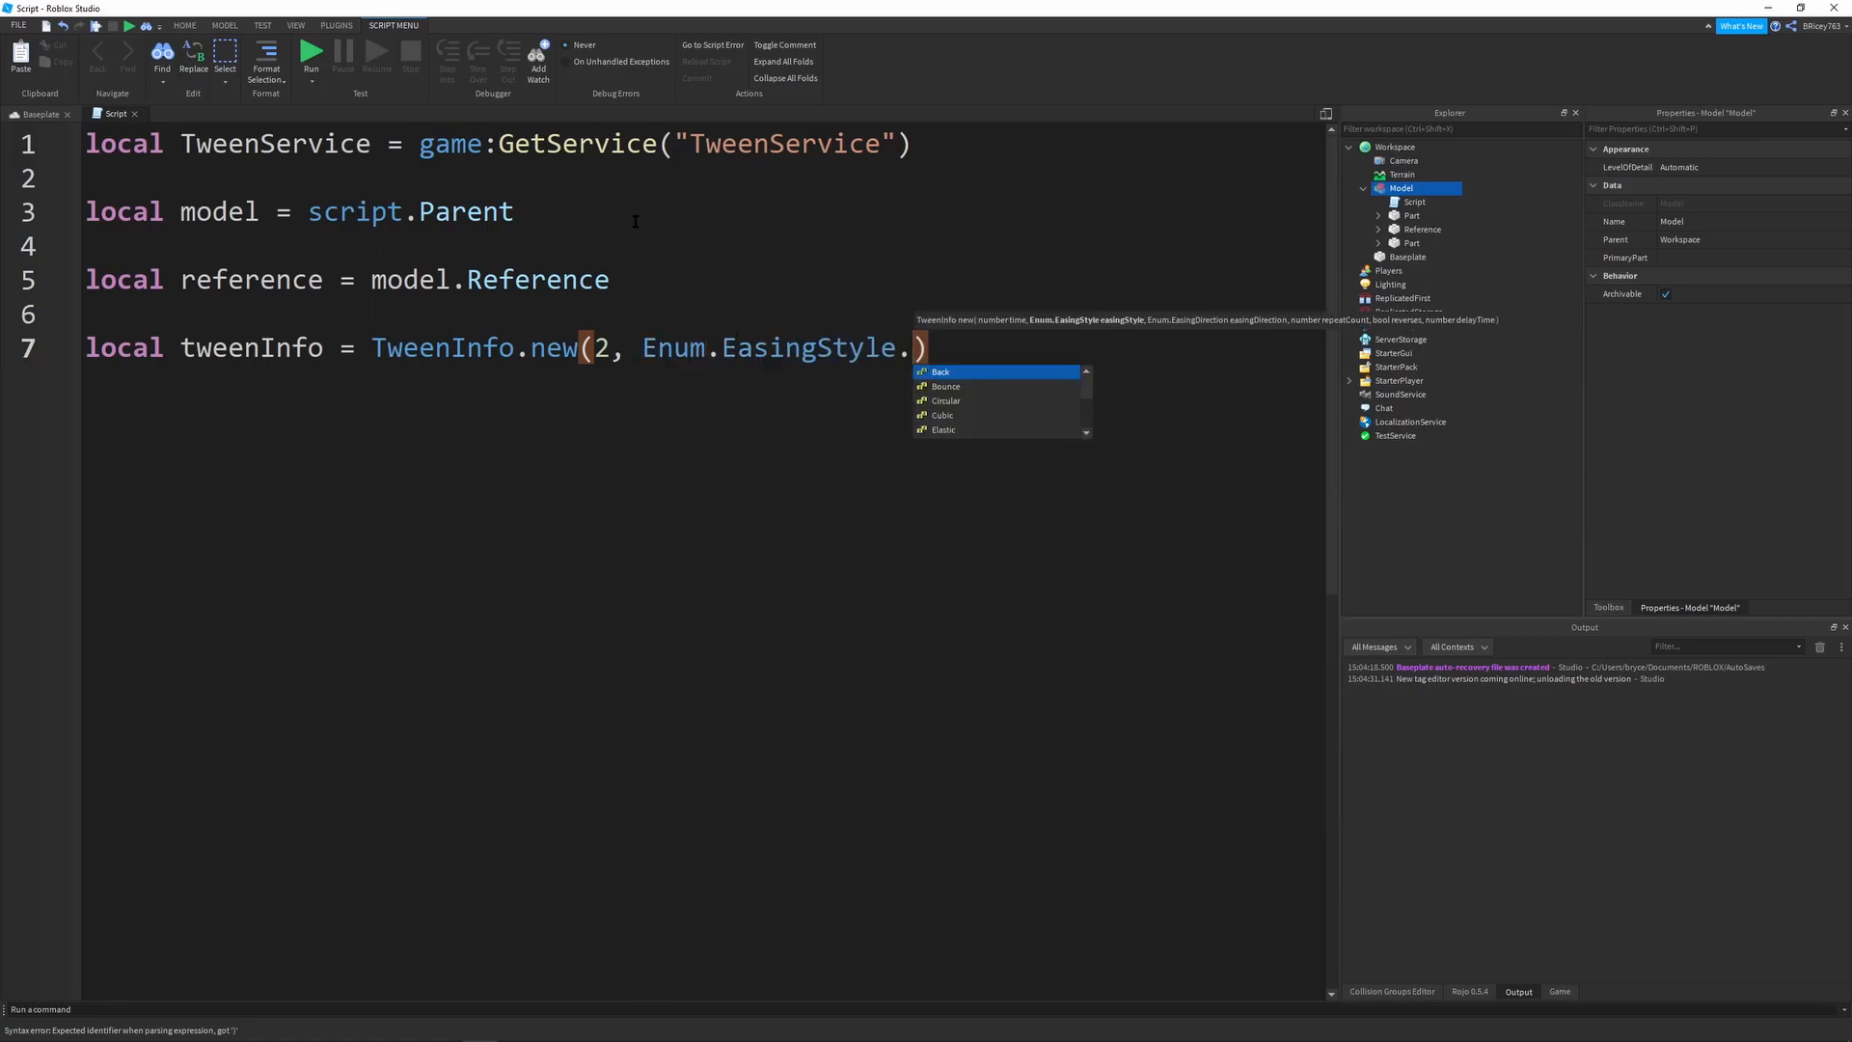
text(Quad, en)
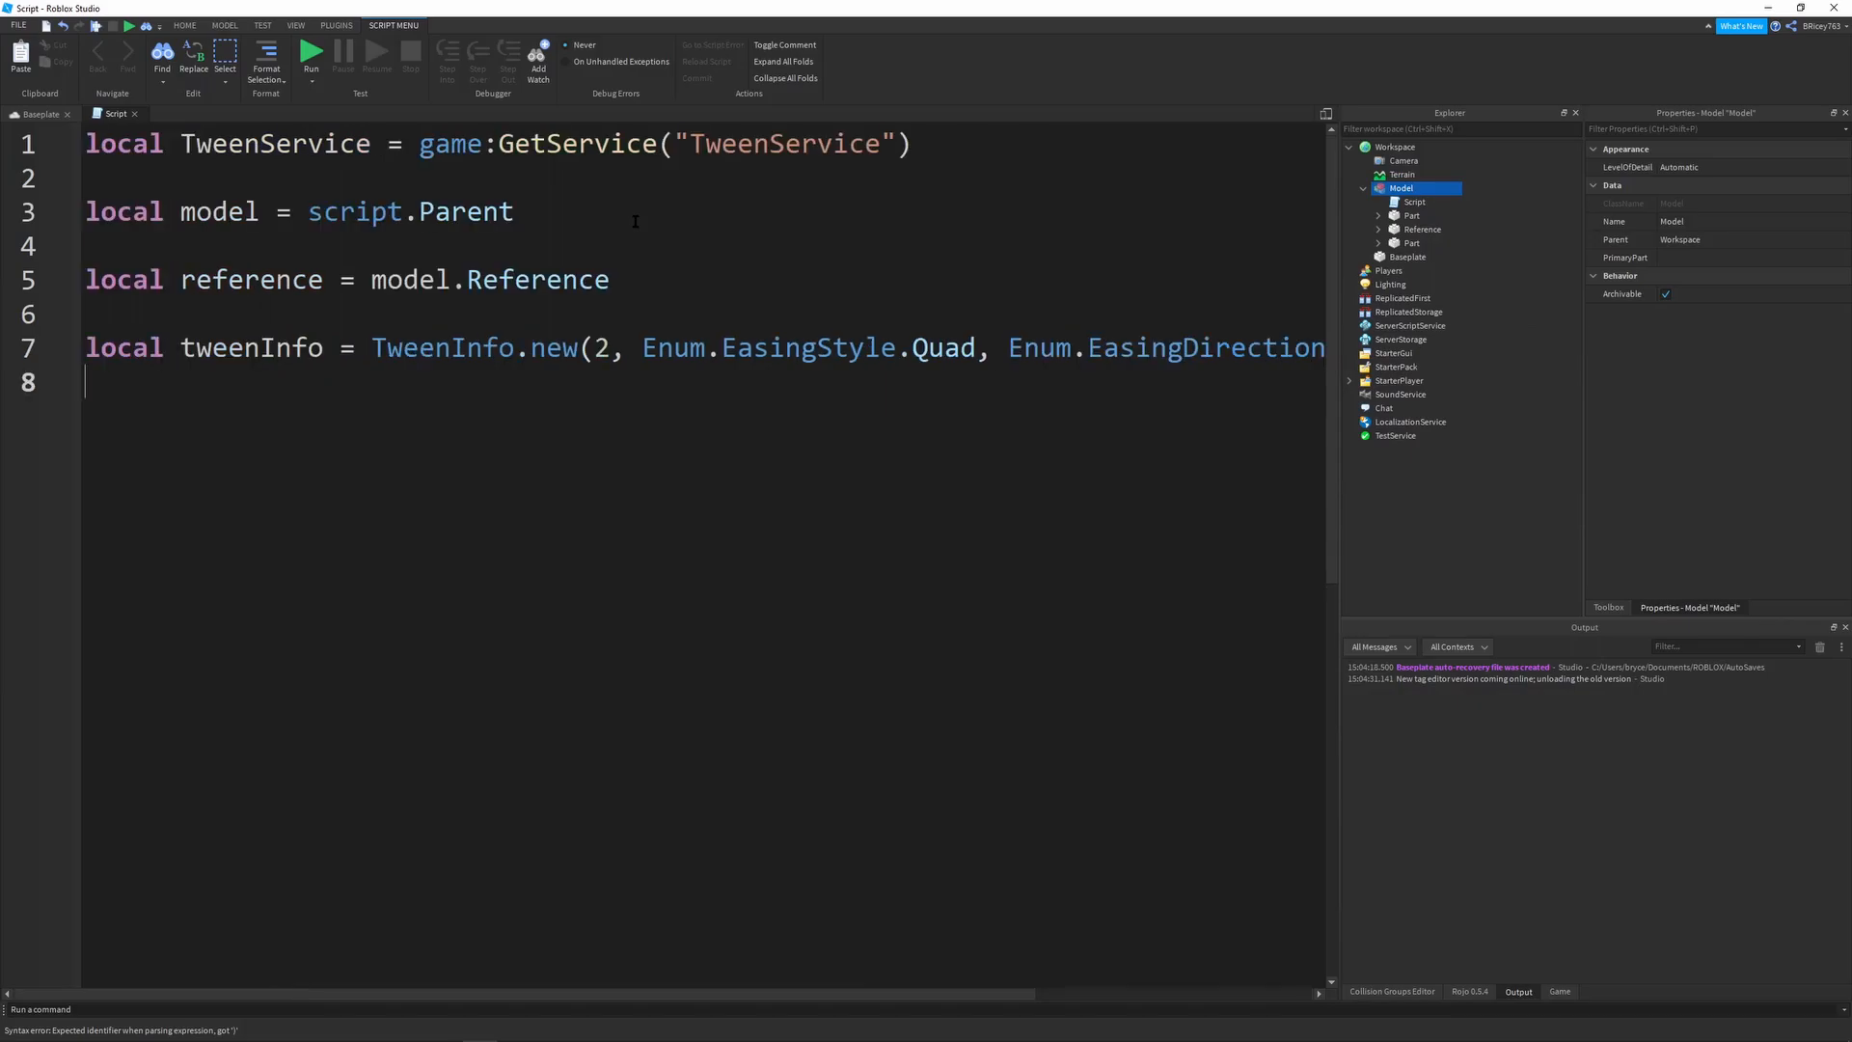
text(local proep)
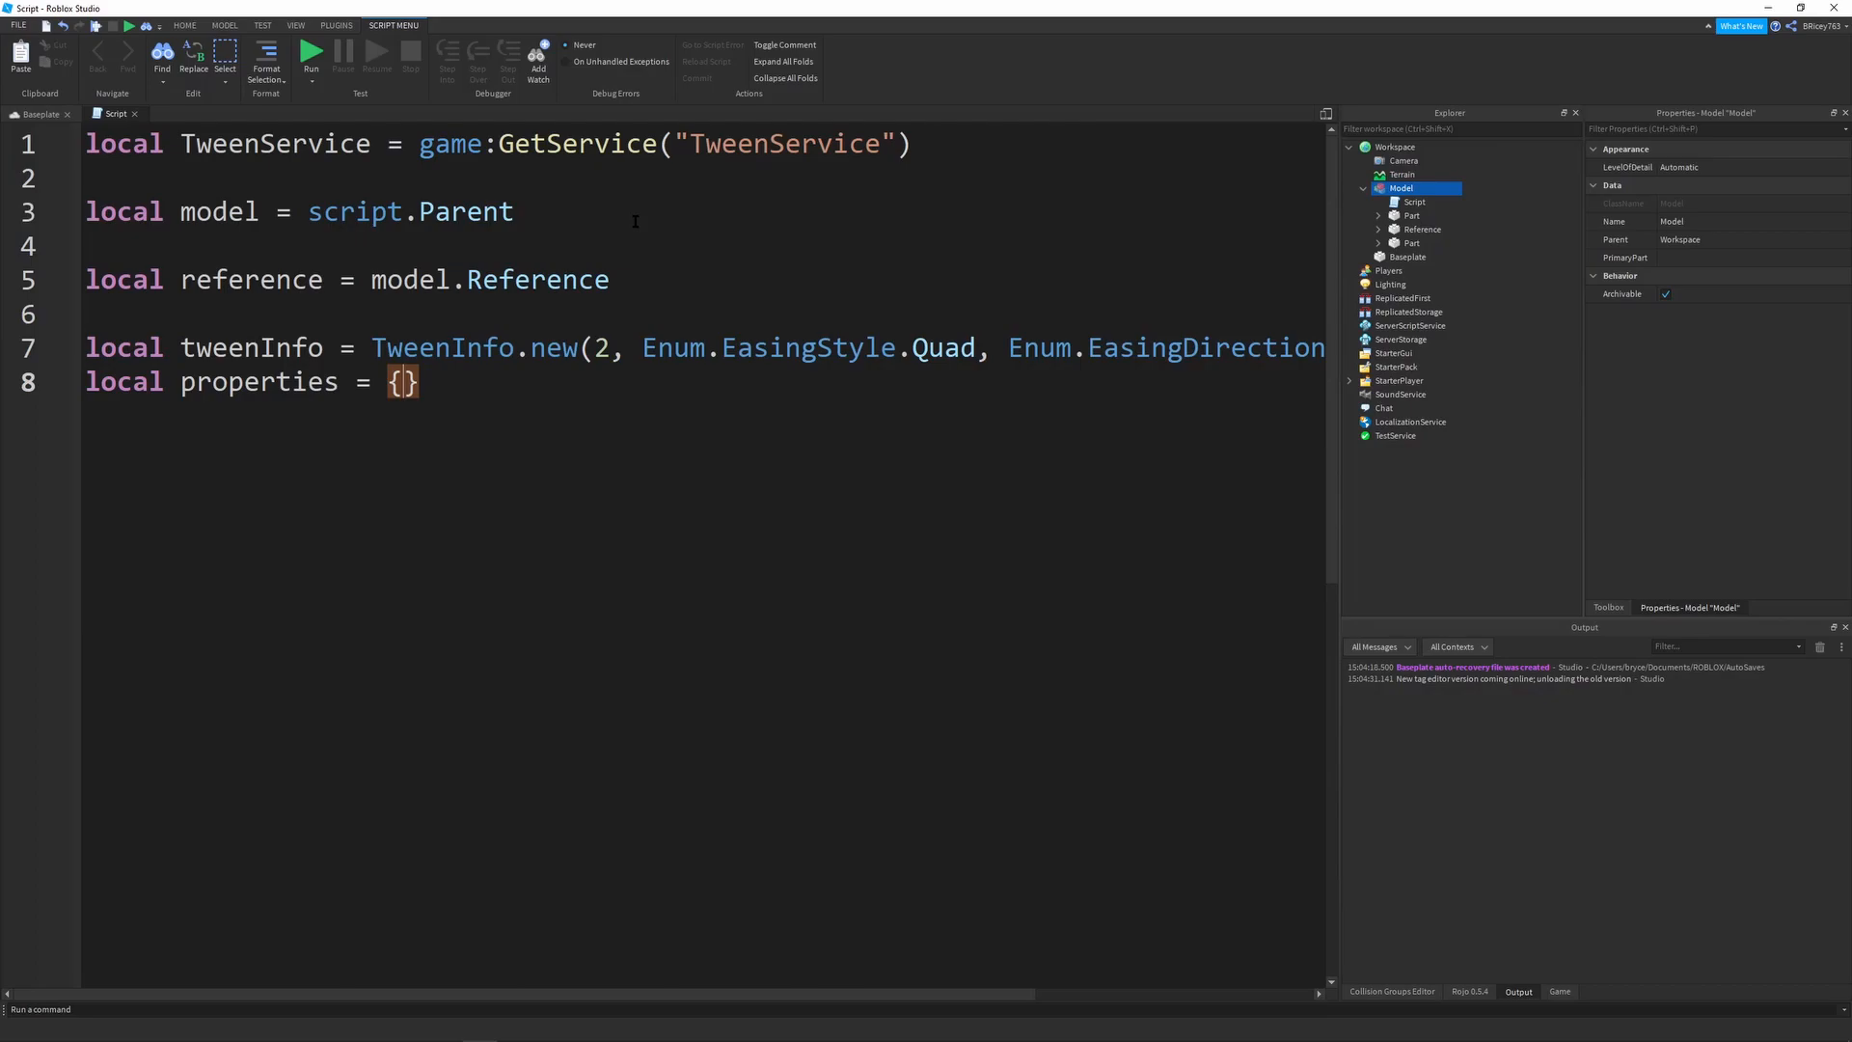
Set Position = reference.Position + Vector3.new(0, 10, 0) in the properties table and begin the tween line
text(Position = reference.Position)
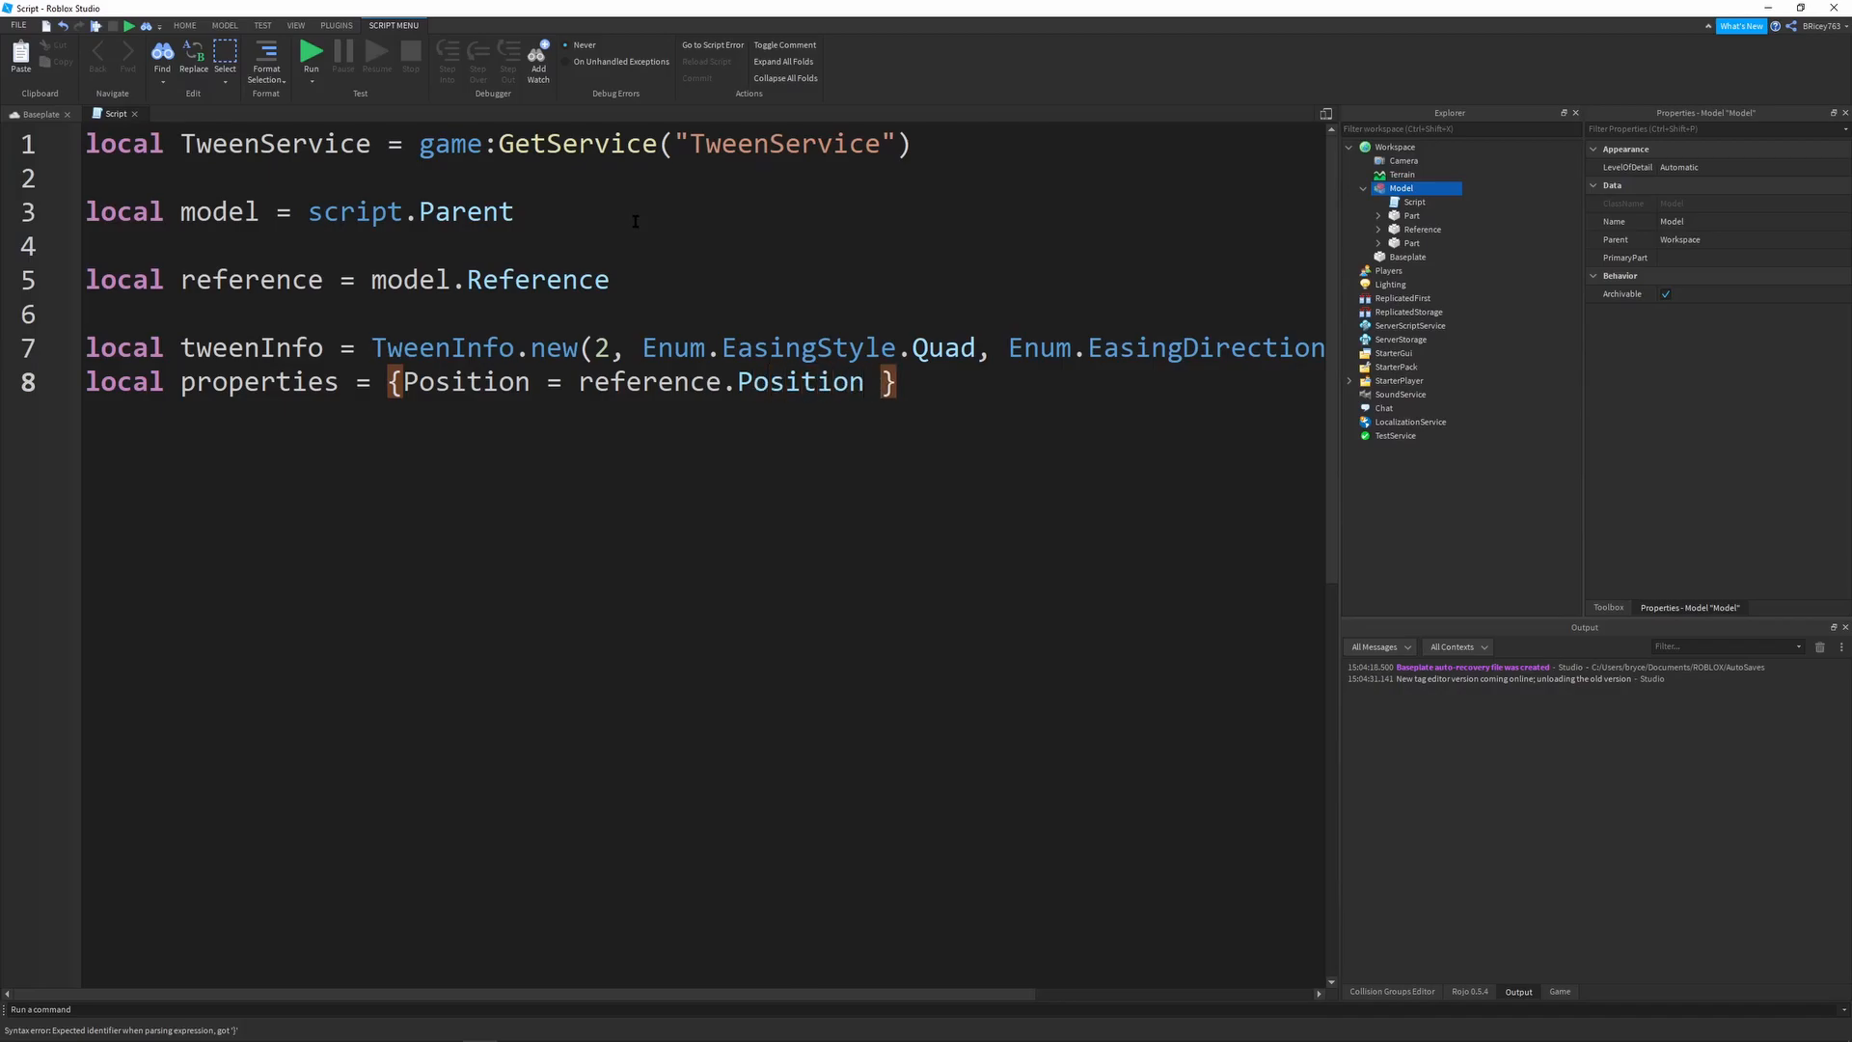
text(+ Vector3.new(0)
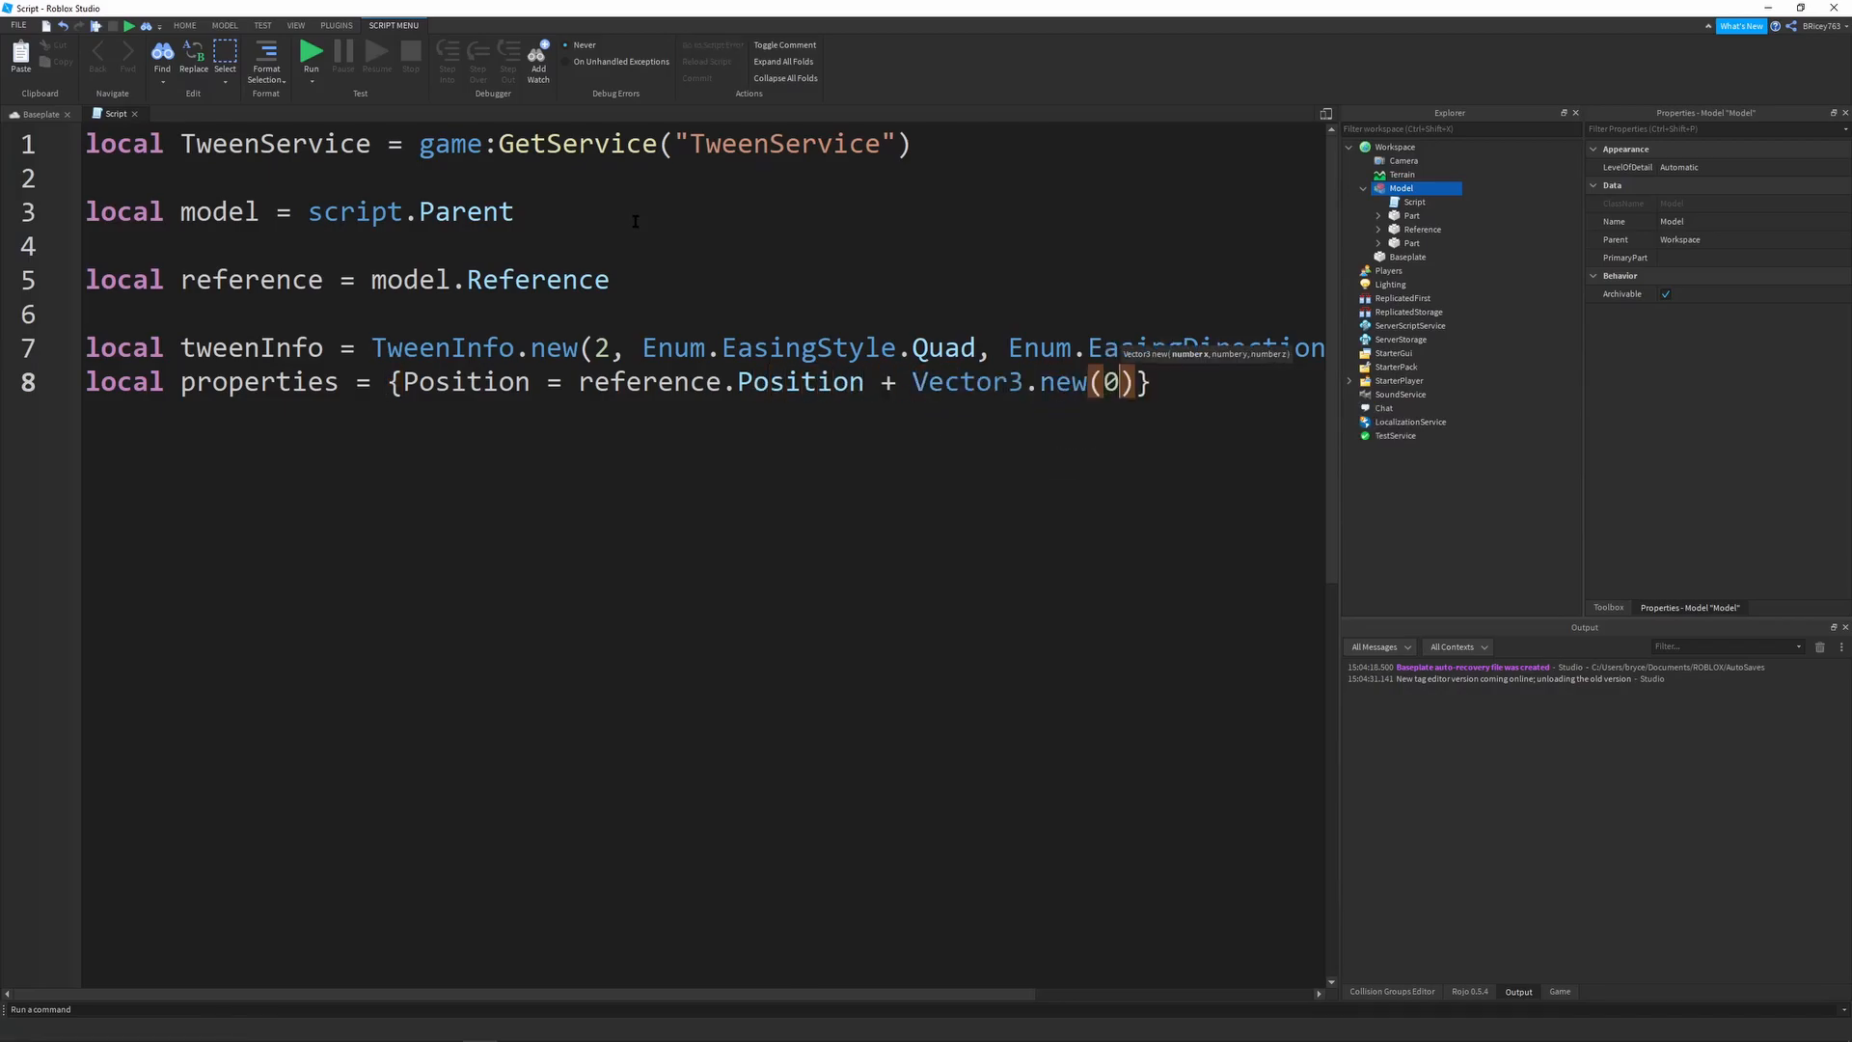
text(, 10, 0)
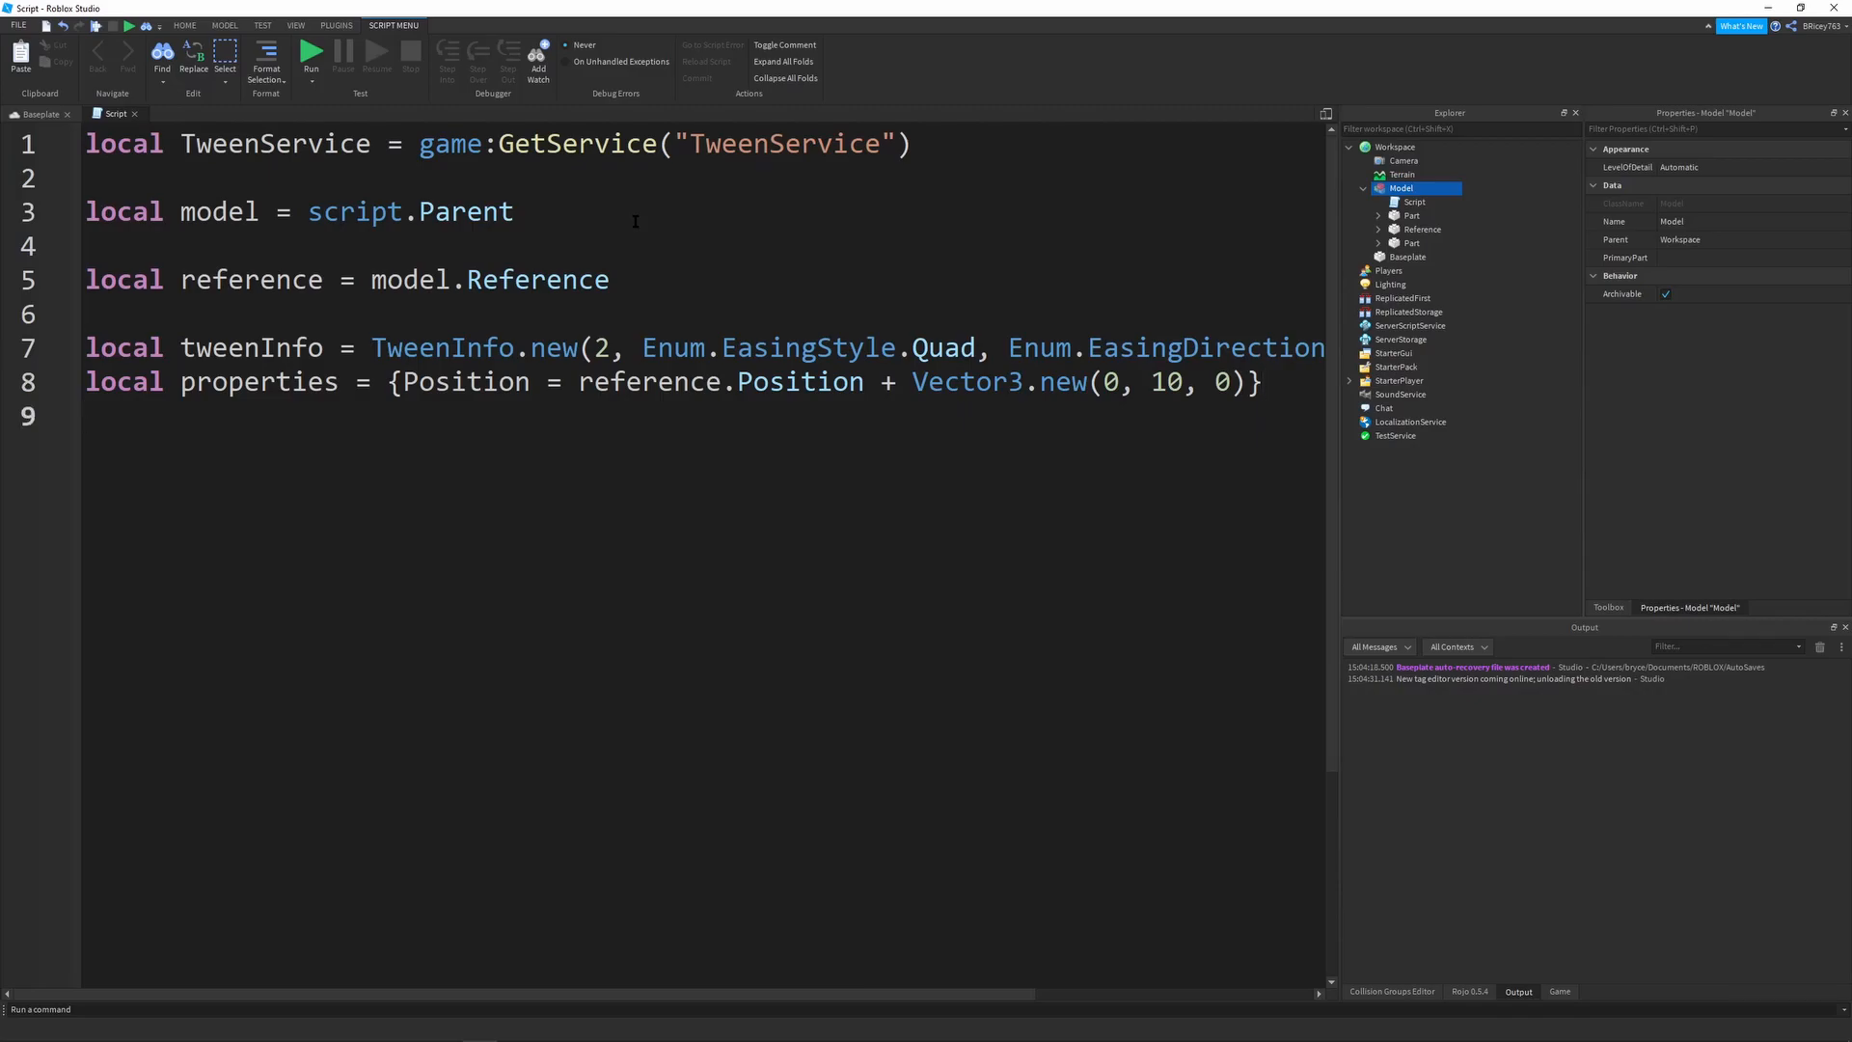
text(local tween = TweenService:Create)
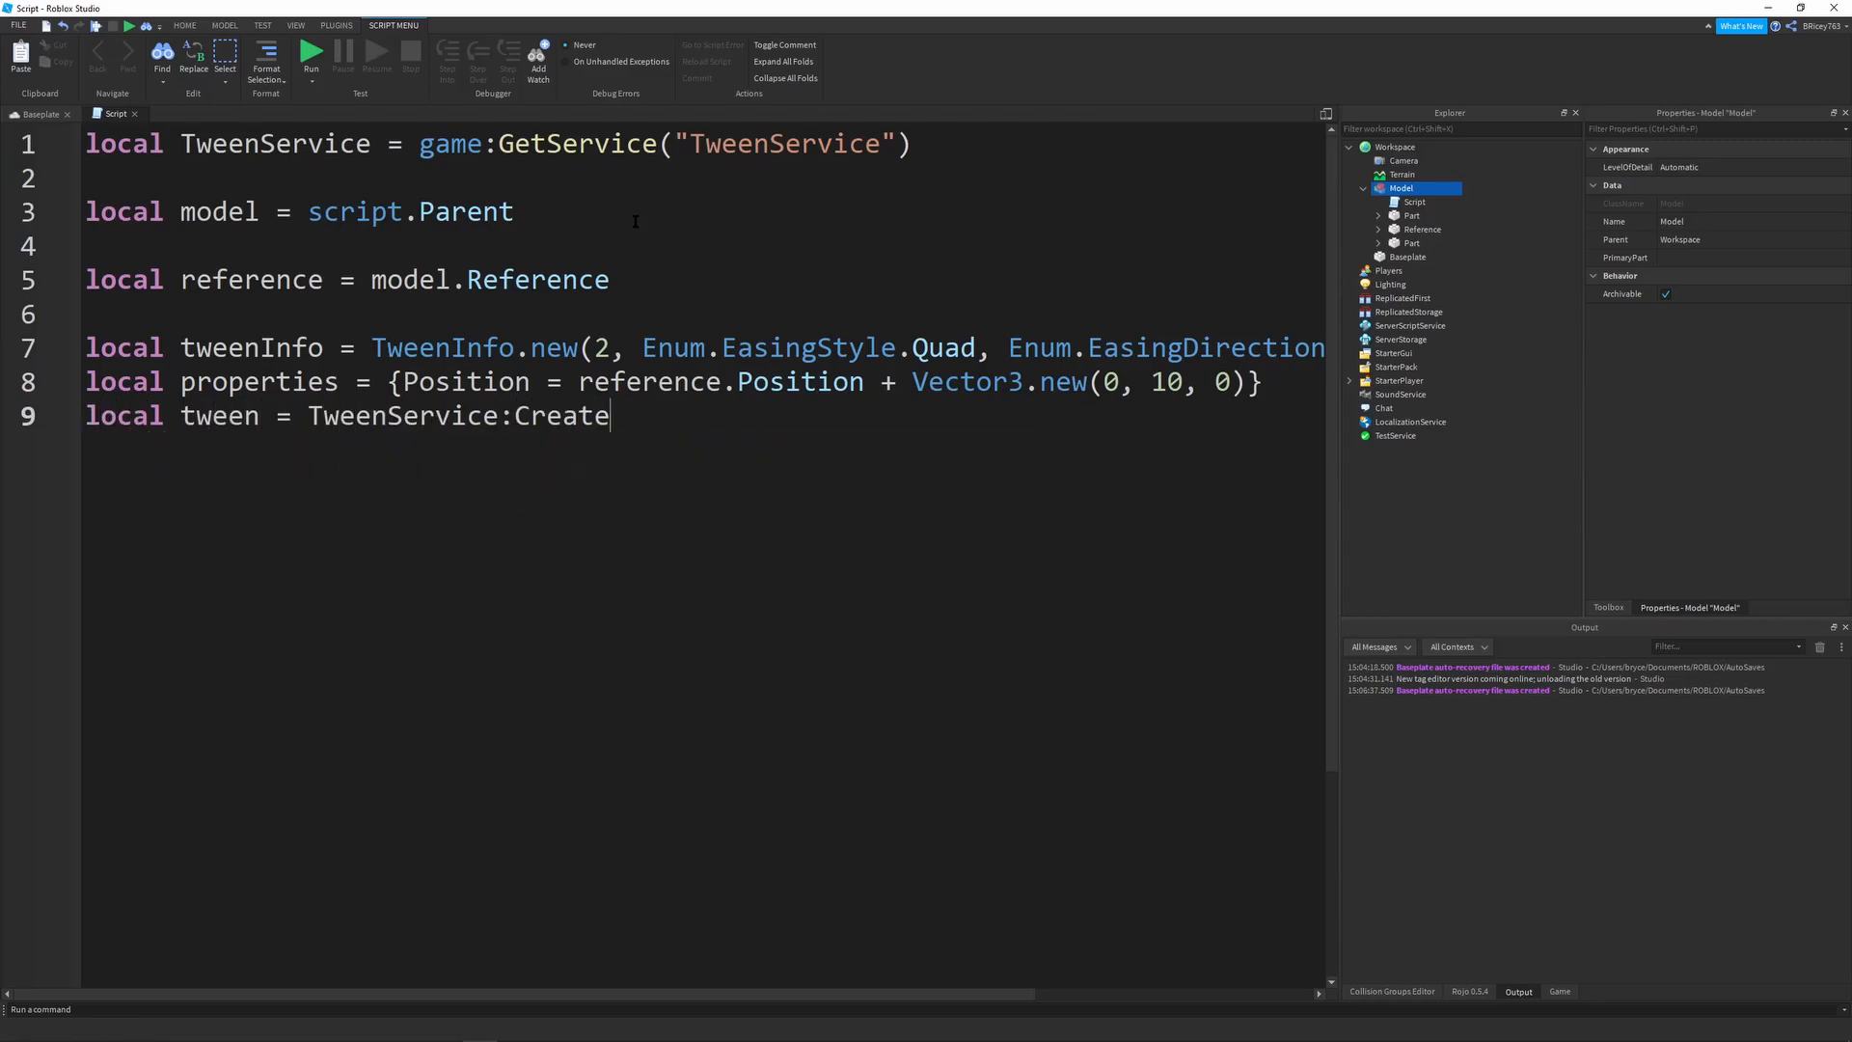
Create the tween with TweenService:Create(reference, tweenInfo, properties) and call tween:Play()
text((reference))
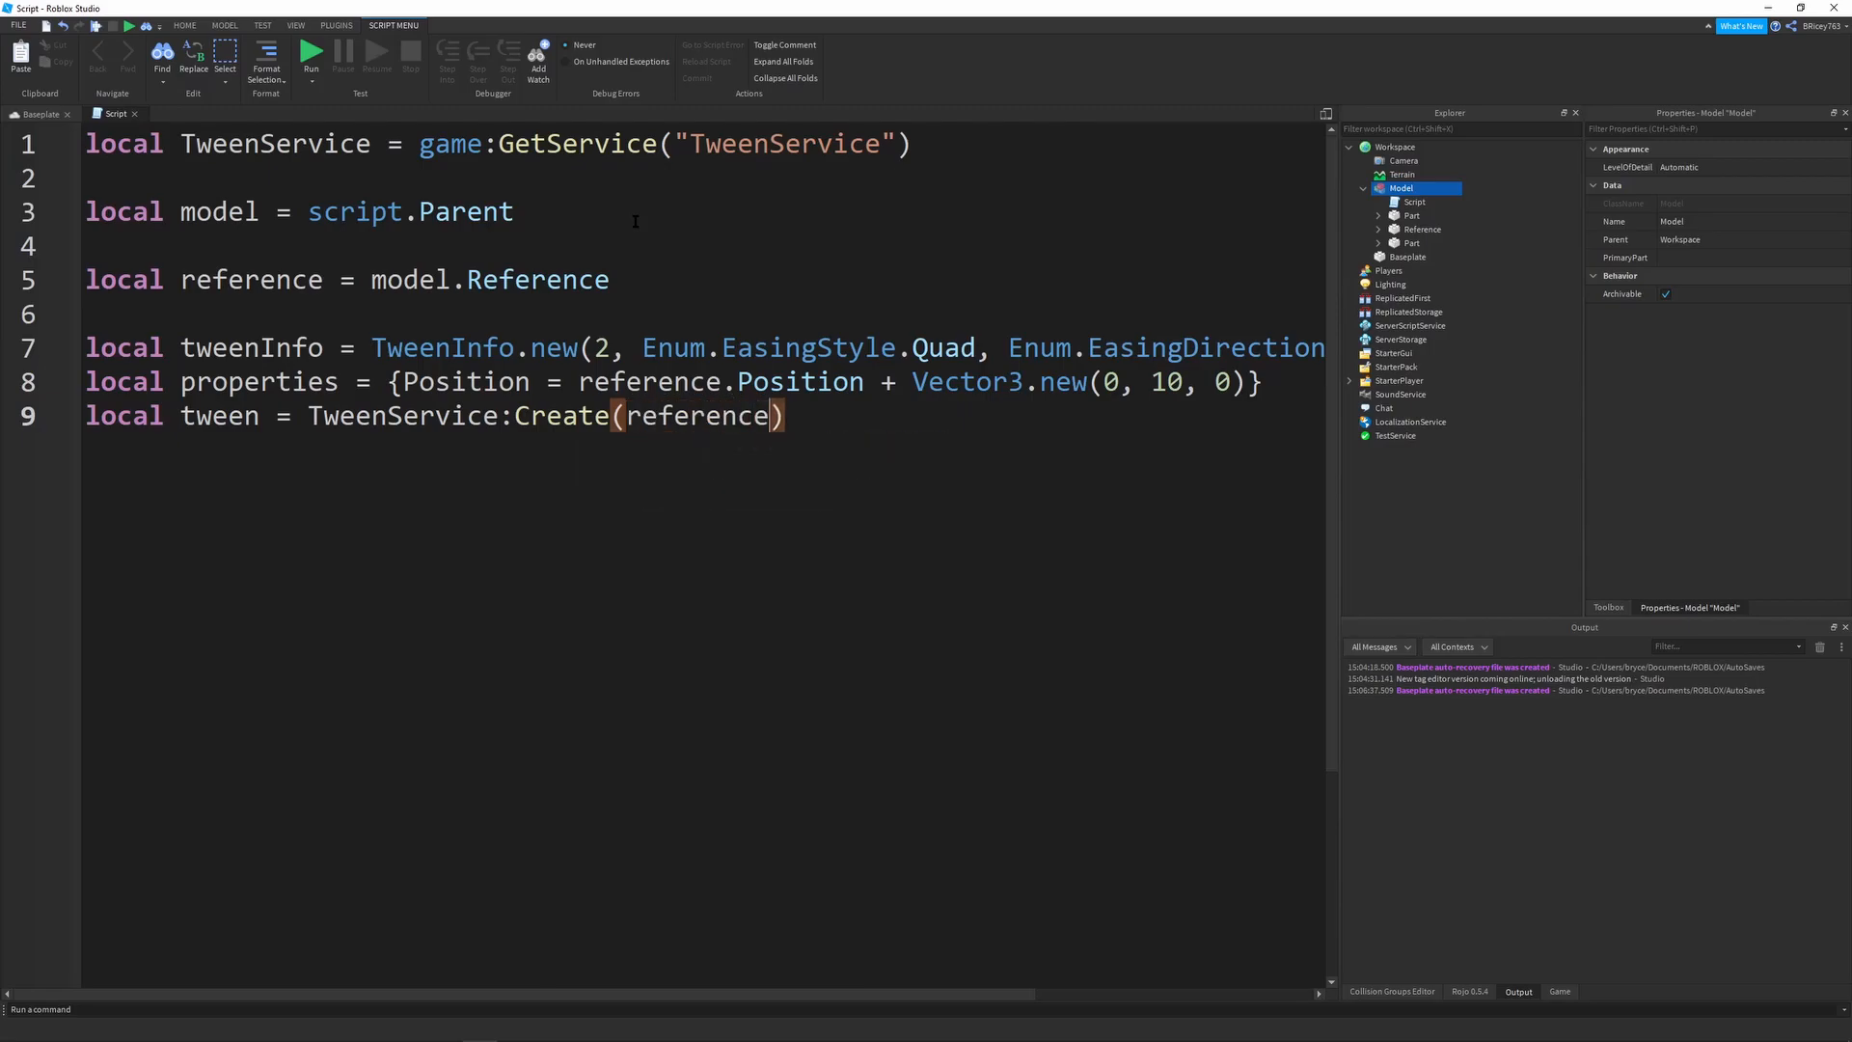
text(, tweeenInfo,)
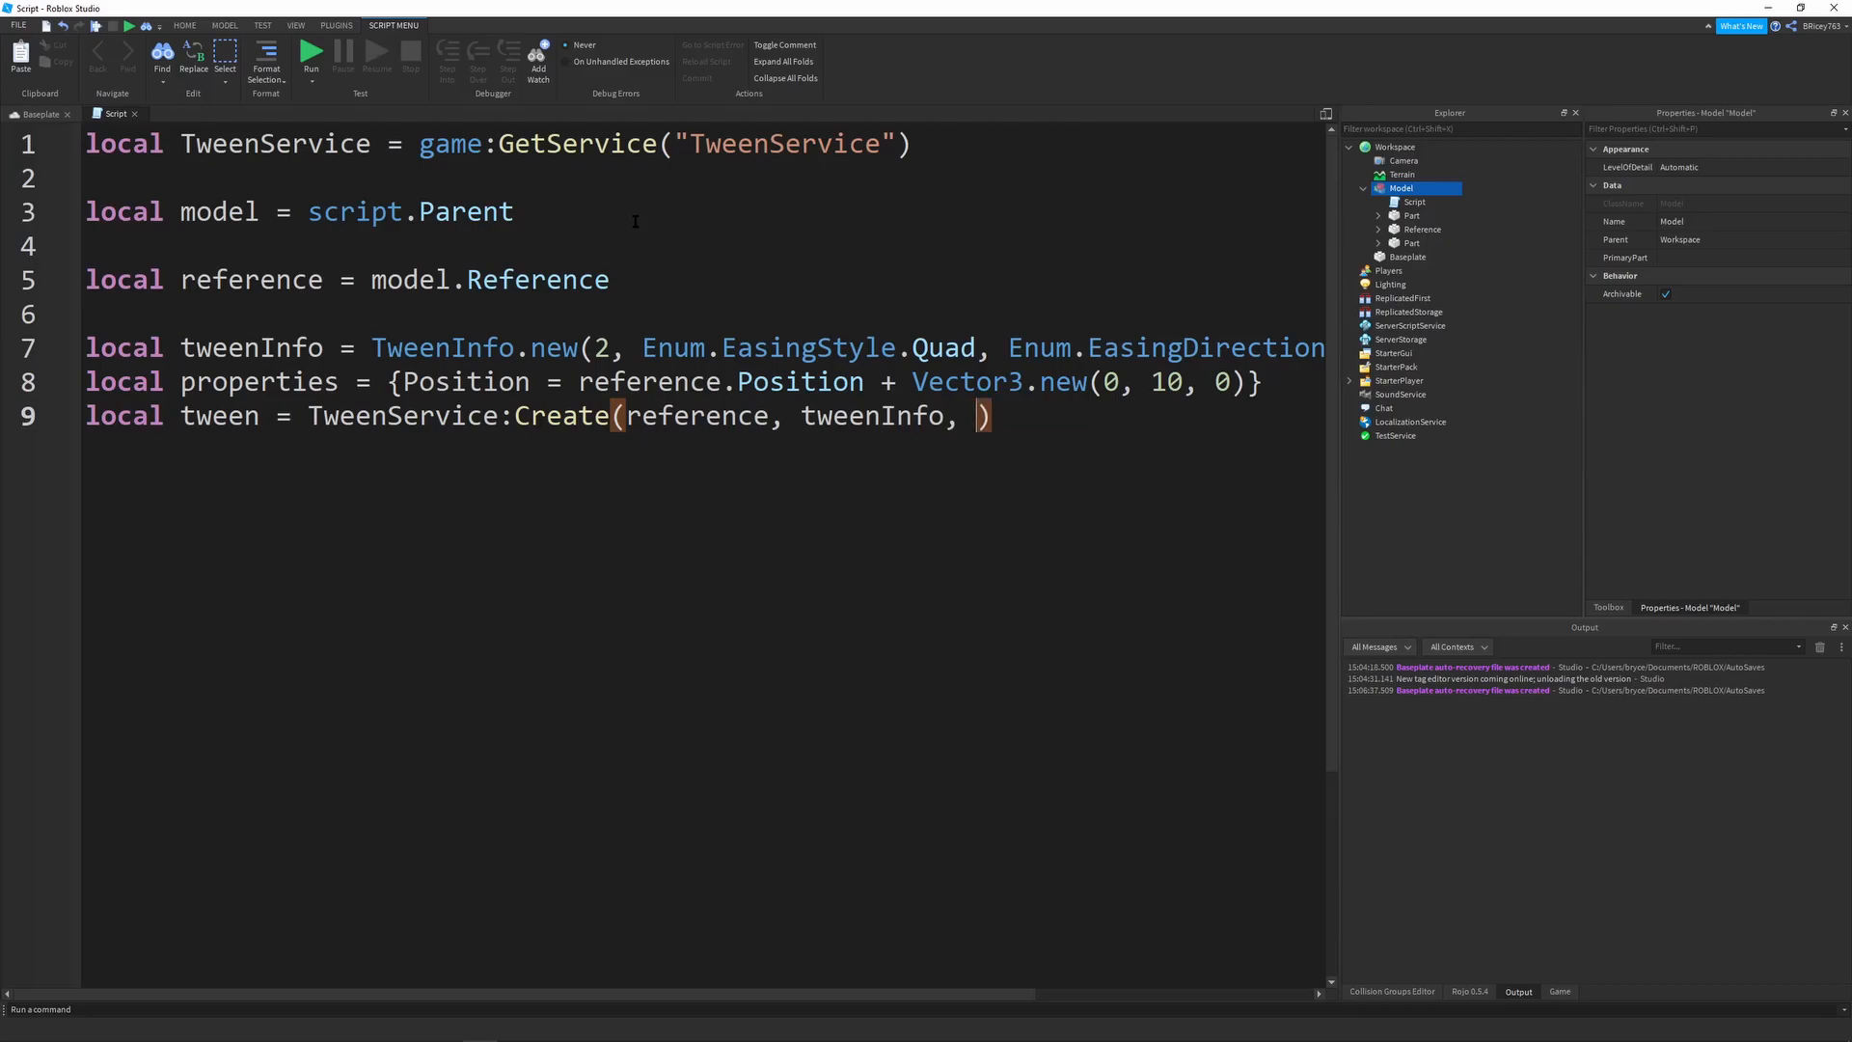
text(properties)
text(twee)
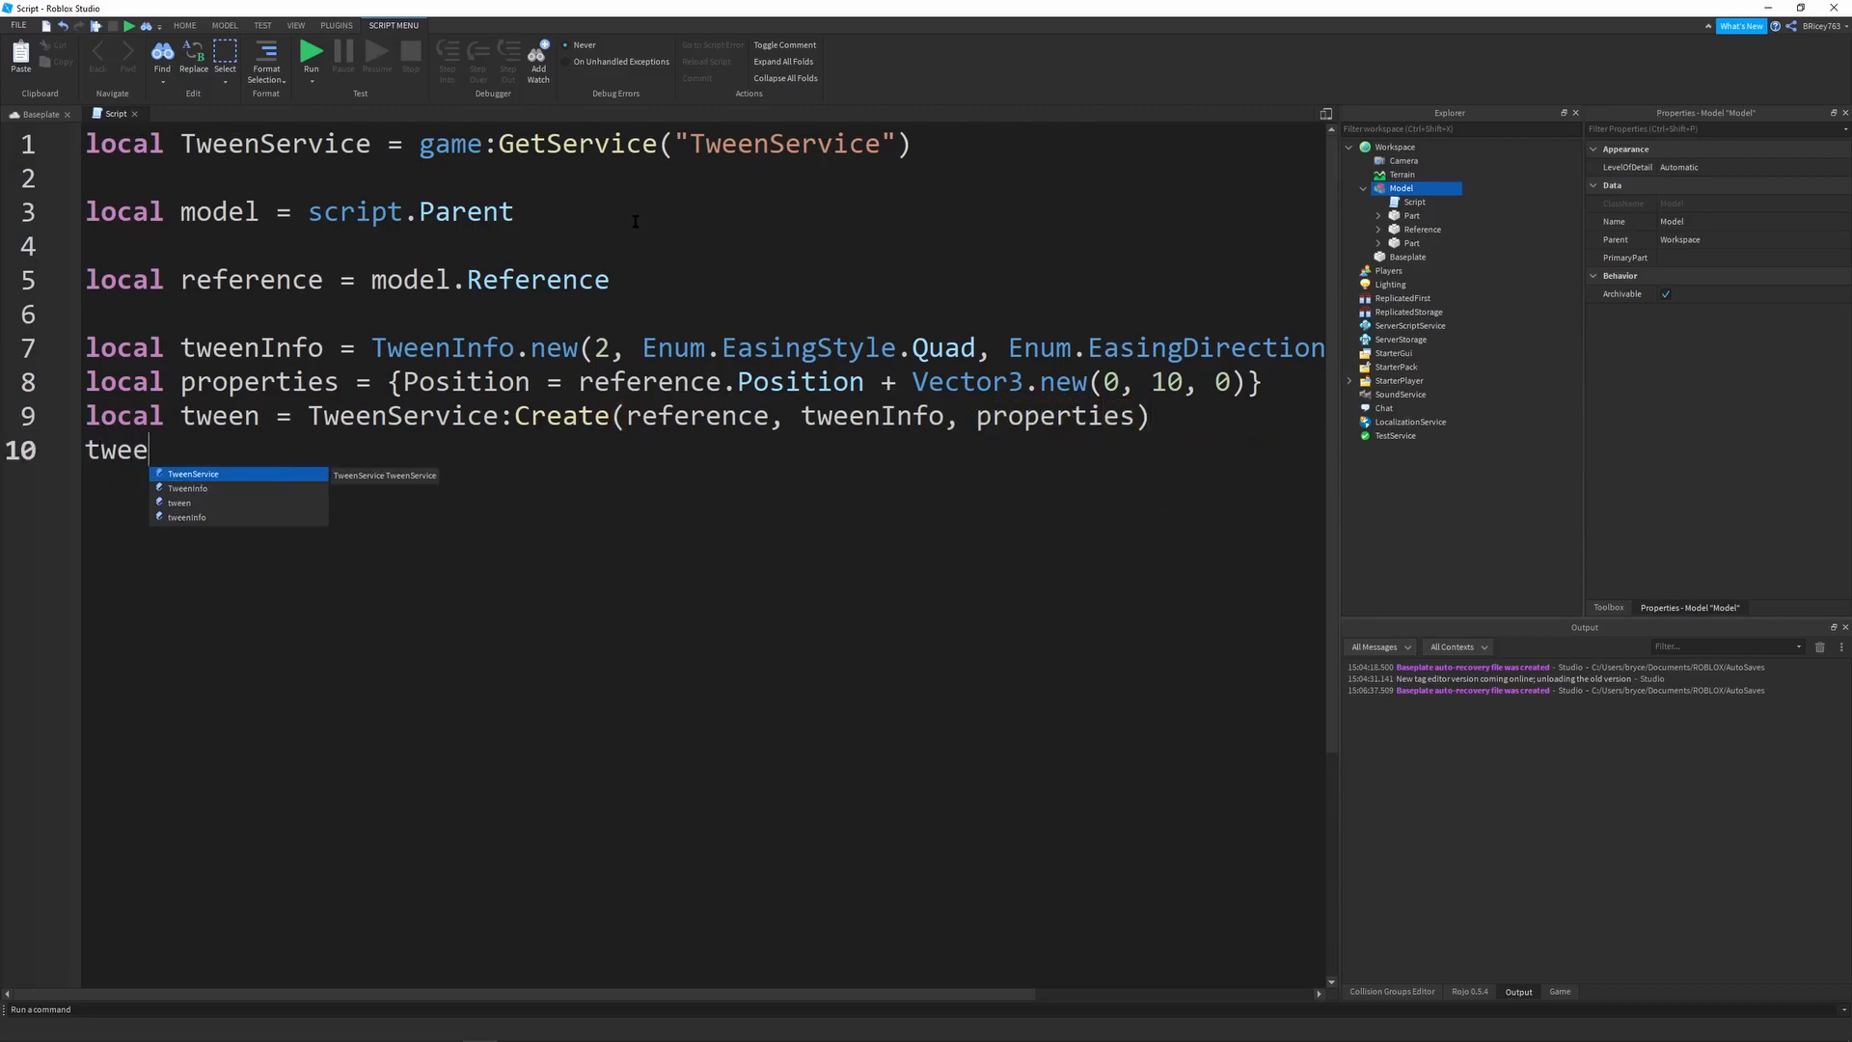
text(n:Play())
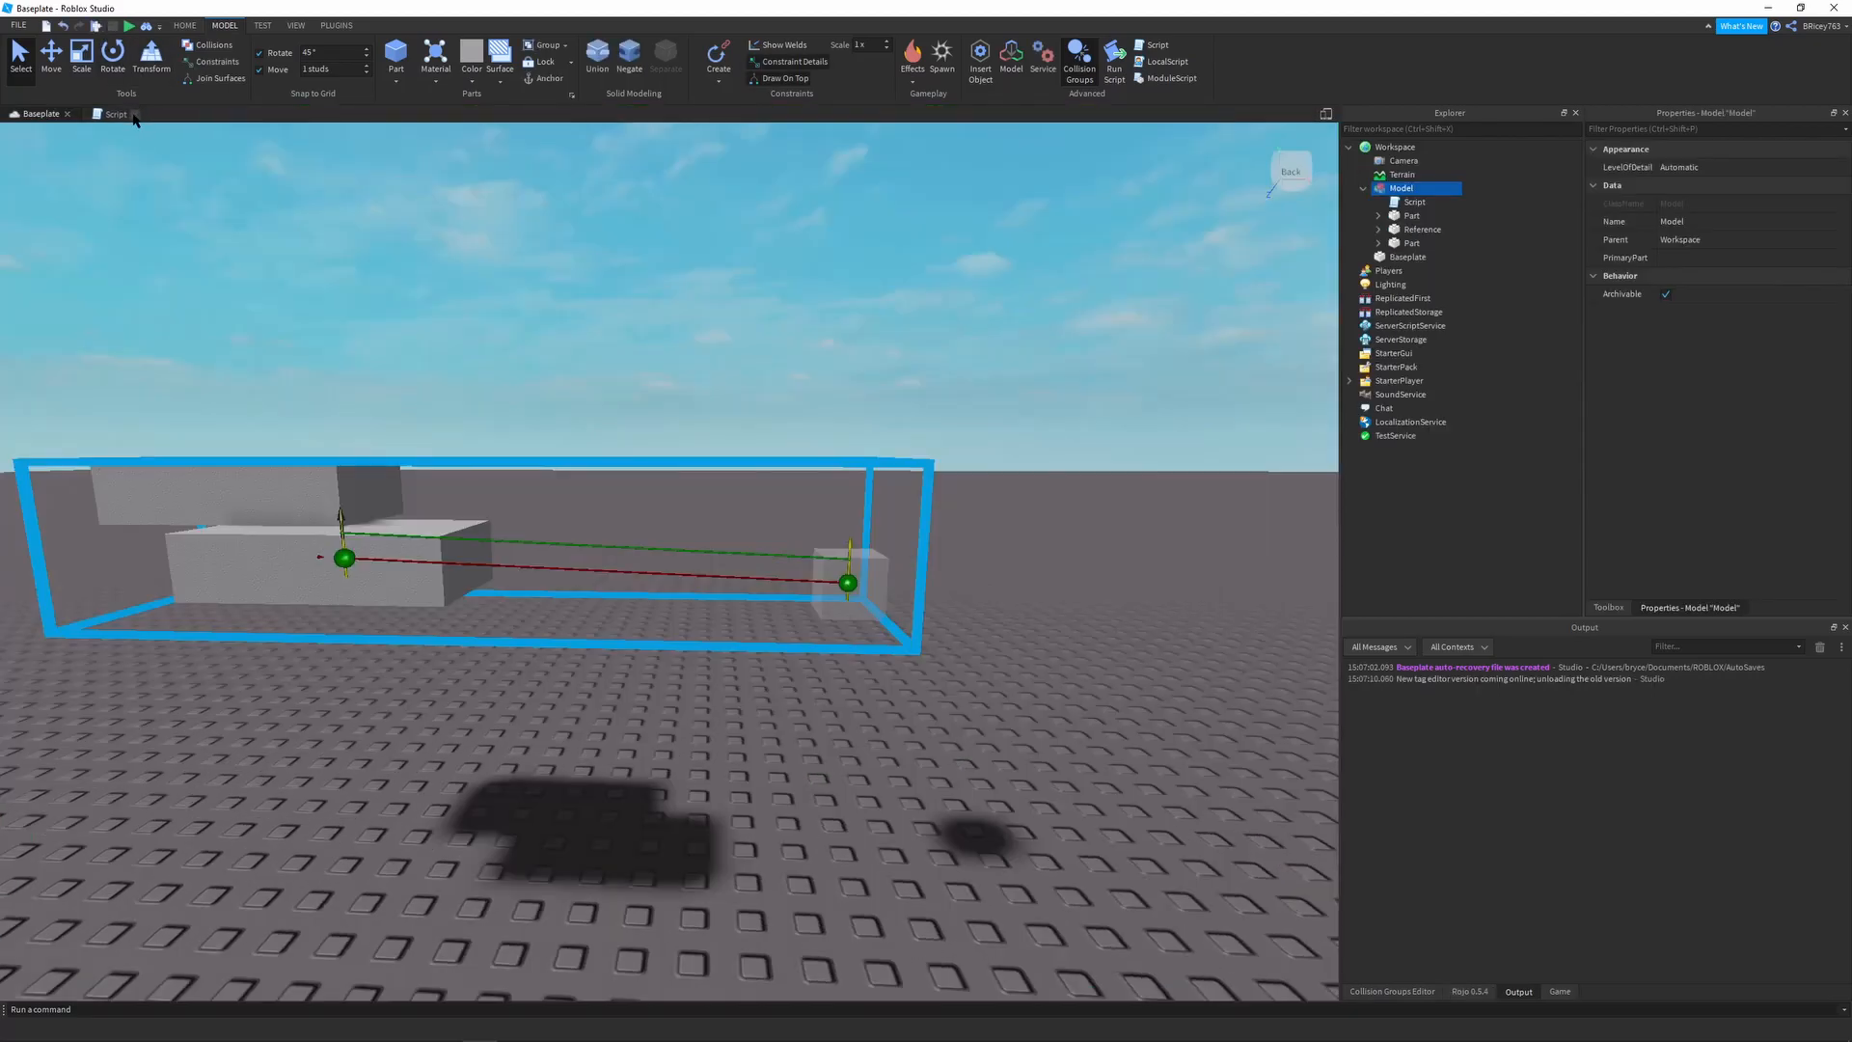
Return to the Script tab to rewrite the properties table to target CFrame
click(113, 114)
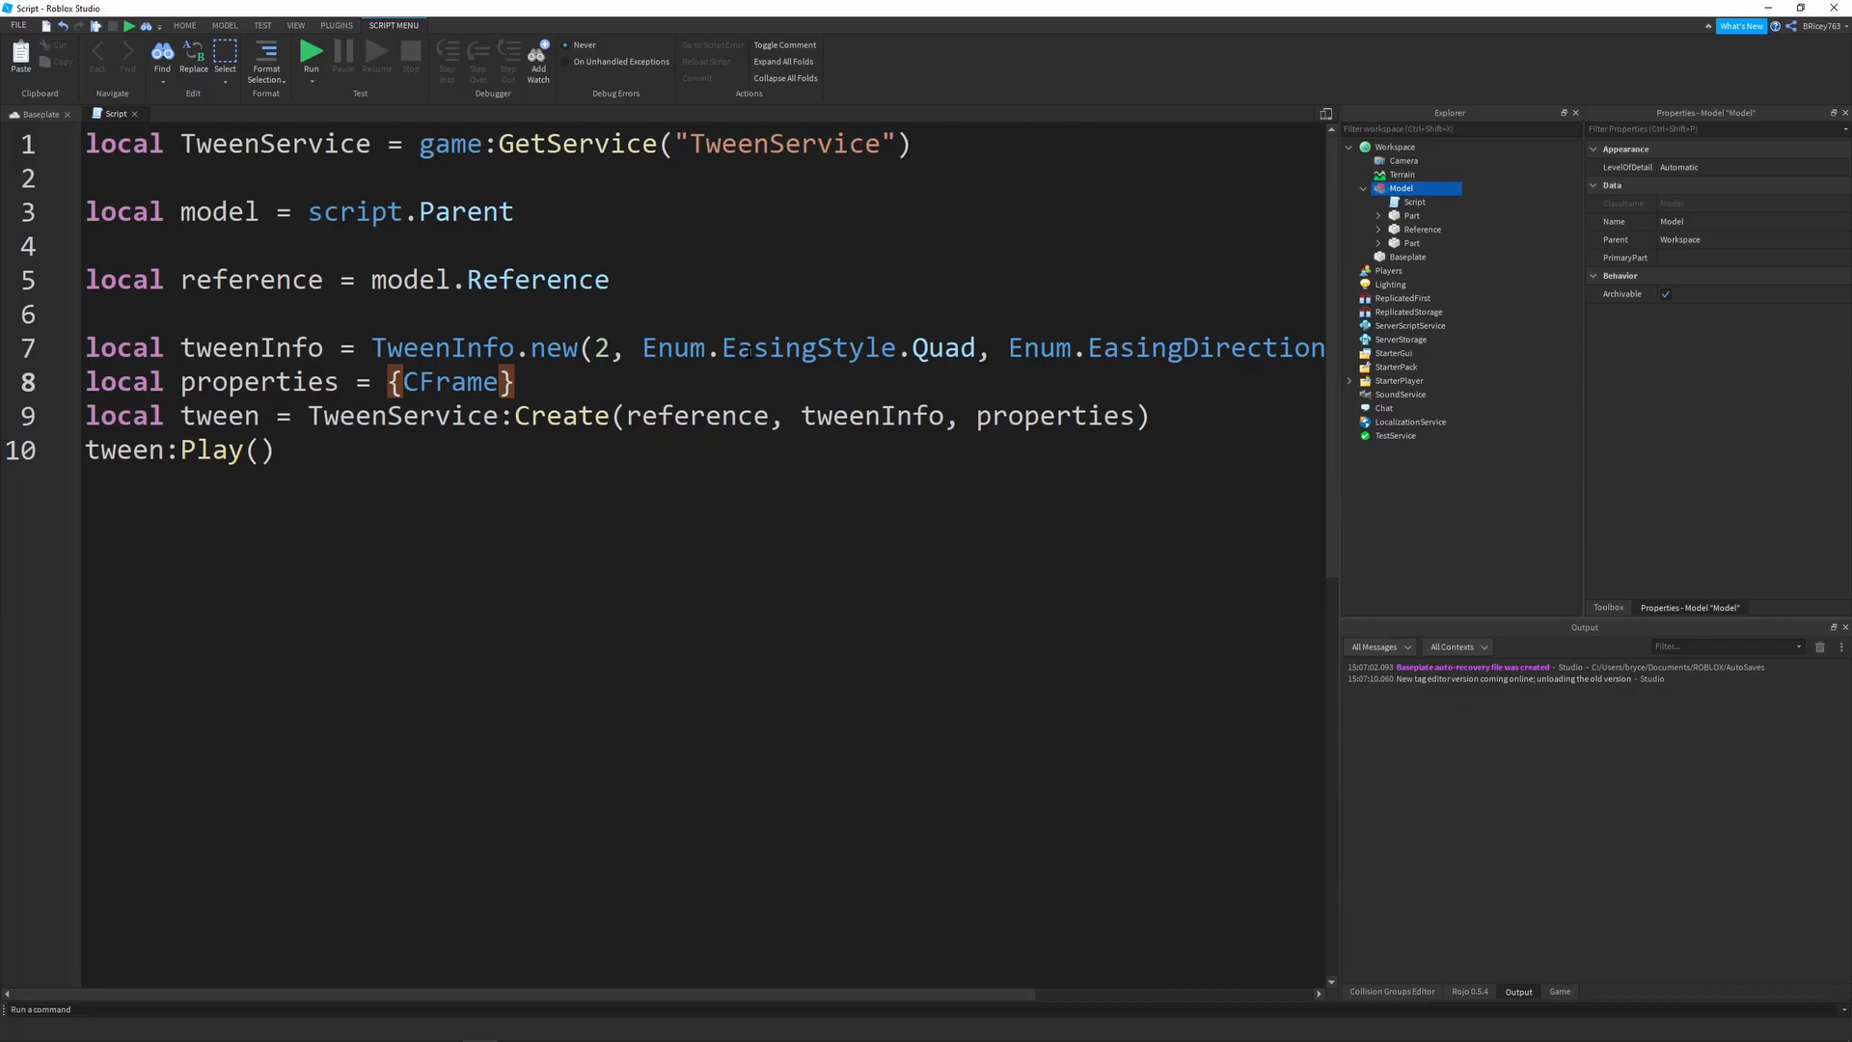
Set CFrame = reference.CFrame * CFrame.Angles( in the properties table
text(=)
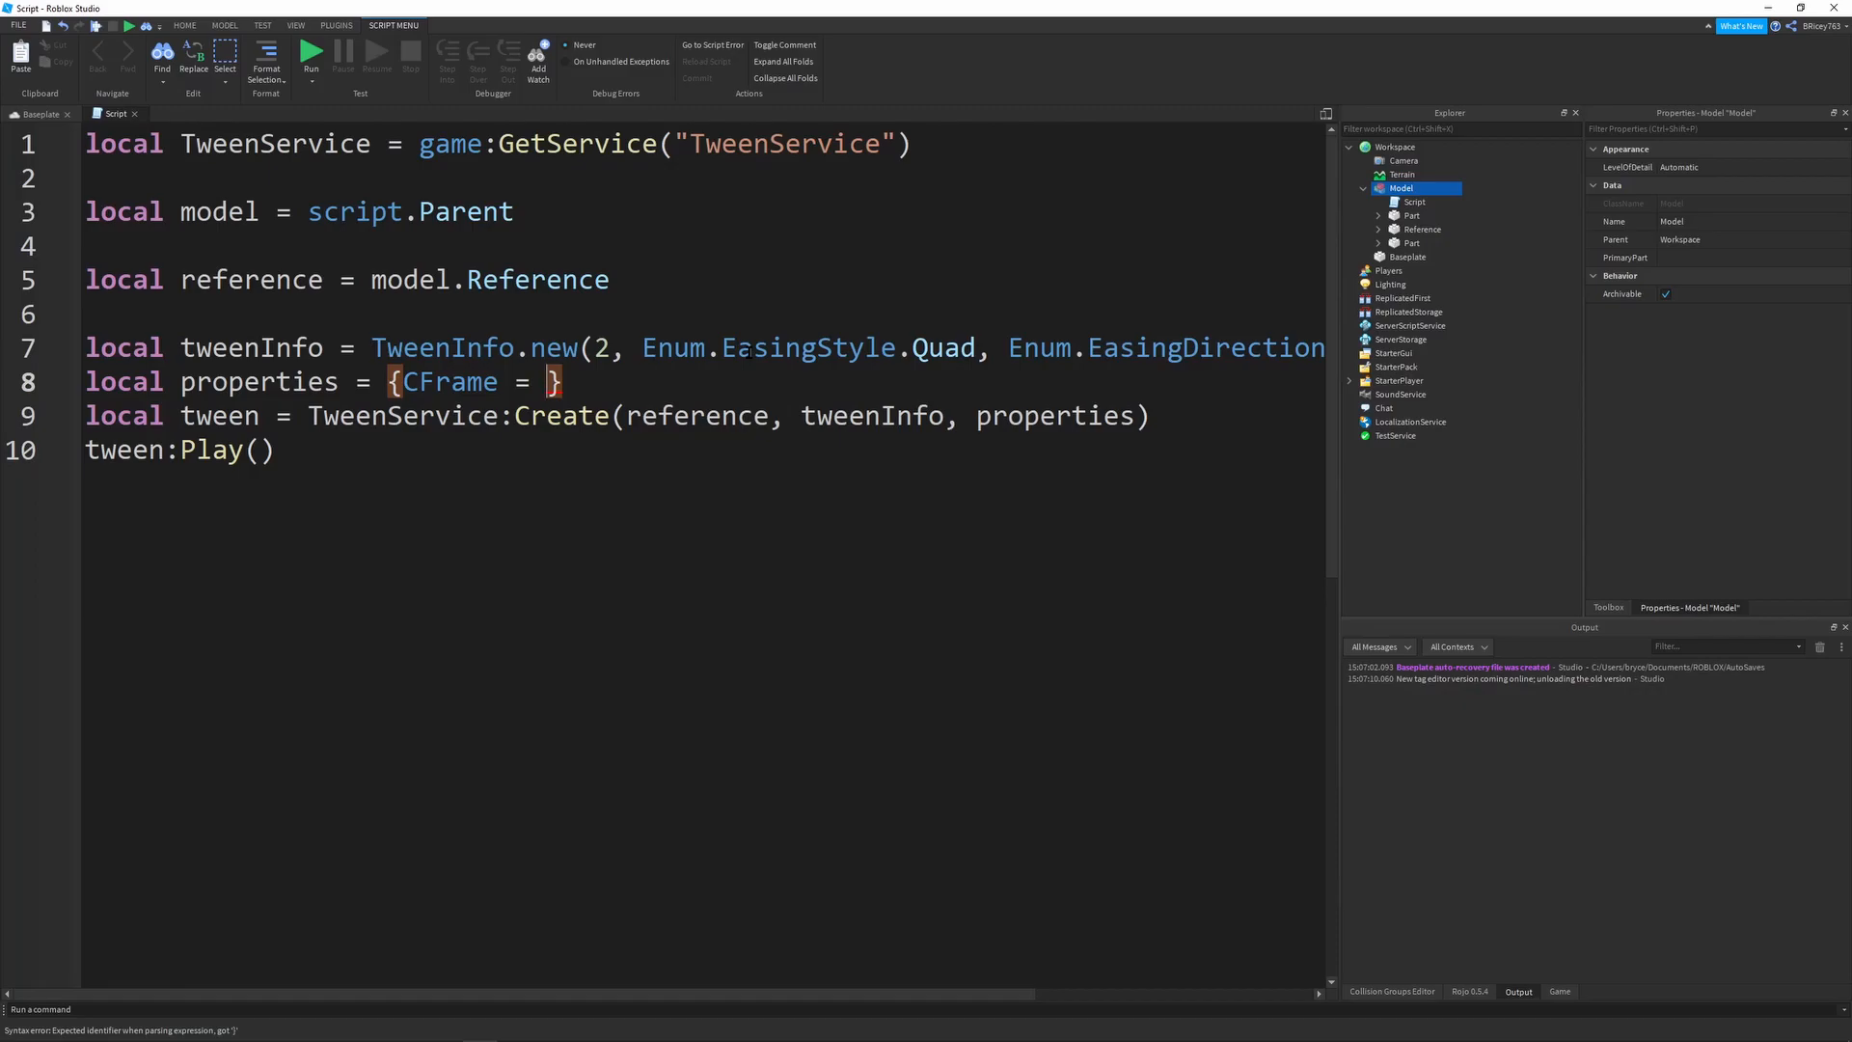
double_click(449, 382)
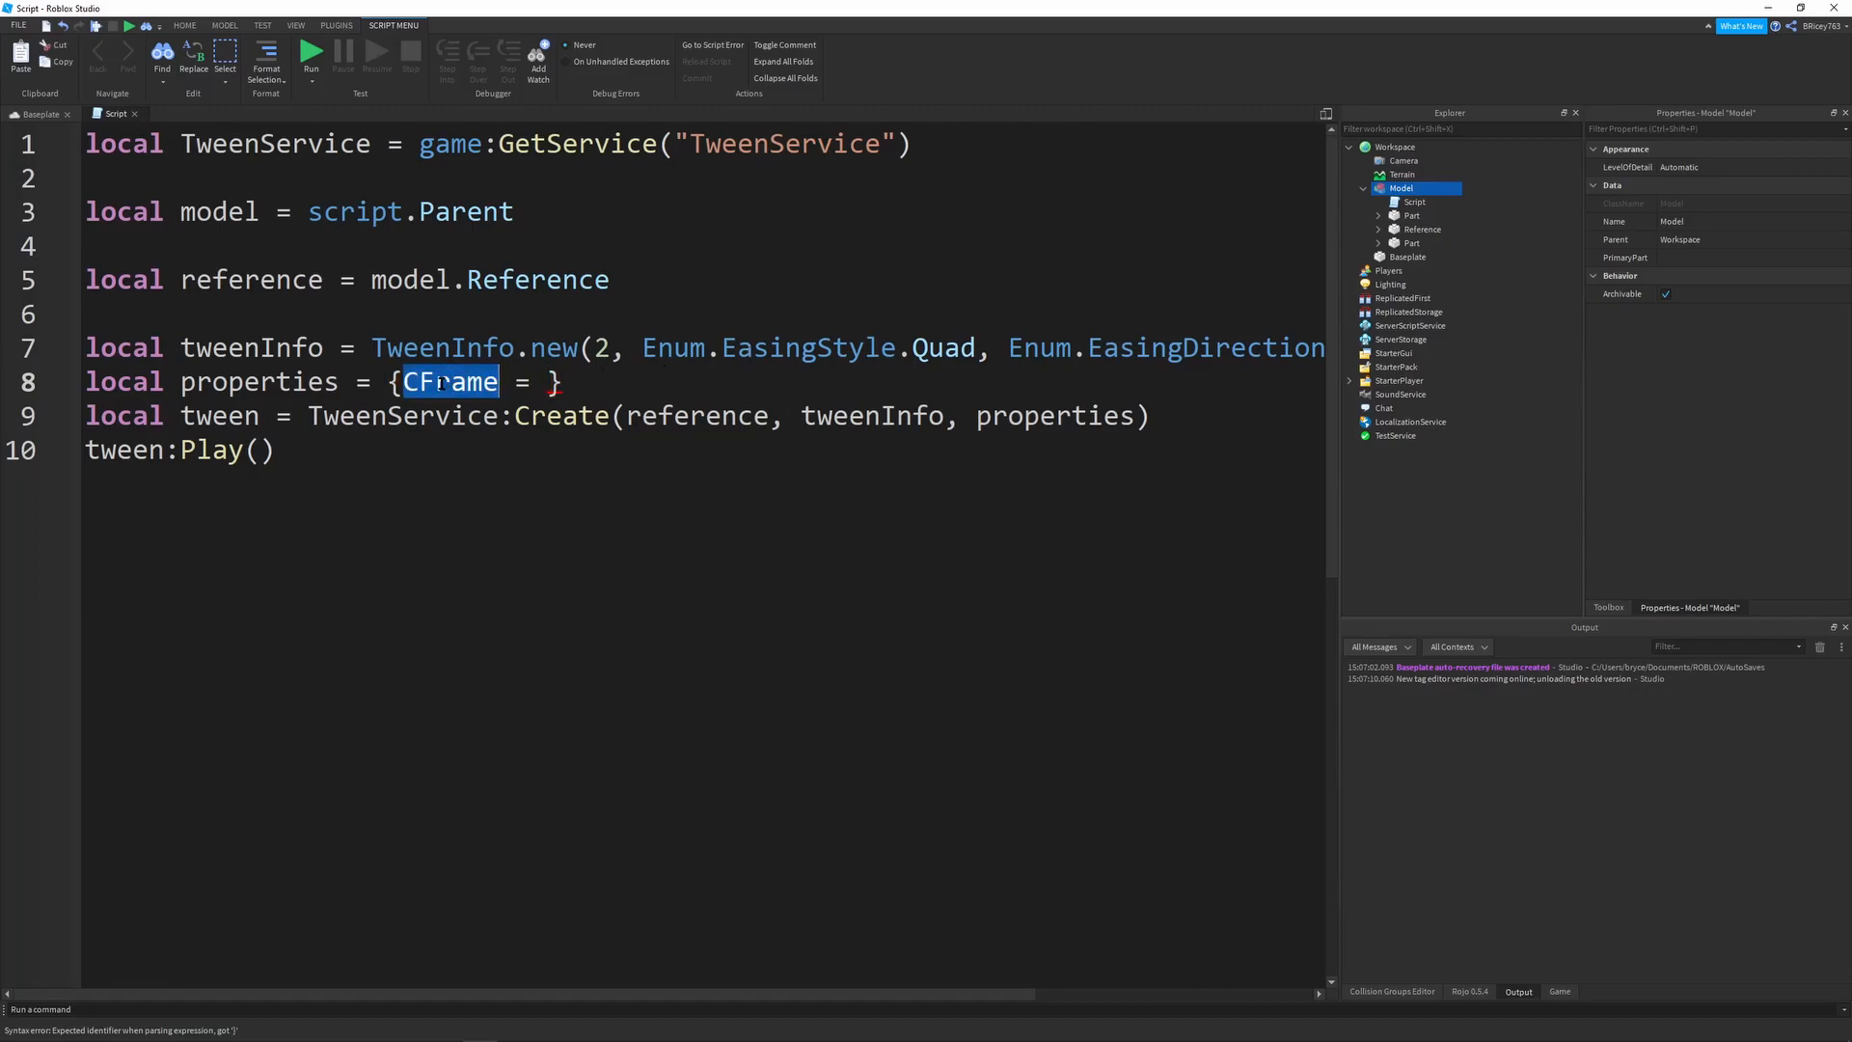
click(503, 380)
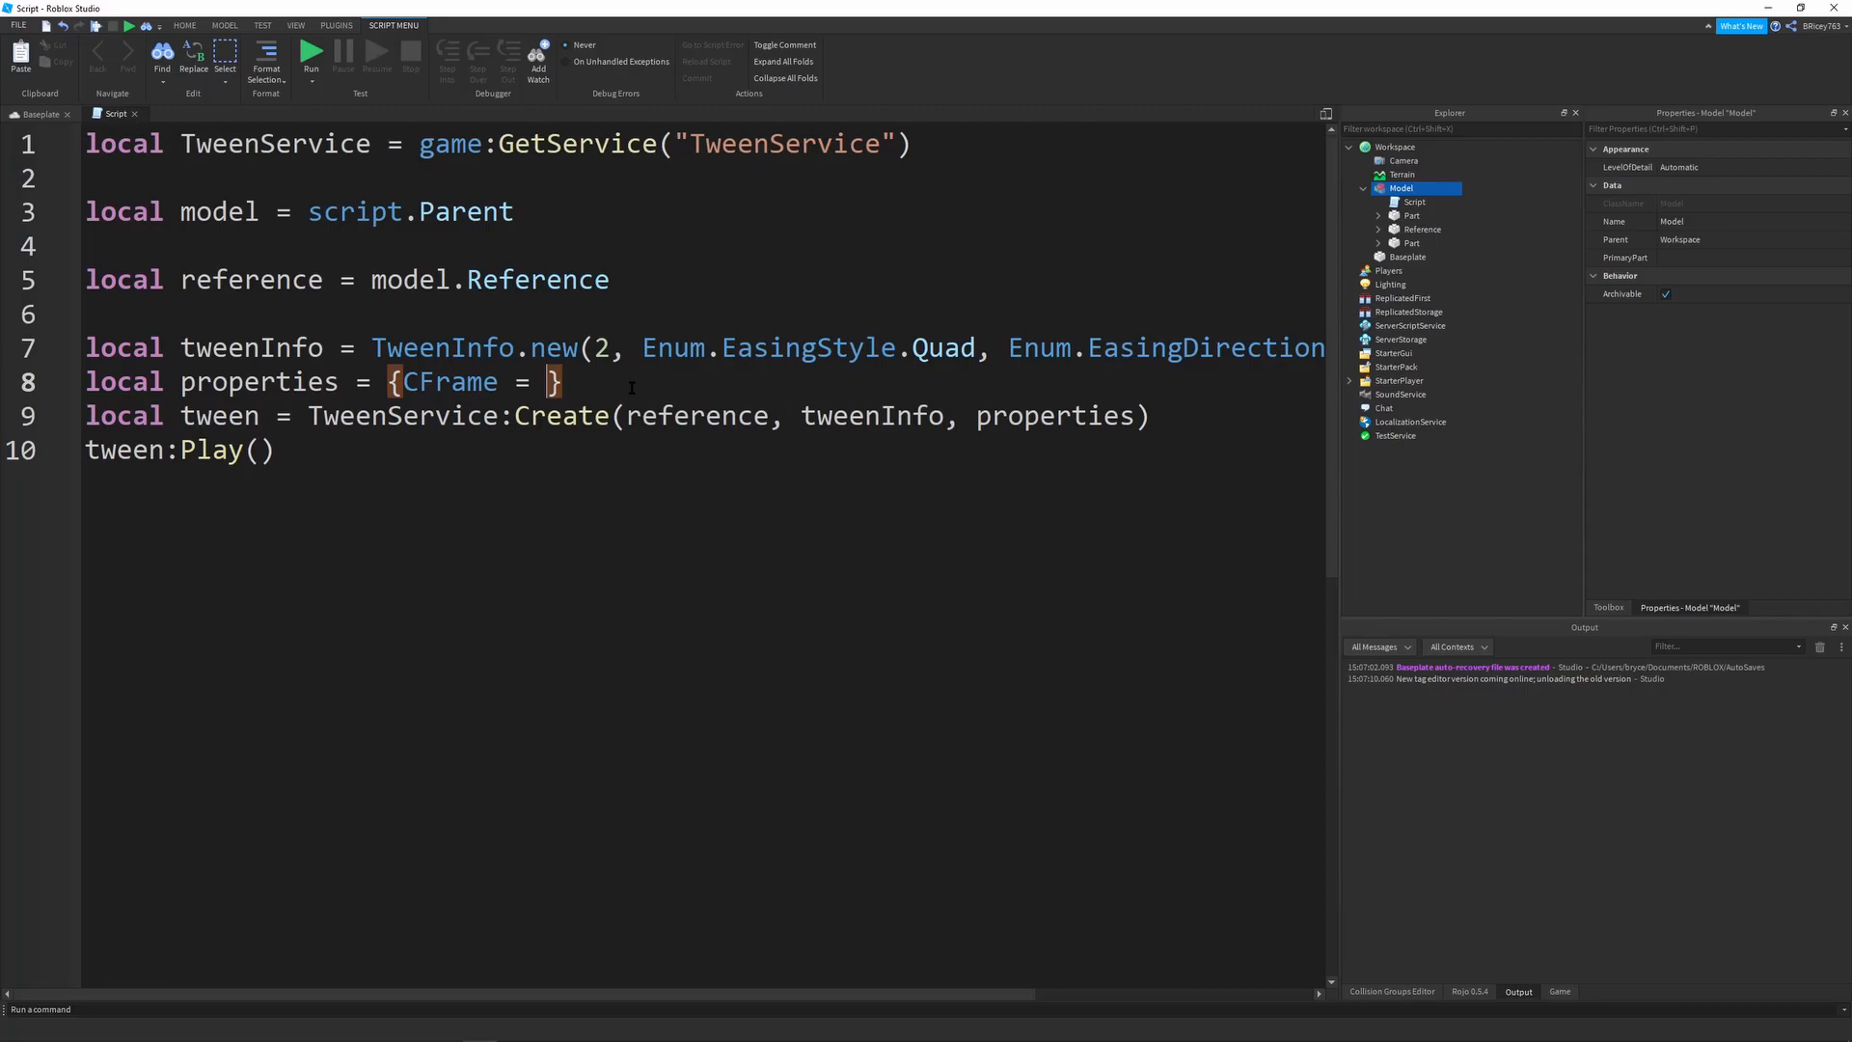
text(reference)
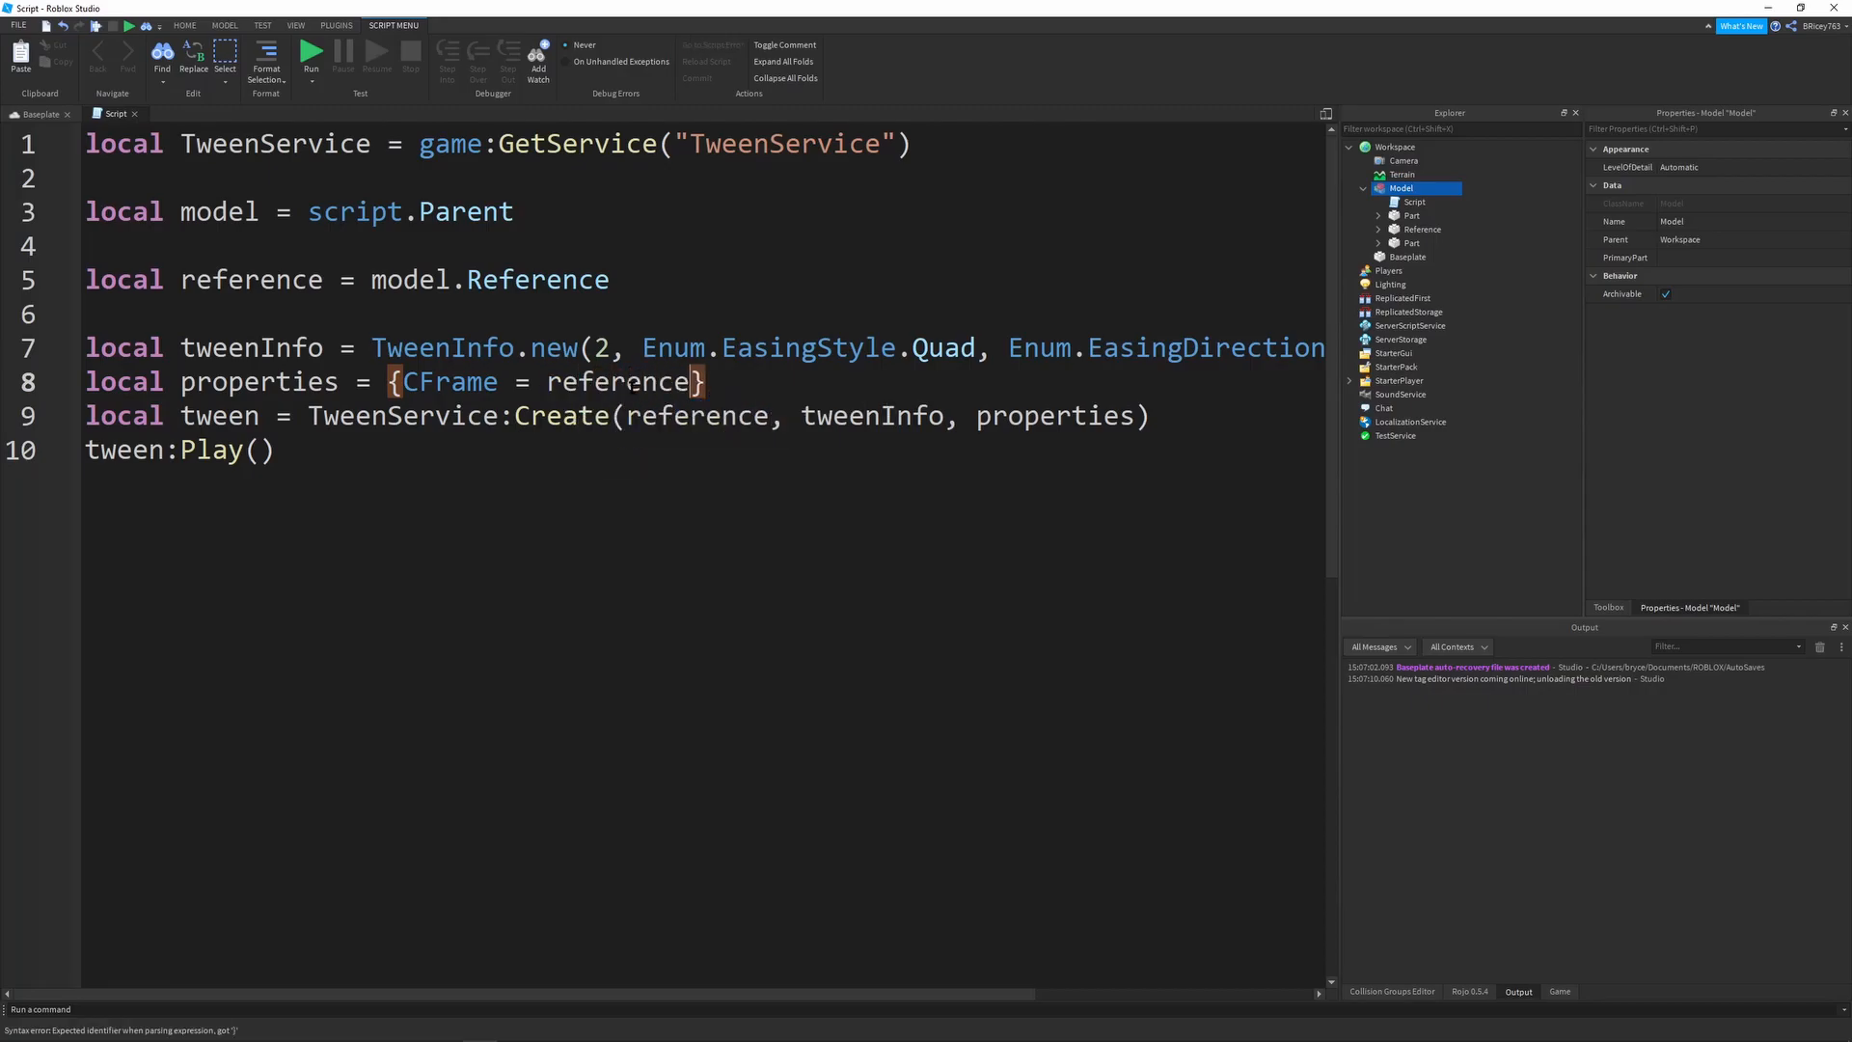
text(.CFrame)
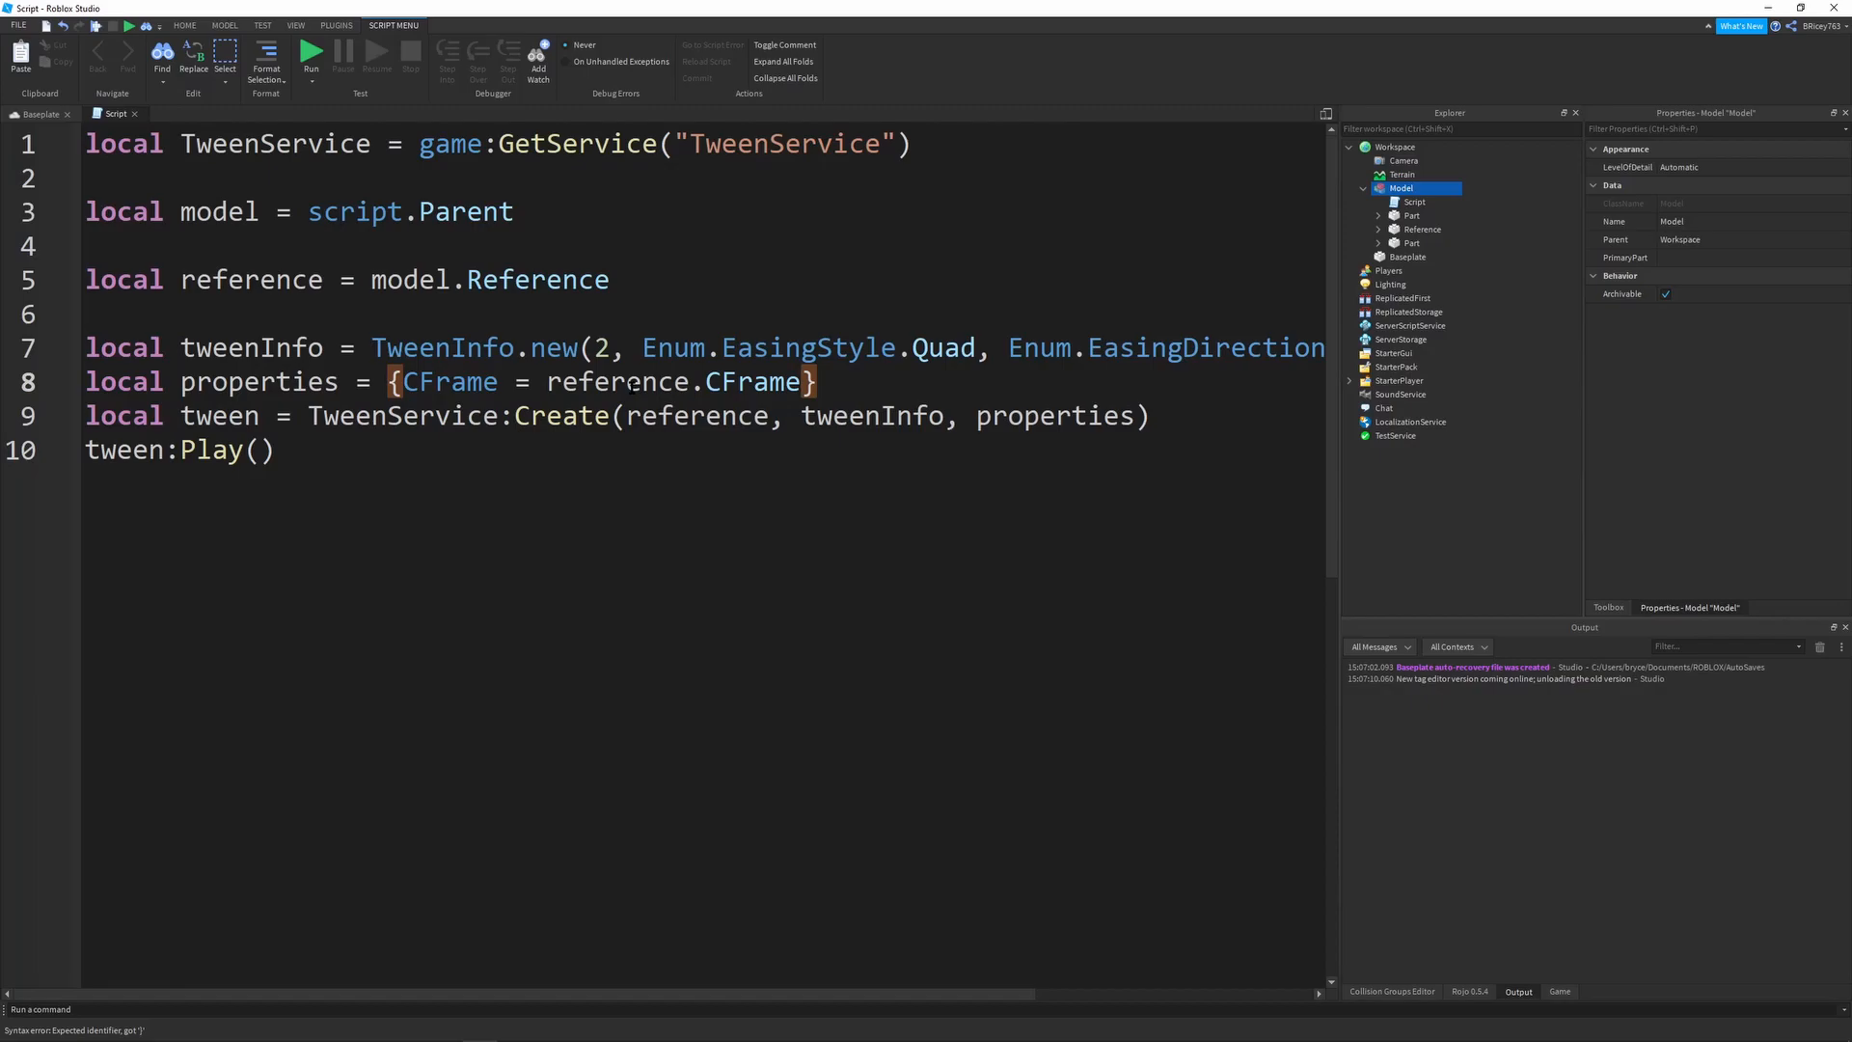
text(+ Ve)
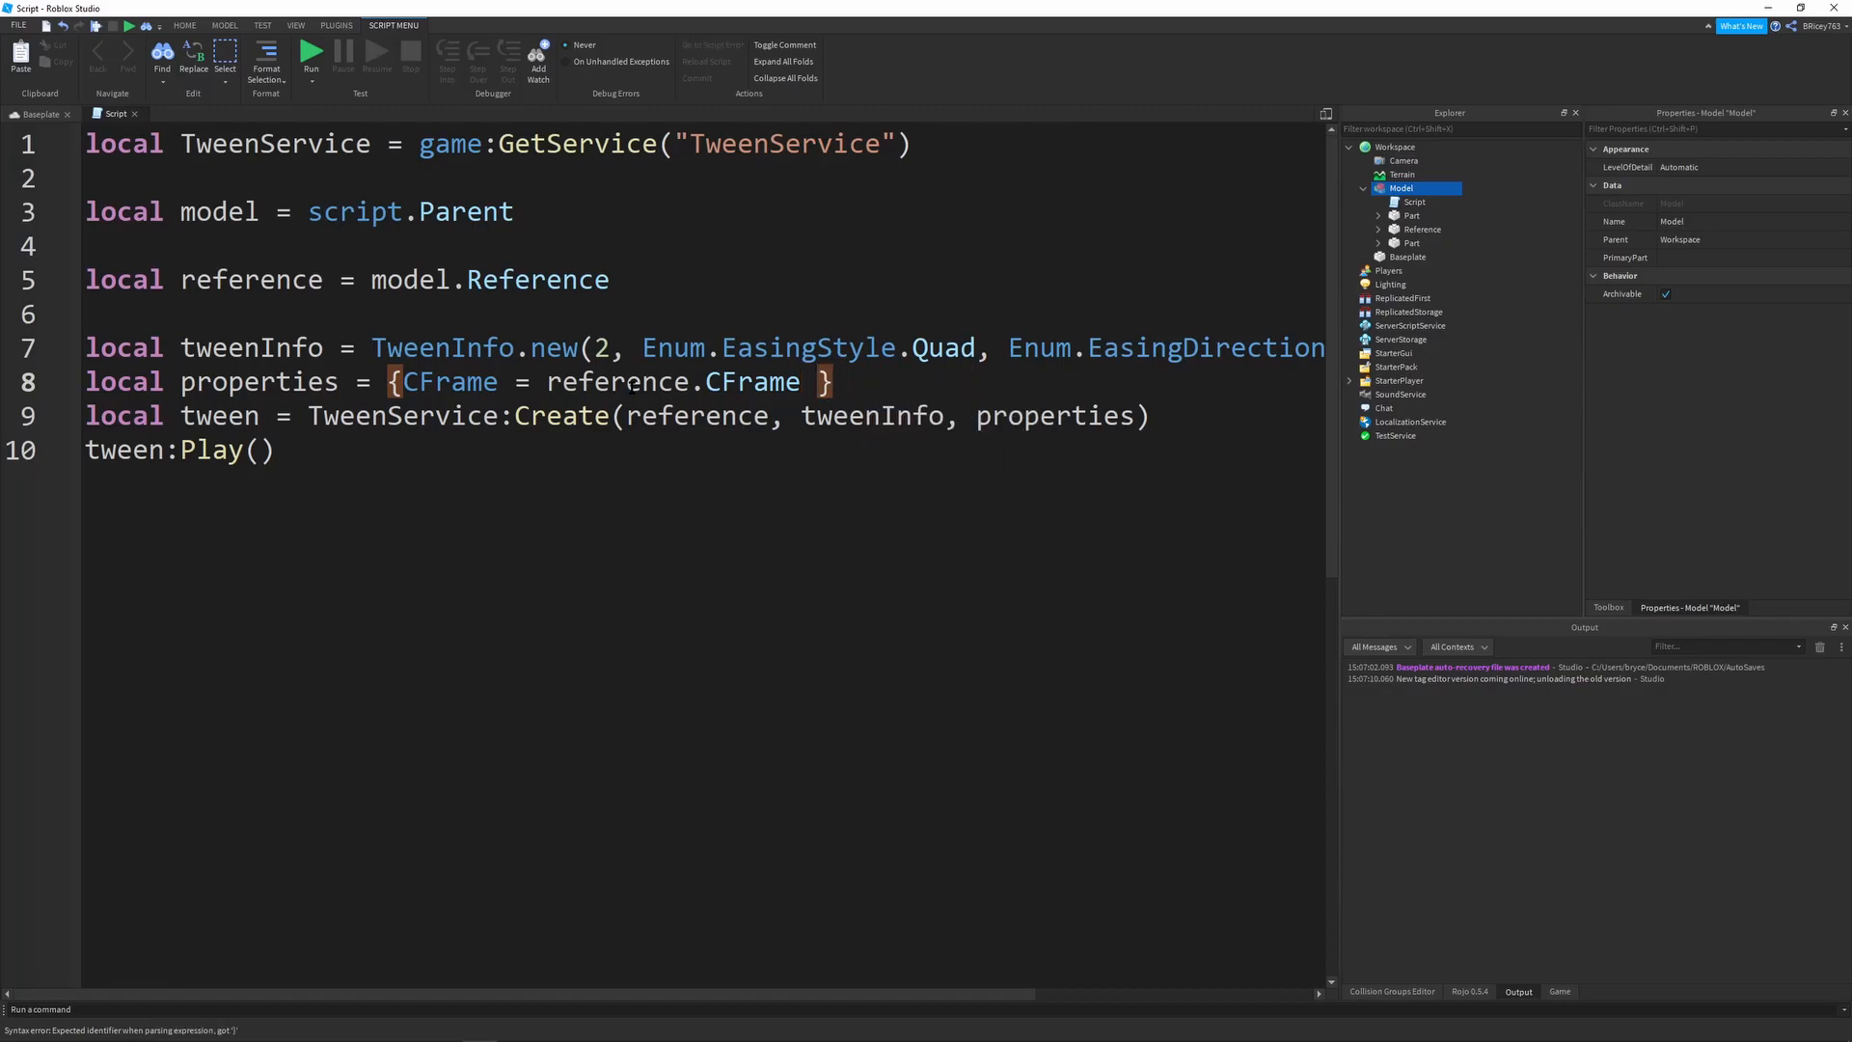
text(* CFrame.an)
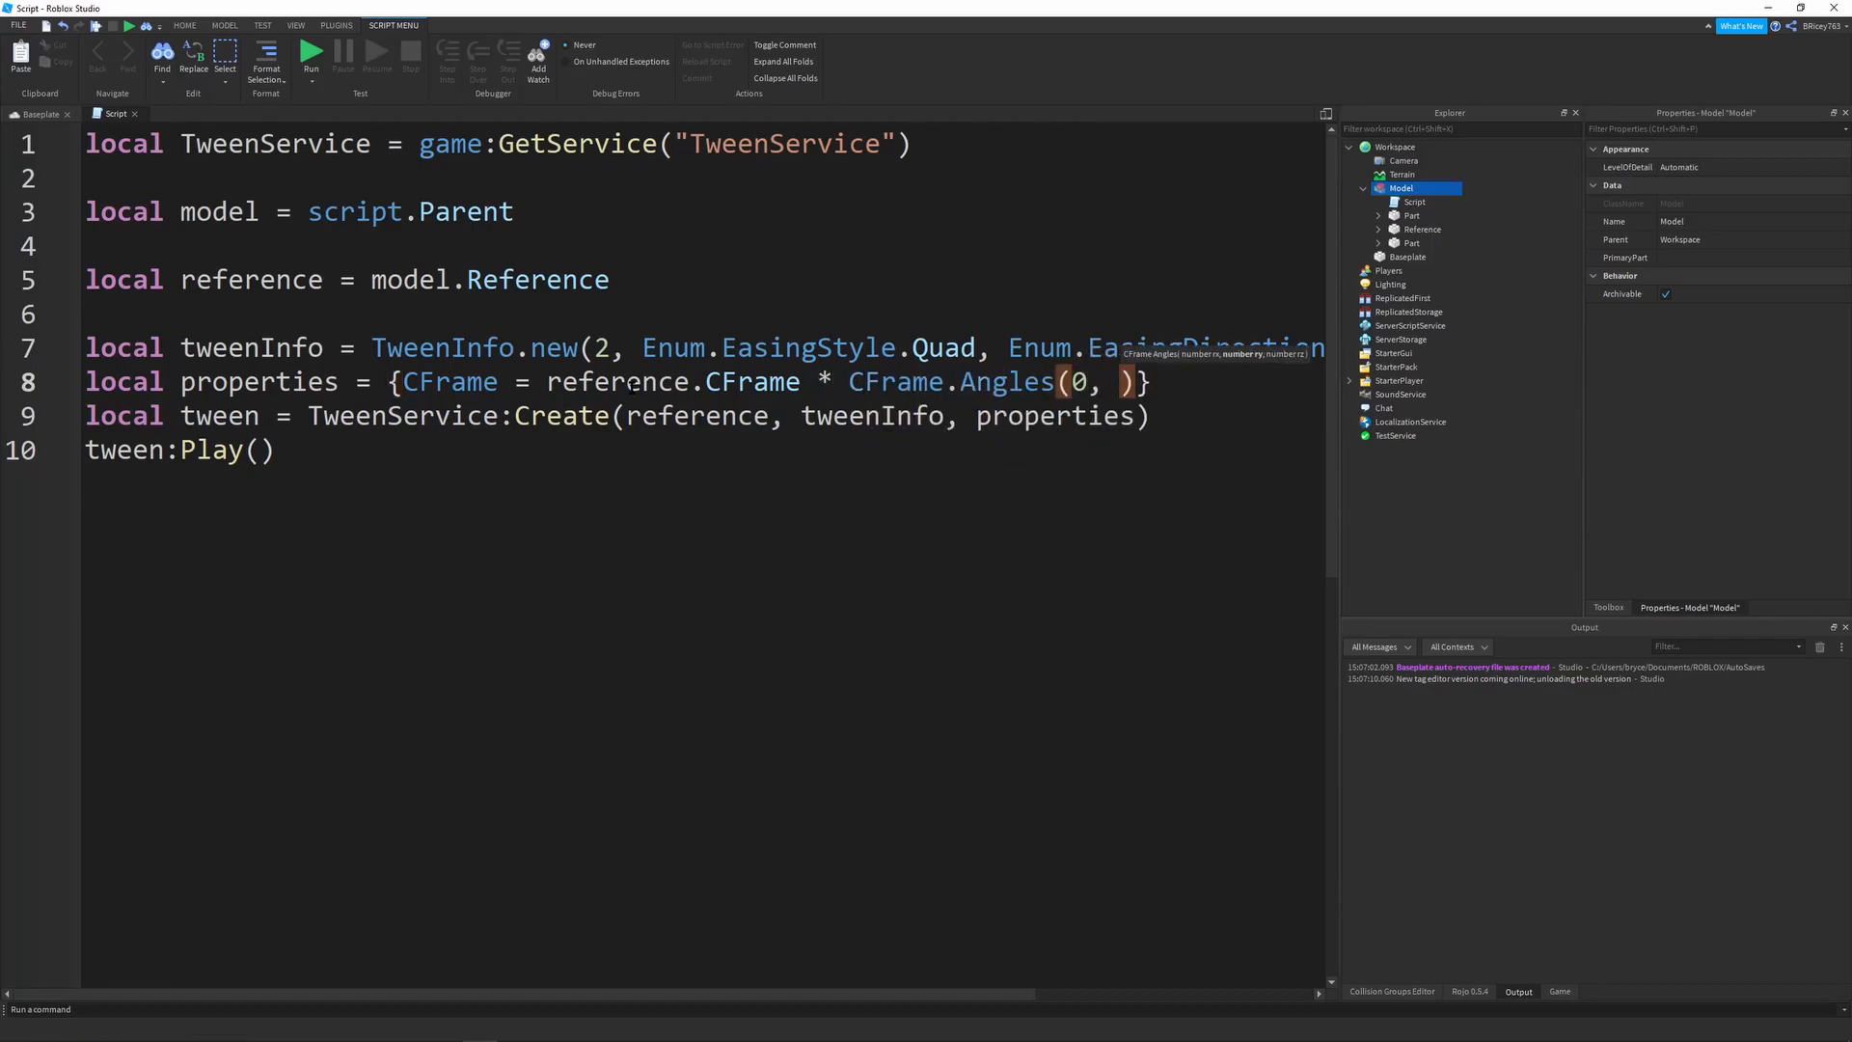
Complete the goal as CFrame.Angles(0, math.rad(90), 0) + Vector3.new(0, 10, 0) and view the scene
text(math.rad()
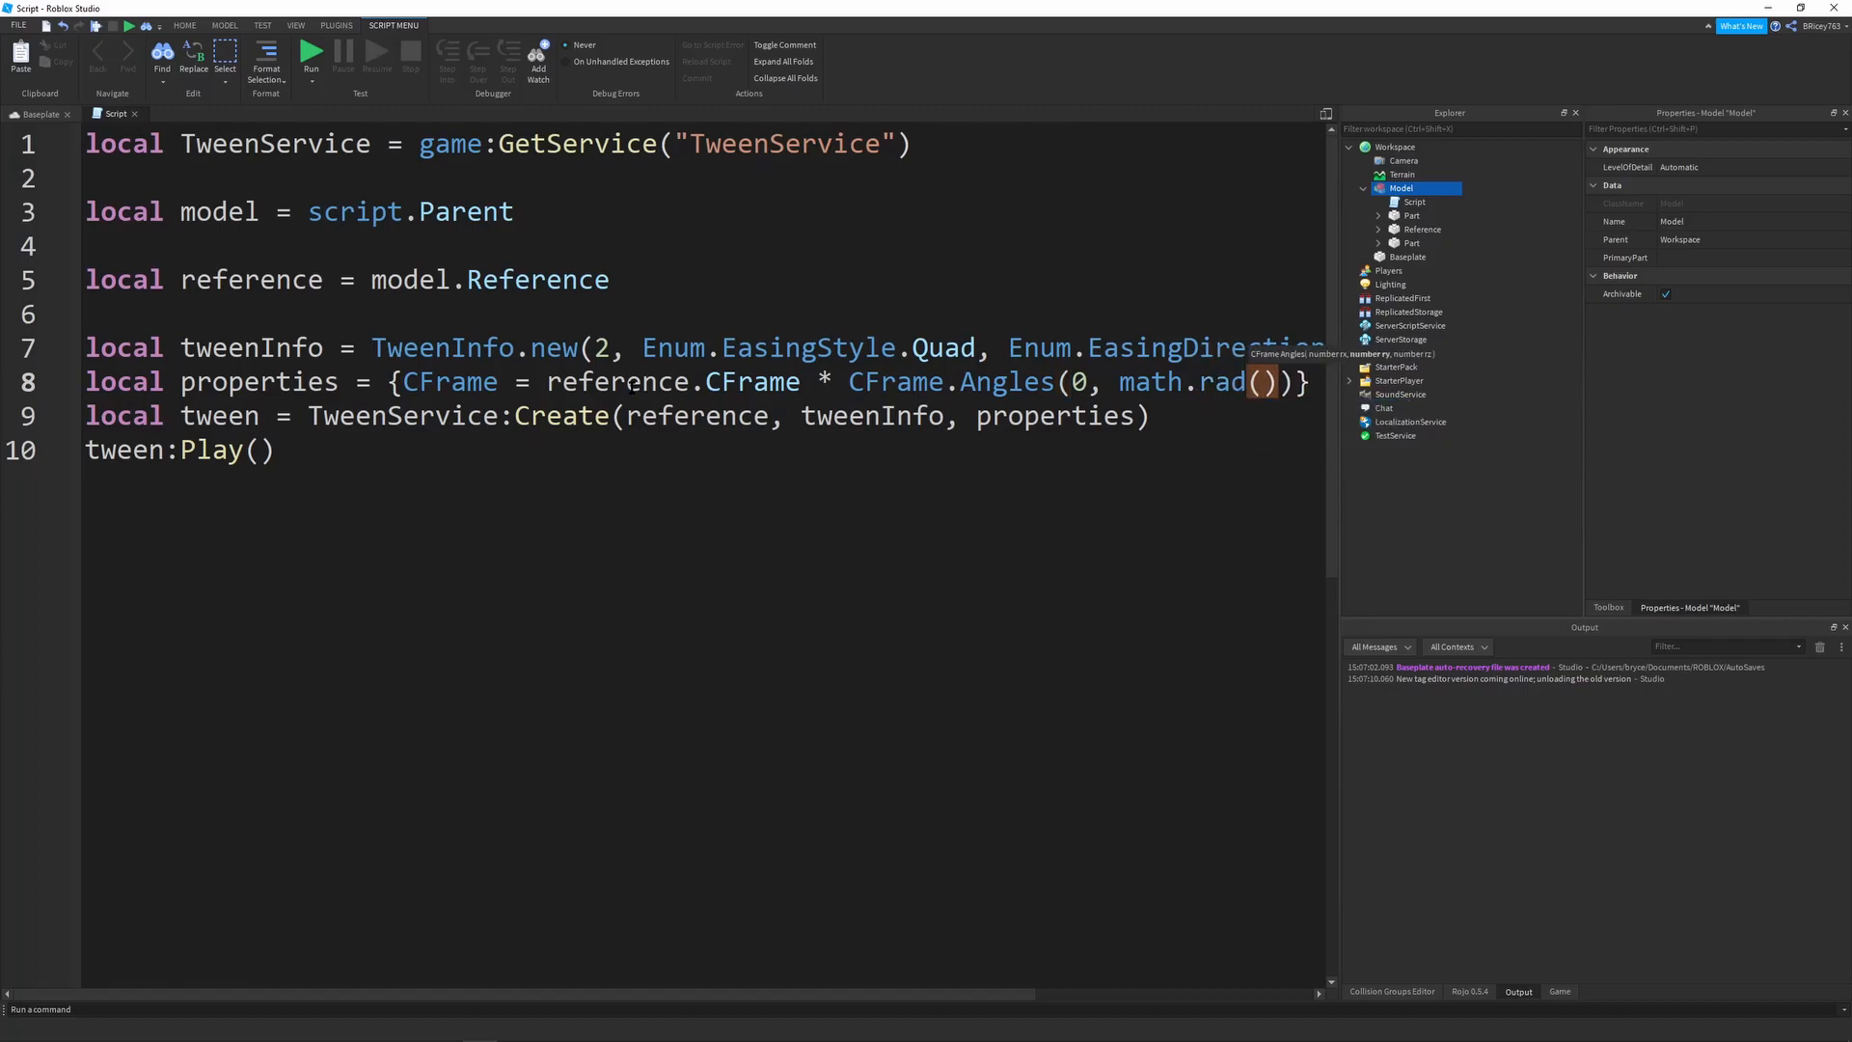
text(90)
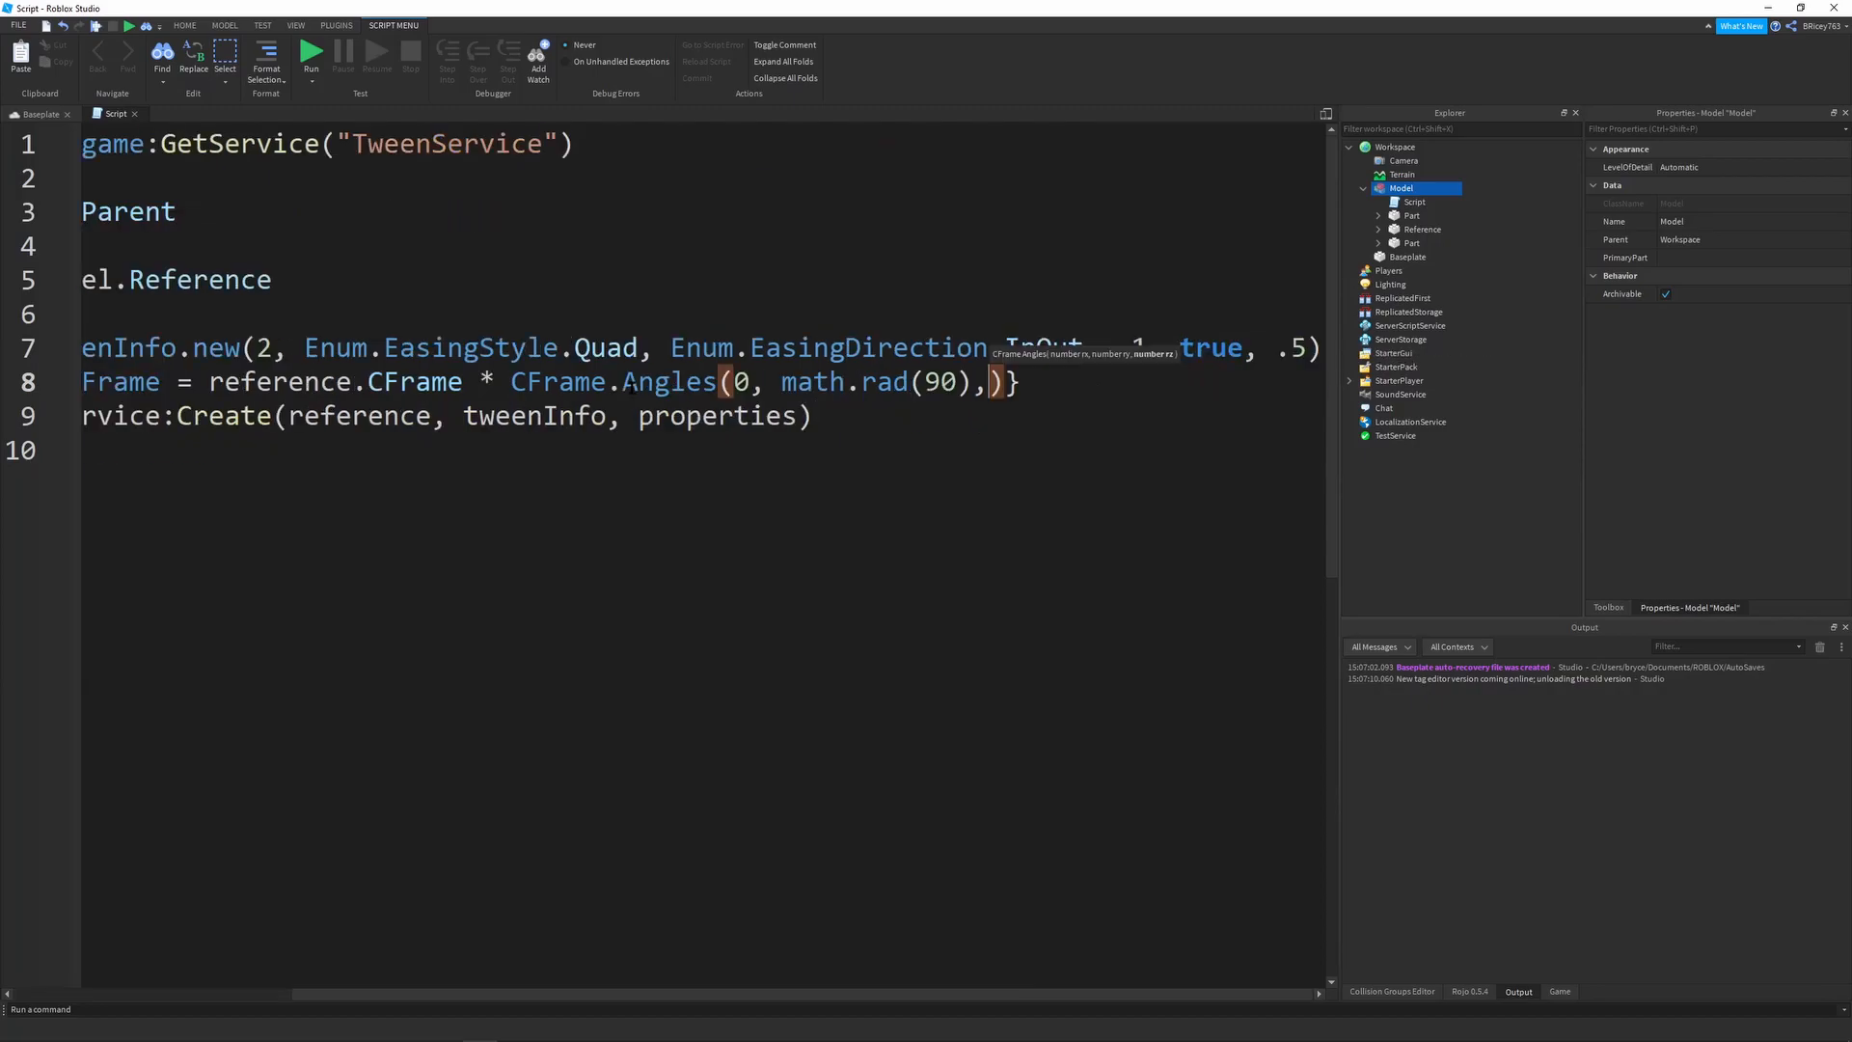
text(, 0)
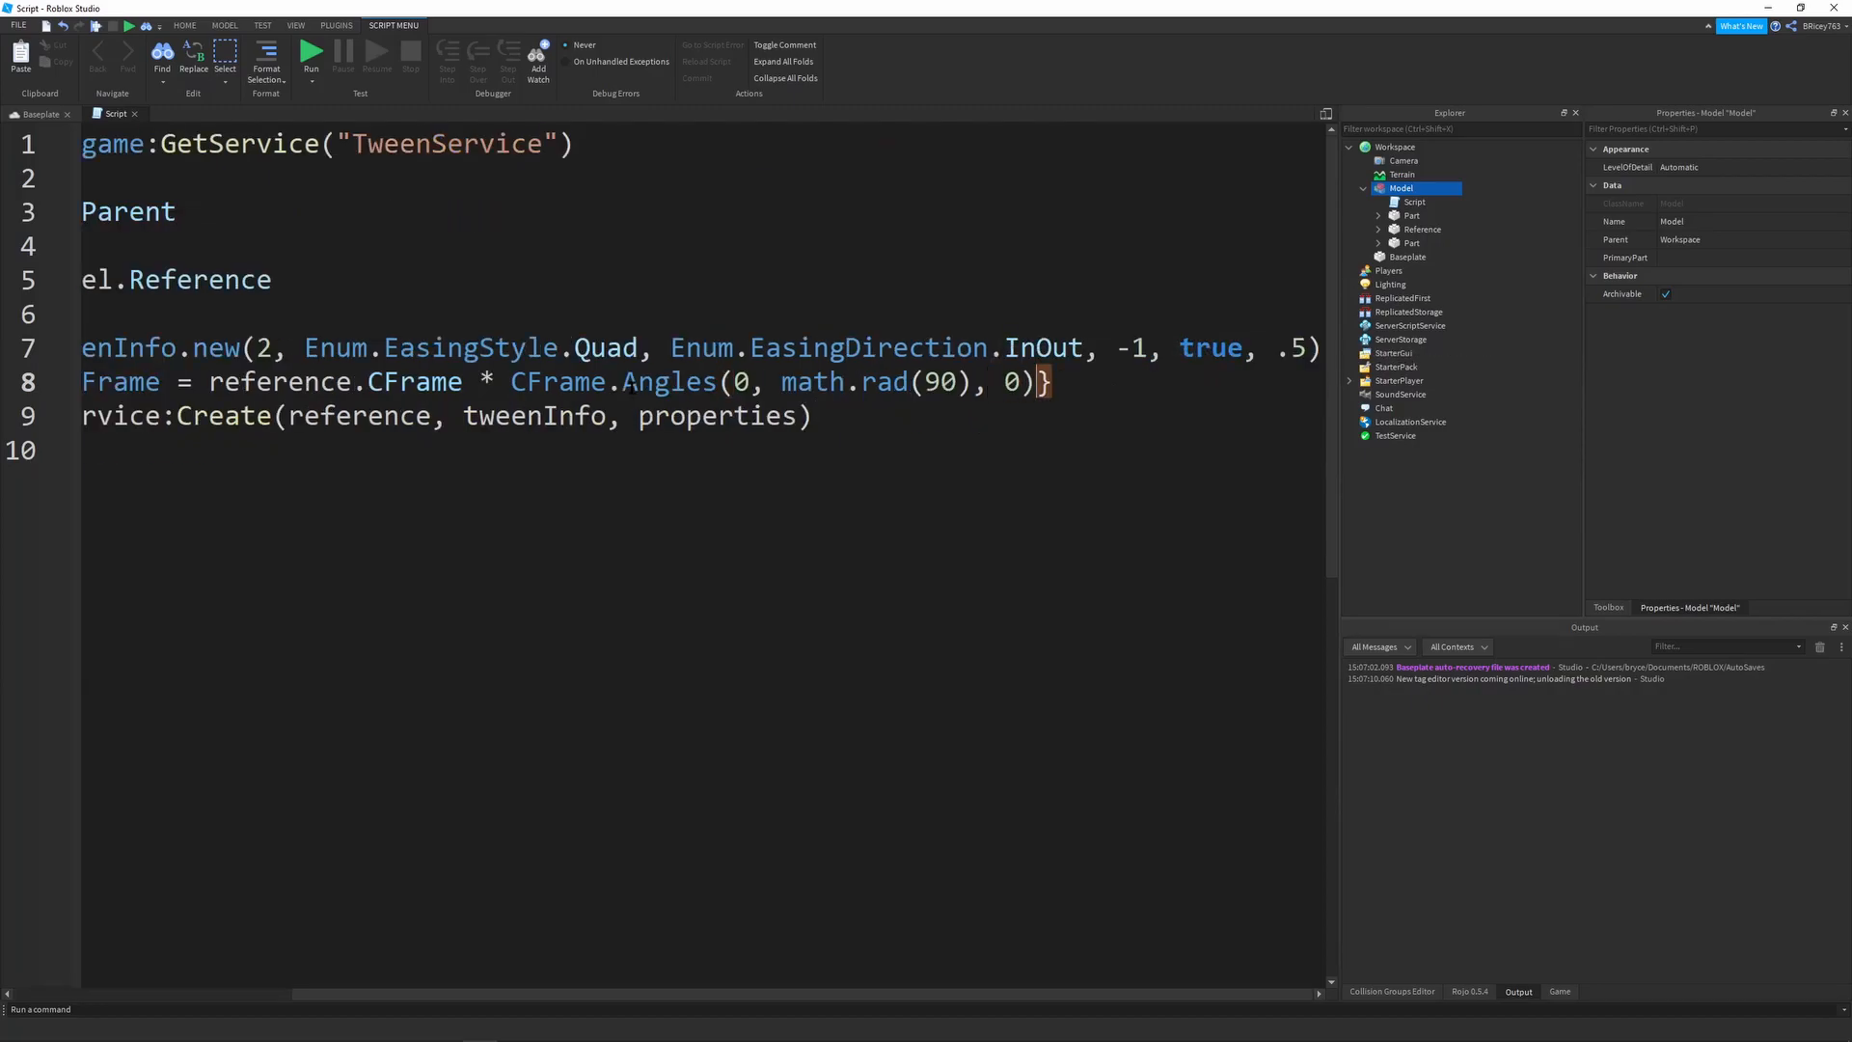
text(+ V)
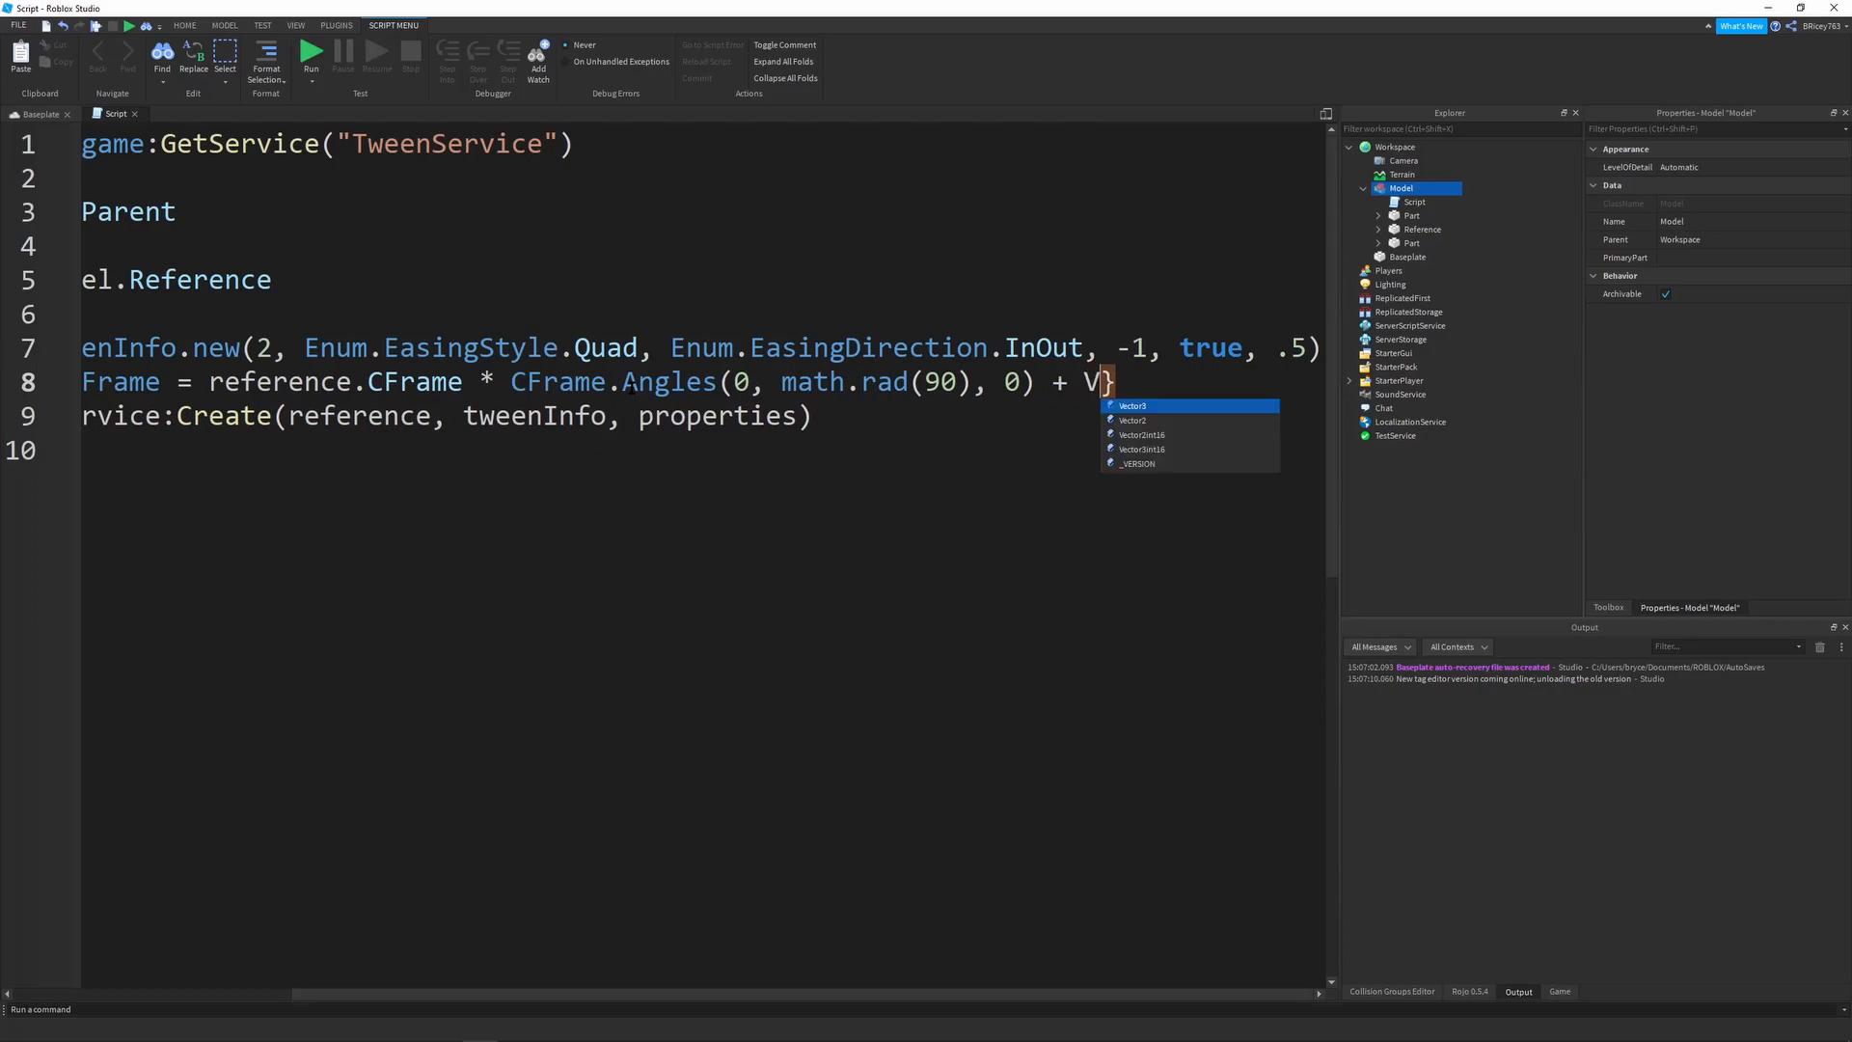
text(ector3.new(0, 10, 0)
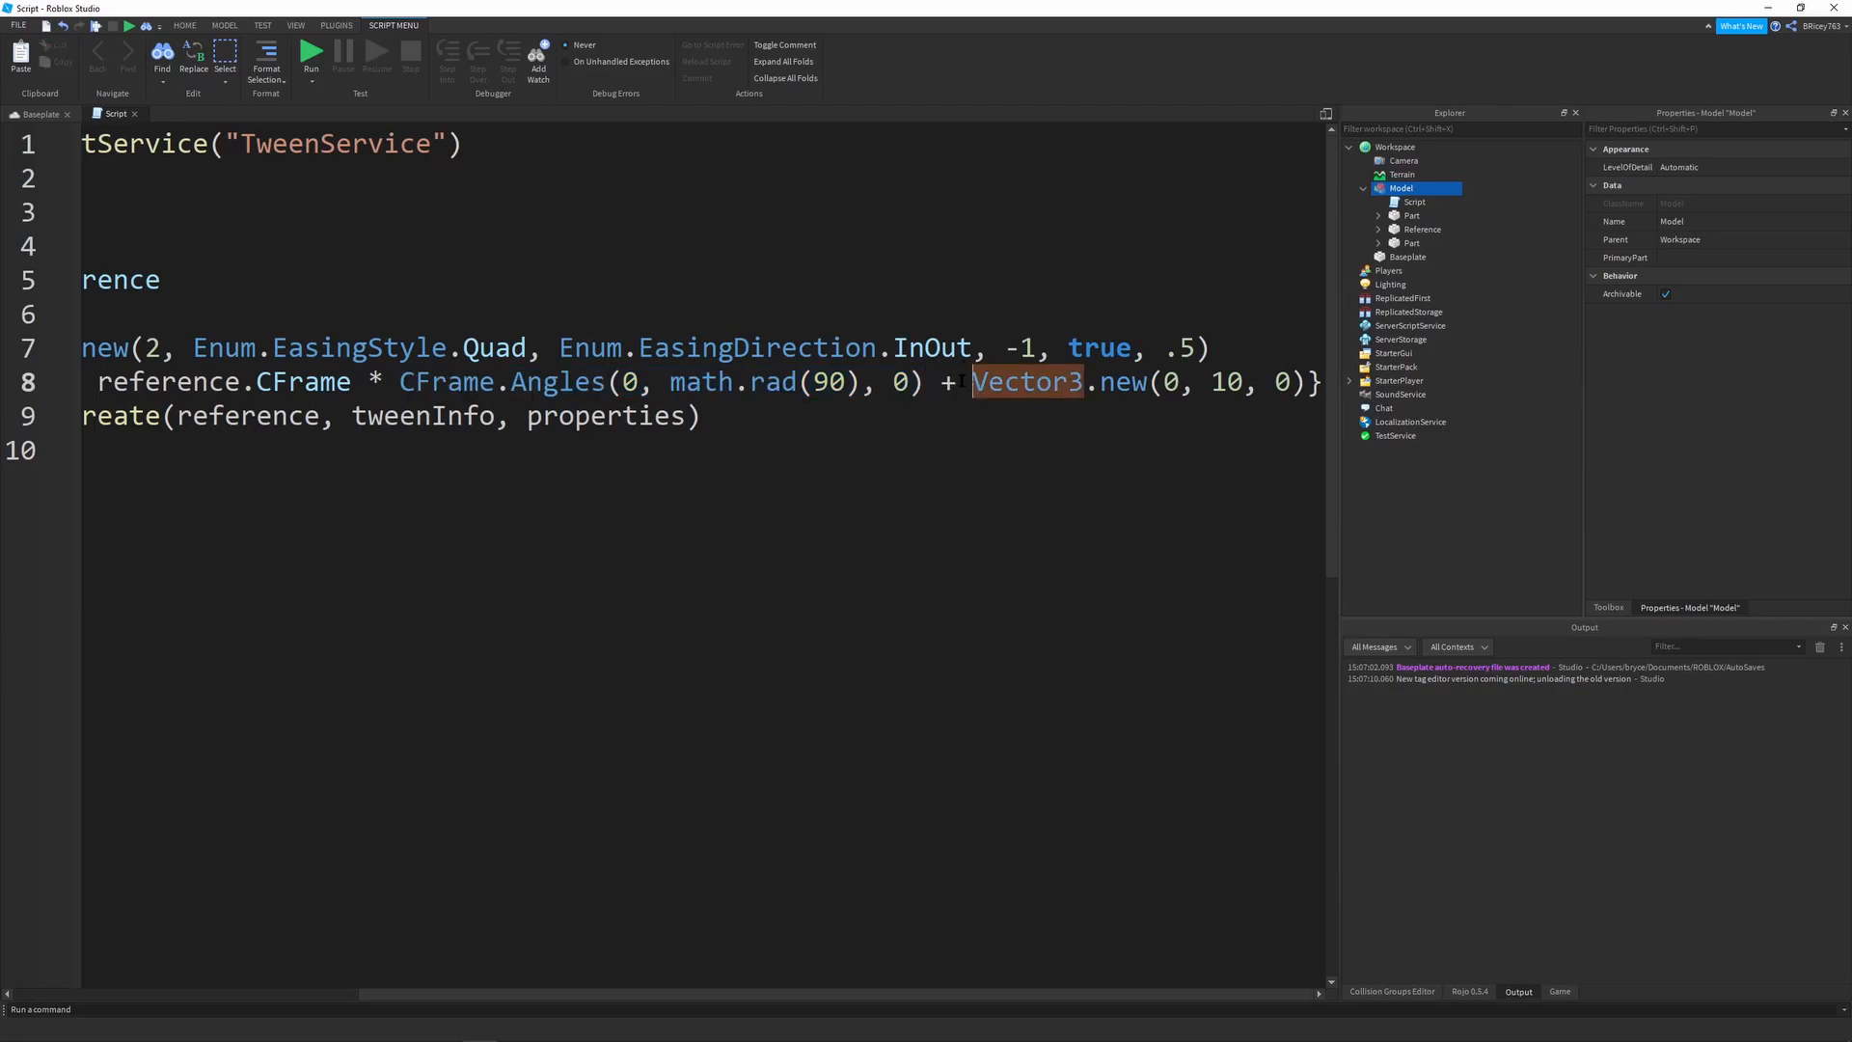
drag(972, 382, 1308, 382)
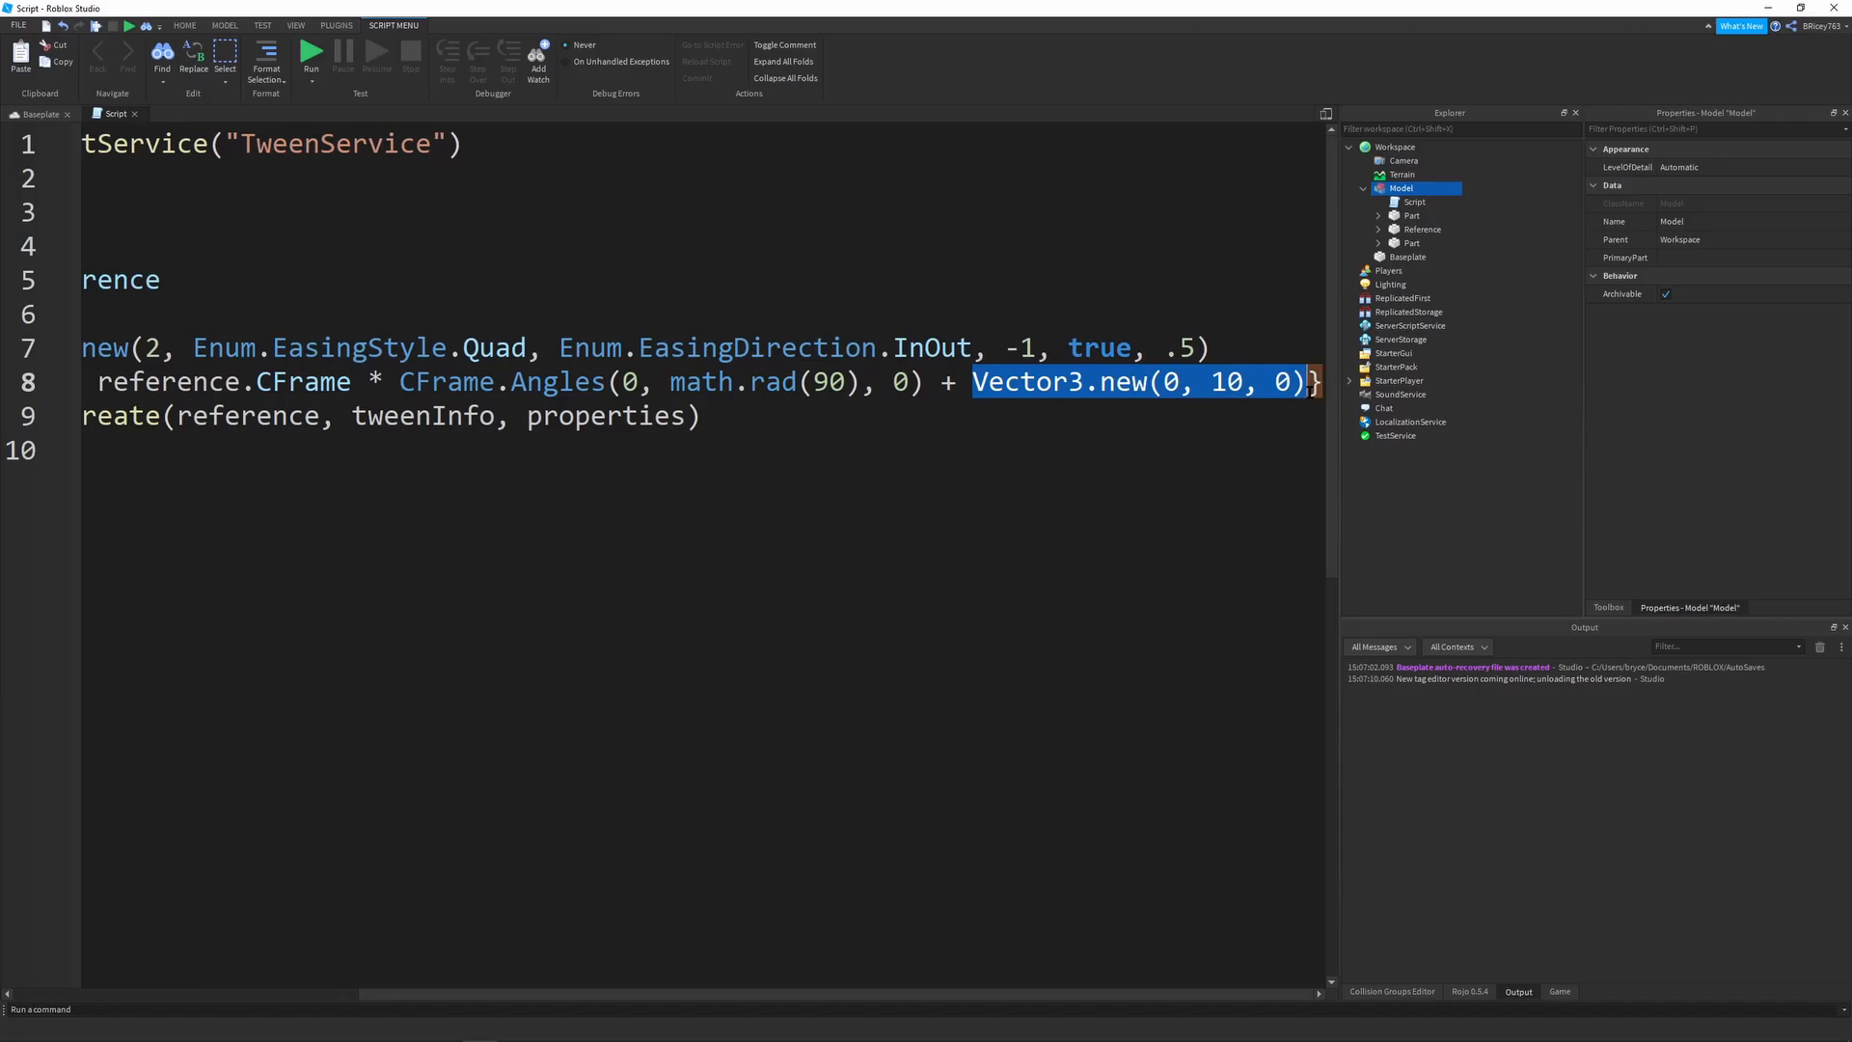
mouse_move(307, 822)
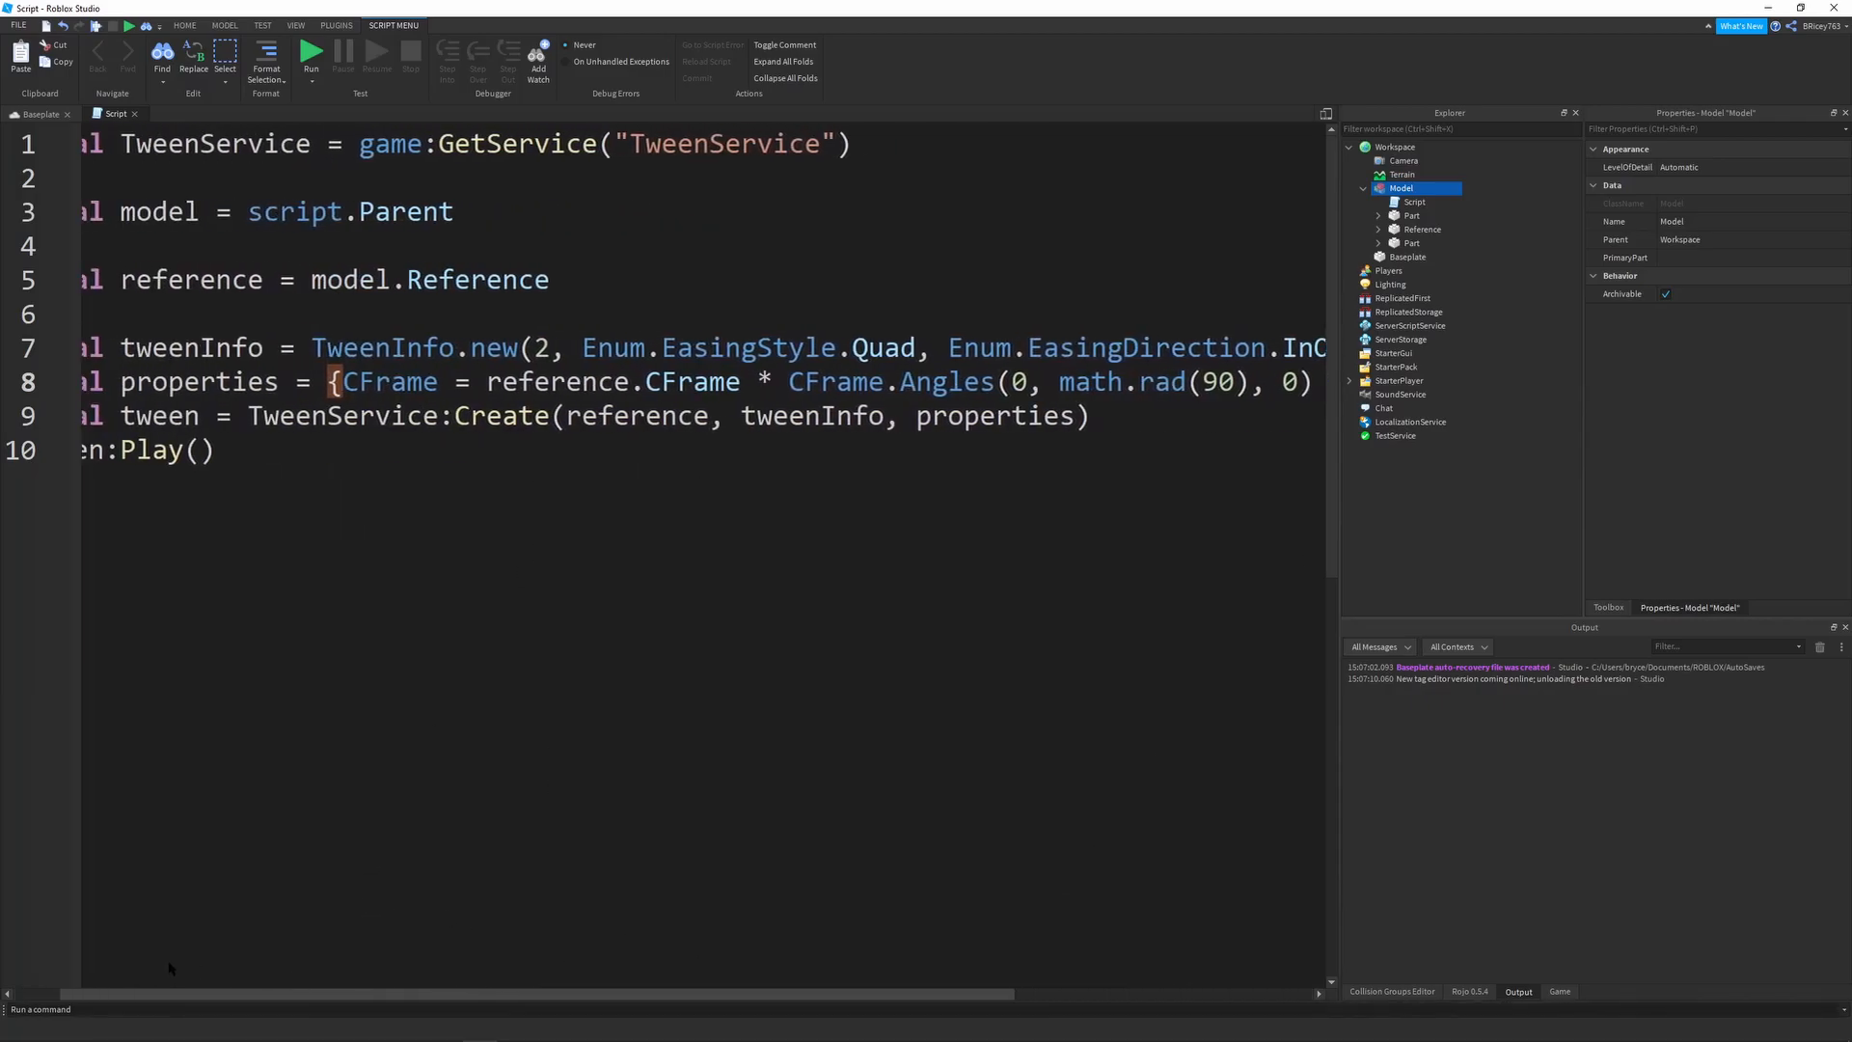
click(29, 114)
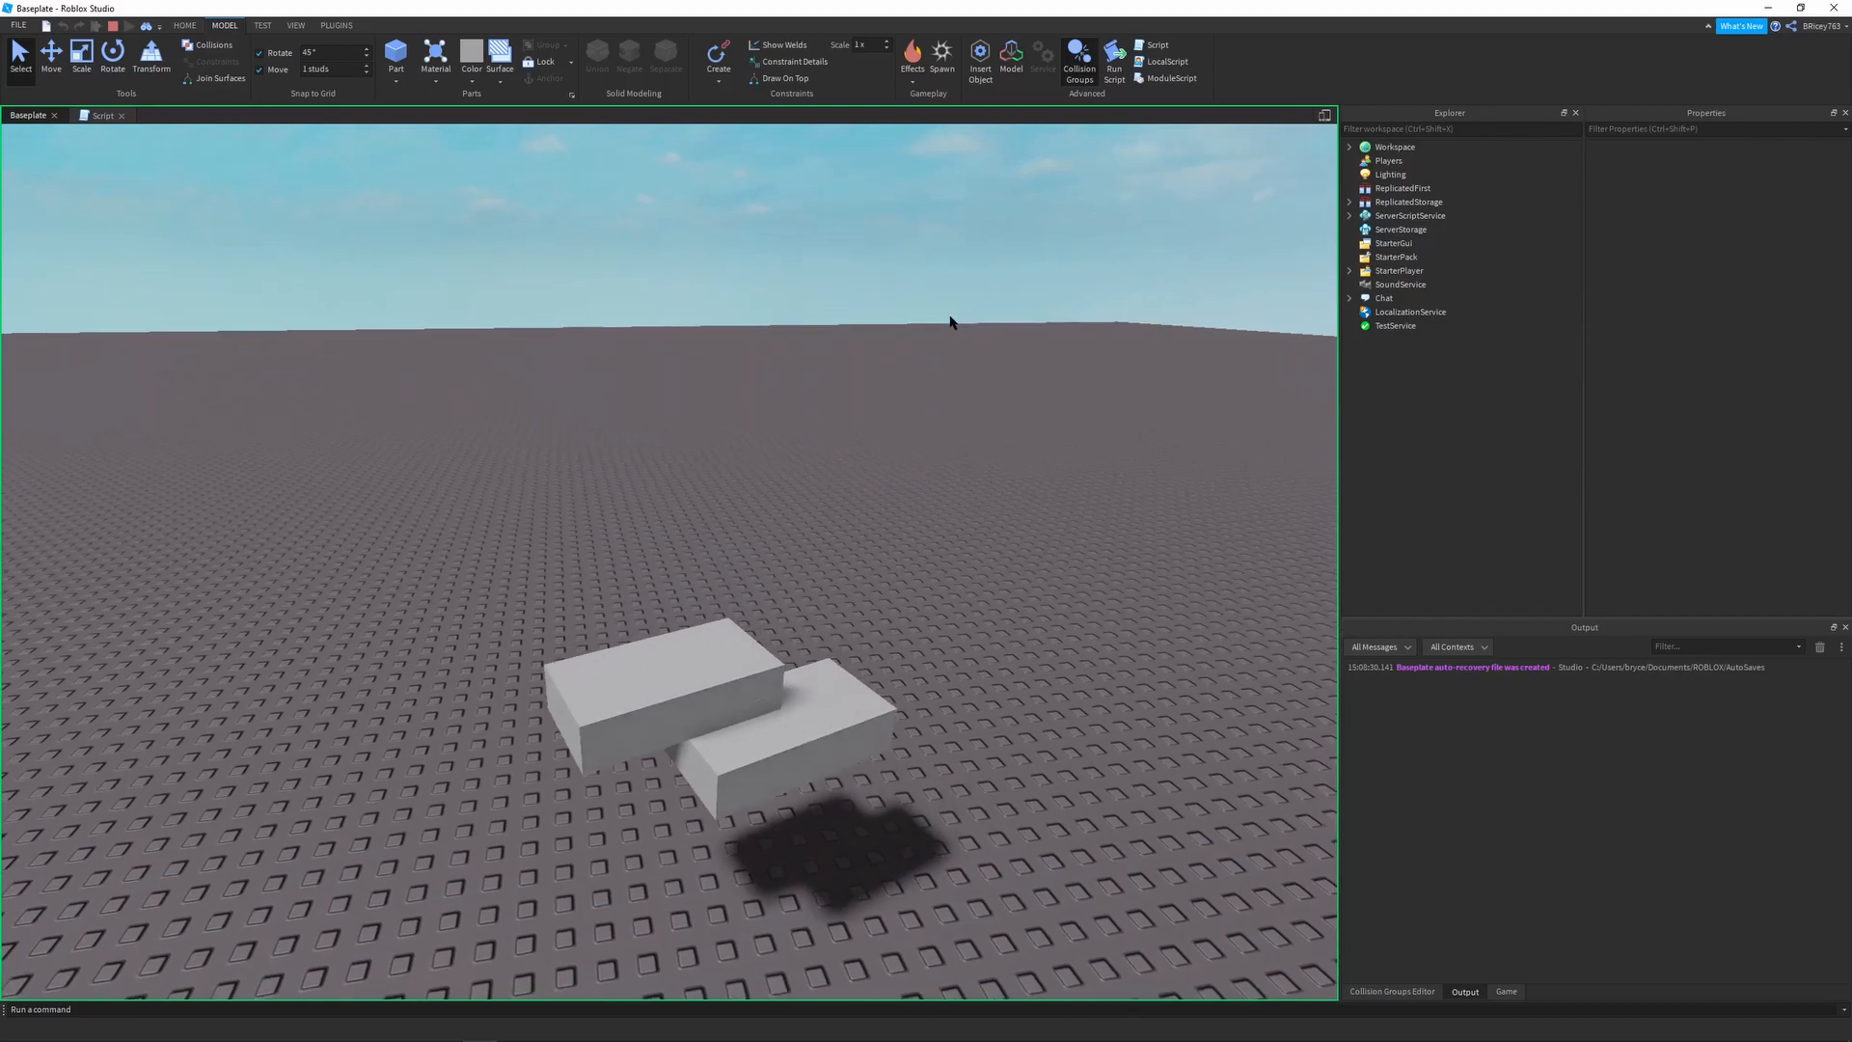
Play-test the place to watch the Reference part tween upward and rotate, then stop the test
right_click(951, 323)
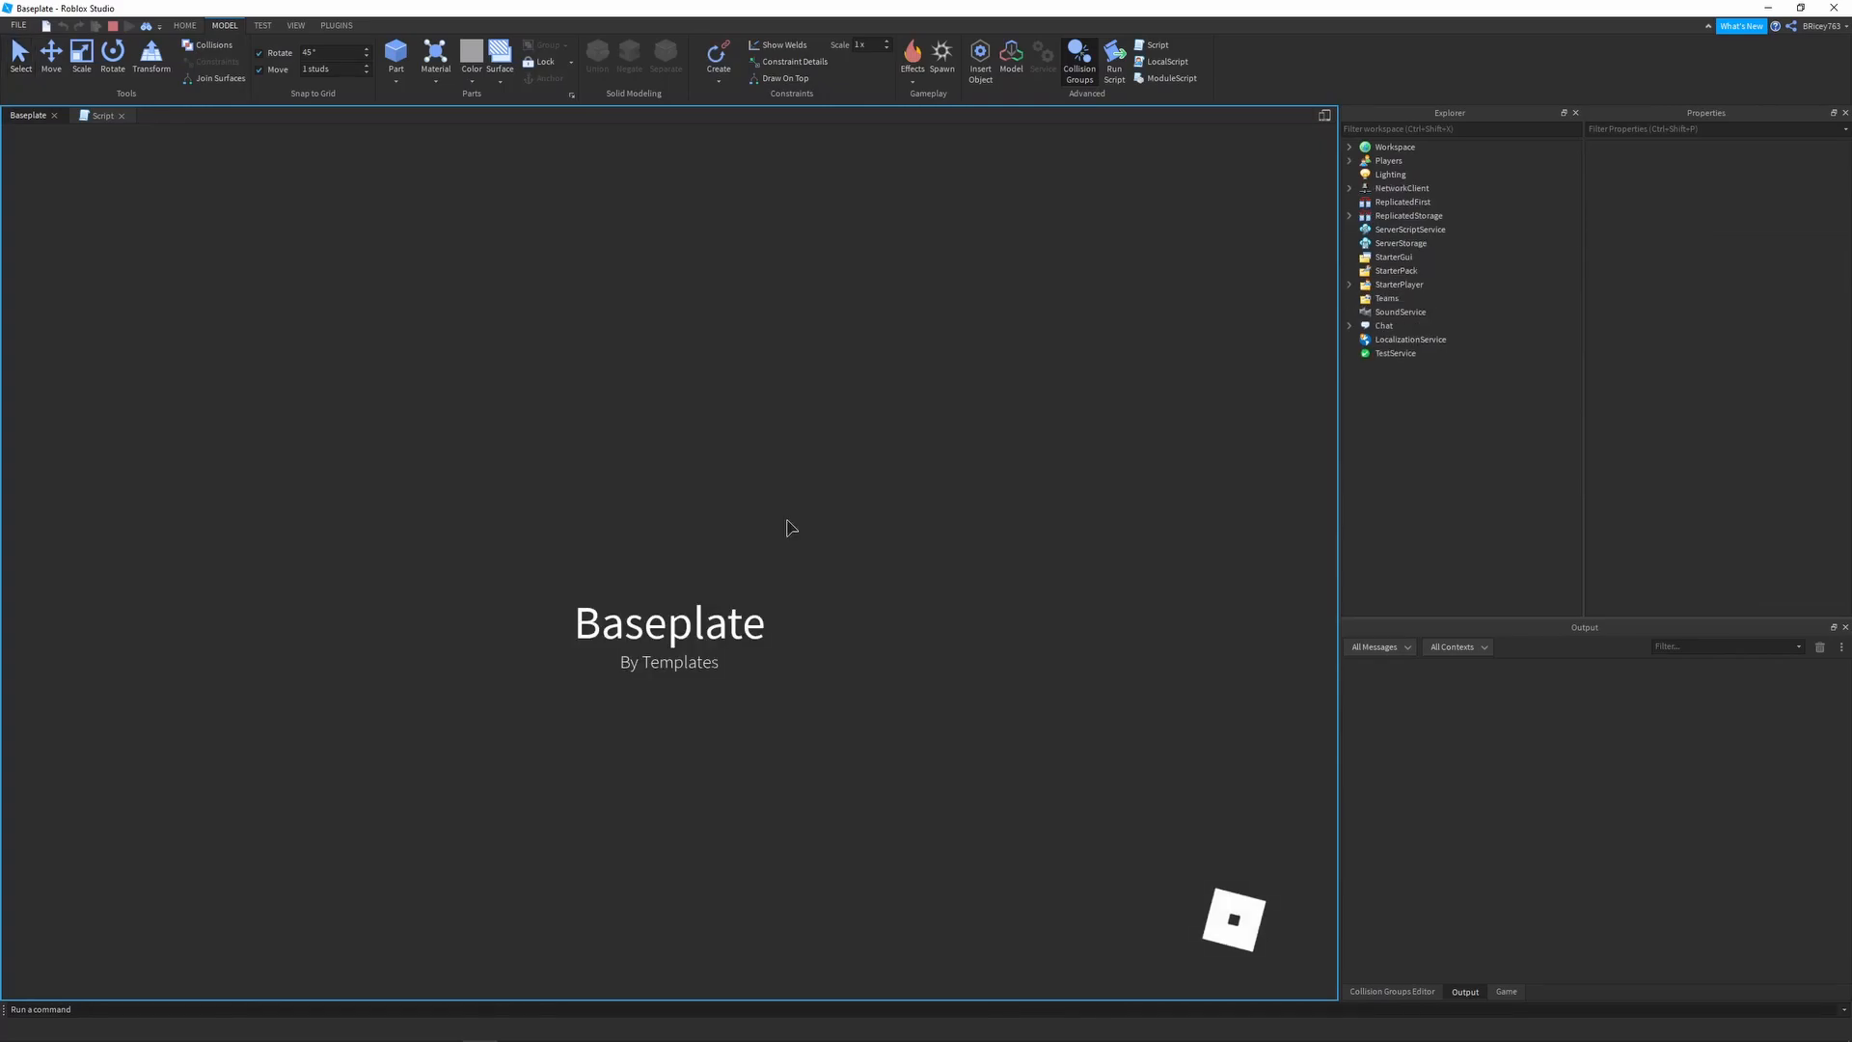
click(1111, 52)
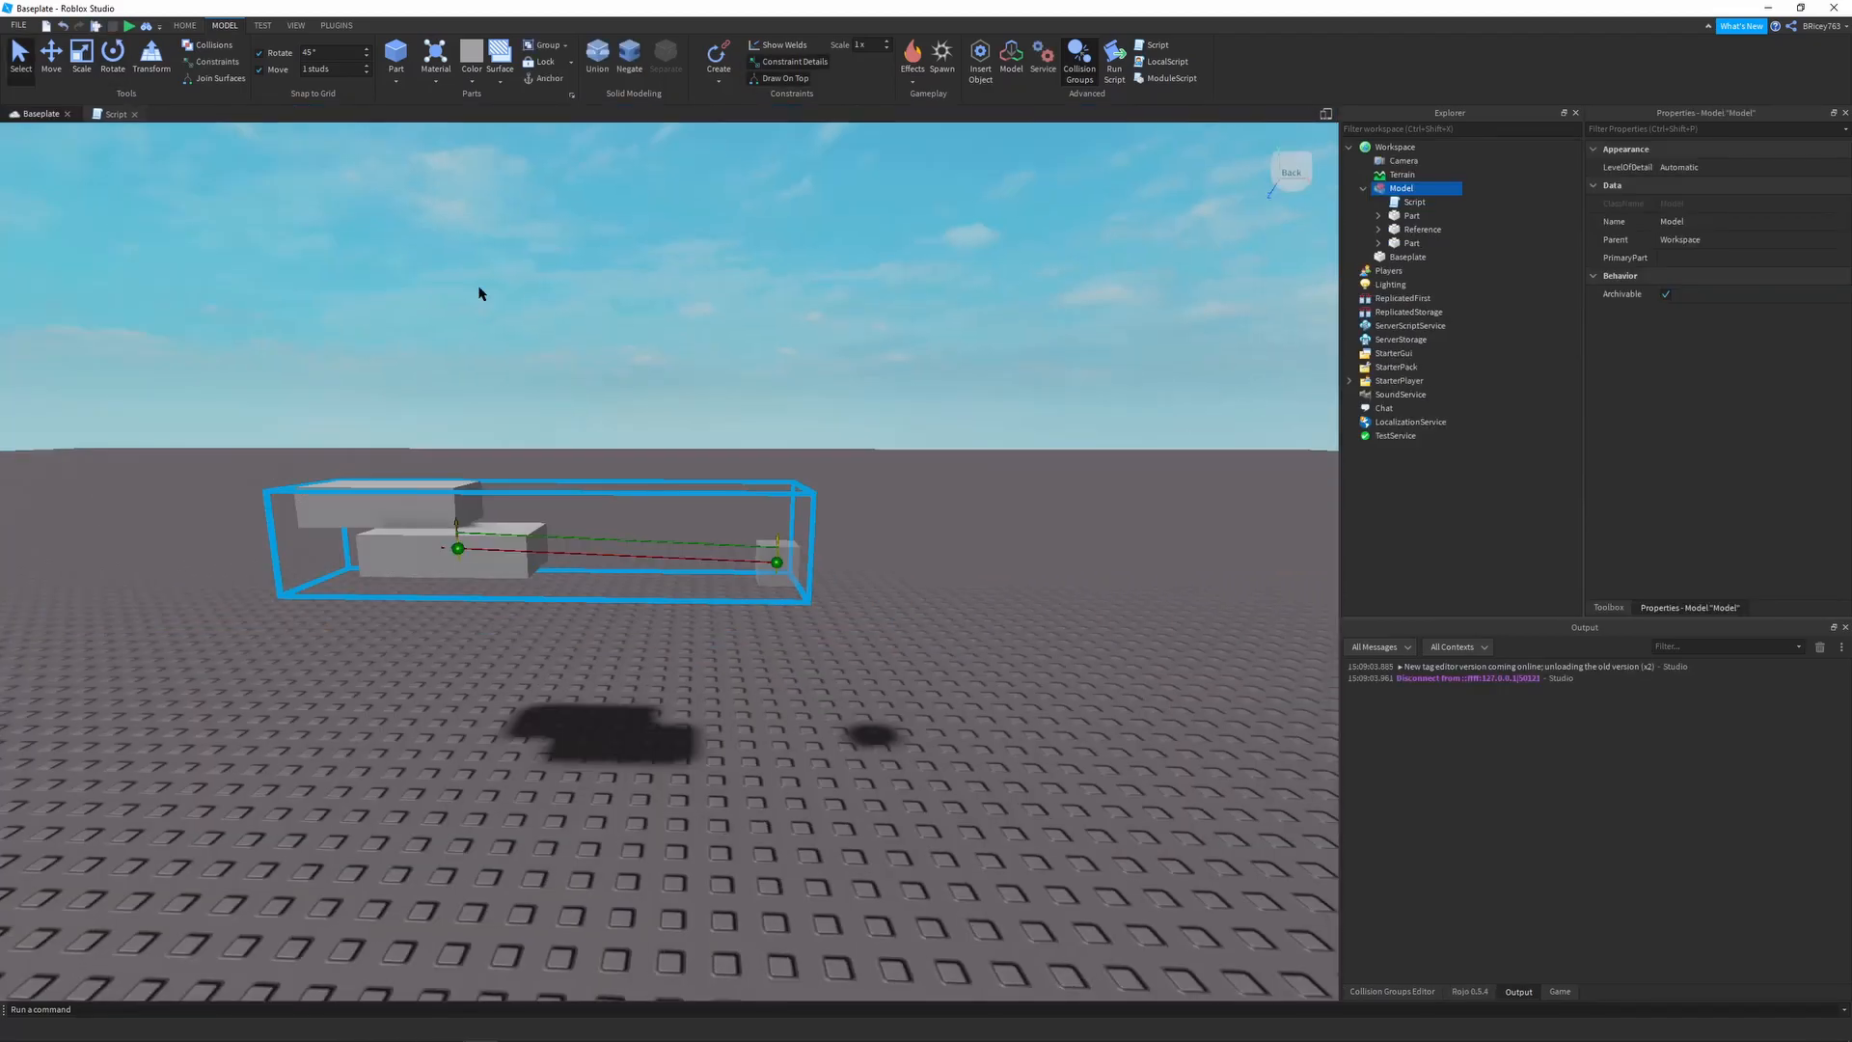
mouse_move(534, 274)
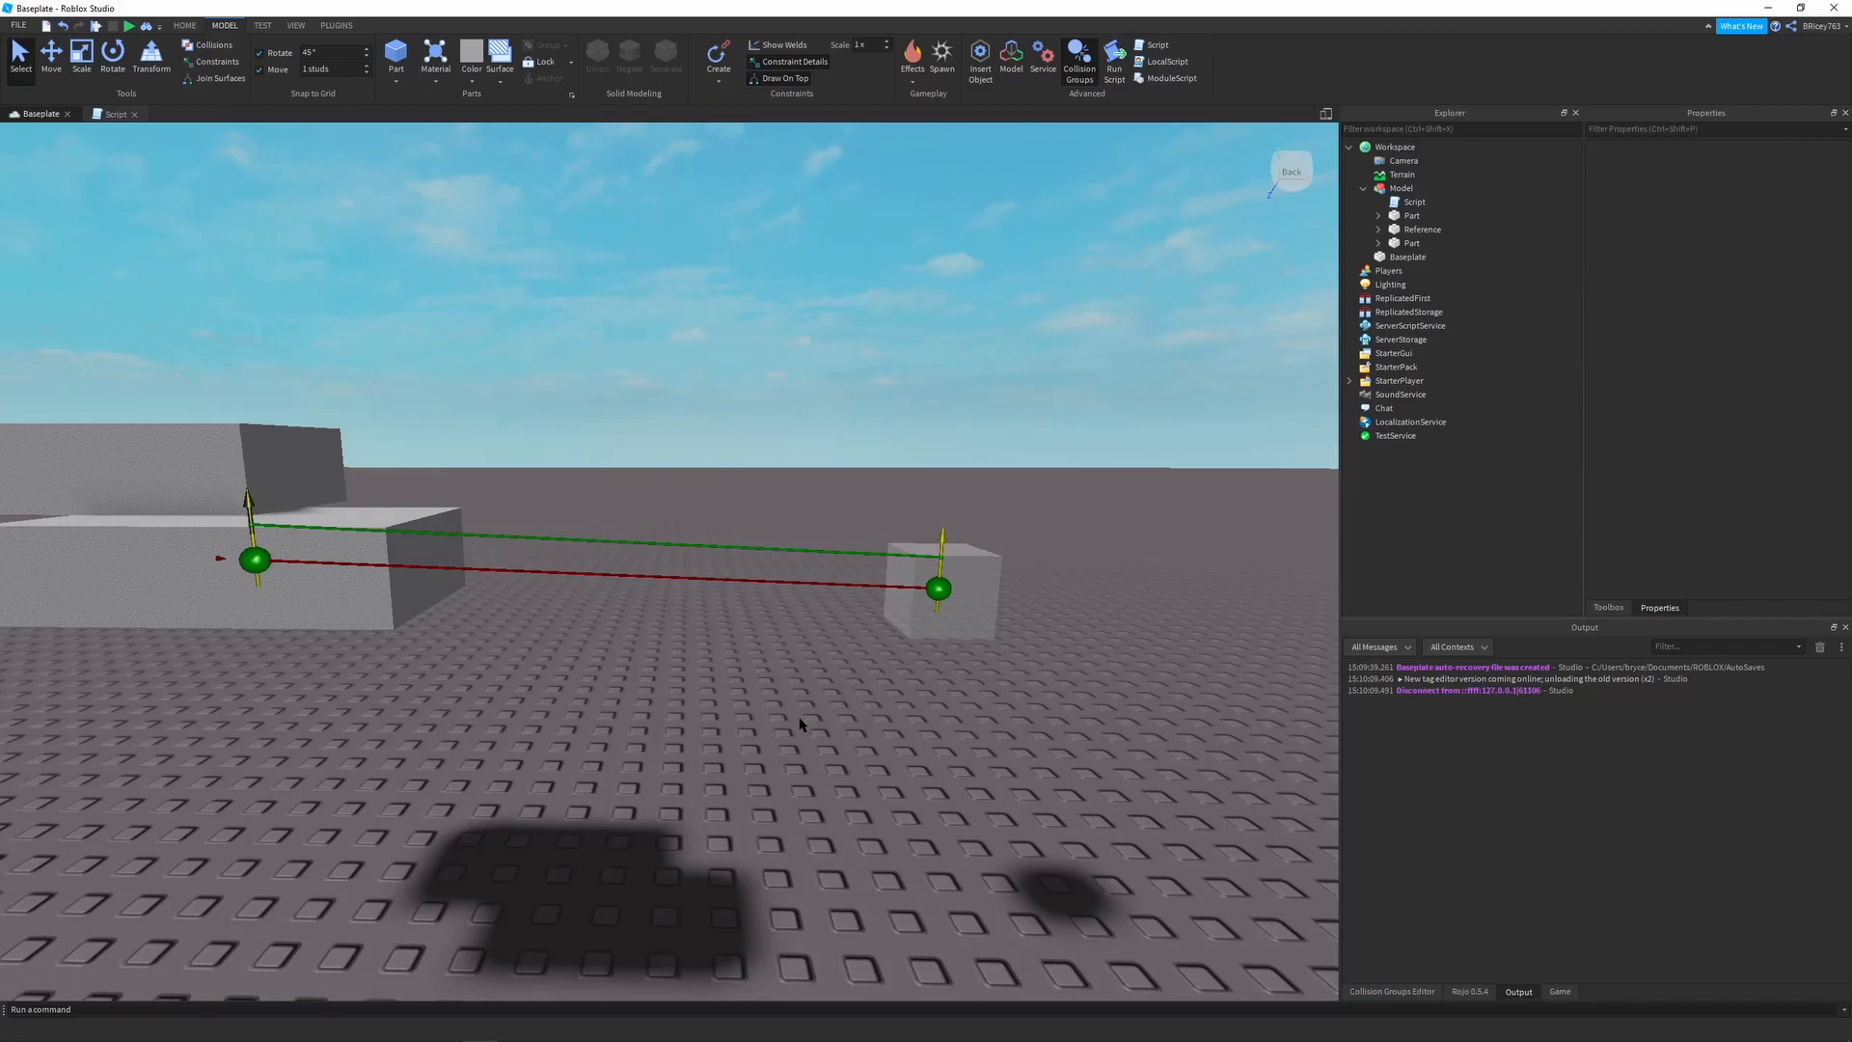
mouse_move(806, 699)
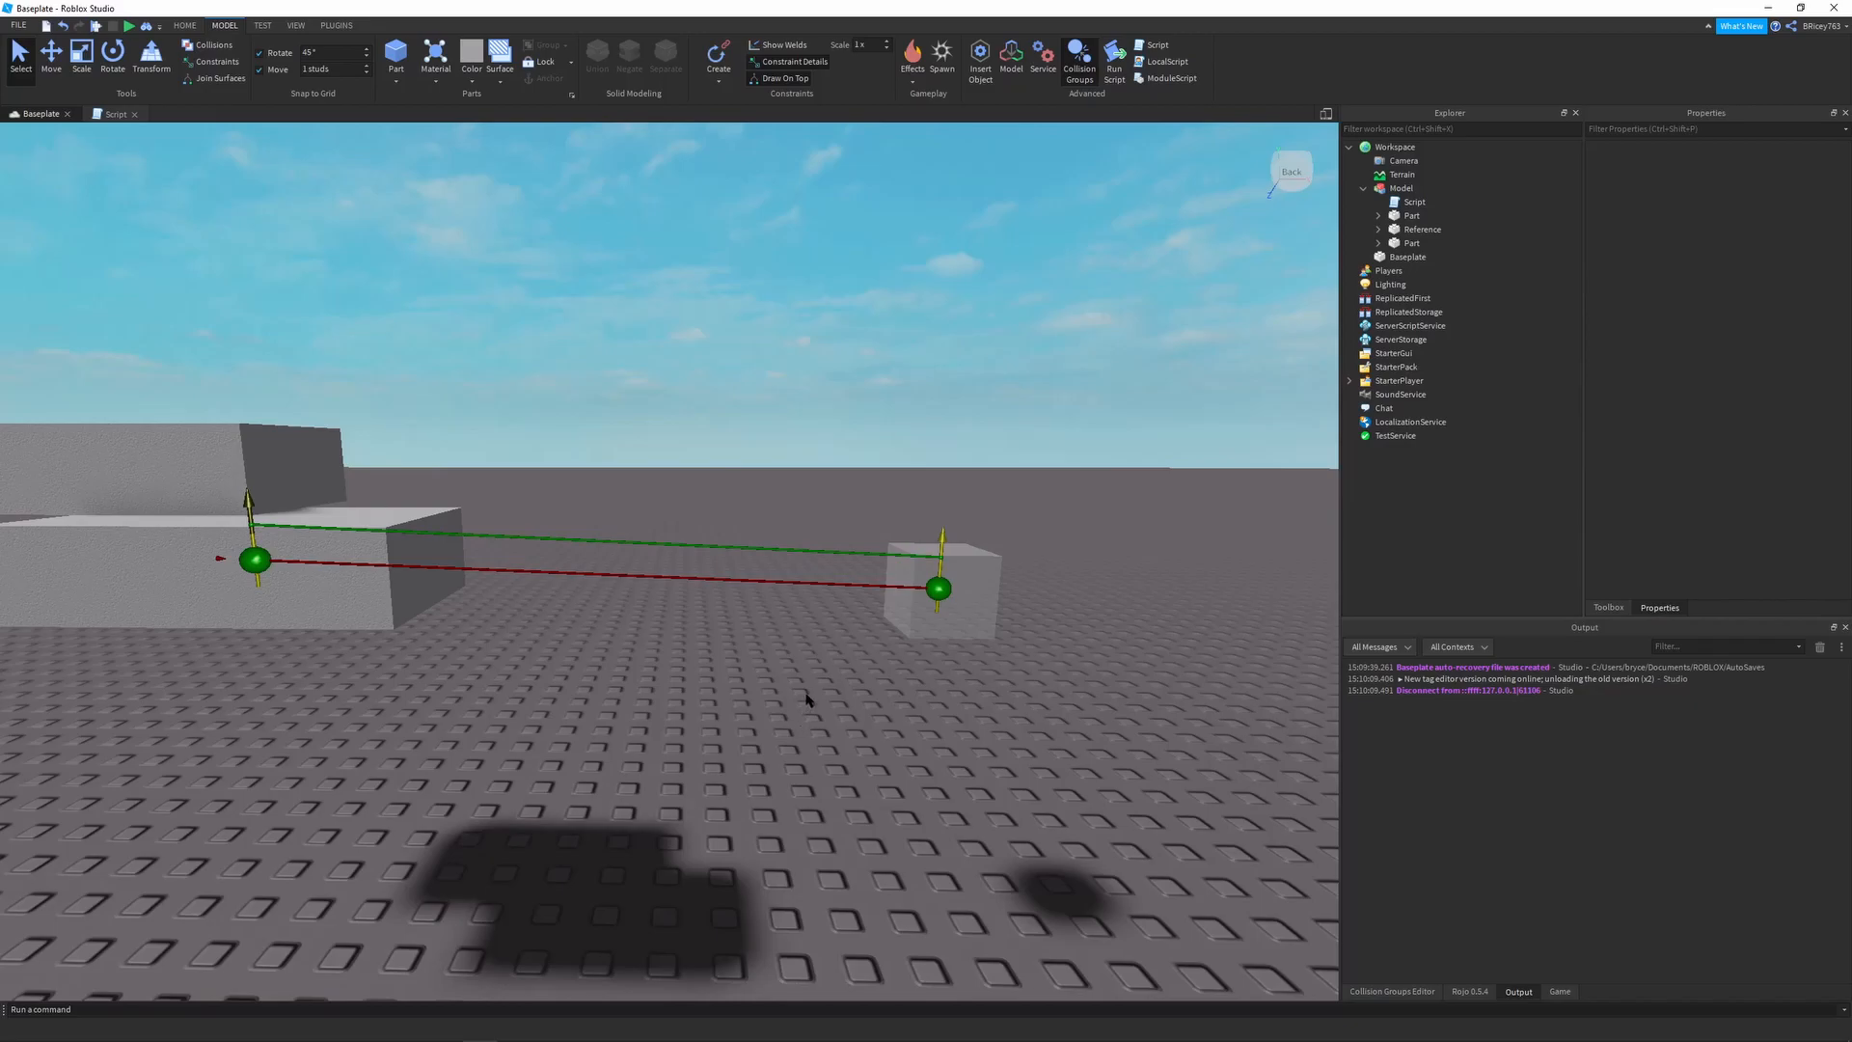